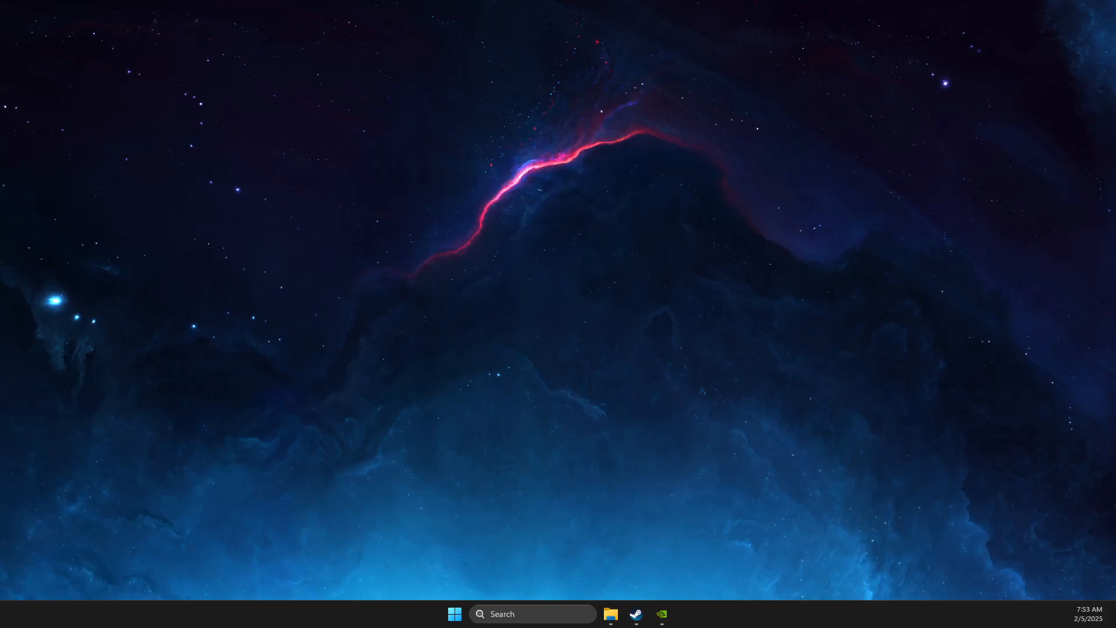
pyautogui.moveTo(60, 345)
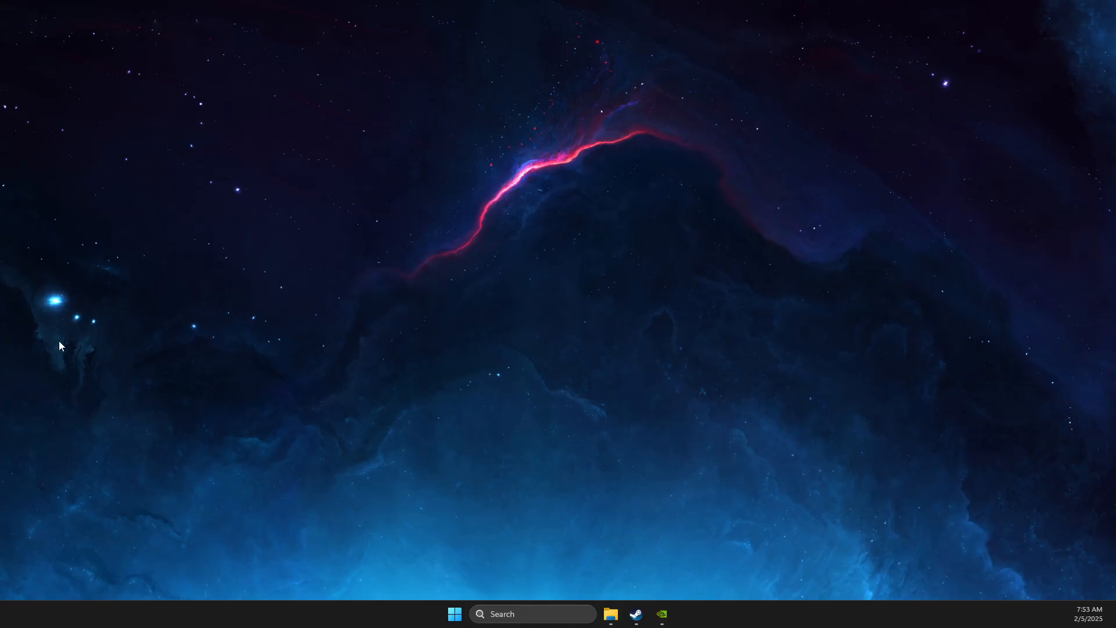
pyautogui.moveTo(570, 376)
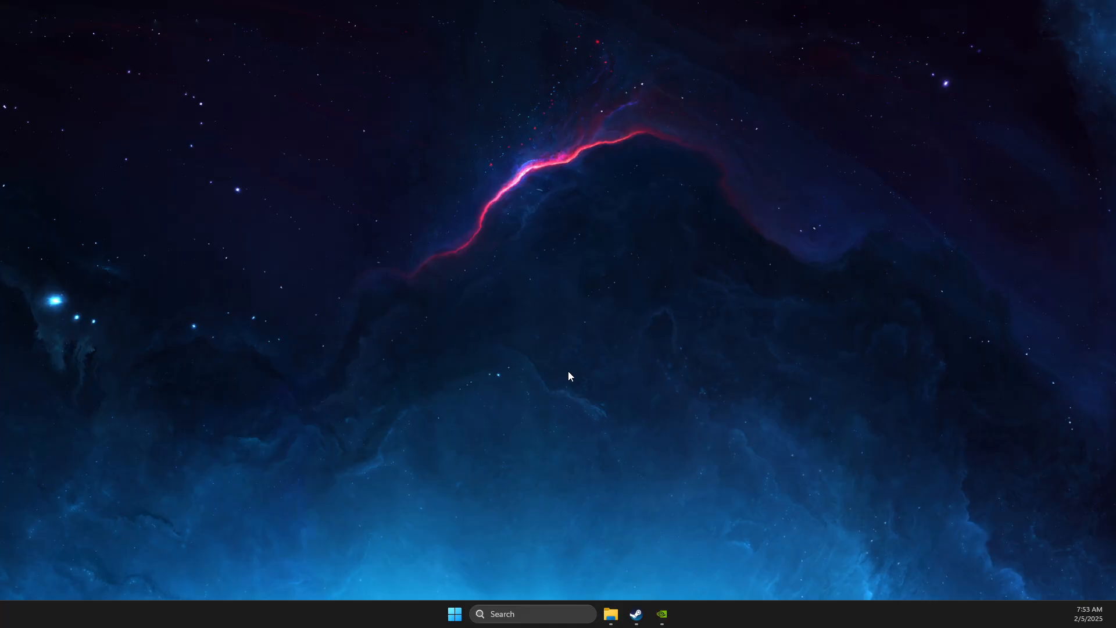
# - Check the Windows Update page in Settings, then close Settings
pyautogui.click(532, 614)
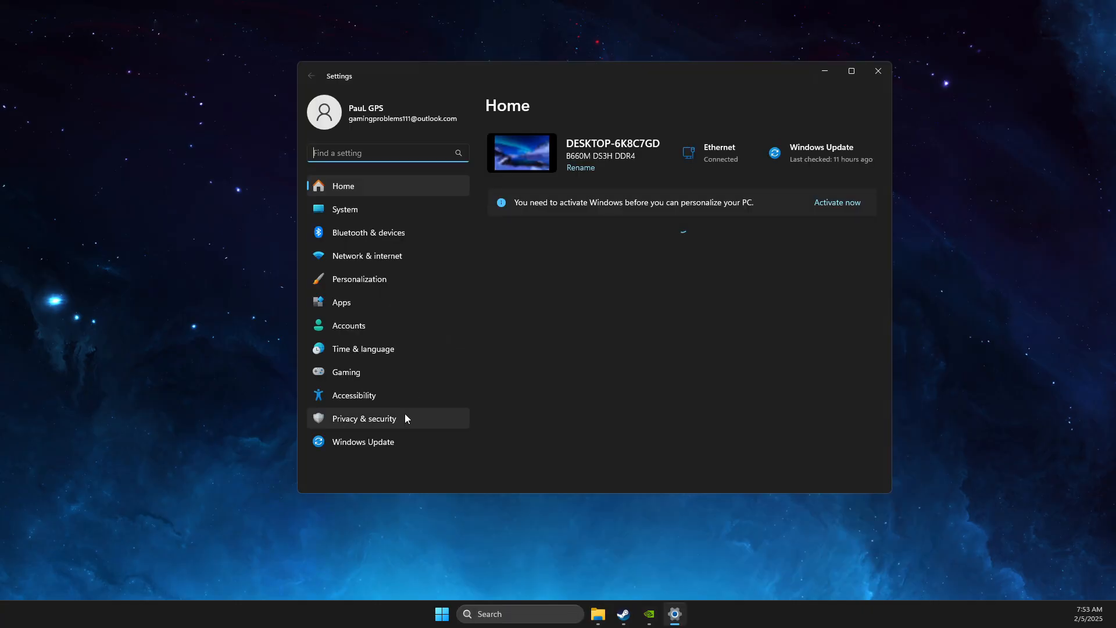
pyautogui.click(362, 441)
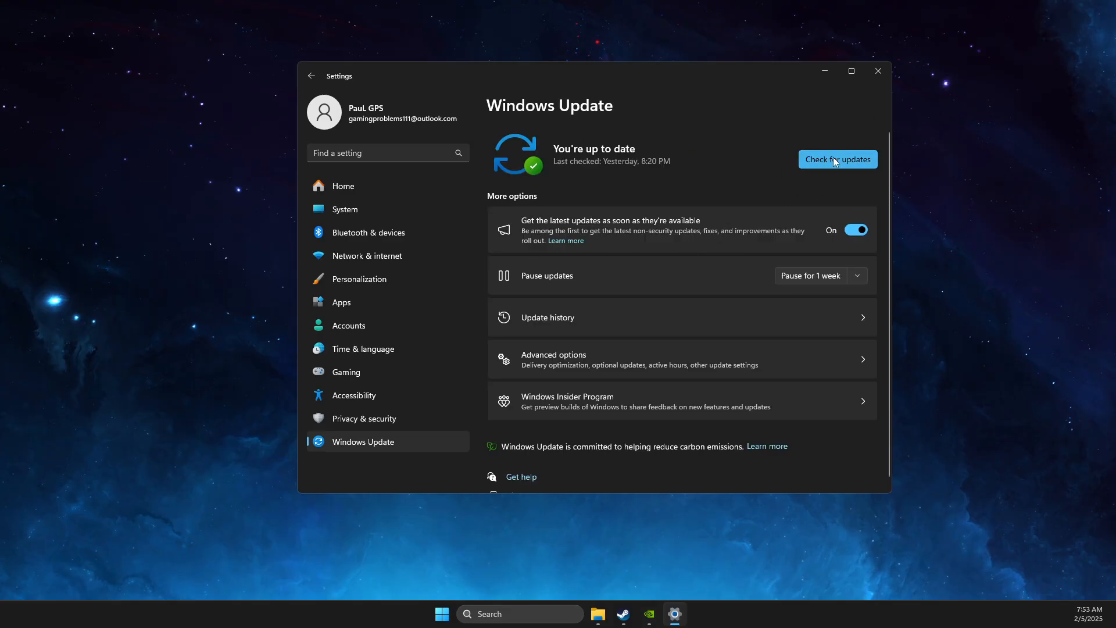
pyautogui.moveTo(828, 104)
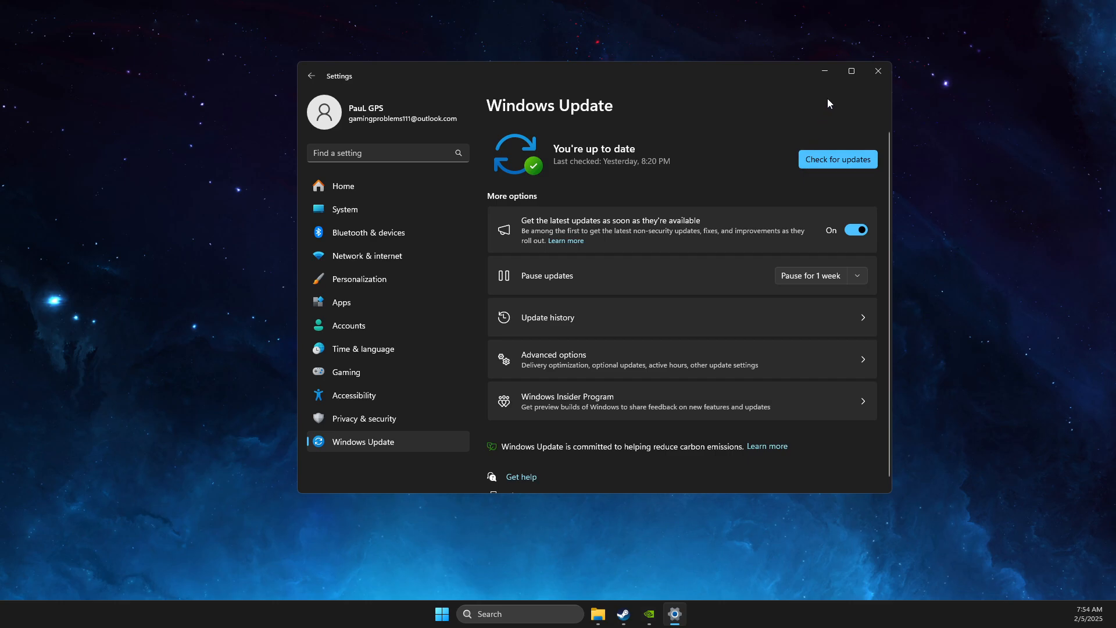
pyautogui.click(878, 70)
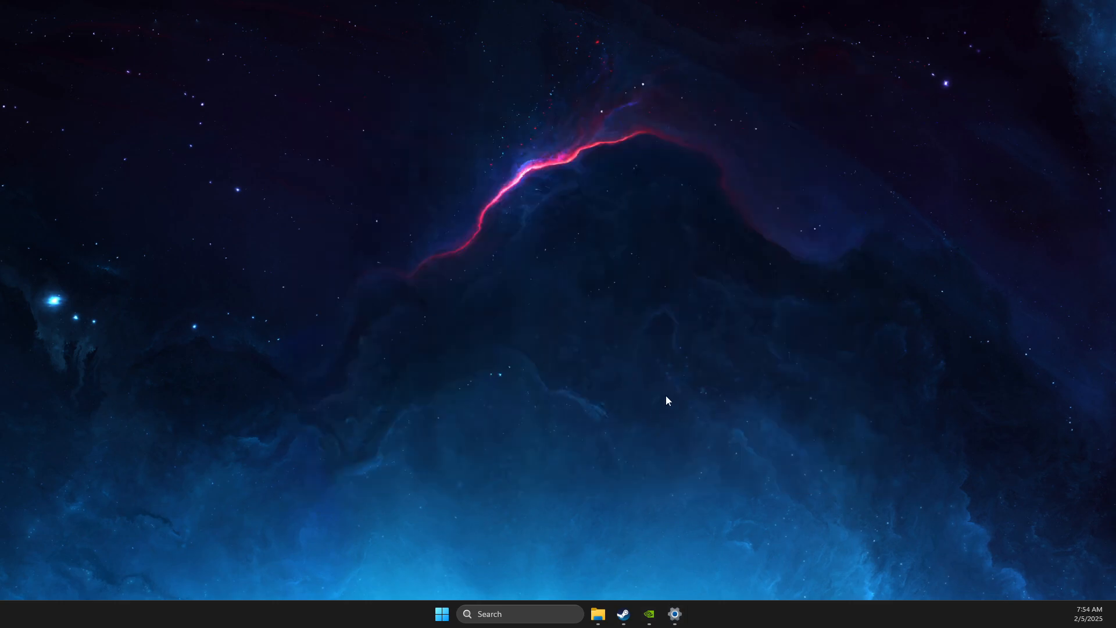
pyautogui.moveTo(662, 560)
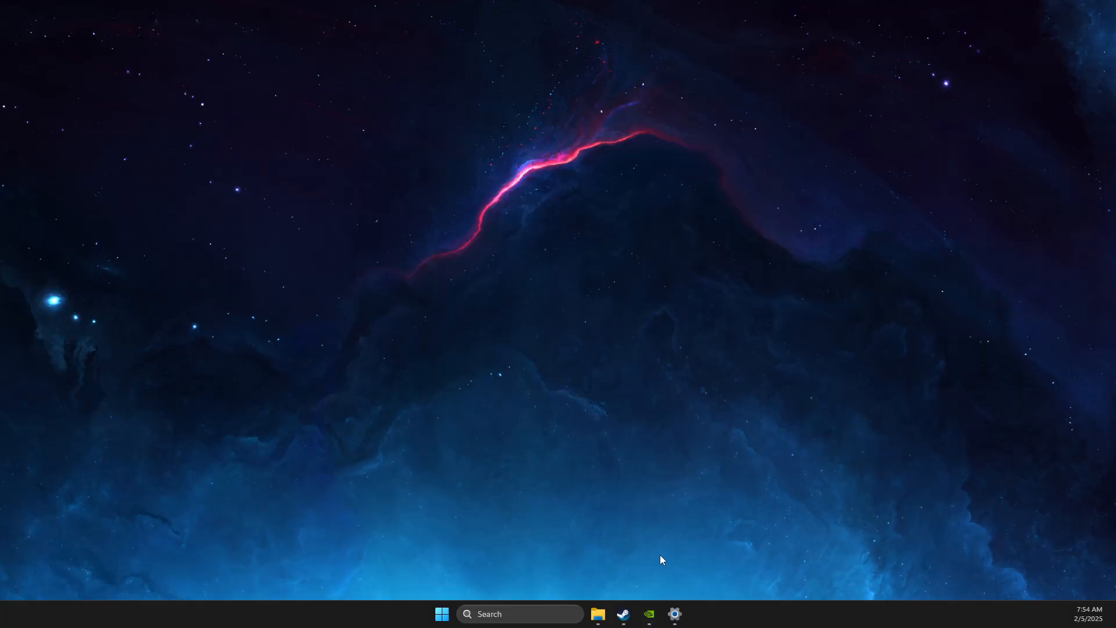
pyautogui.moveTo(600, 476)
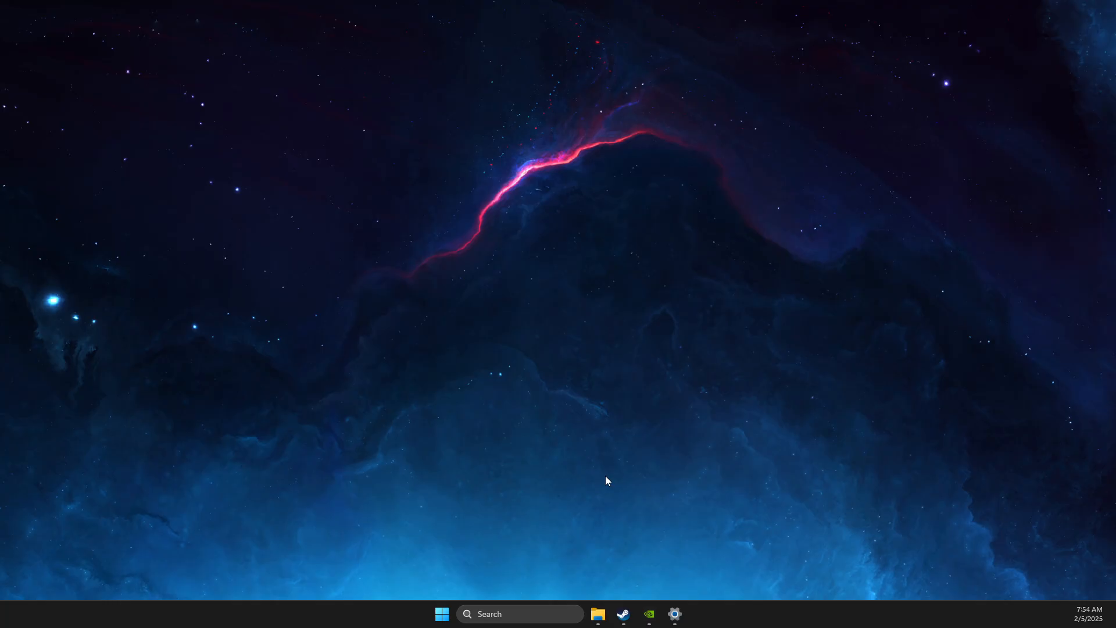
# - Confirm Game Ready Driver 572.16 is current in NVIDIA App and start its reinstall
pyautogui.click(649, 614)
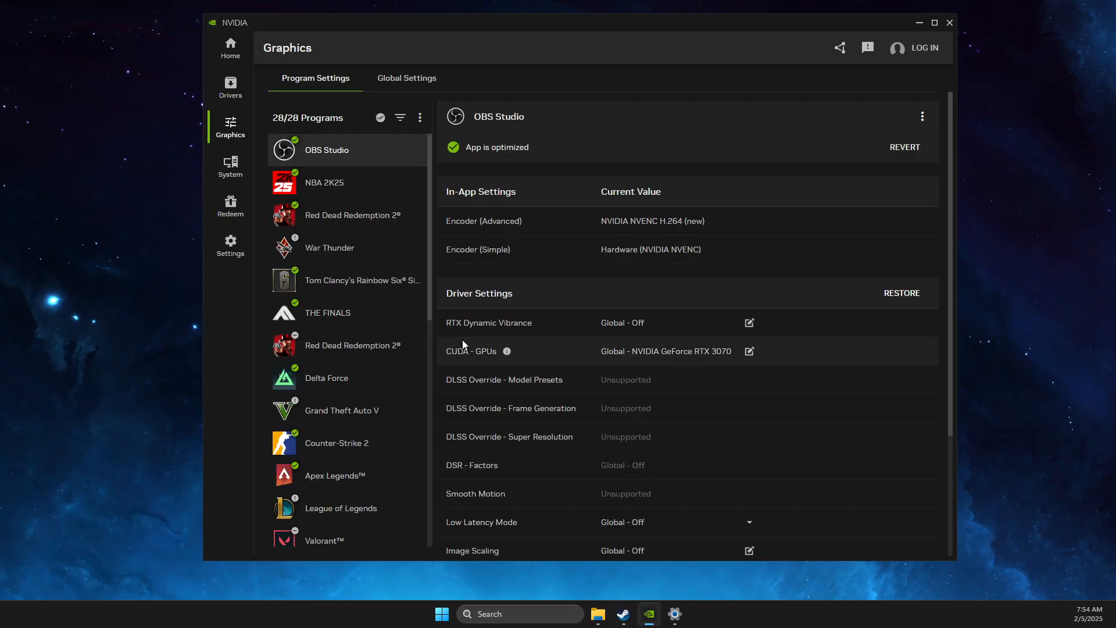
pyautogui.moveTo(231, 86)
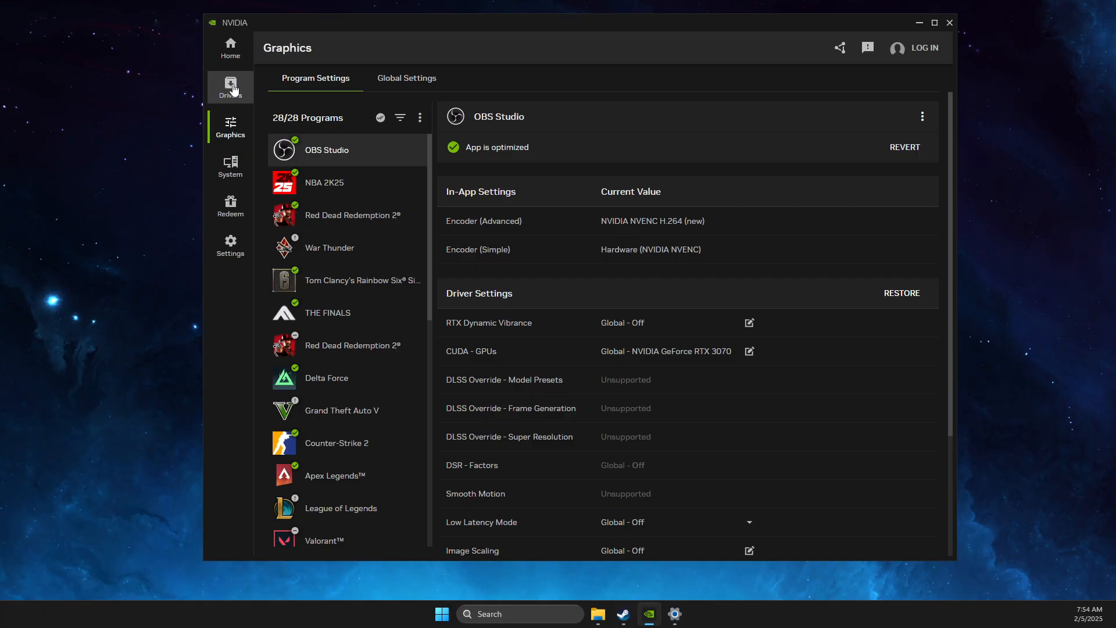
pyautogui.click(229, 87)
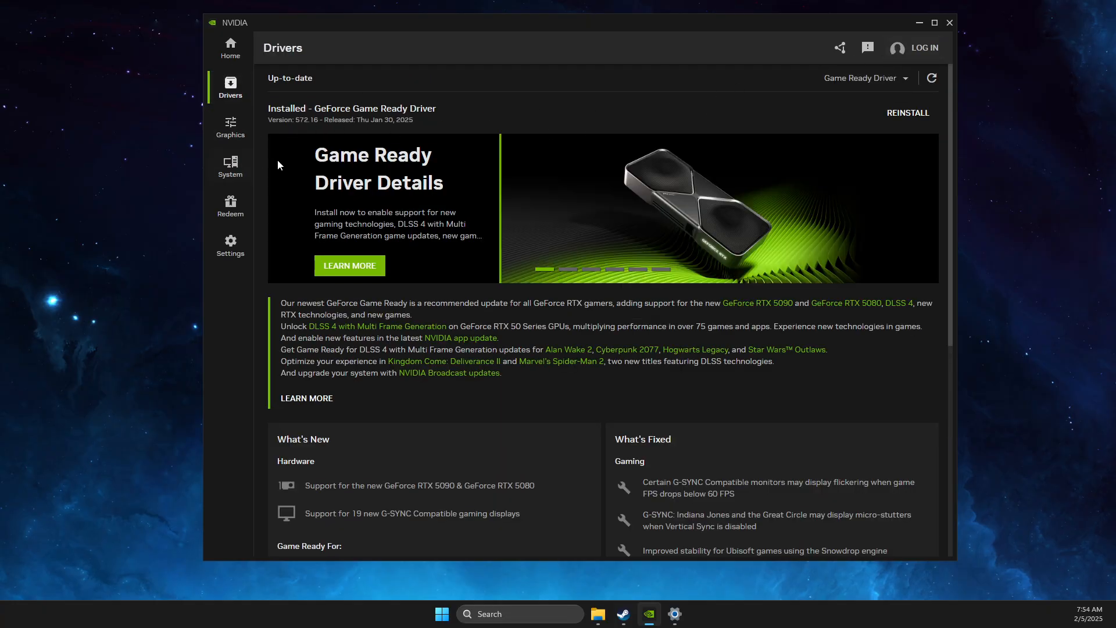
pyautogui.moveTo(834, 142)
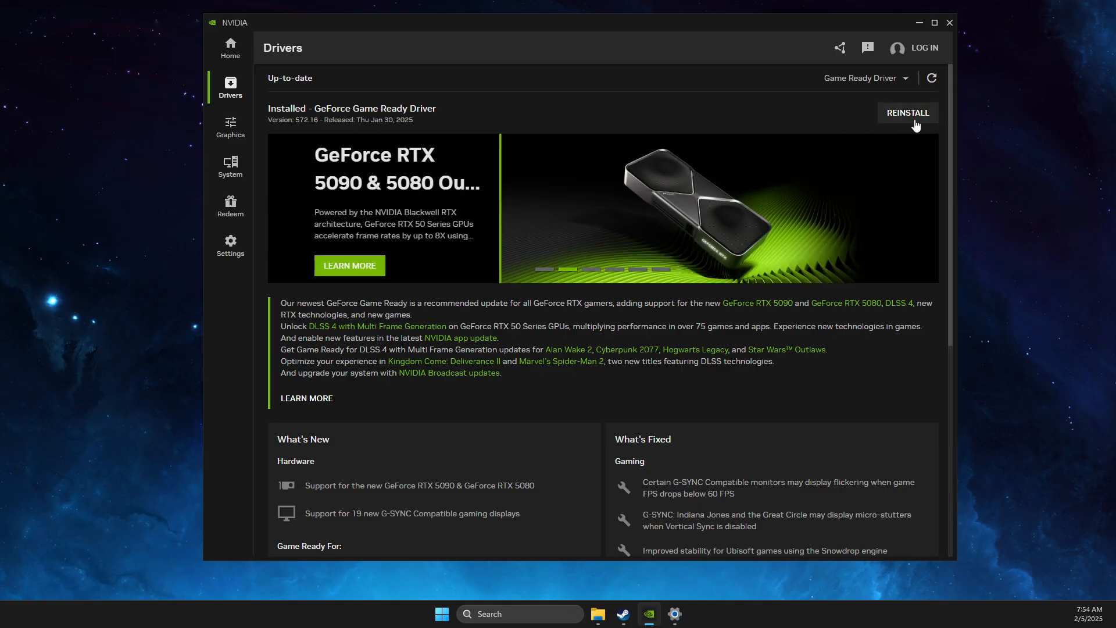
pyautogui.moveTo(900, 116)
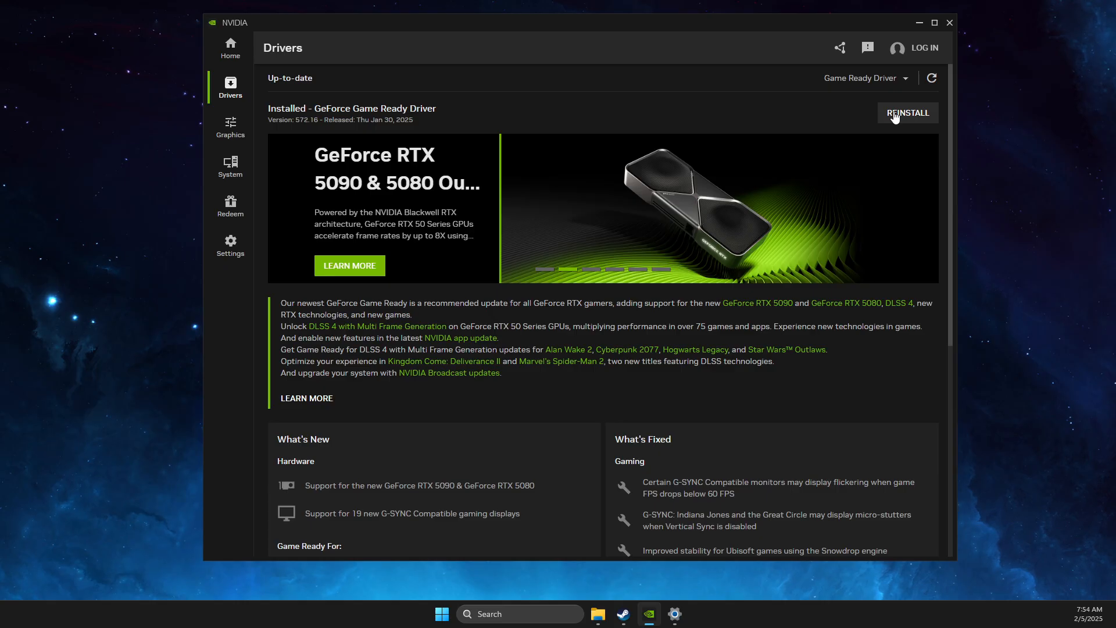
pyautogui.click(948, 22)
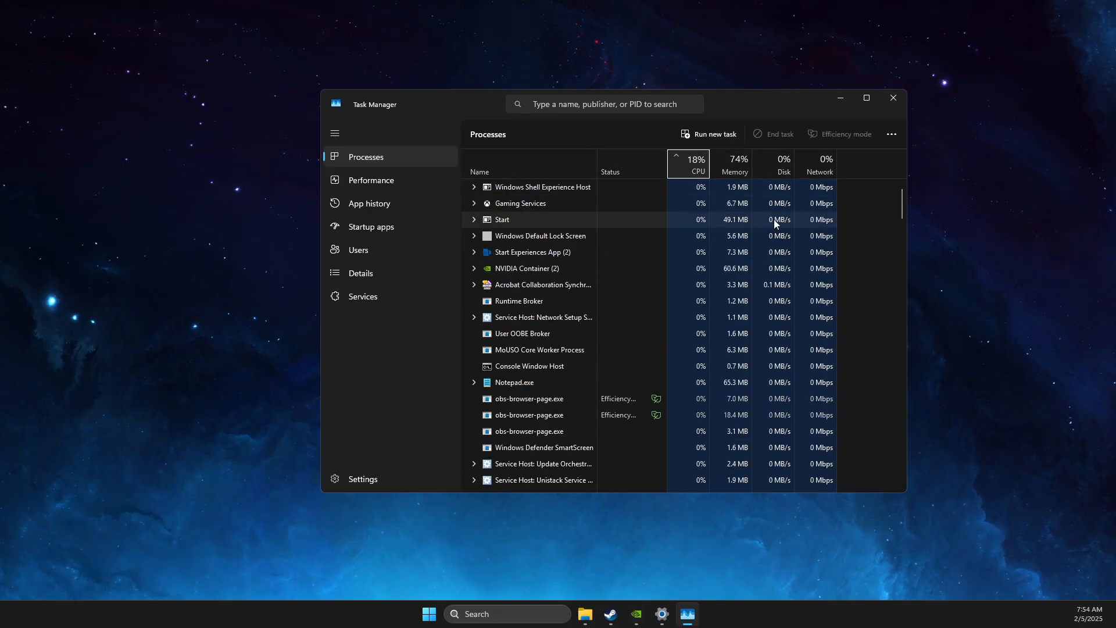
# - Scroll through running processes and open the Gaming Services context menu
pyautogui.scroll(-3)
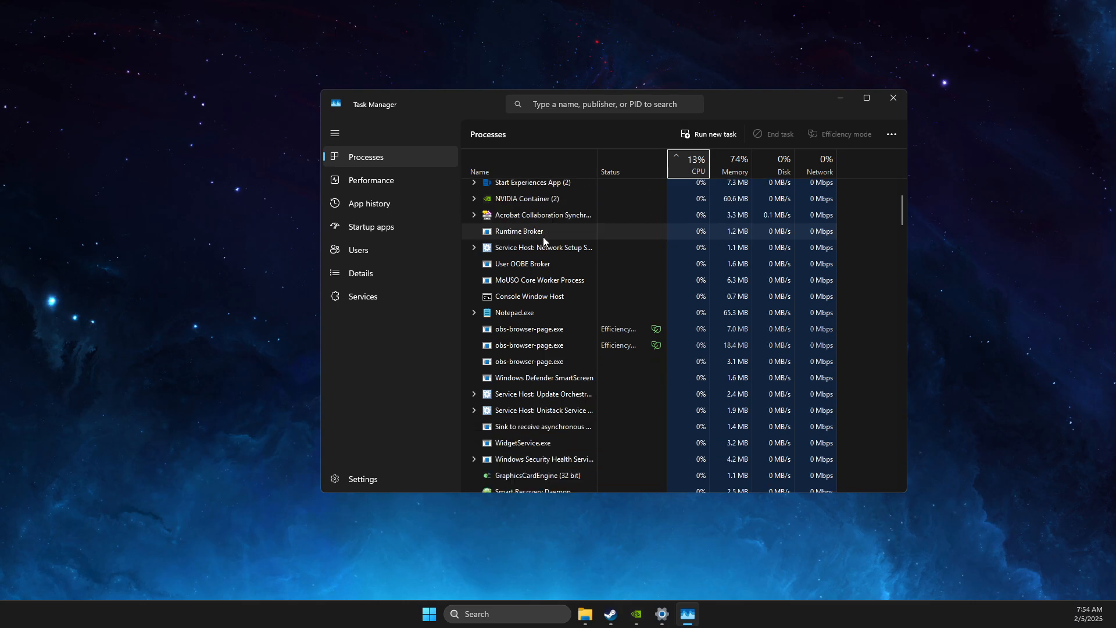
pyautogui.scroll(-3)
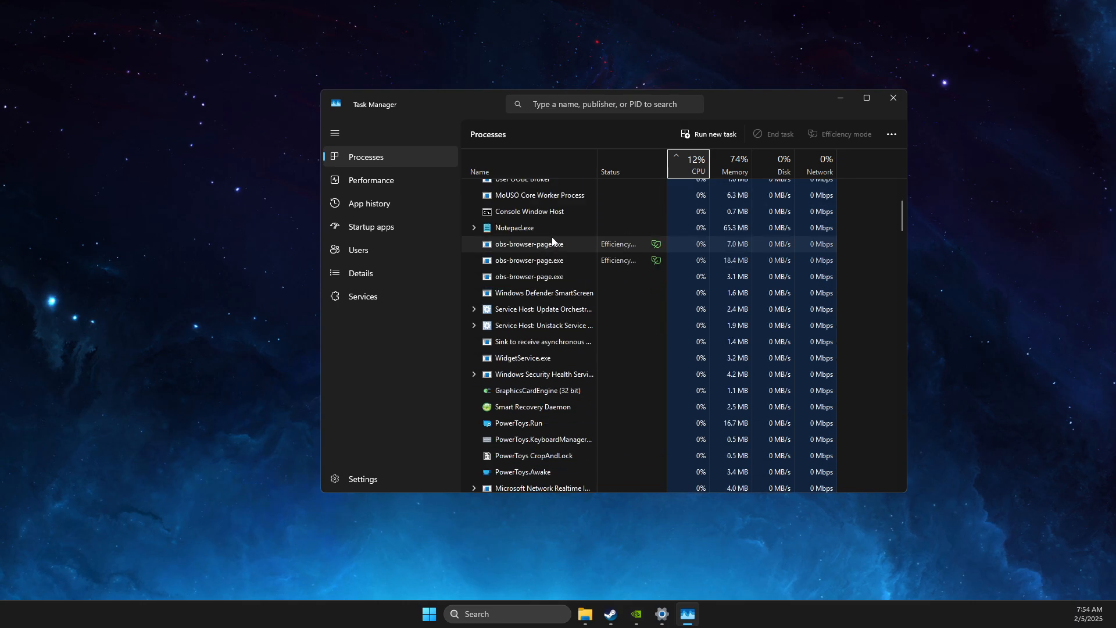
pyautogui.scroll(3)
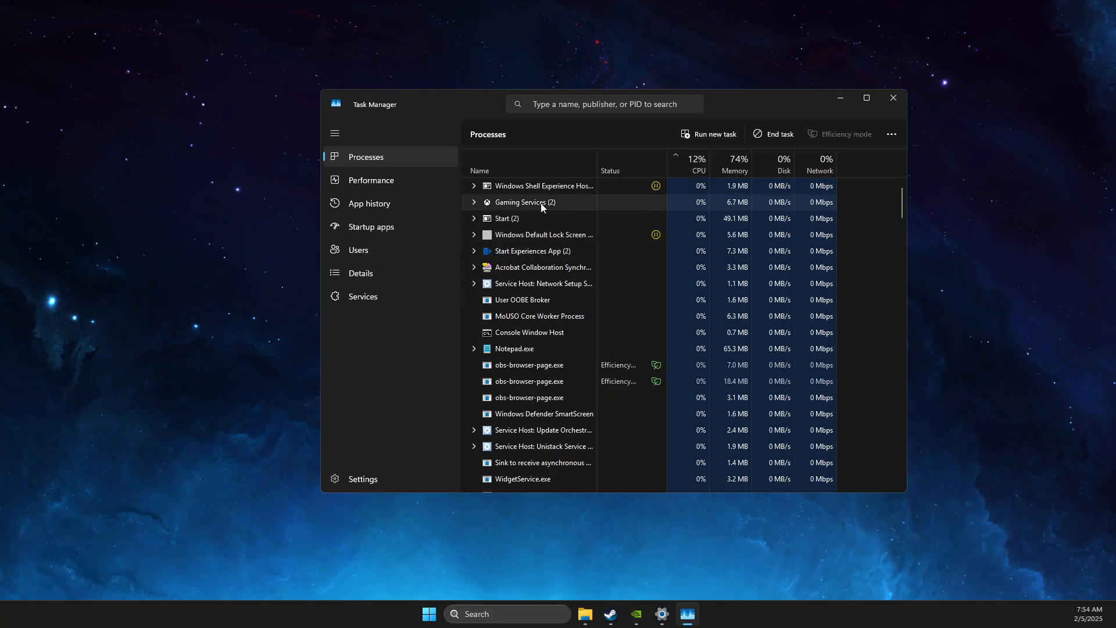
pyautogui.rightClick(541, 202)
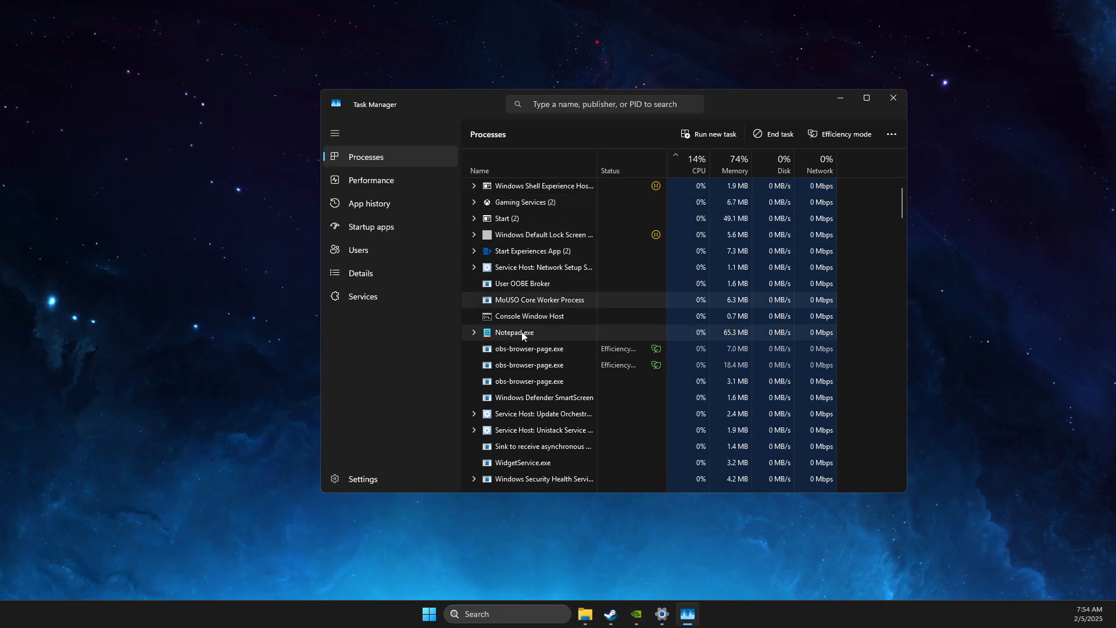
pyautogui.moveTo(370, 226)
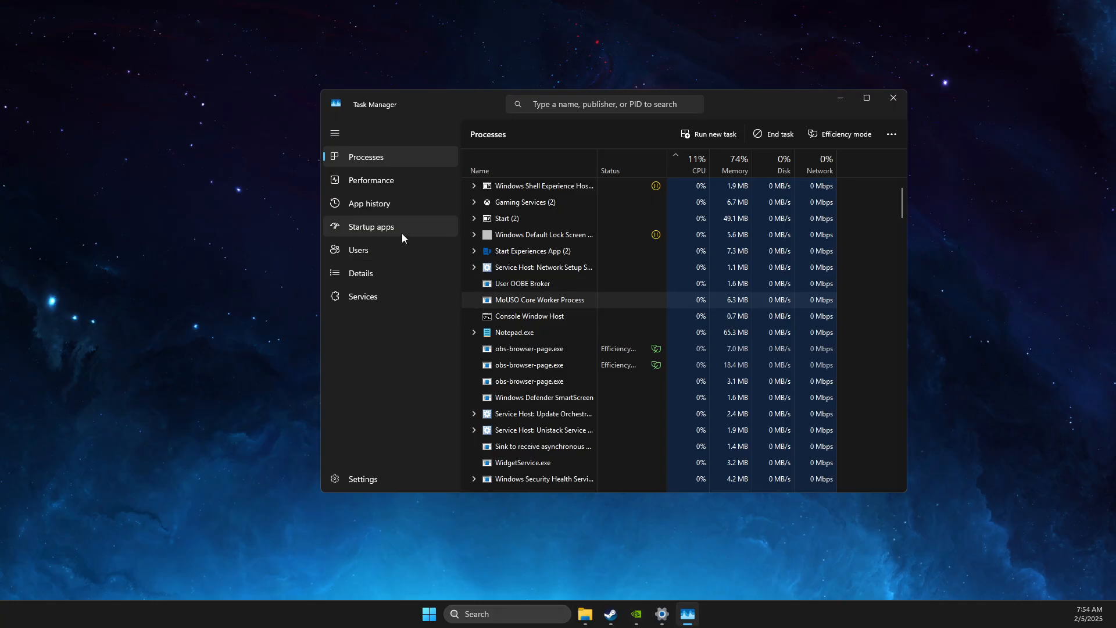
# - Show Startup apps, with only Discord, RtkAudUService64 and SecurityHealthSystray enabled
pyautogui.click(372, 226)
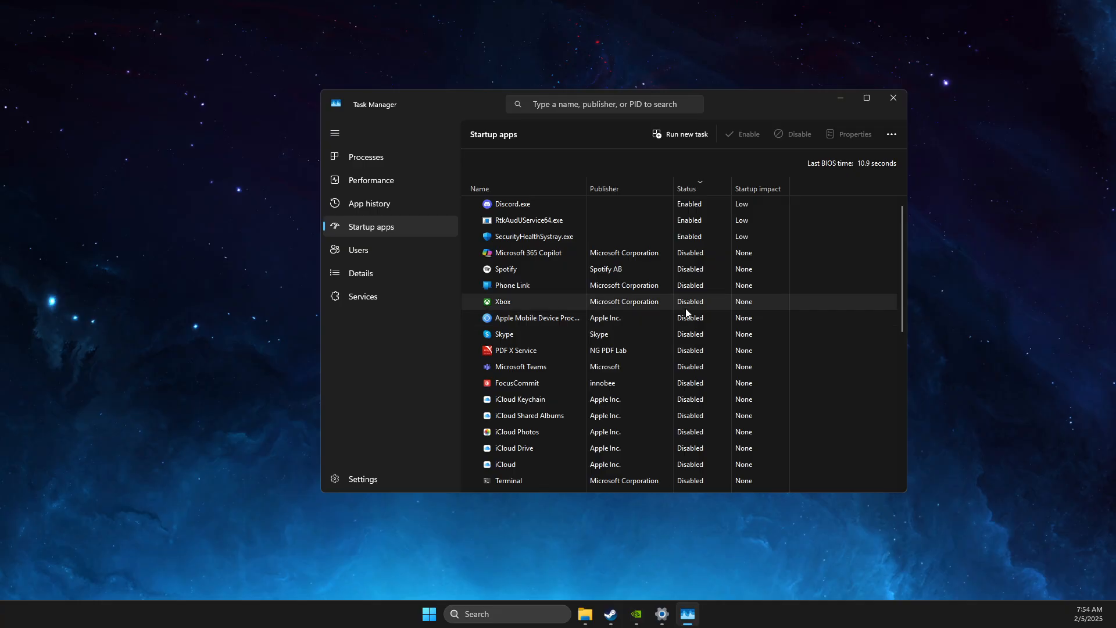
pyautogui.moveTo(688, 317)
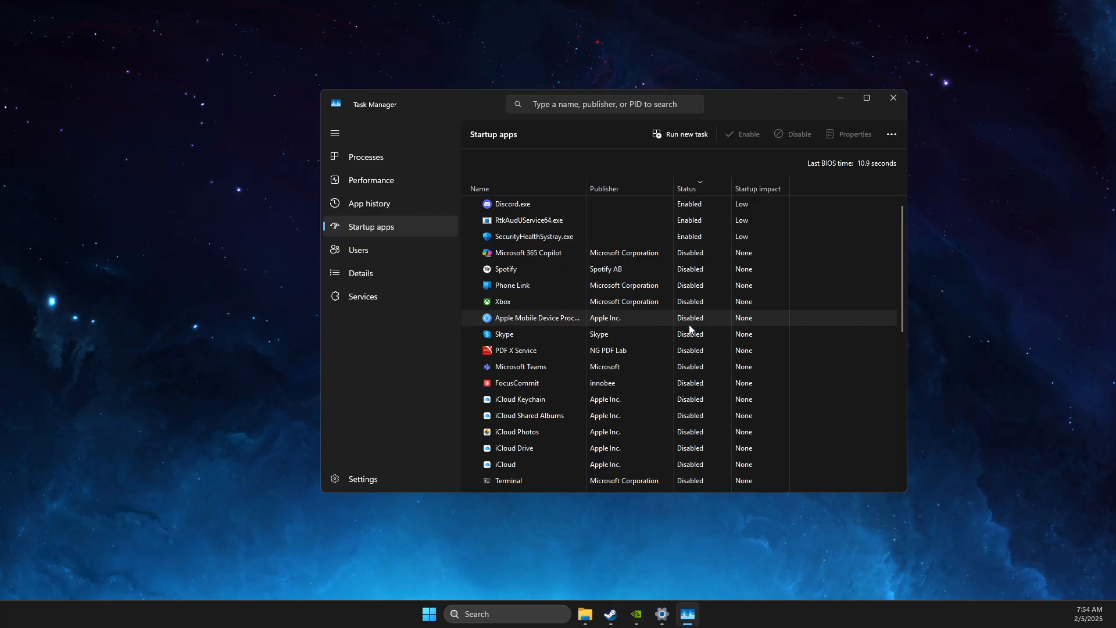
pyautogui.moveTo(707, 200)
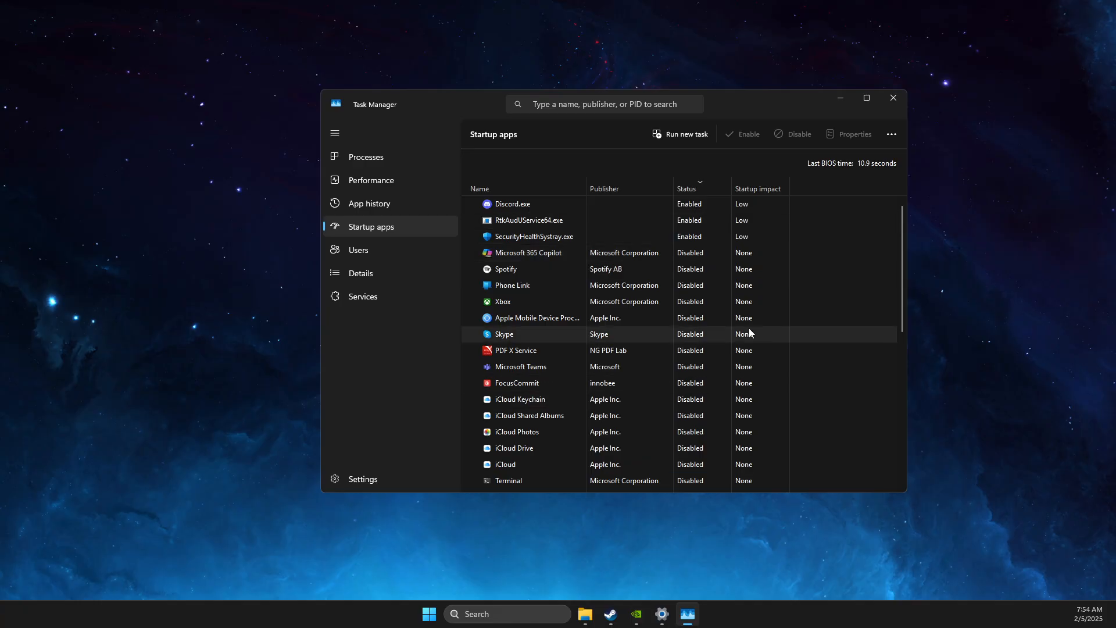
pyautogui.moveTo(511, 373)
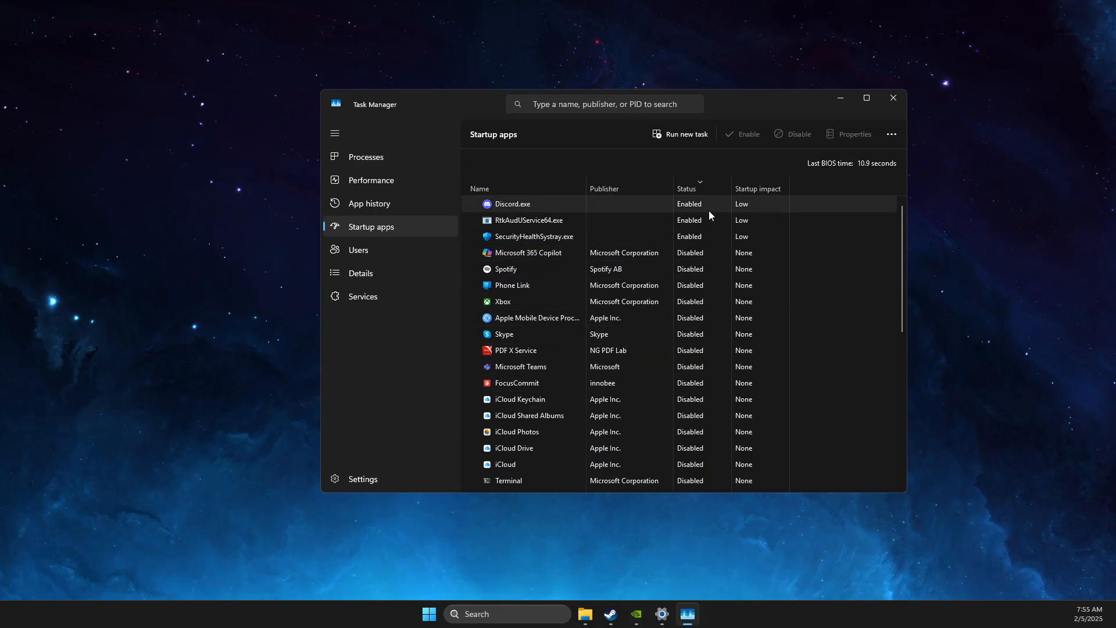
pyautogui.moveTo(714, 301)
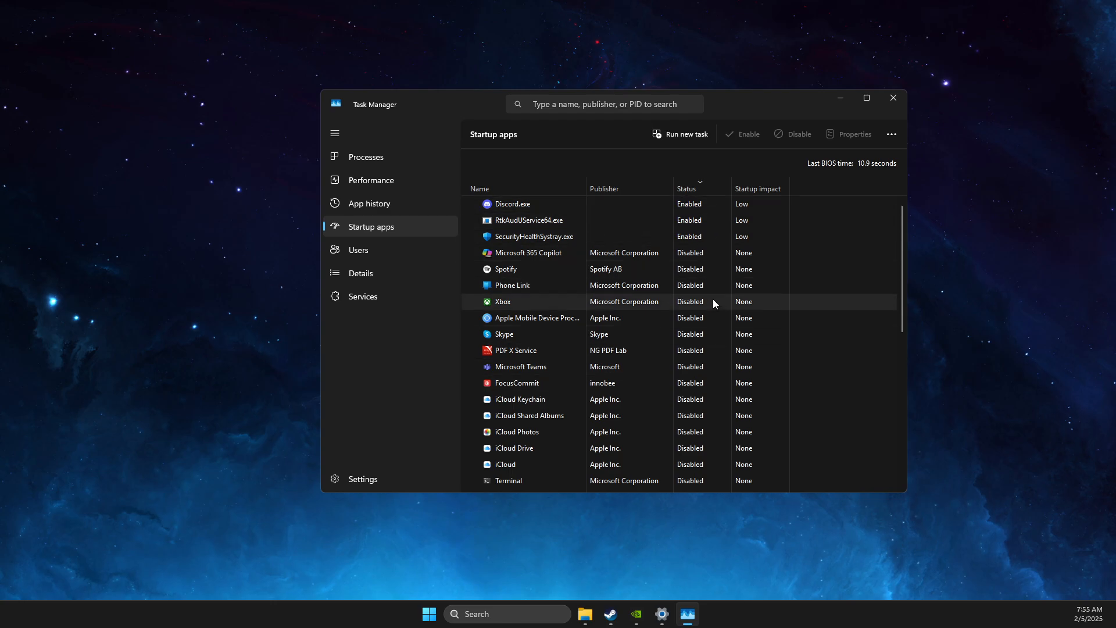
pyautogui.moveTo(618, 383)
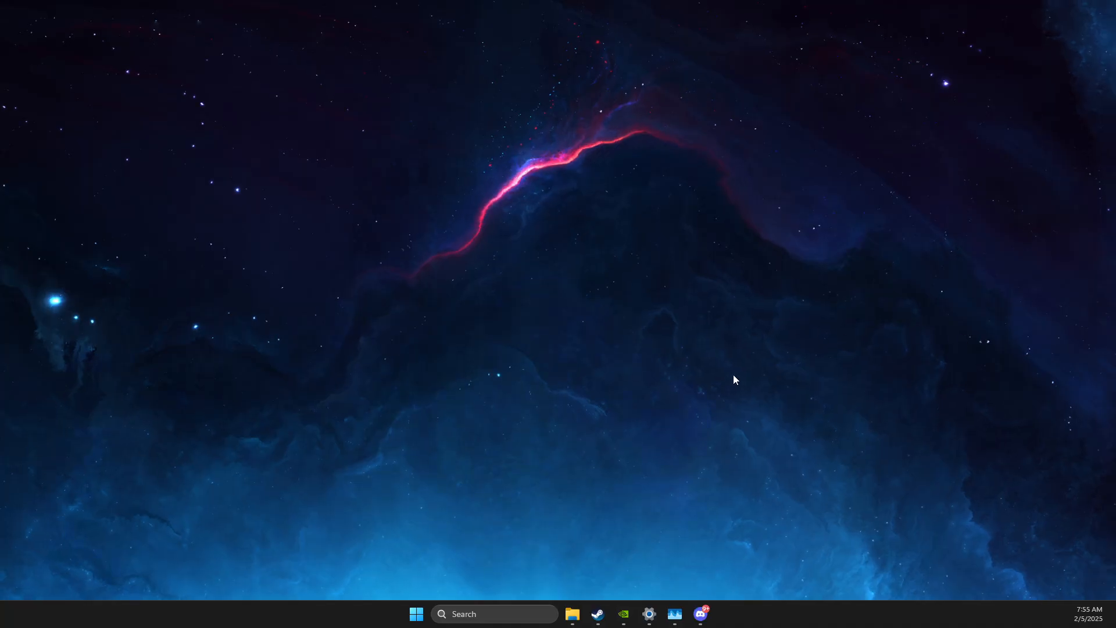
pyautogui.moveTo(793, 359)
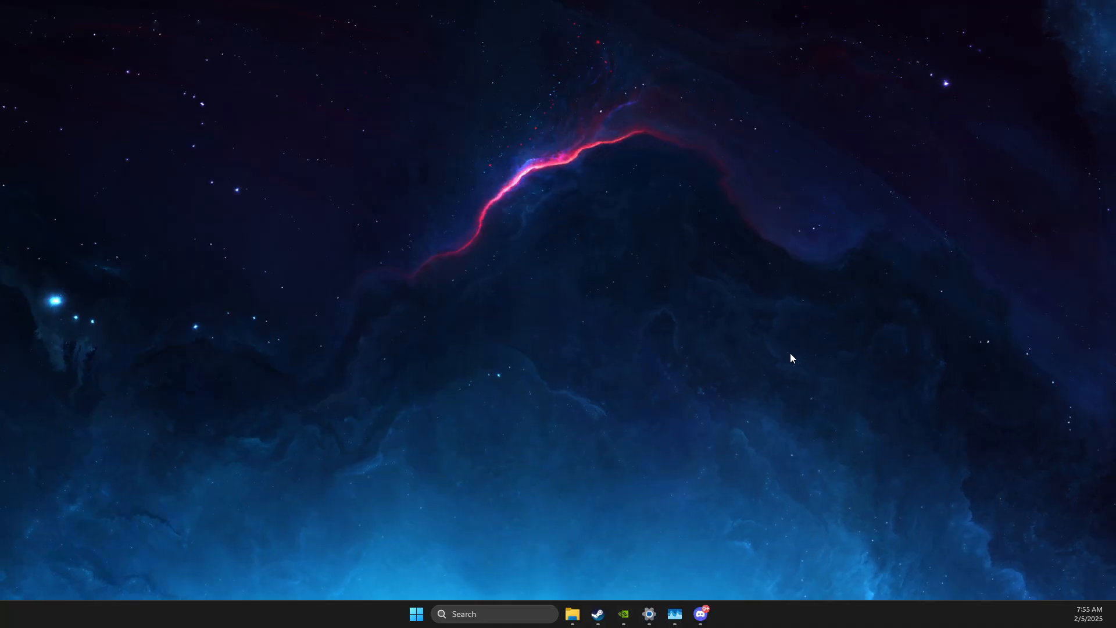
# - Open Discord's Advanced user settings, showing Hardware Acceleration switched off
pyautogui.click(700, 614)
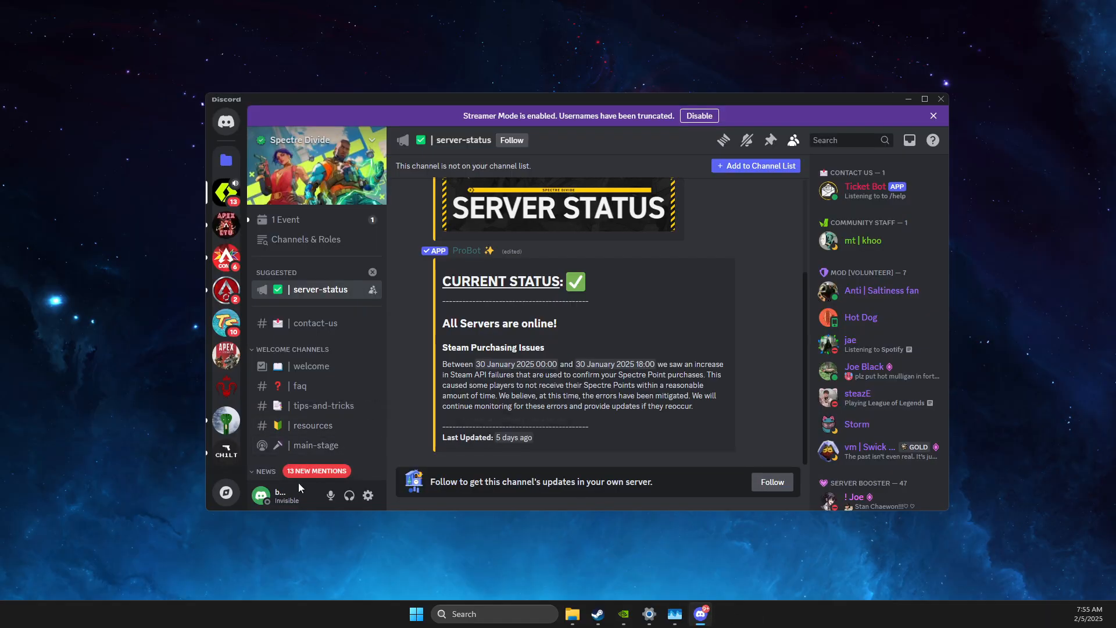
pyautogui.click(368, 495)
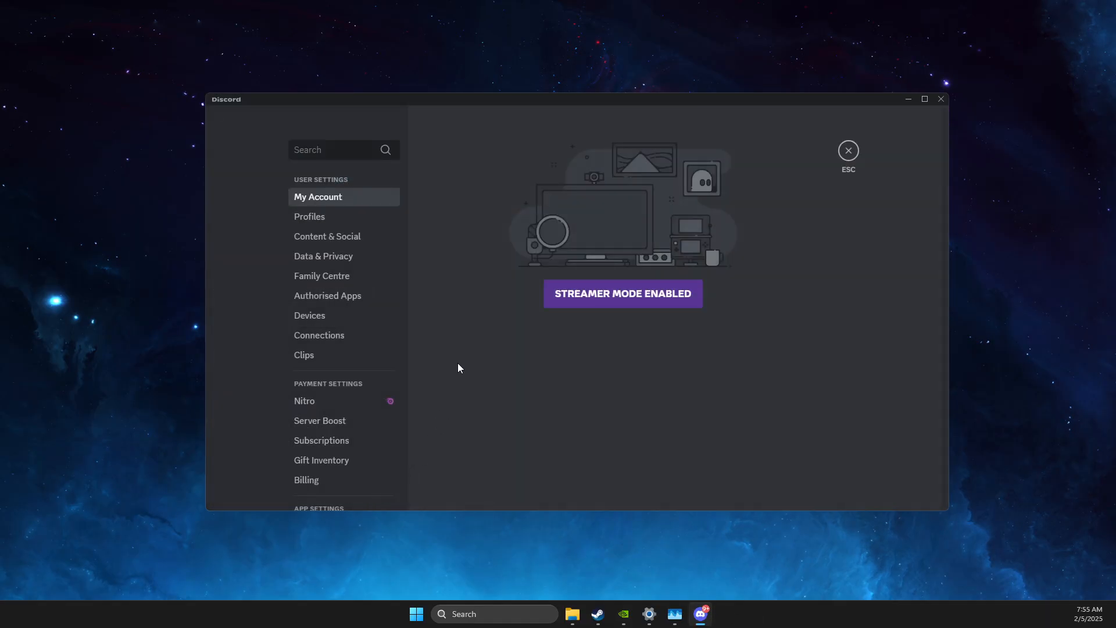
pyautogui.click(314, 412)
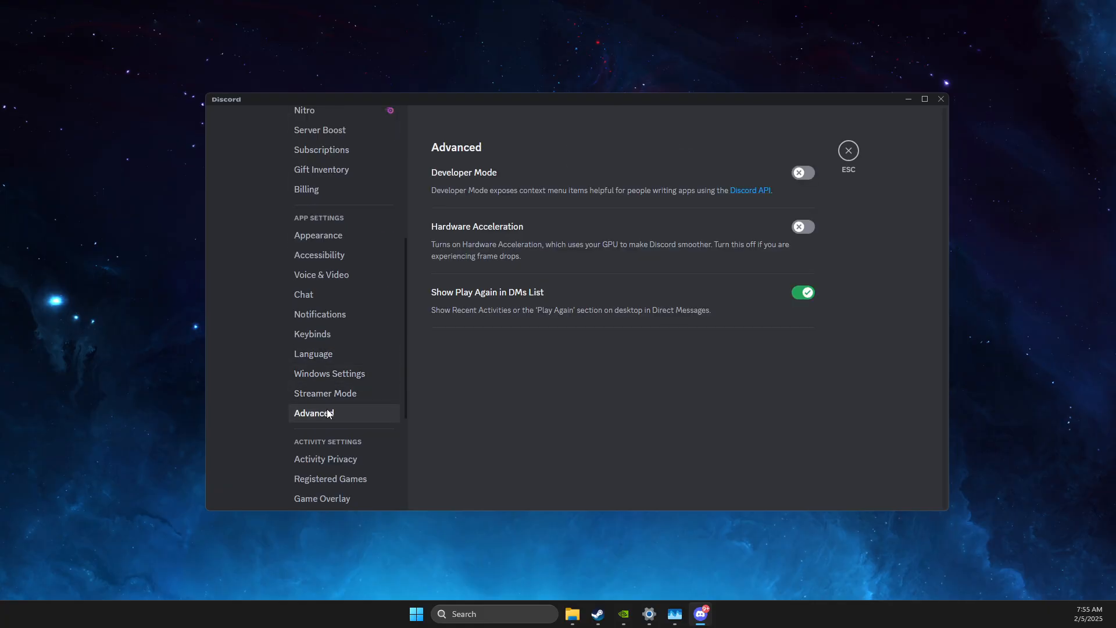
pyautogui.moveTo(447, 235)
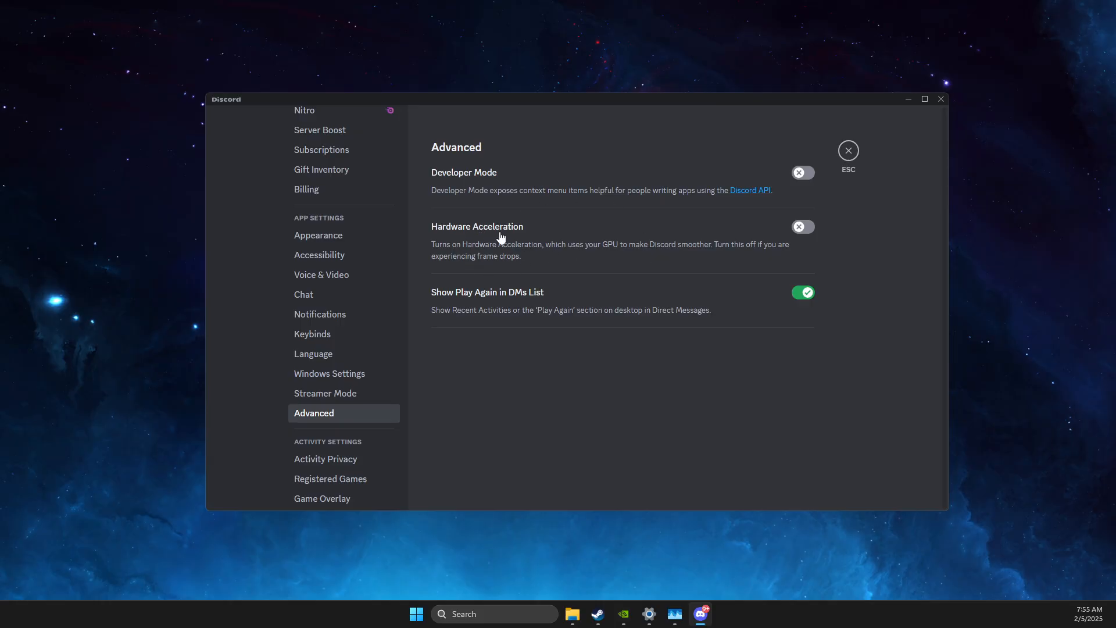
pyautogui.moveTo(978, 107)
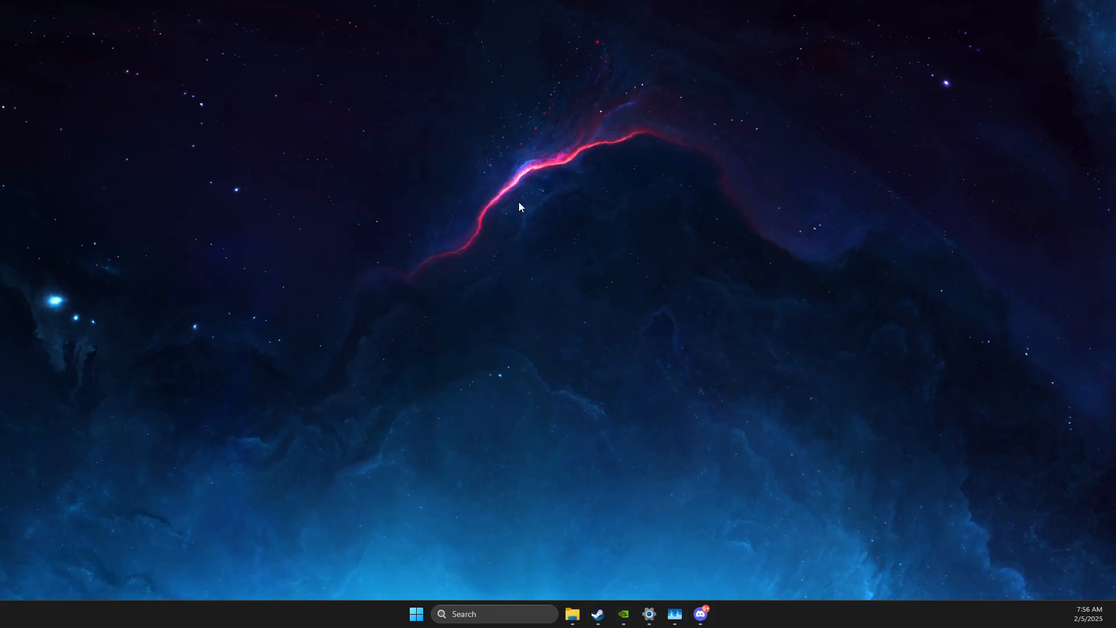
pyautogui.moveTo(537, 243)
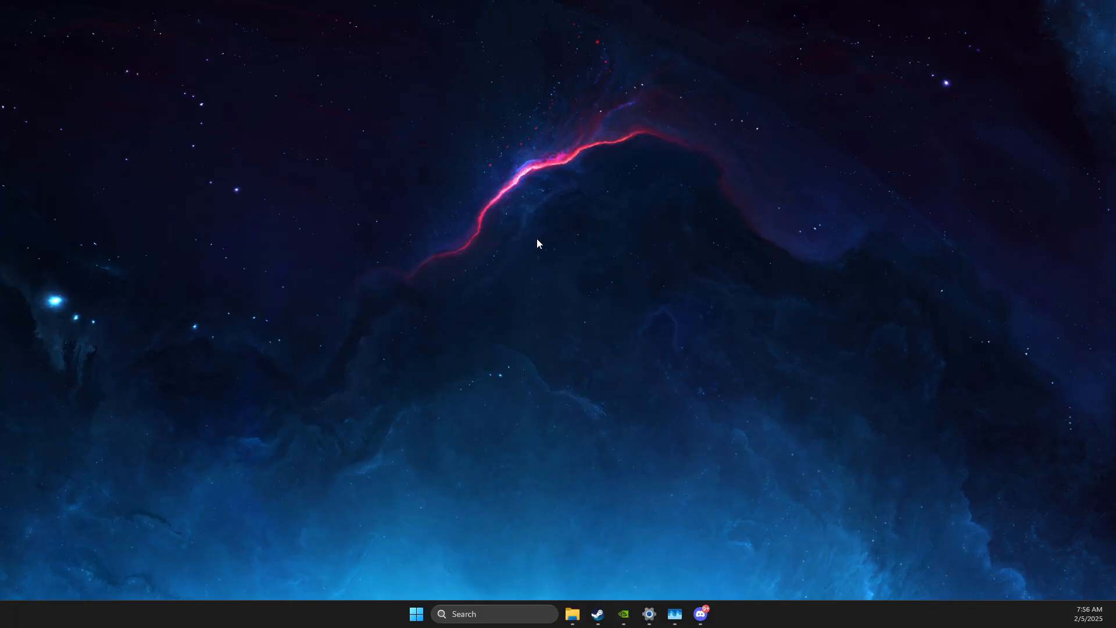
pyautogui.moveTo(511, 529)
pyautogui.write('w')
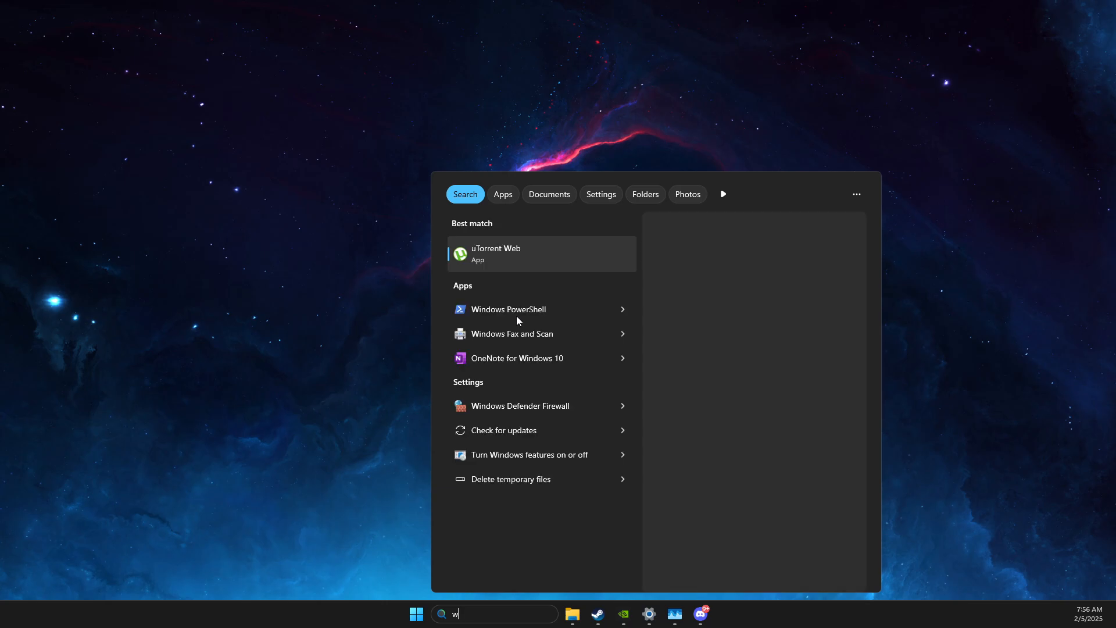
# - Verify Game Mode is On in Gaming settings, then close Settings
pyautogui.click(503, 431)
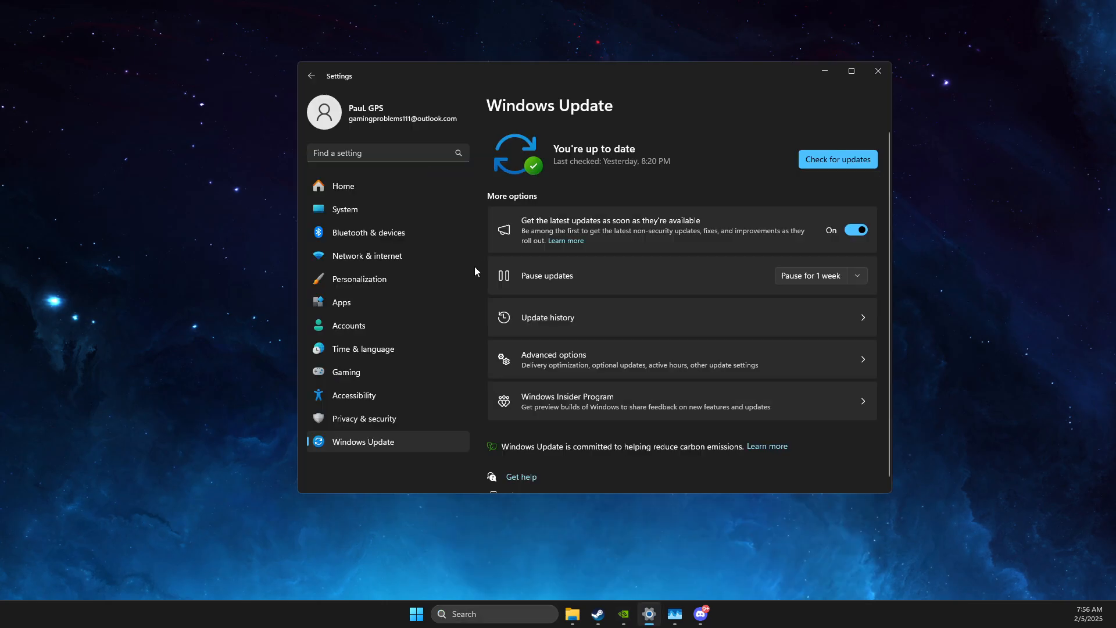
pyautogui.click(346, 372)
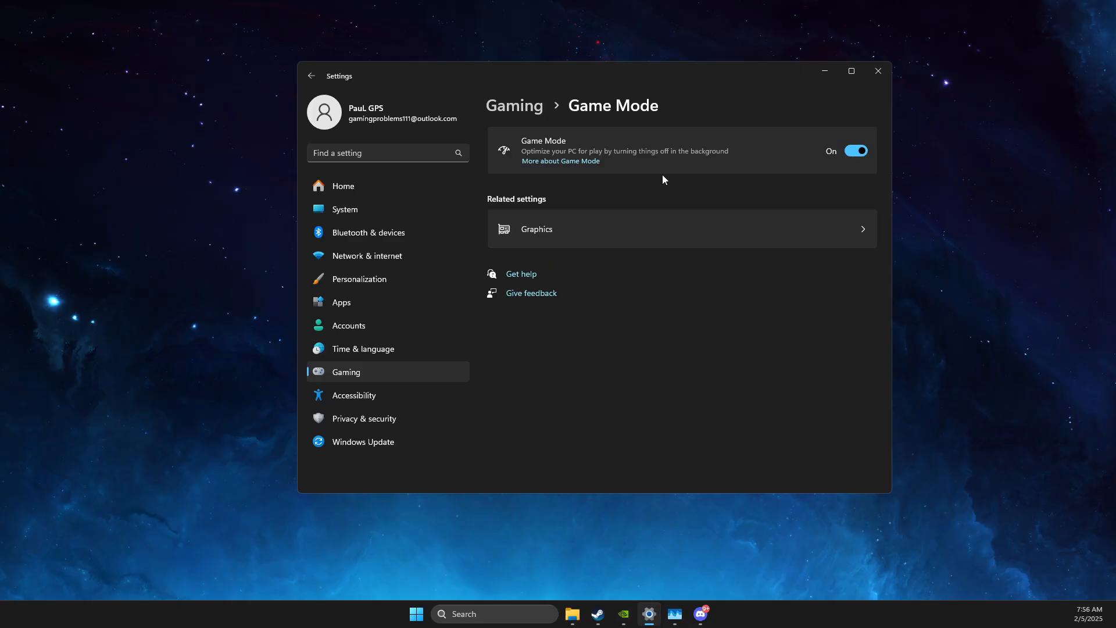
pyautogui.moveTo(847, 89)
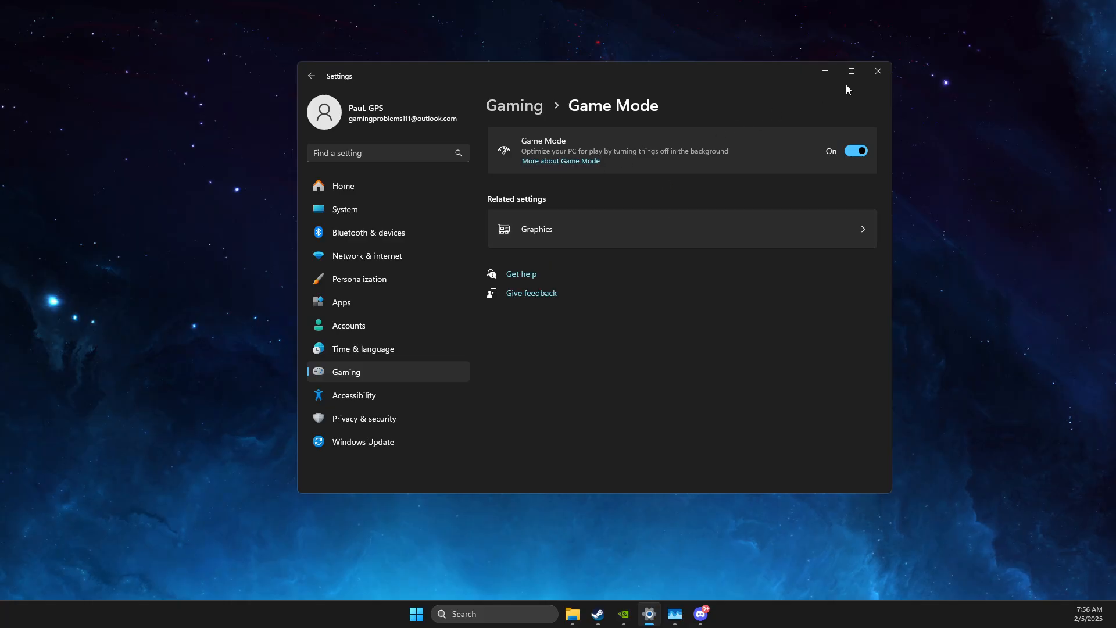
pyautogui.click(878, 70)
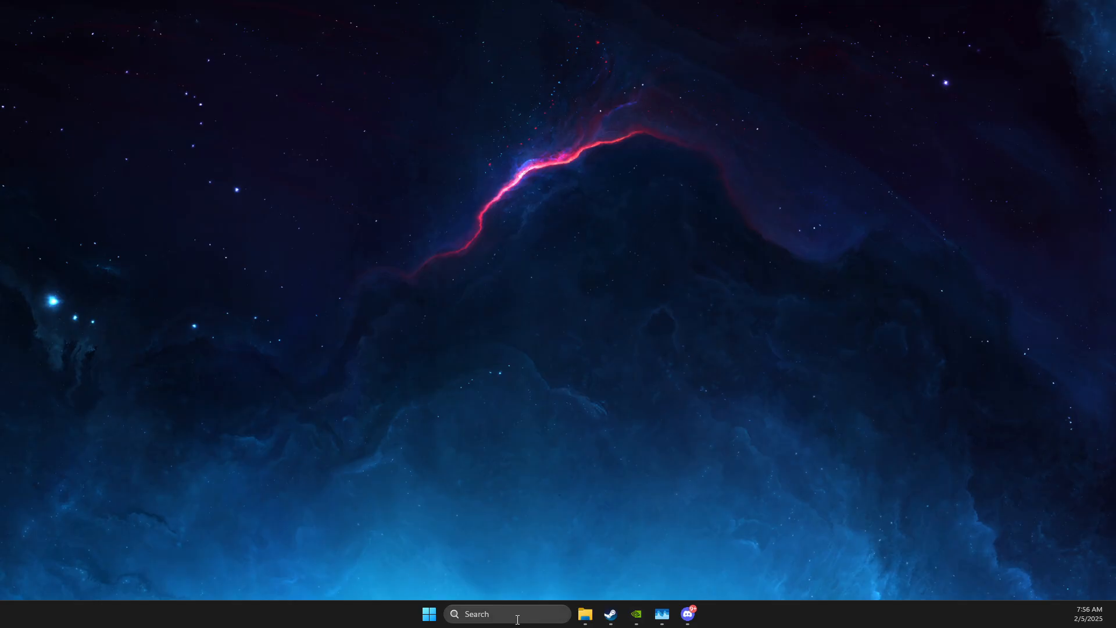
pyautogui.moveTo(505, 614)
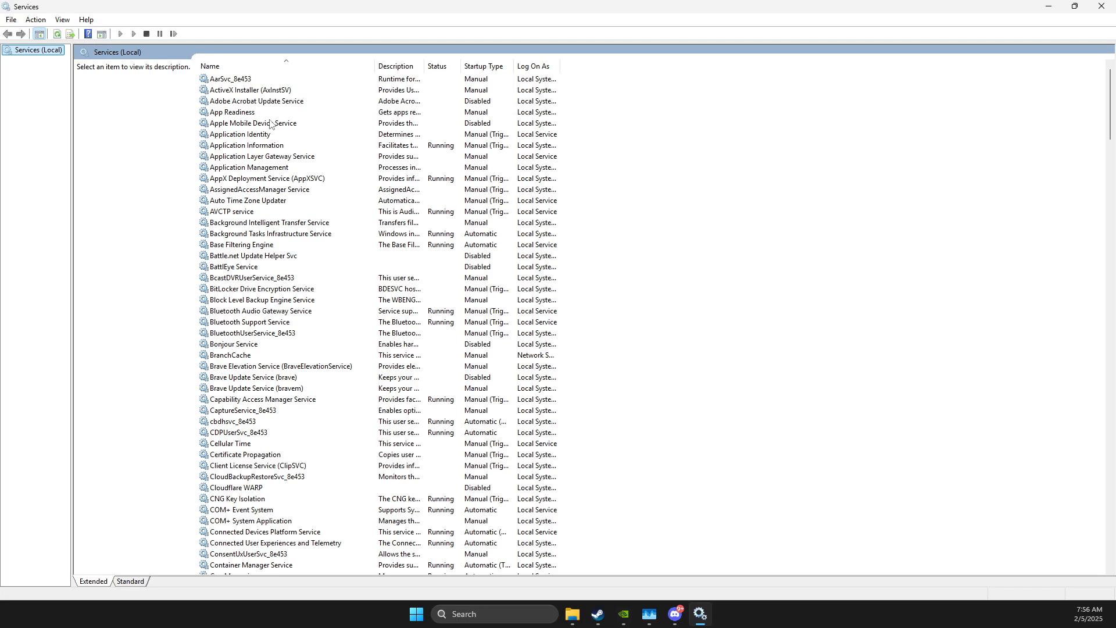
# - Keep SysMain's startup type Disabled and stopped in its Properties, confirming with OK
pyautogui.click(252, 100)
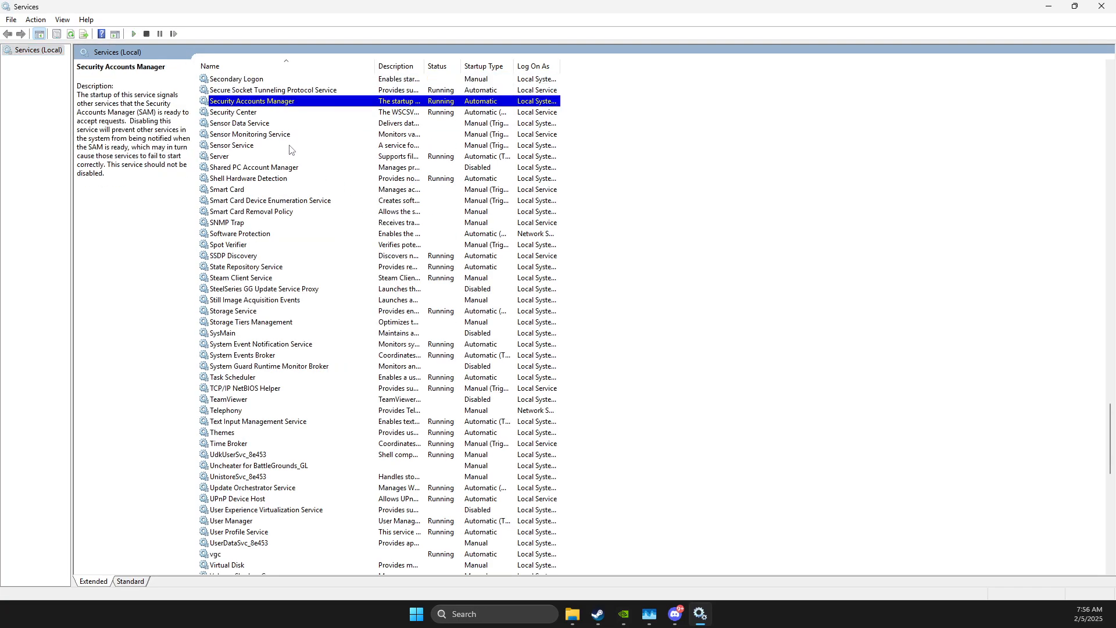
pyautogui.click(248, 178)
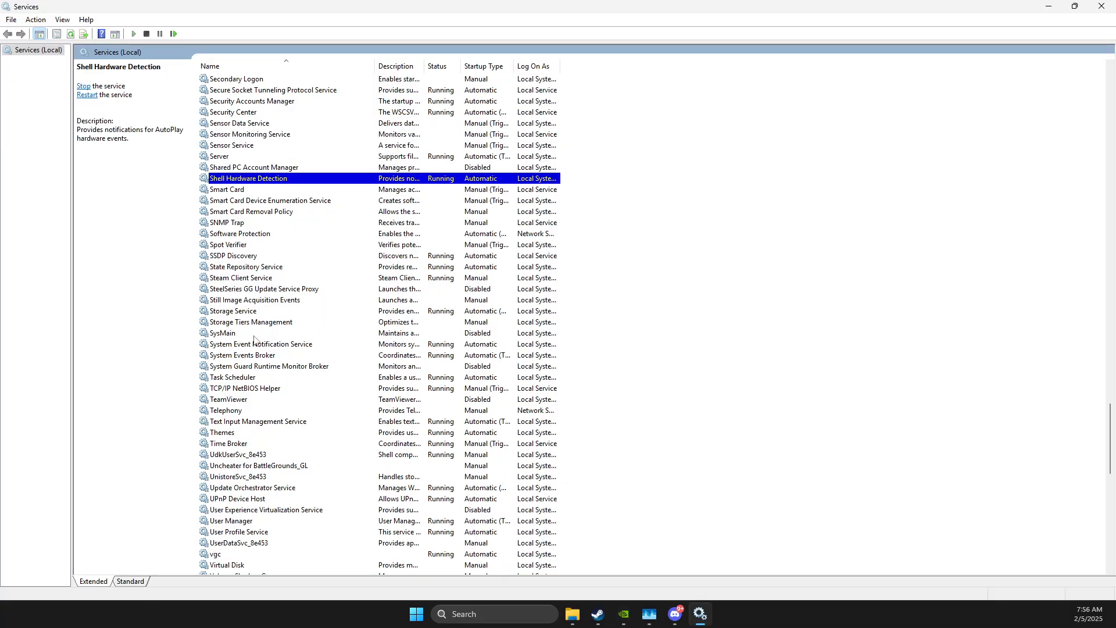
pyautogui.rightClick(222, 333)
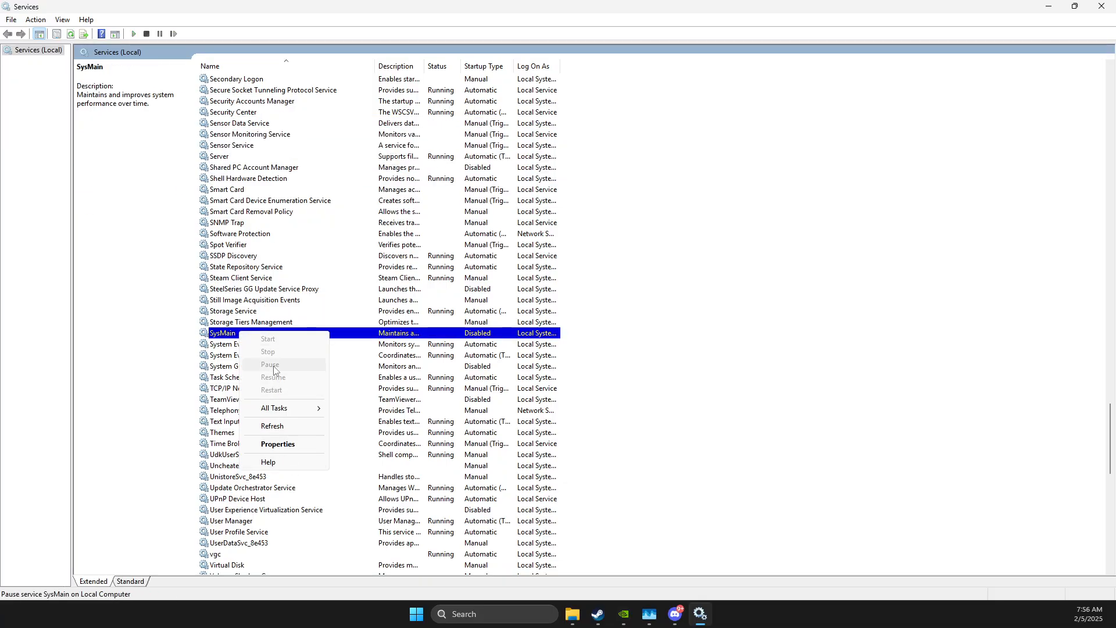
pyautogui.moveTo(276, 449)
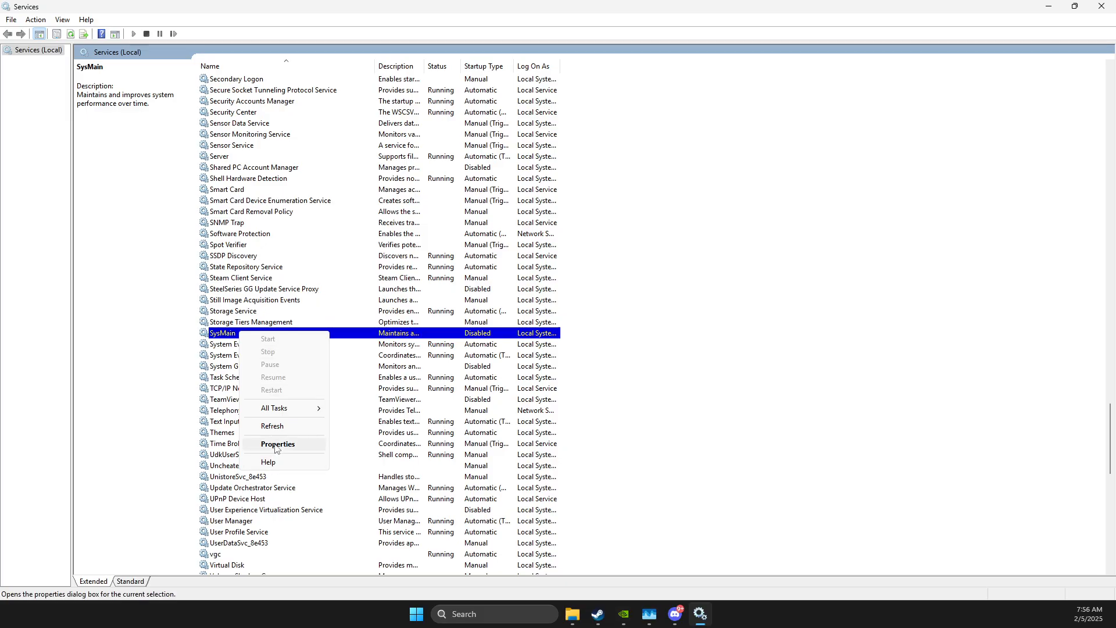
pyautogui.click(278, 443)
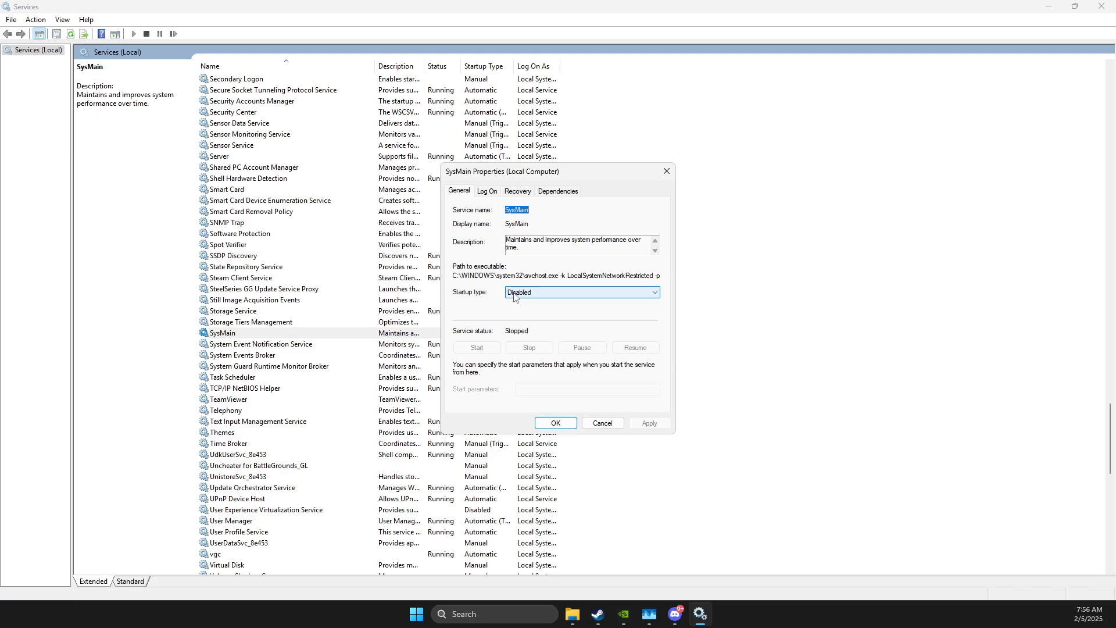
pyautogui.click(555, 423)
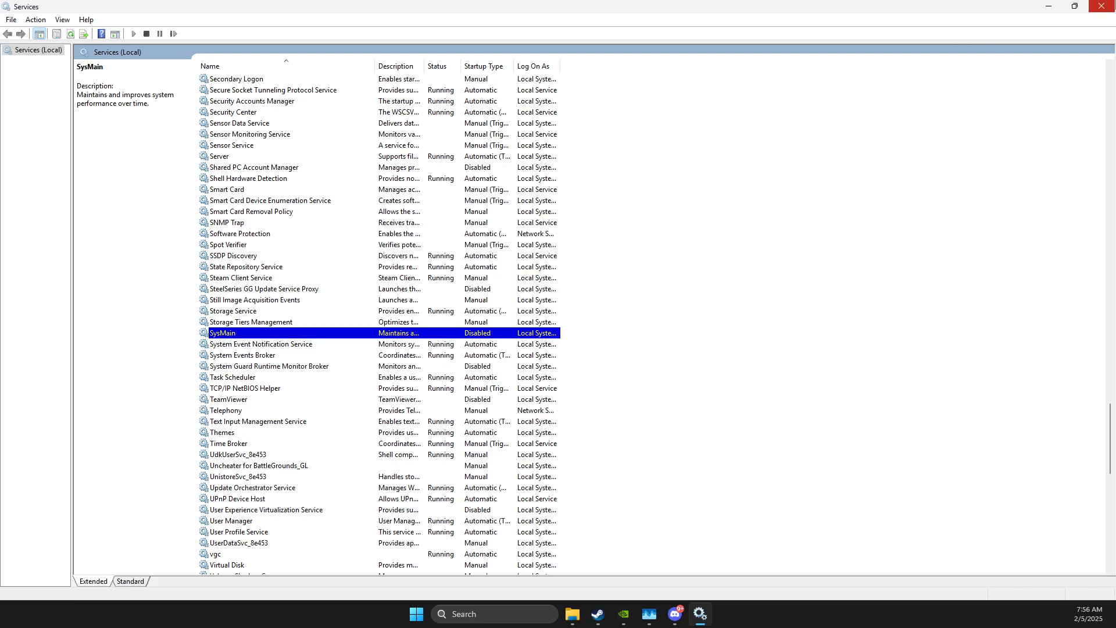
# - Close Services and expand the desktop context menu to reach NVIDIA Control Panel
pyautogui.click(1102, 6)
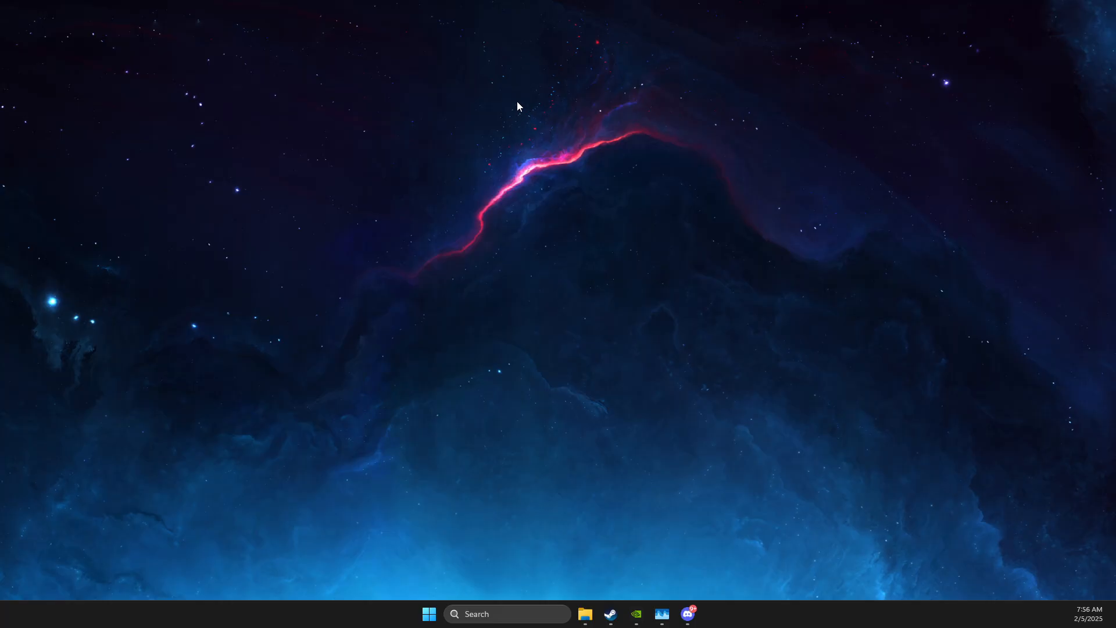
pyautogui.rightClick(518, 107)
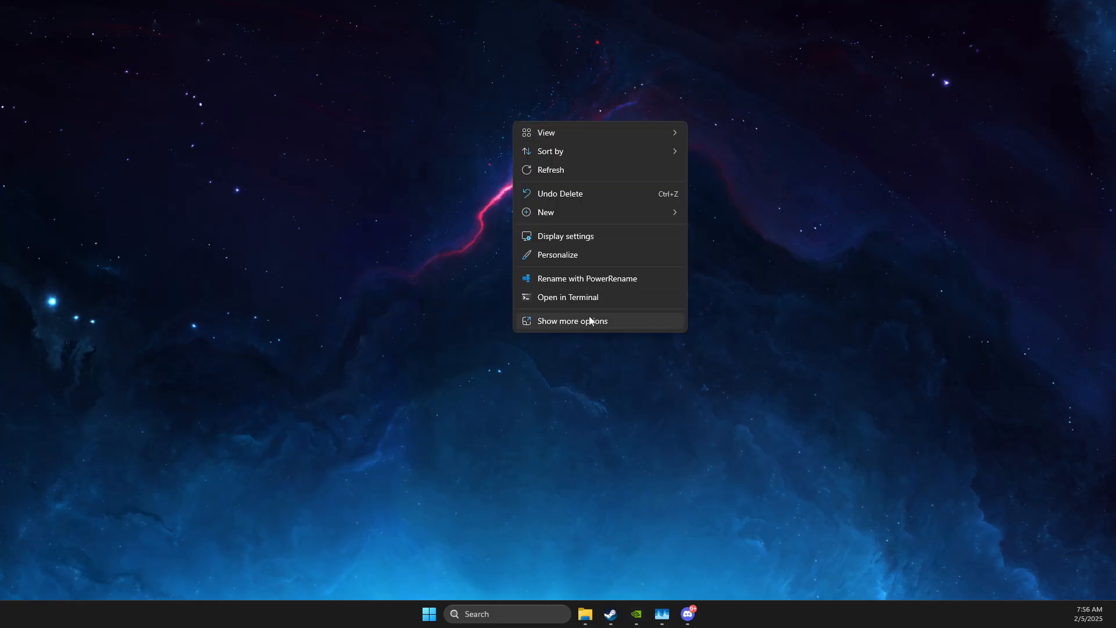
pyautogui.click(571, 321)
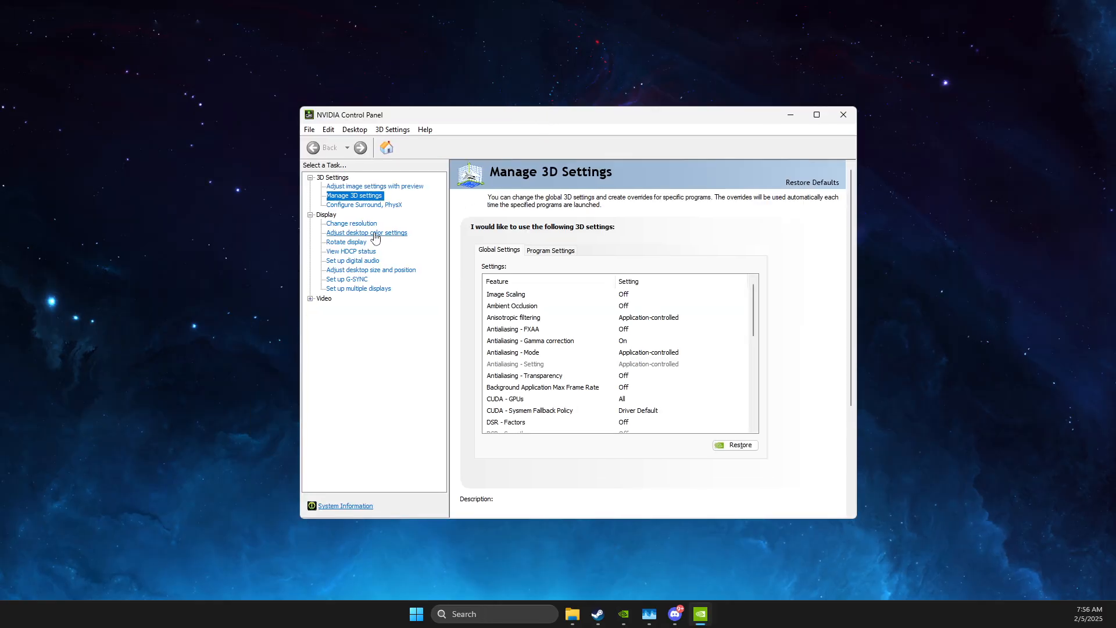
# - Verify 1920×1080 at 240Hz, then set the PhysX processor to GeForce RTX 3070
pyautogui.click(351, 223)
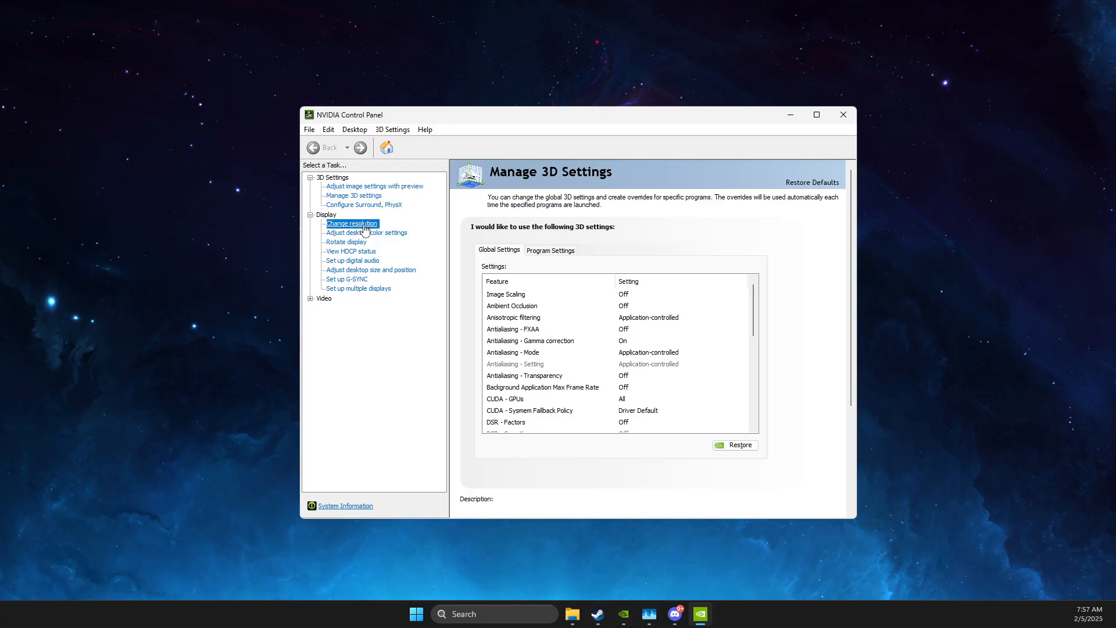
pyautogui.click(352, 223)
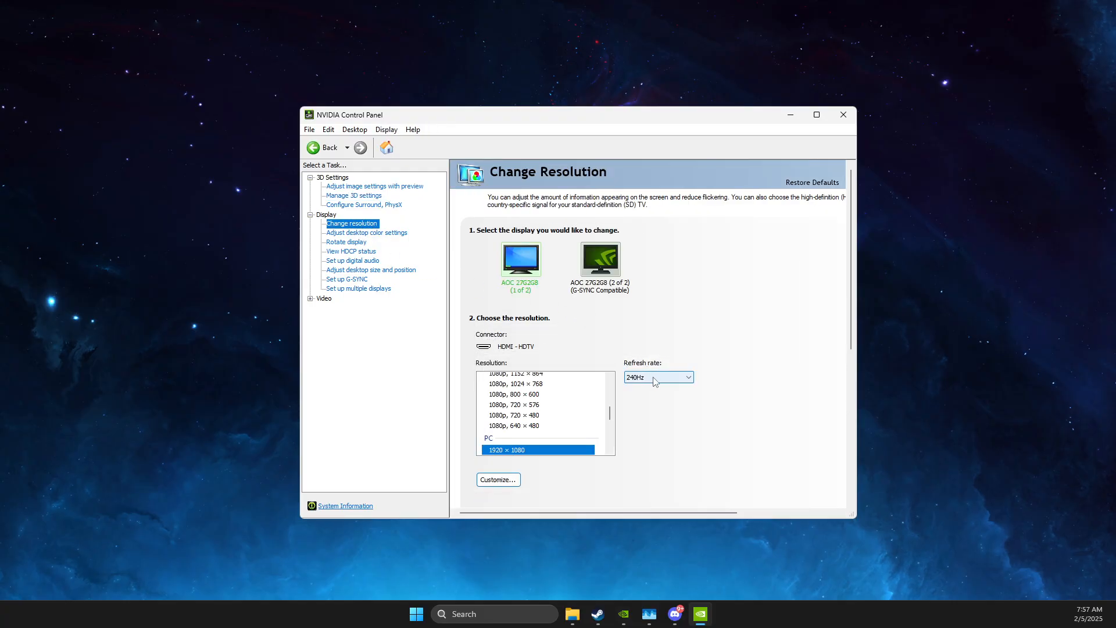
pyautogui.moveTo(512, 452)
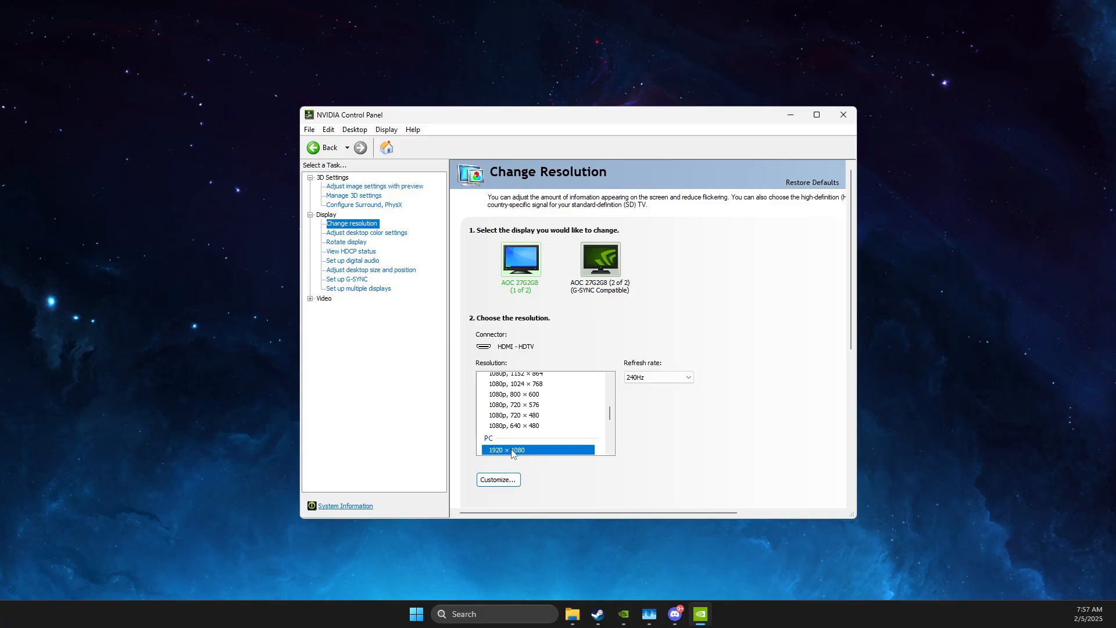
pyautogui.moveTo(522, 456)
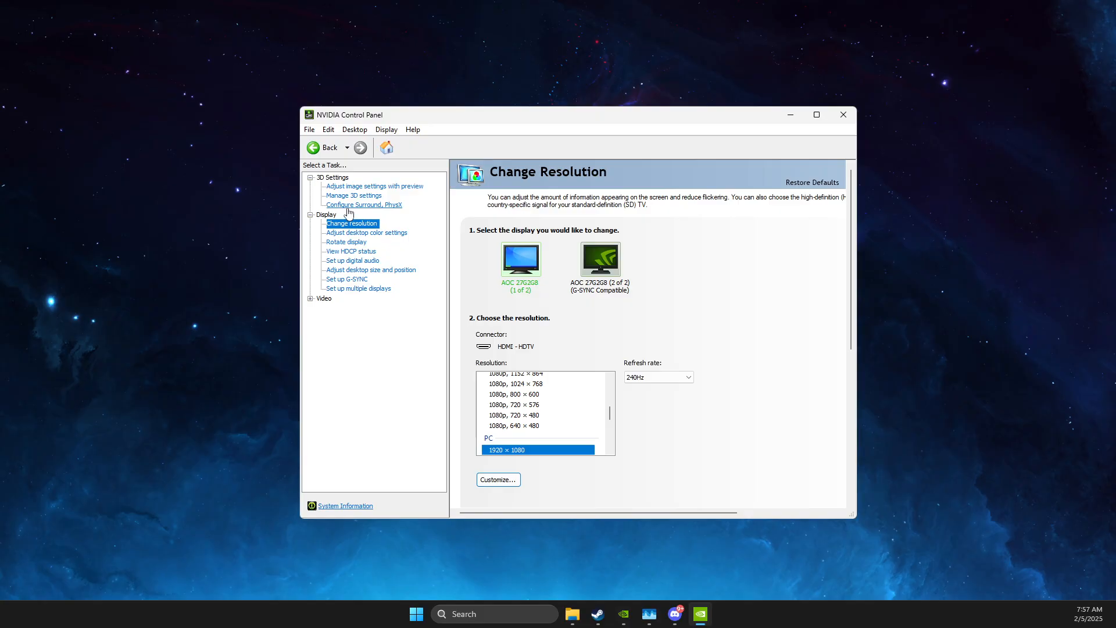
pyautogui.click(363, 204)
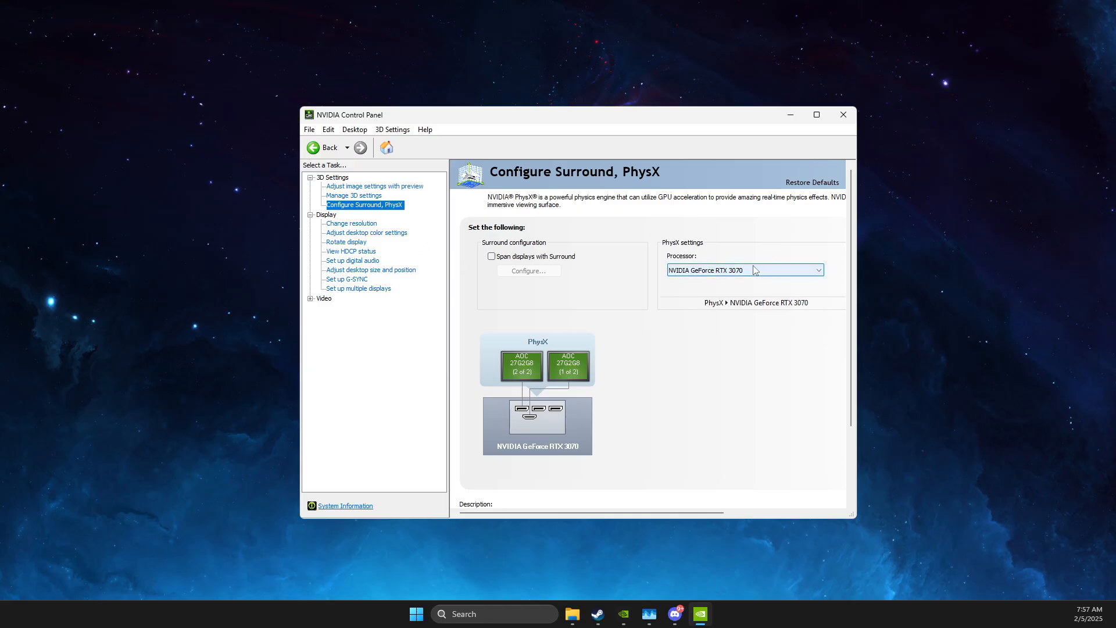
# - Set global 3D settings: Prefer maximum performance, High performance texture filtering, Vertical sync Off
pyautogui.click(354, 196)
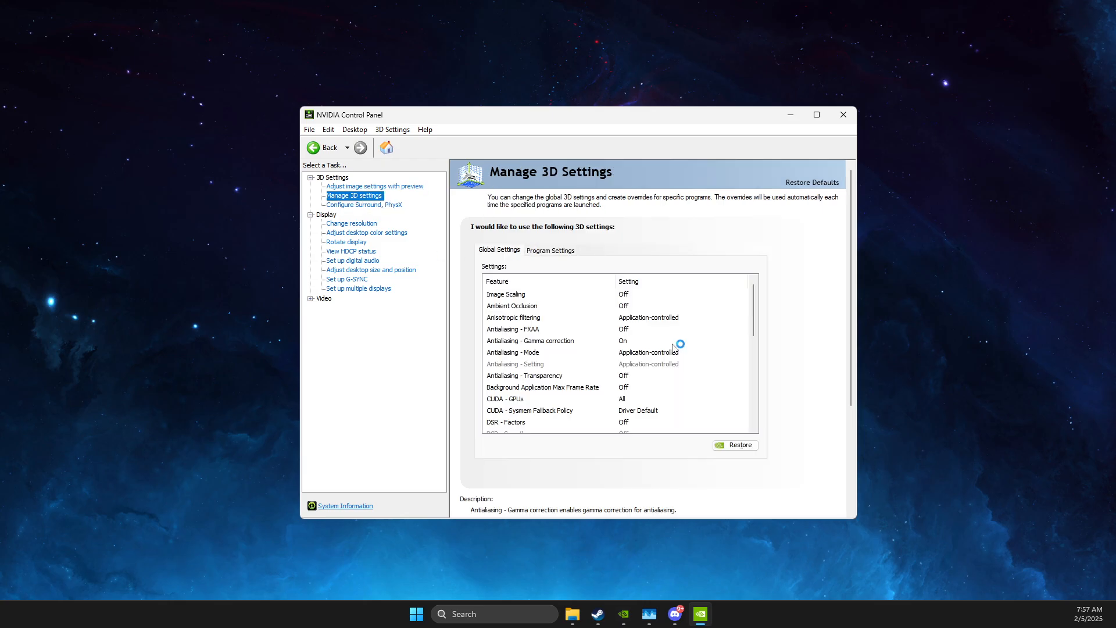
pyautogui.scroll(-3)
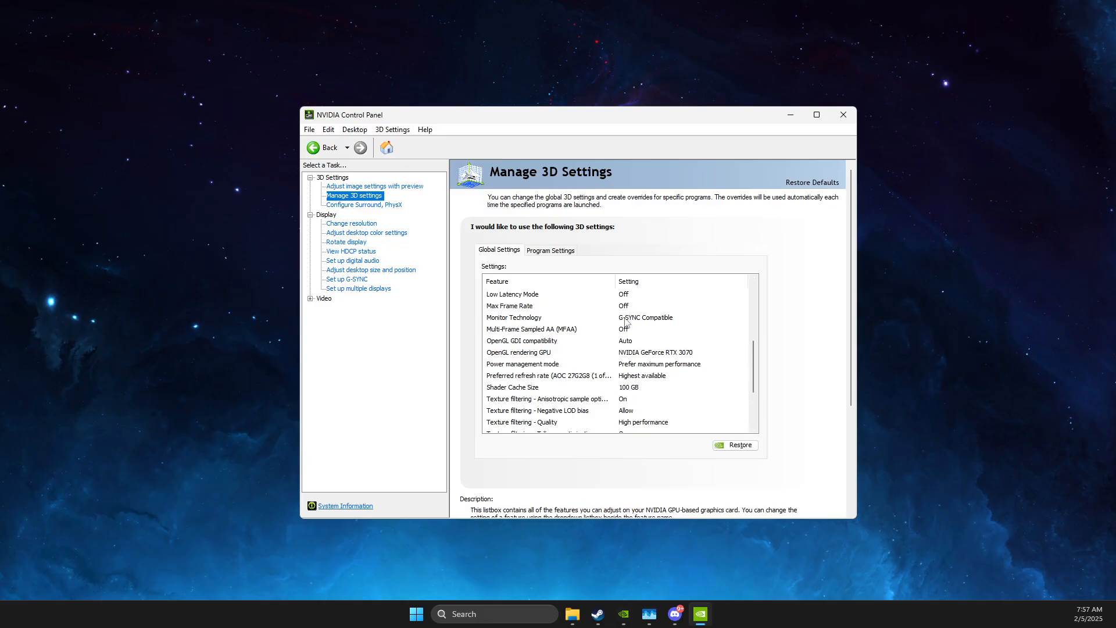
pyautogui.moveTo(657, 324)
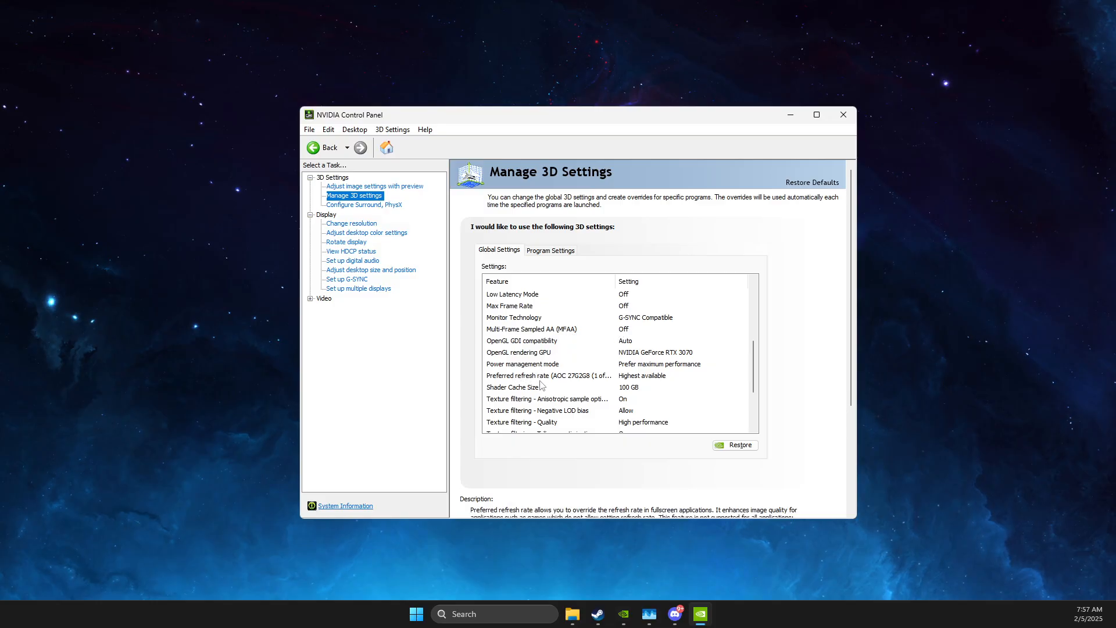
pyautogui.click(511, 386)
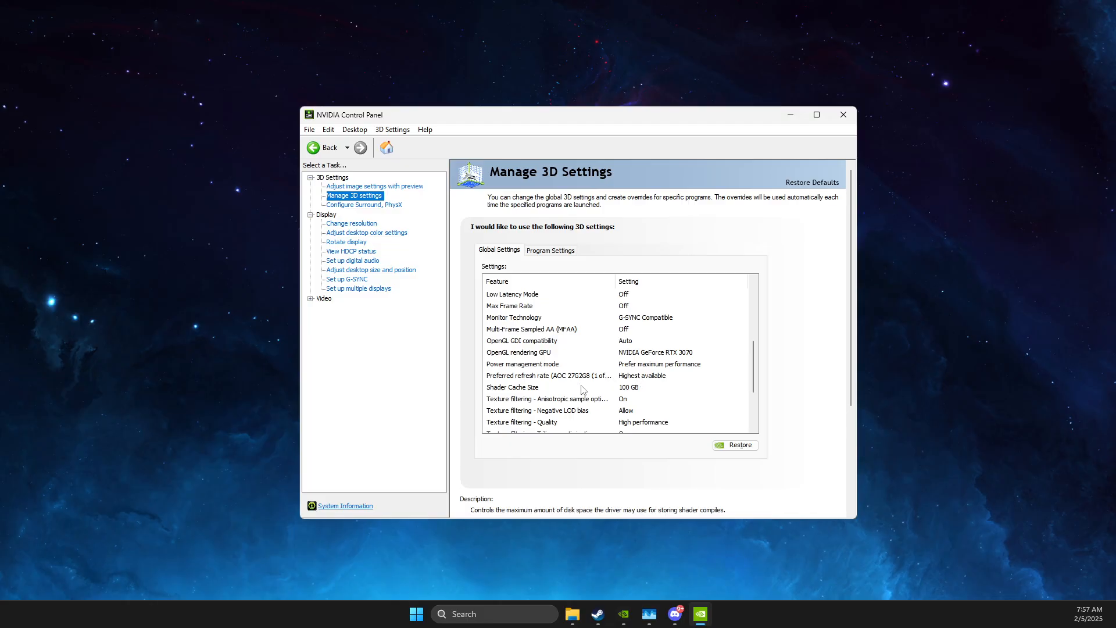
pyautogui.moveTo(631, 393)
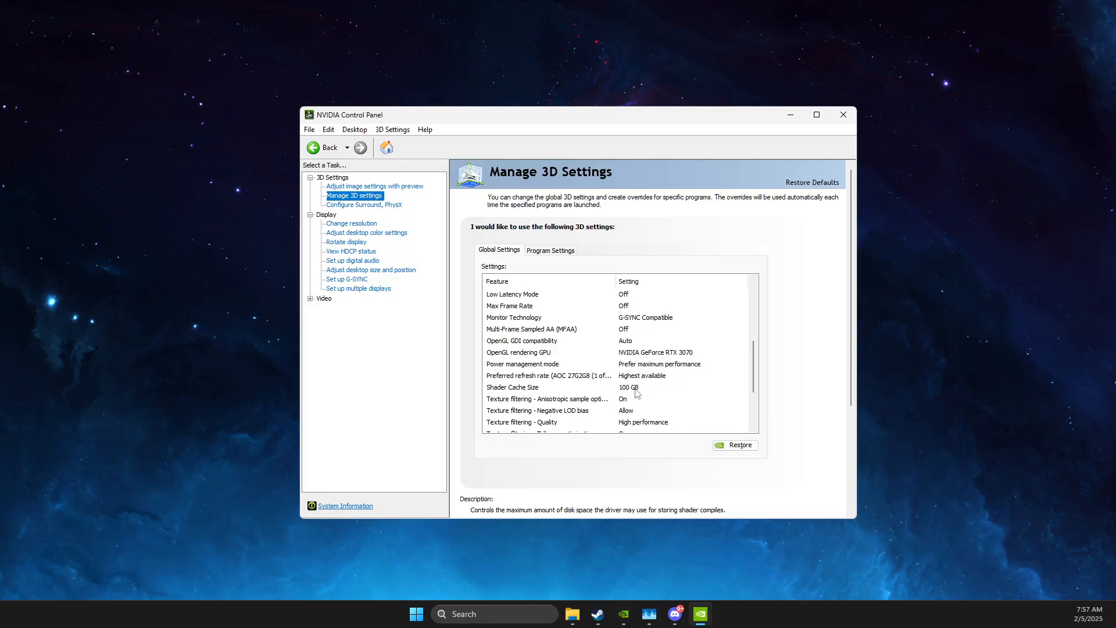
pyautogui.moveTo(630, 393)
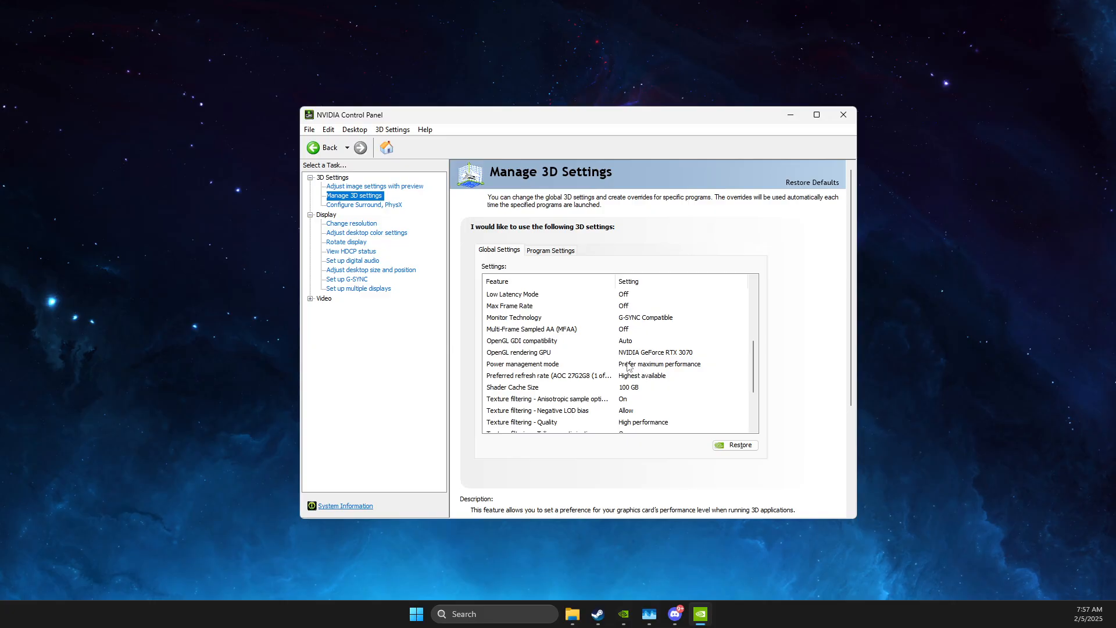
pyautogui.scroll(-3)
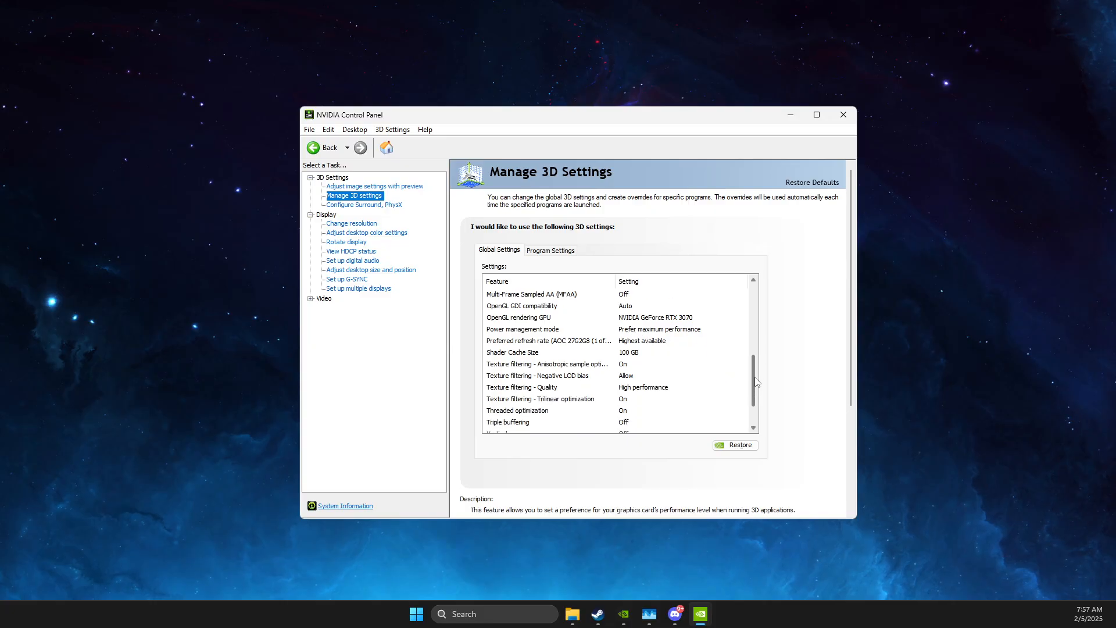
pyautogui.scroll(-3)
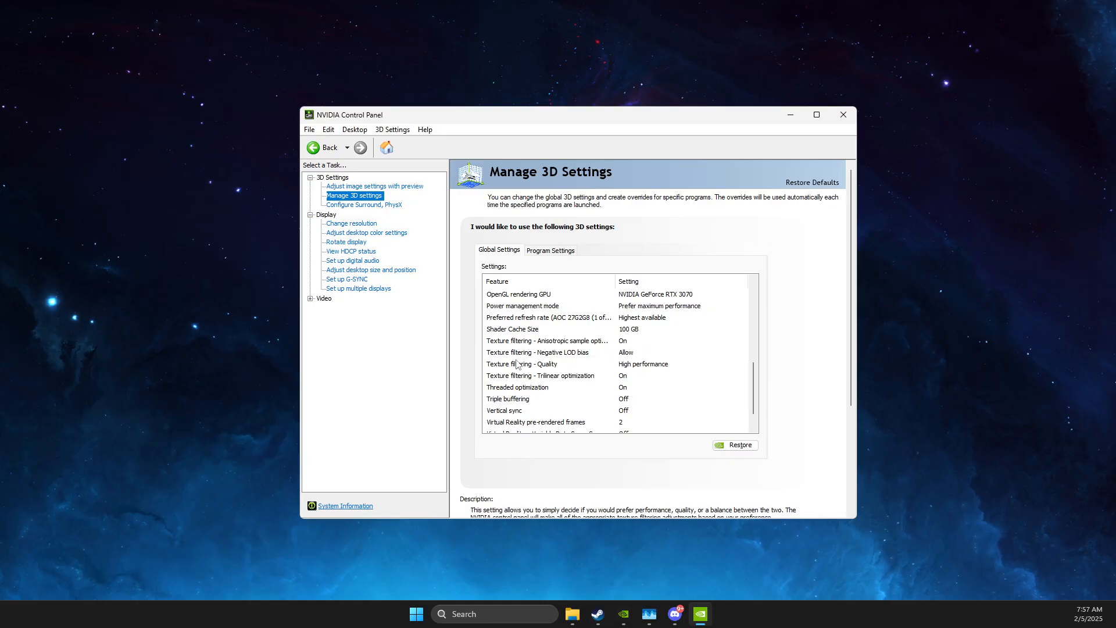
pyautogui.moveTo(554, 373)
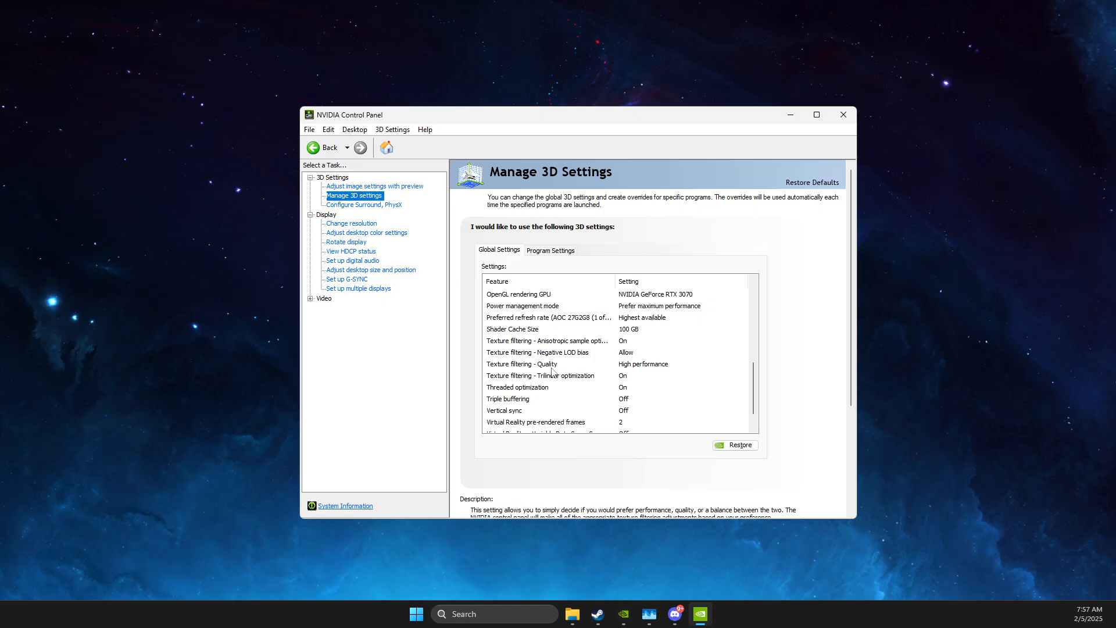
pyautogui.moveTo(631, 373)
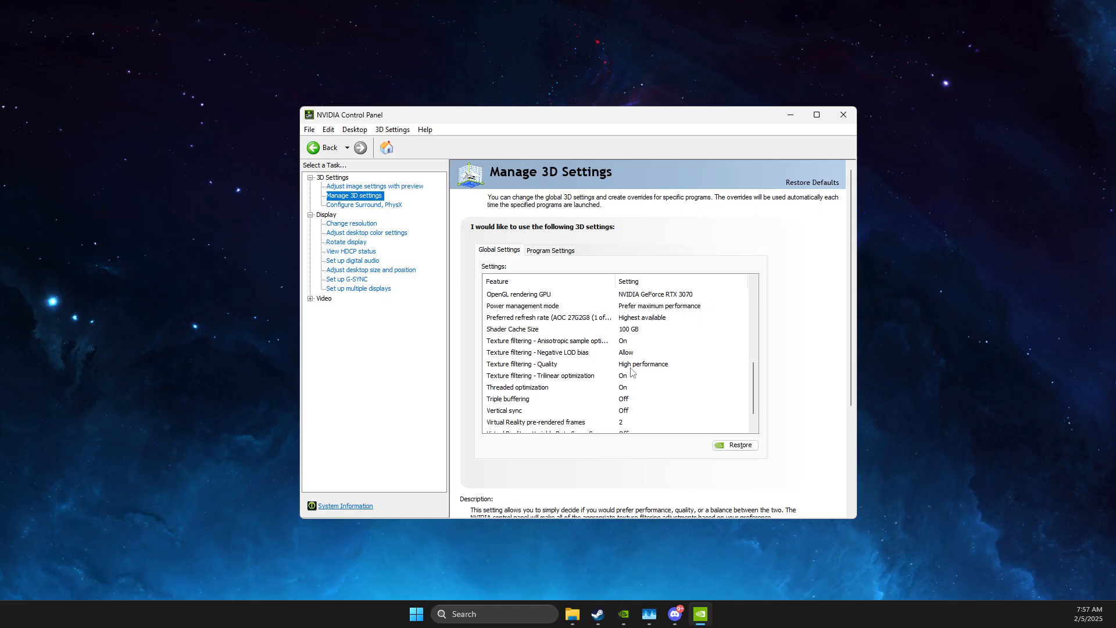
pyautogui.click(540, 375)
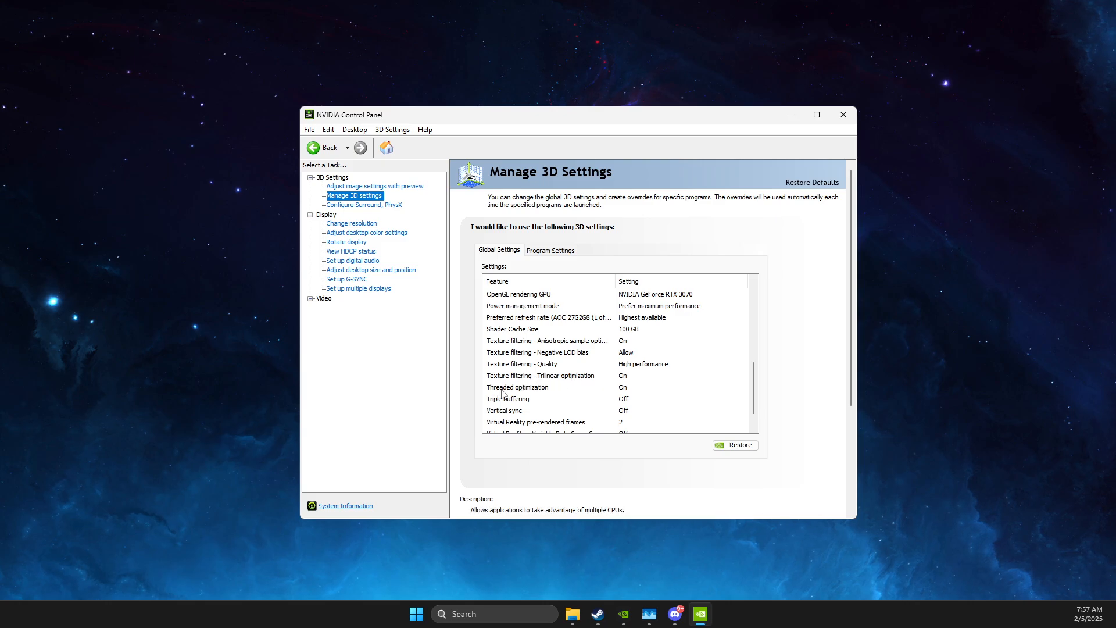
pyautogui.click(504, 410)
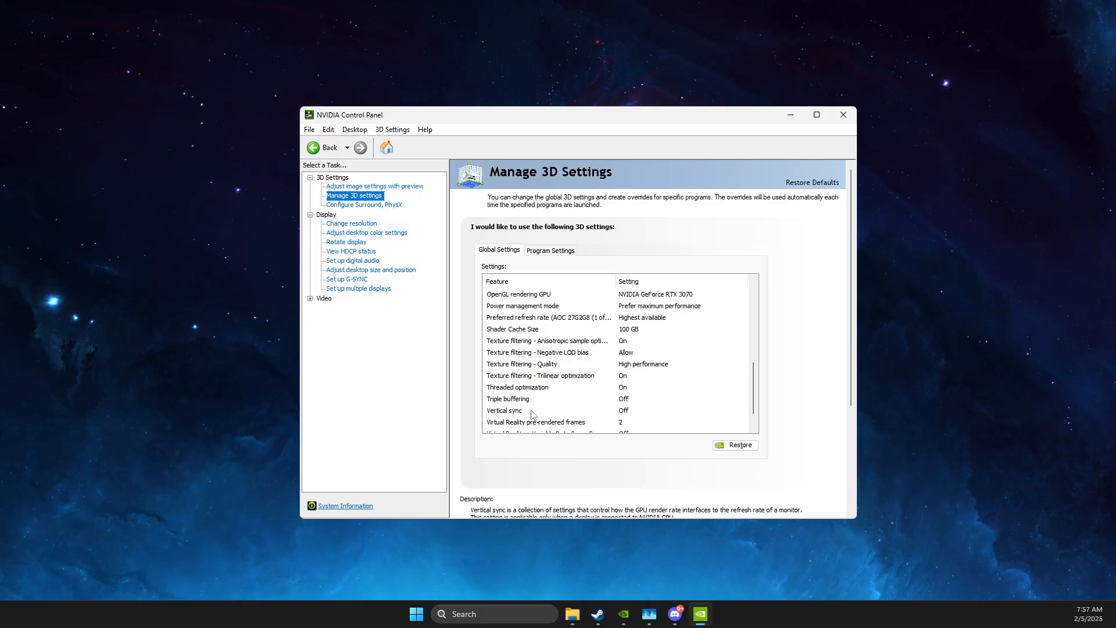
pyautogui.scroll(-3)
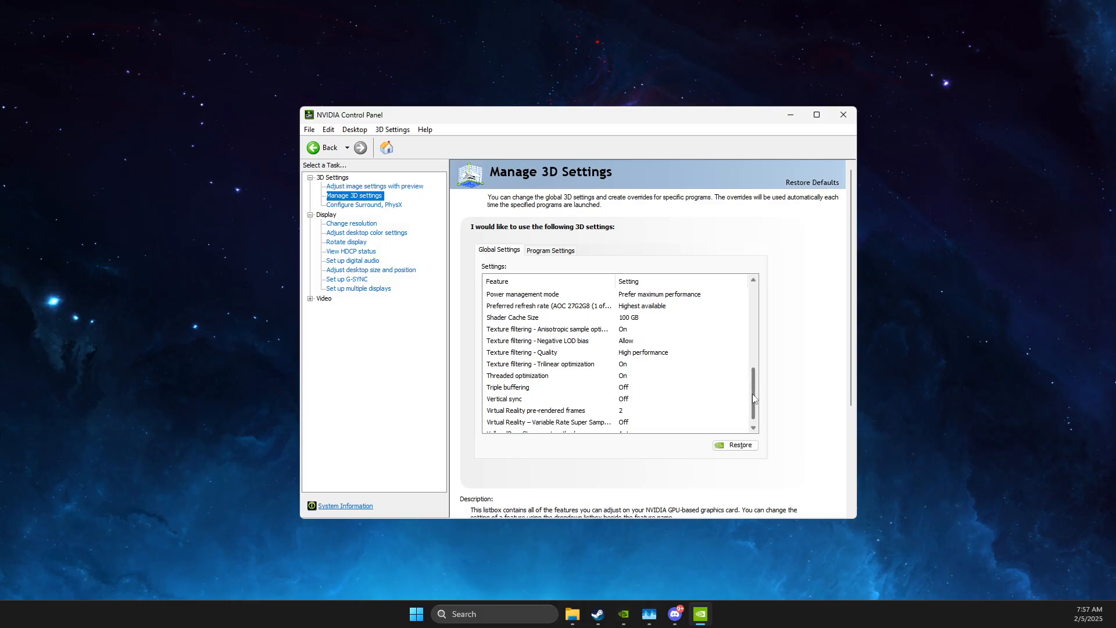
pyautogui.scroll(-3)
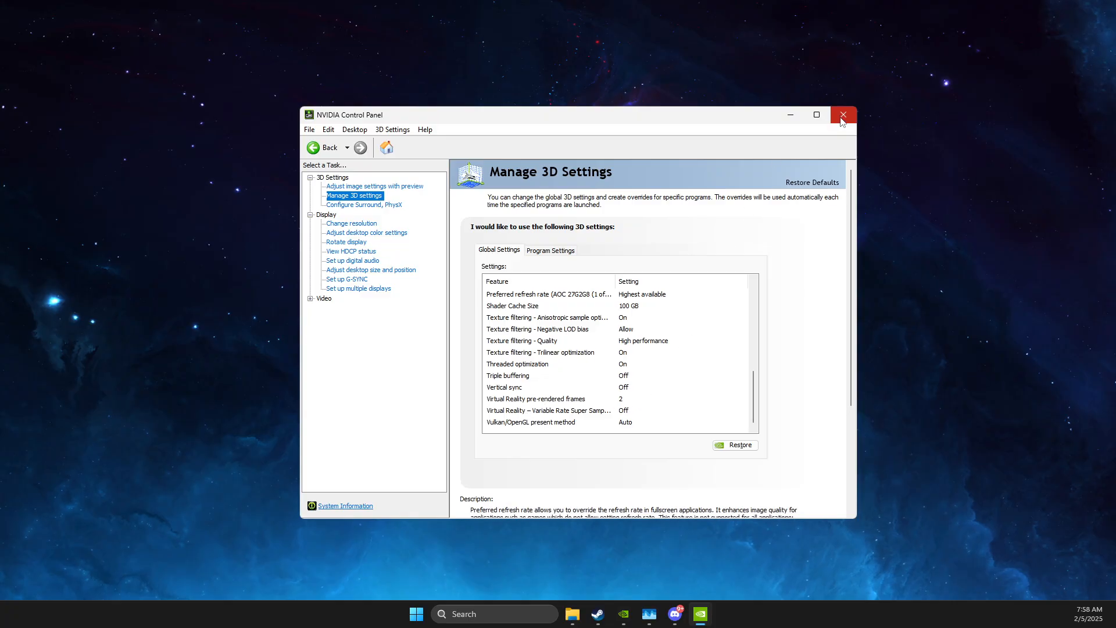
# - Close NVIDIA Control Panel and open Counter-Strike 2's Installed Files properties in Steam
pyautogui.click(843, 114)
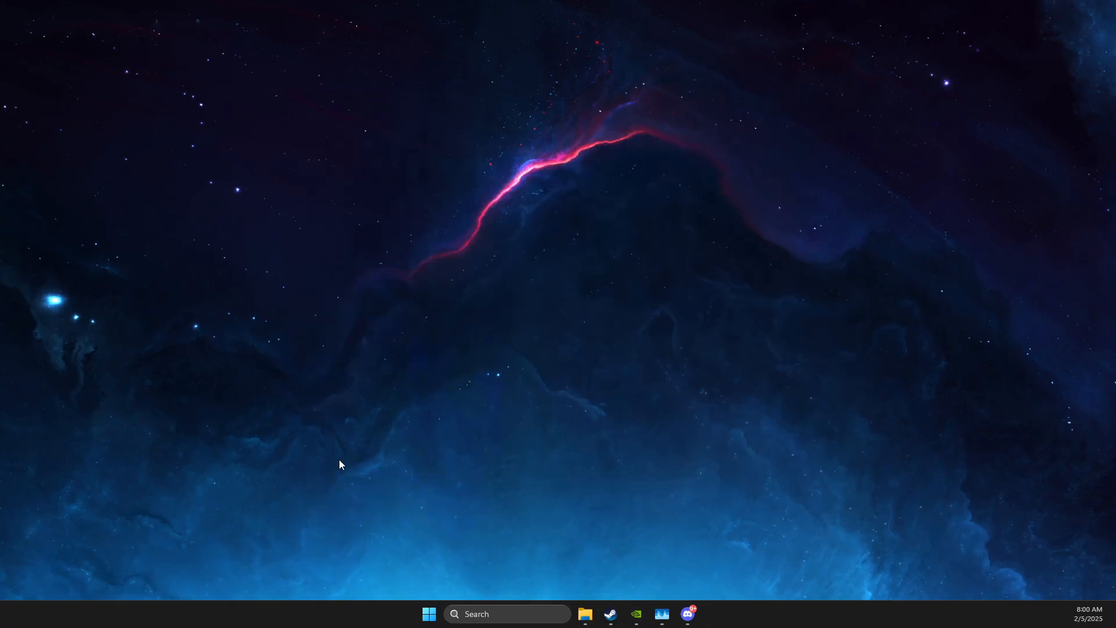
pyautogui.click(609, 614)
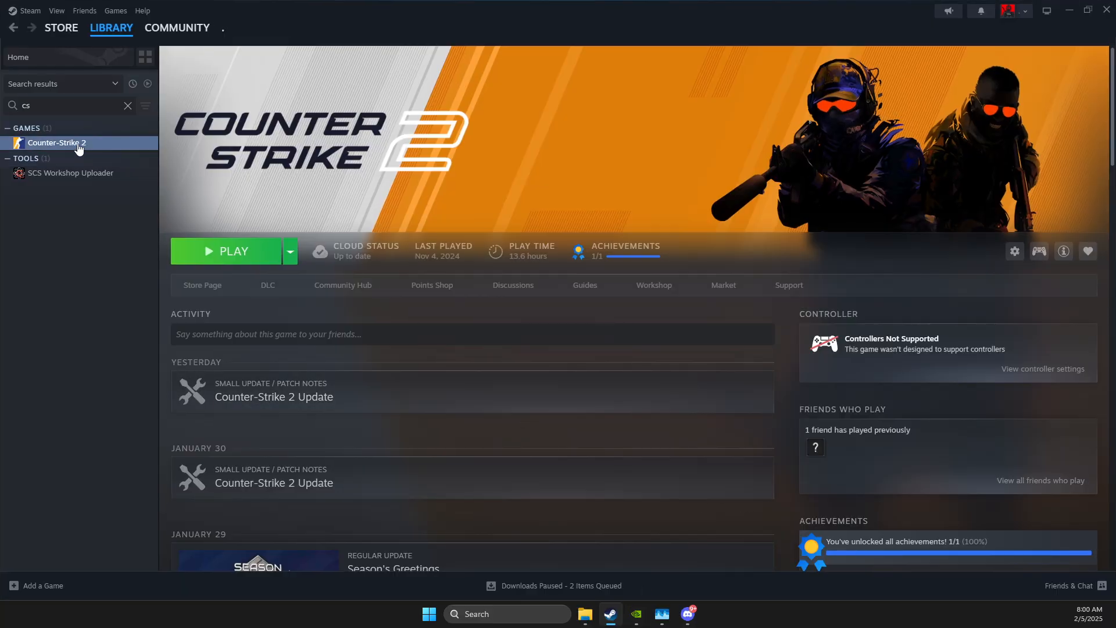
pyautogui.click(1014, 251)
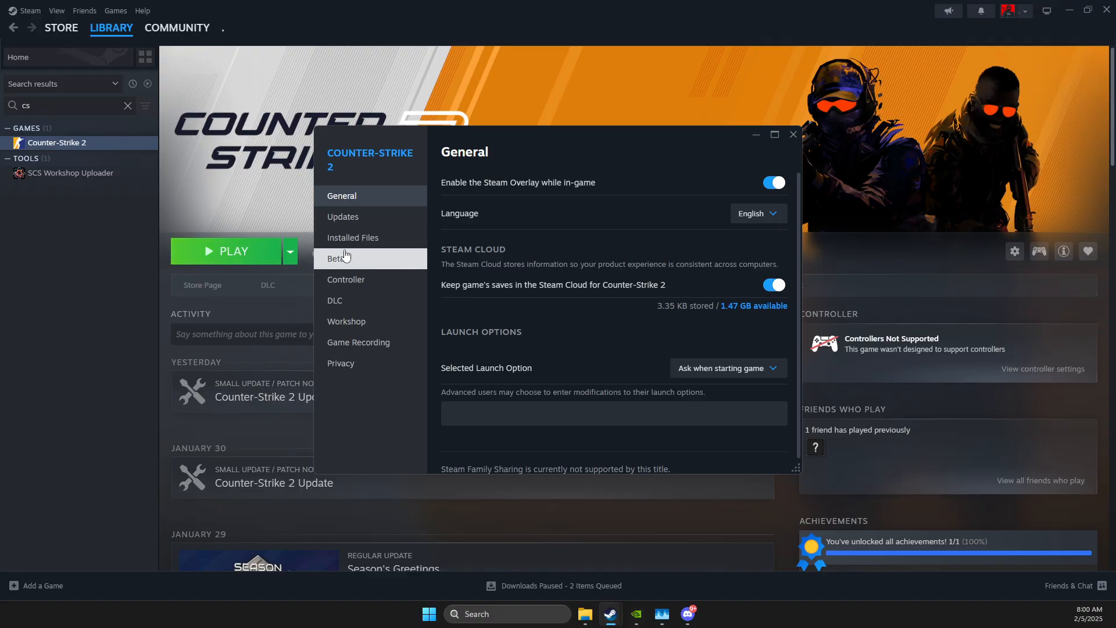
pyautogui.click(352, 237)
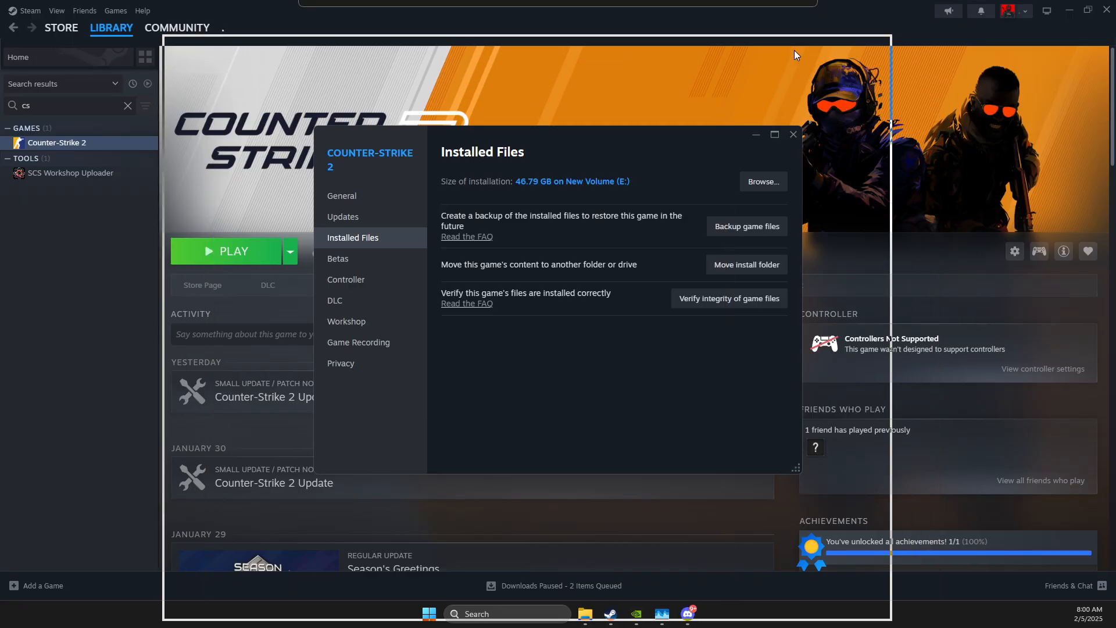
# - Browse the game's local files into bin\win64 and open cs2.exe's Properties
pyautogui.click(762, 182)
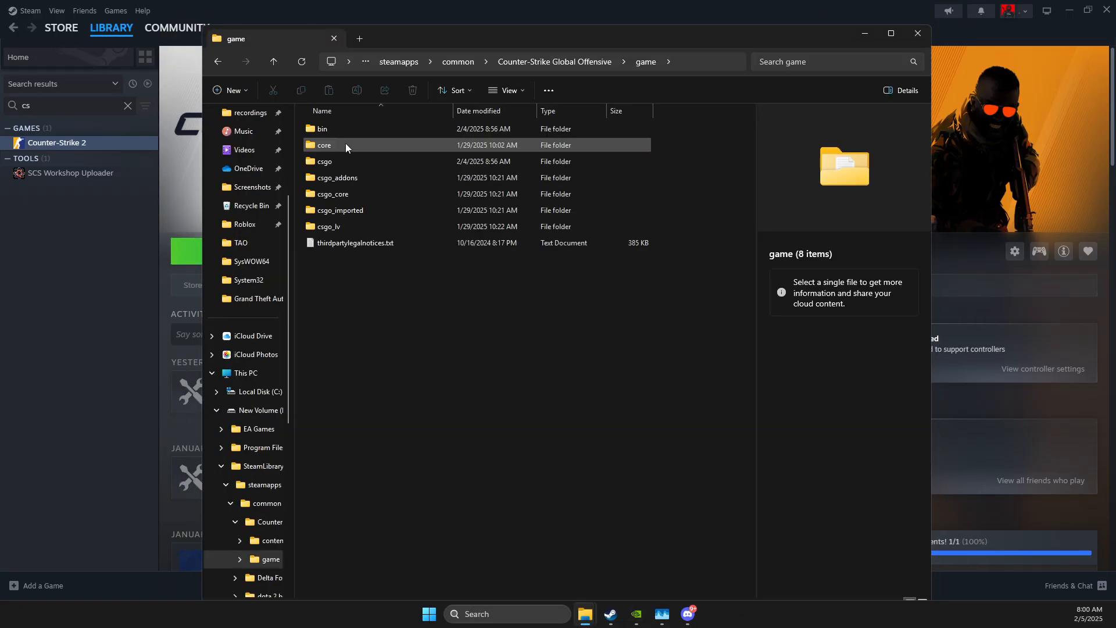
pyautogui.doubleClick(322, 129)
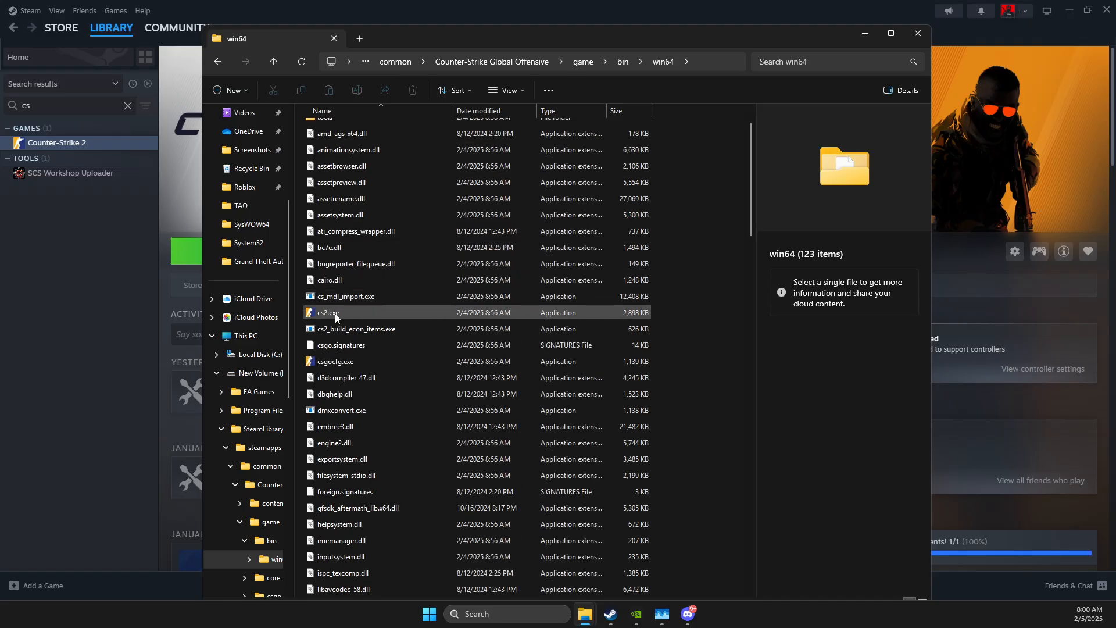
pyautogui.click(335, 313)
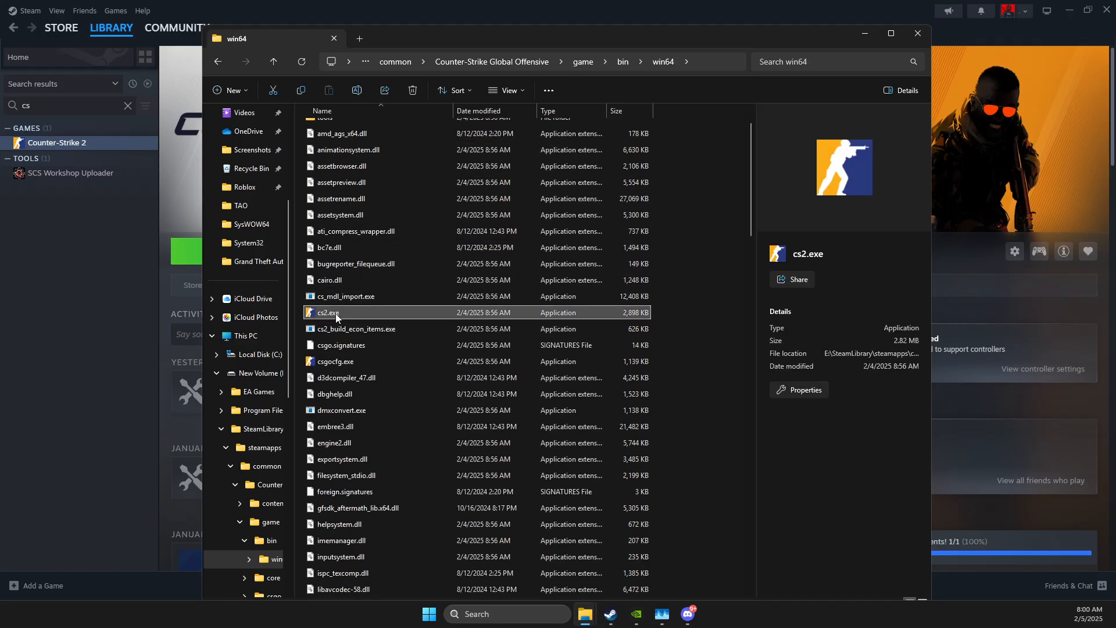
pyautogui.rightClick(329, 312)
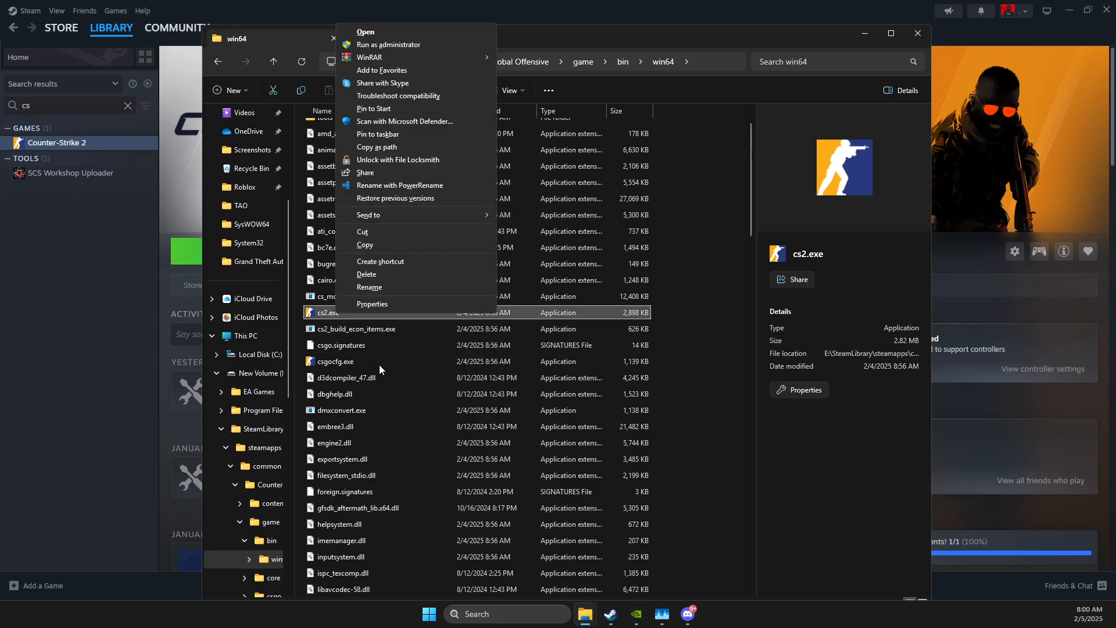
pyautogui.click(372, 304)
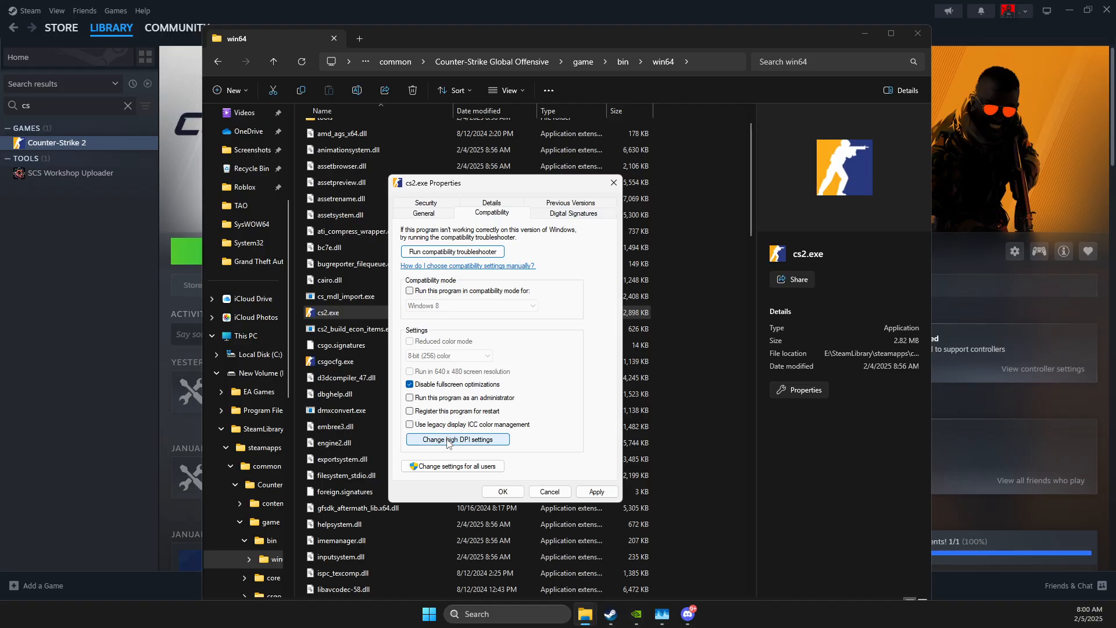
# - Tick Override high DPI scaling behaviour for cs2.exe, confirm, and close Properties
pyautogui.click(458, 439)
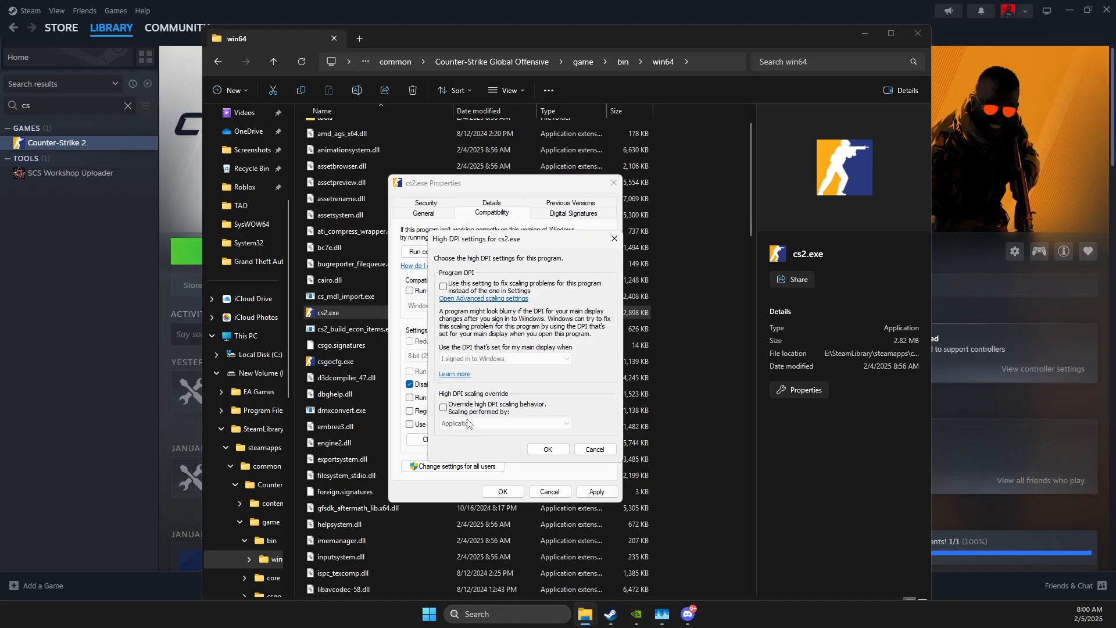
pyautogui.click(444, 407)
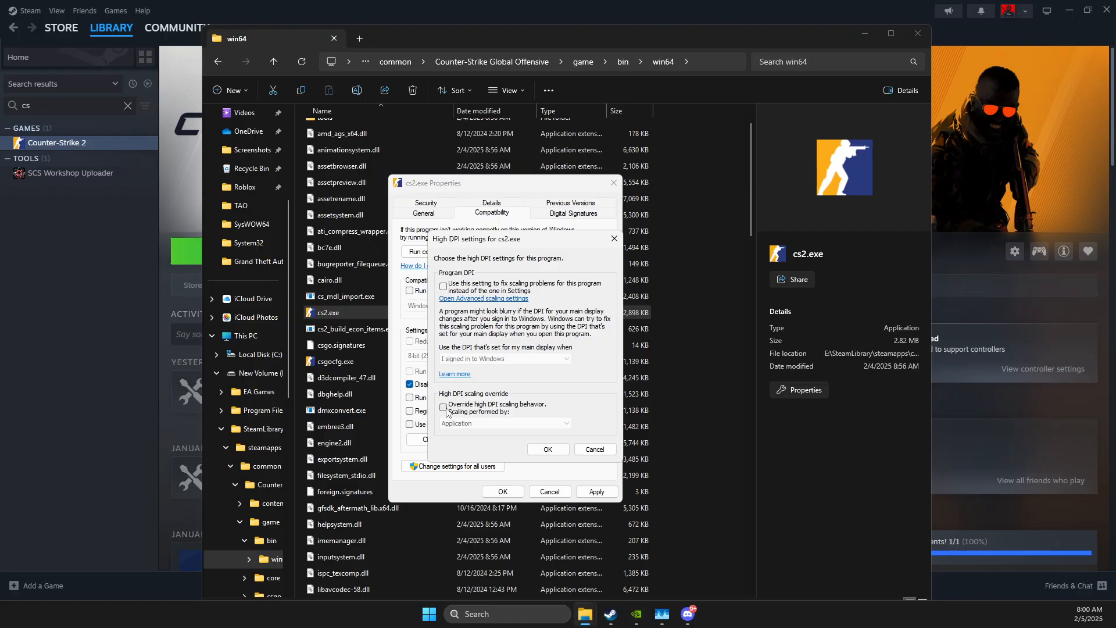
pyautogui.click(443, 407)
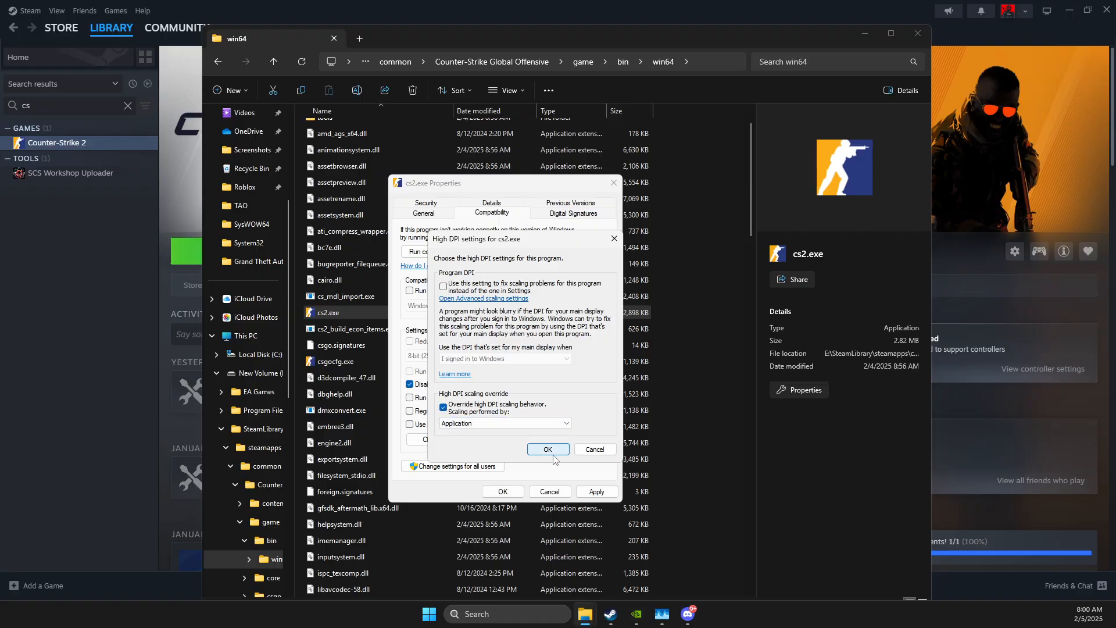
pyautogui.click(548, 449)
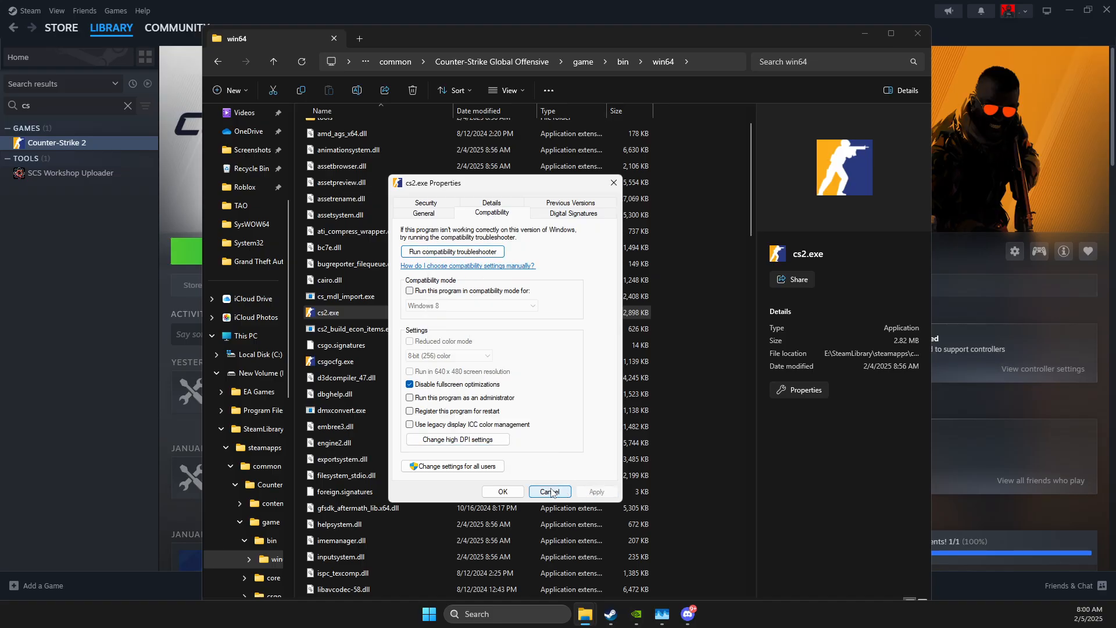
pyautogui.click(548, 491)
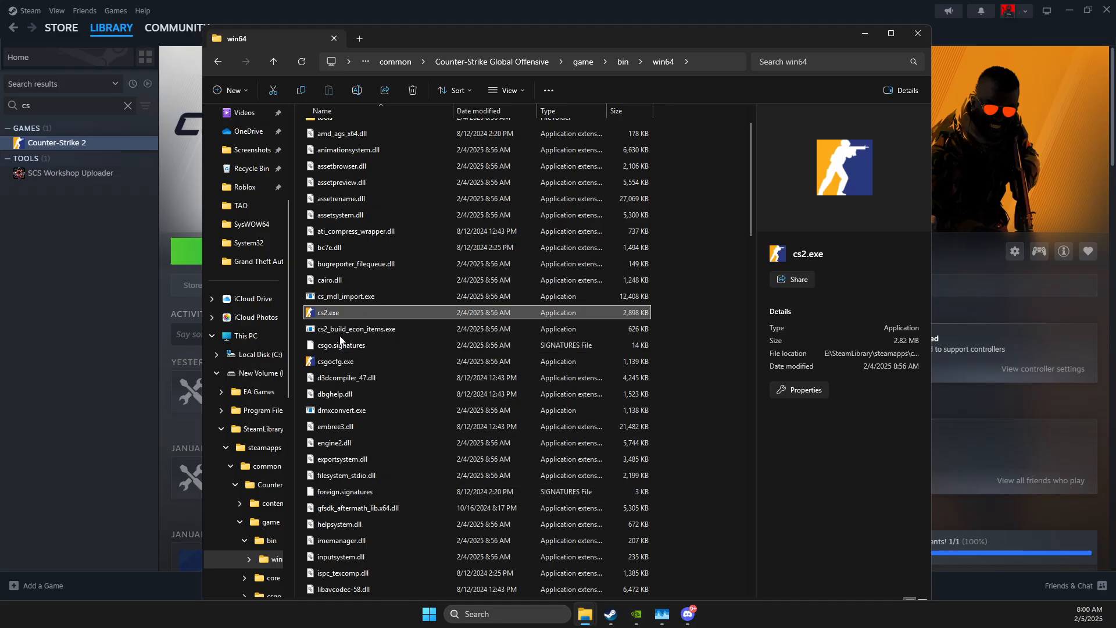
pyautogui.moveTo(703, 65)
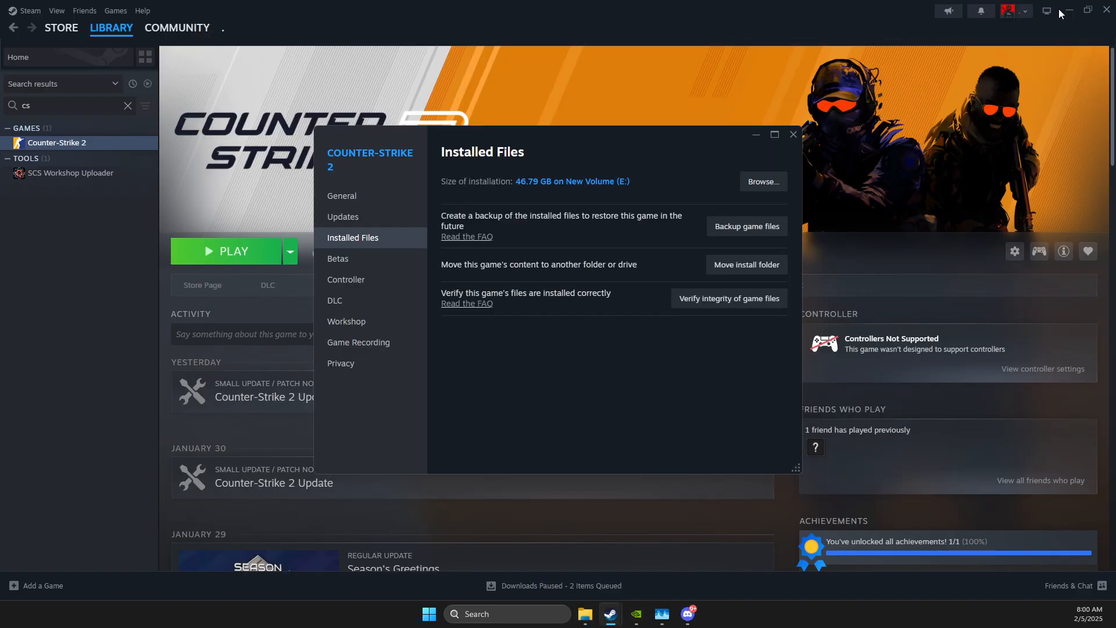
# - Search Windows for 'graphics settings' and maximize the Graphics settings window
pyautogui.click(428, 613)
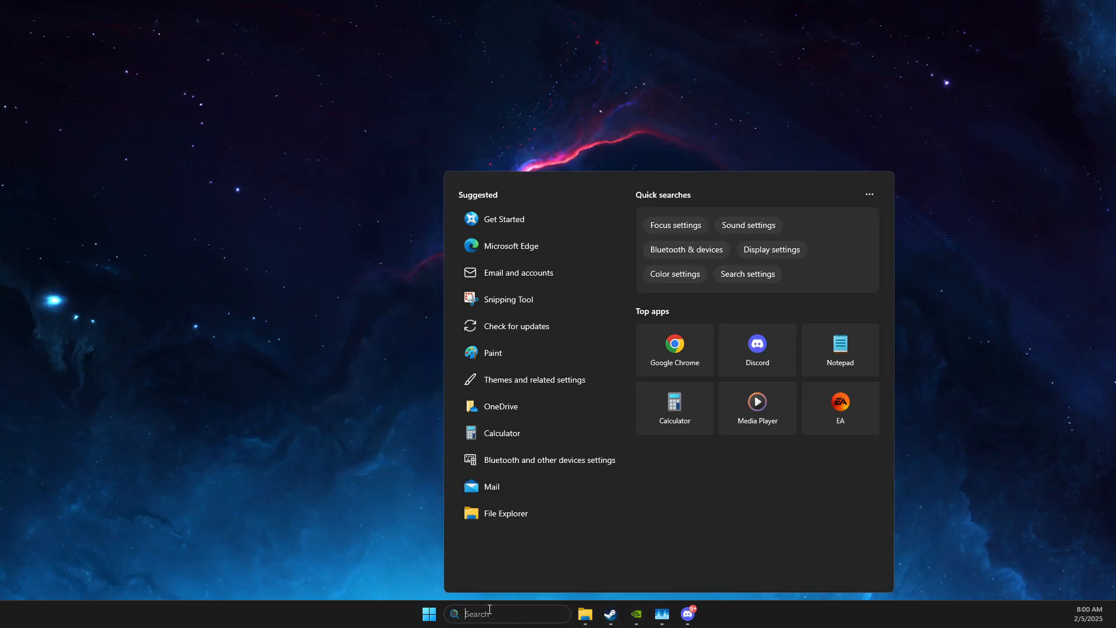
pyautogui.write('graphics settings')
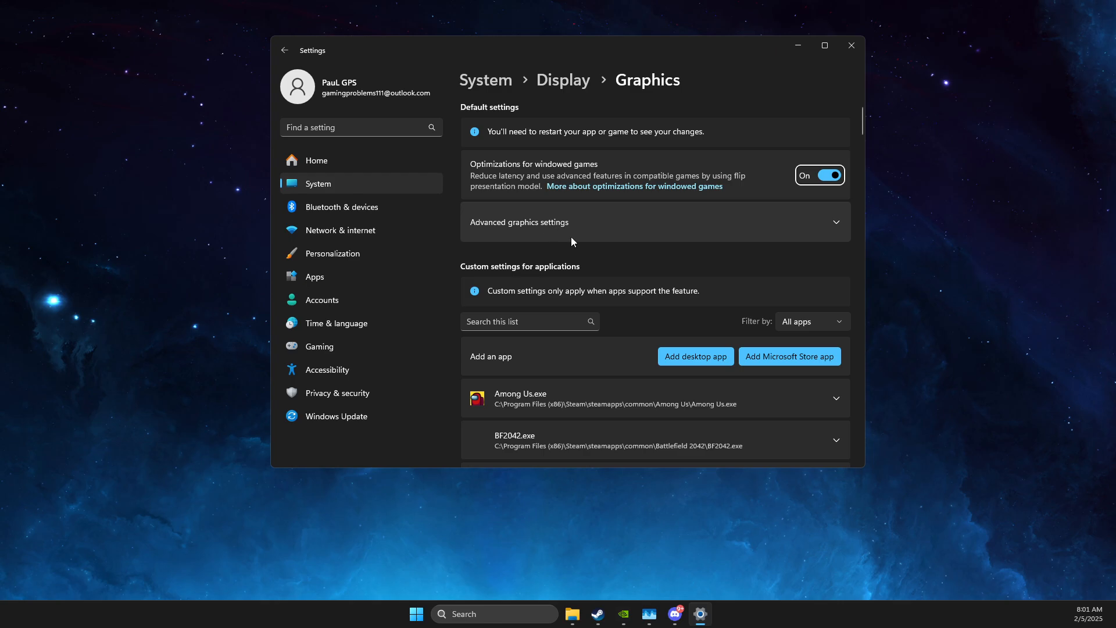
pyautogui.moveTo(825, 46)
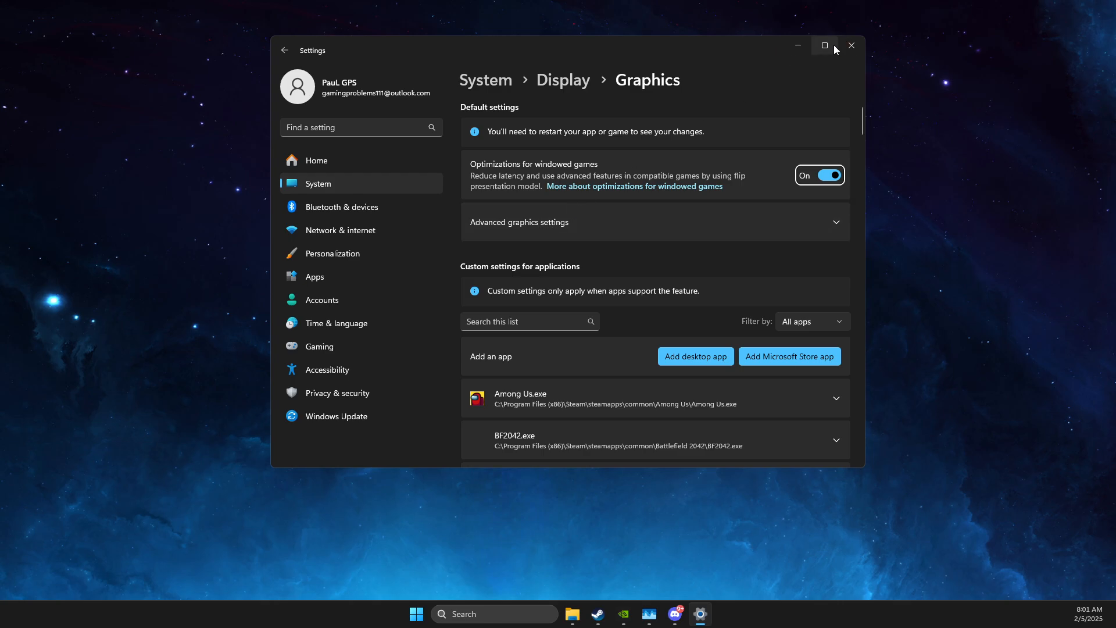
pyautogui.click(824, 46)
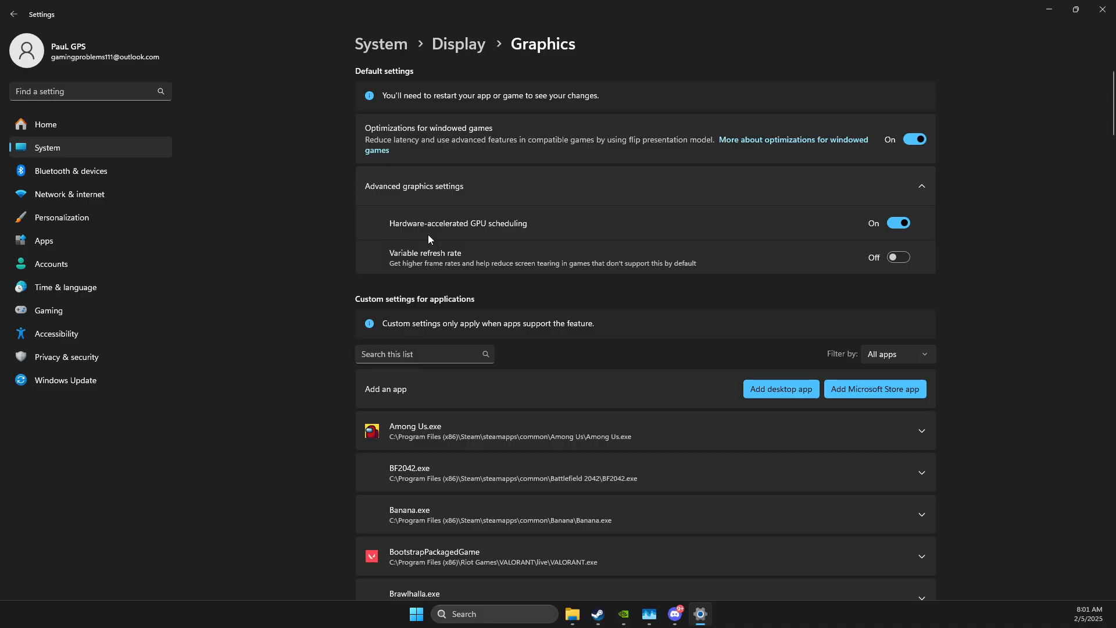
pyautogui.moveTo(643, 230)
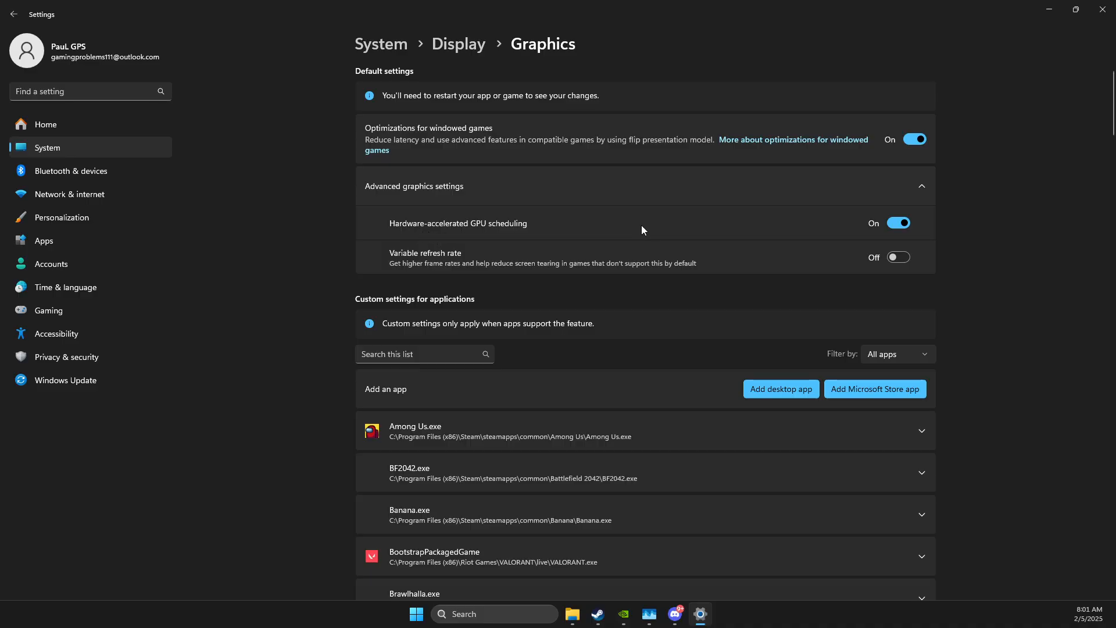
pyautogui.moveTo(458, 224)
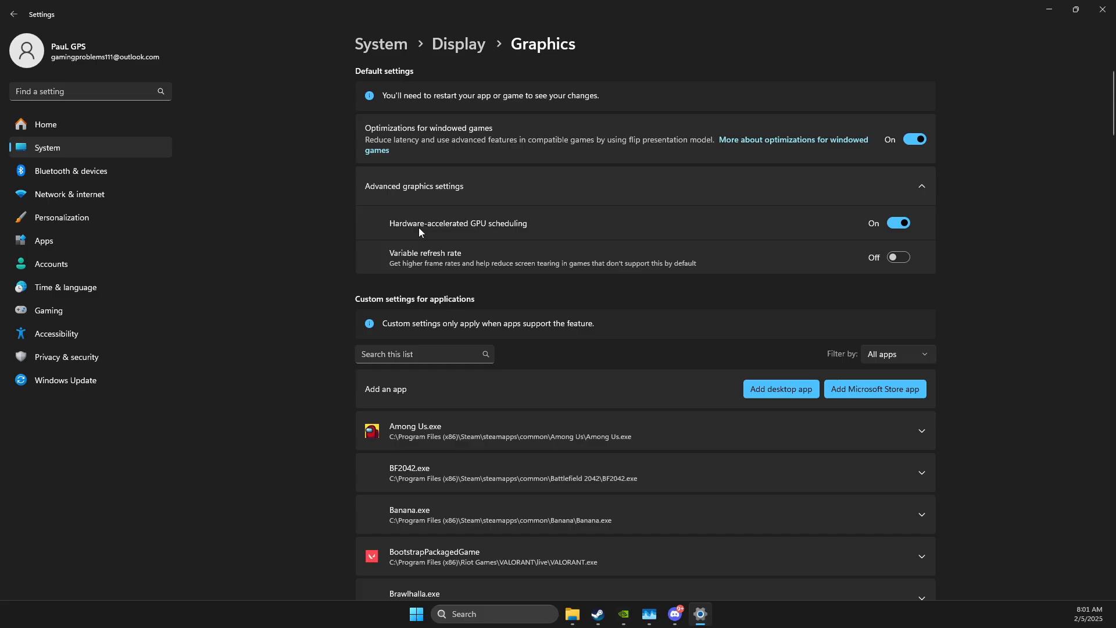
pyautogui.moveTo(548, 233)
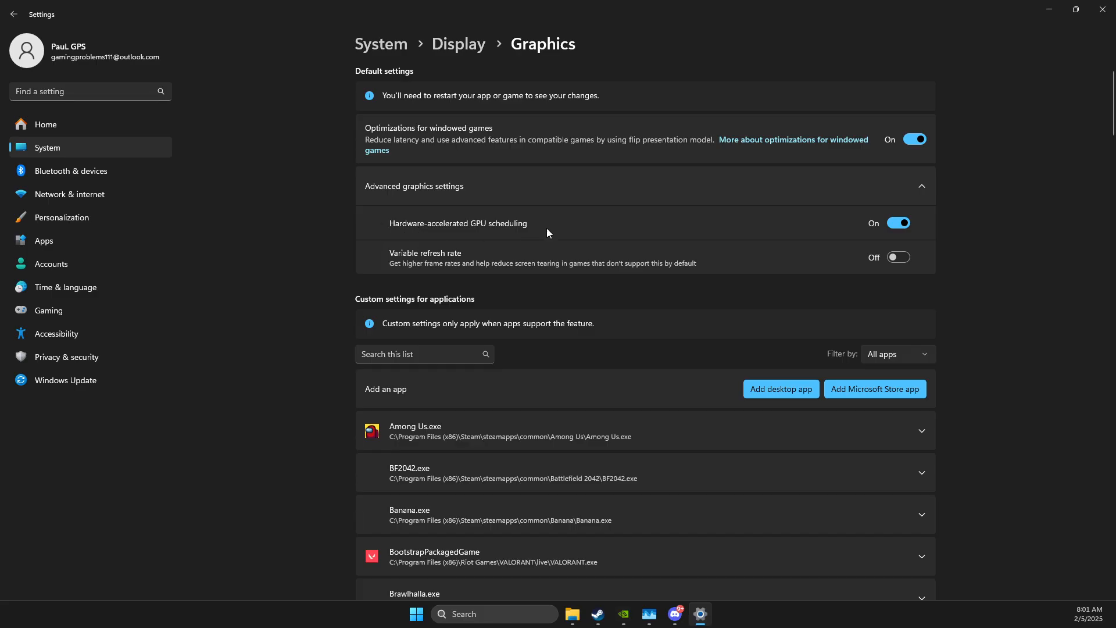
pyautogui.moveTo(435, 233)
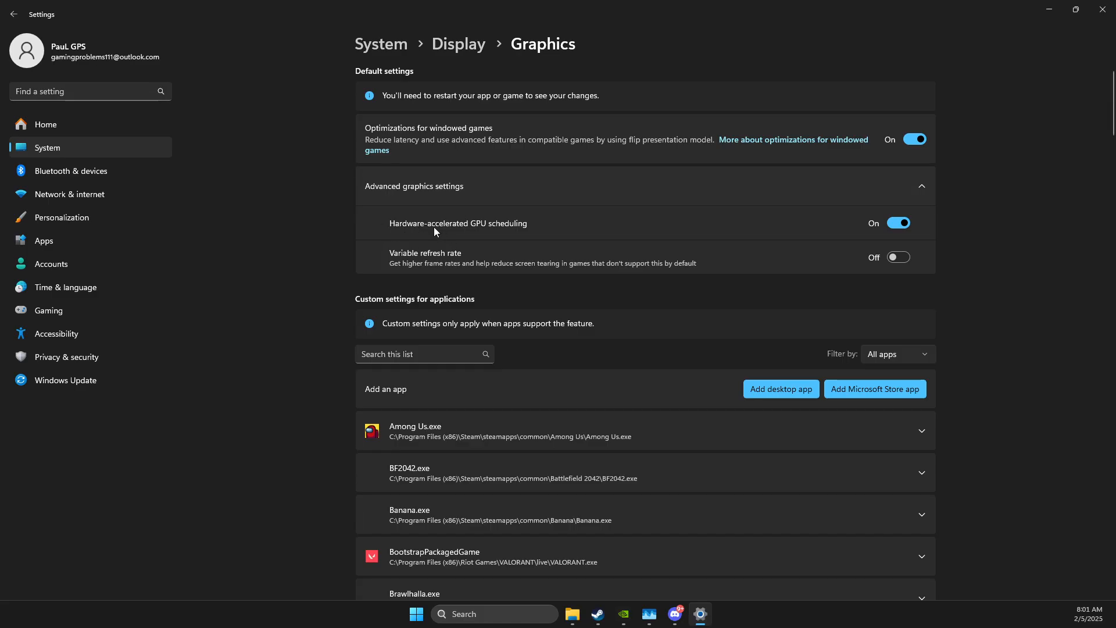
pyautogui.moveTo(694, 278)
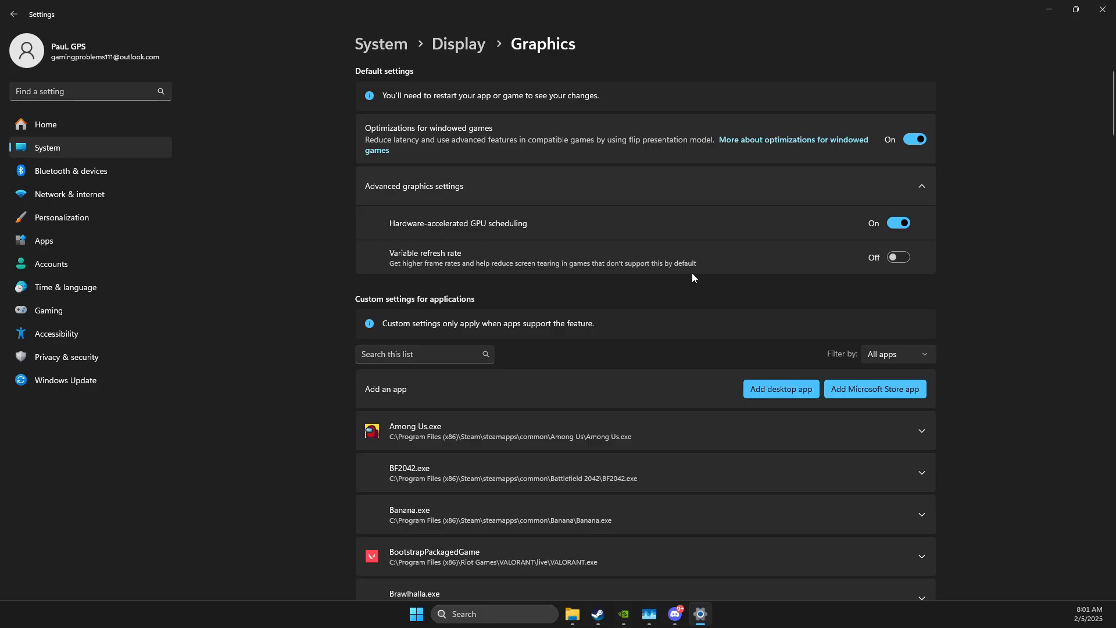
pyautogui.moveTo(771, 230)
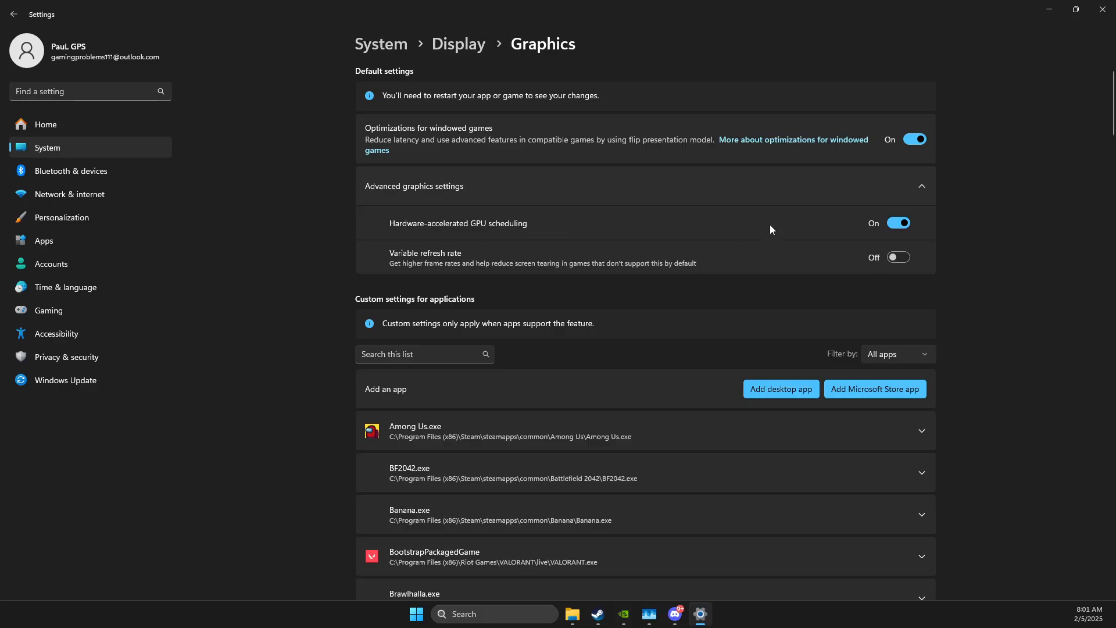
pyautogui.moveTo(389, 280)
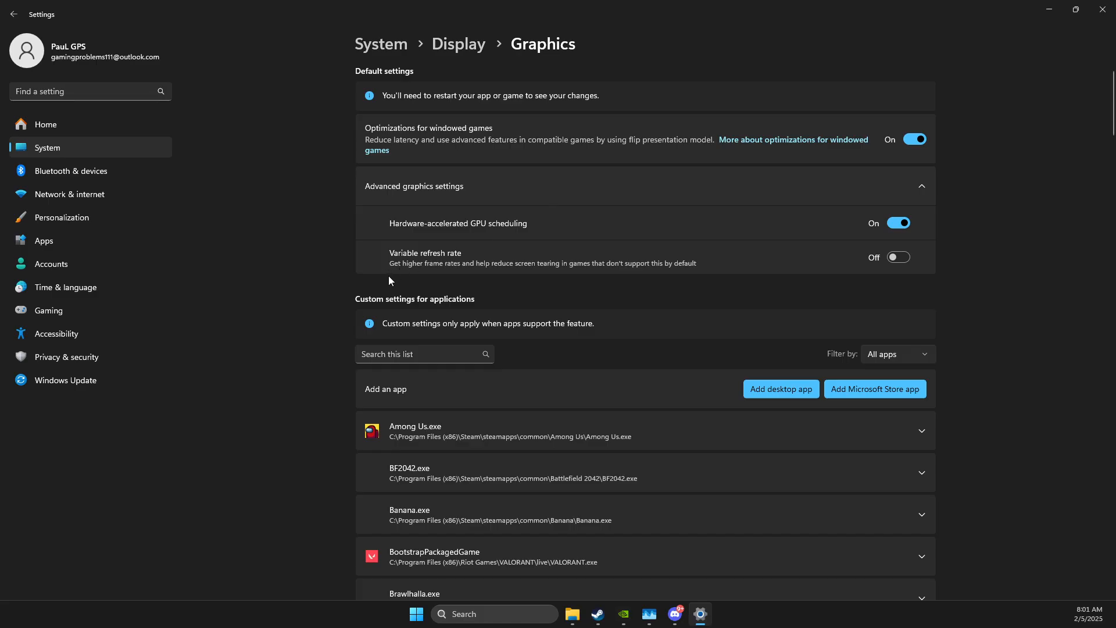
# - Set cs2.exe's GPU preference to High Performance (NVIDIA GeForce RTX 3070)
pyautogui.scroll(-3)
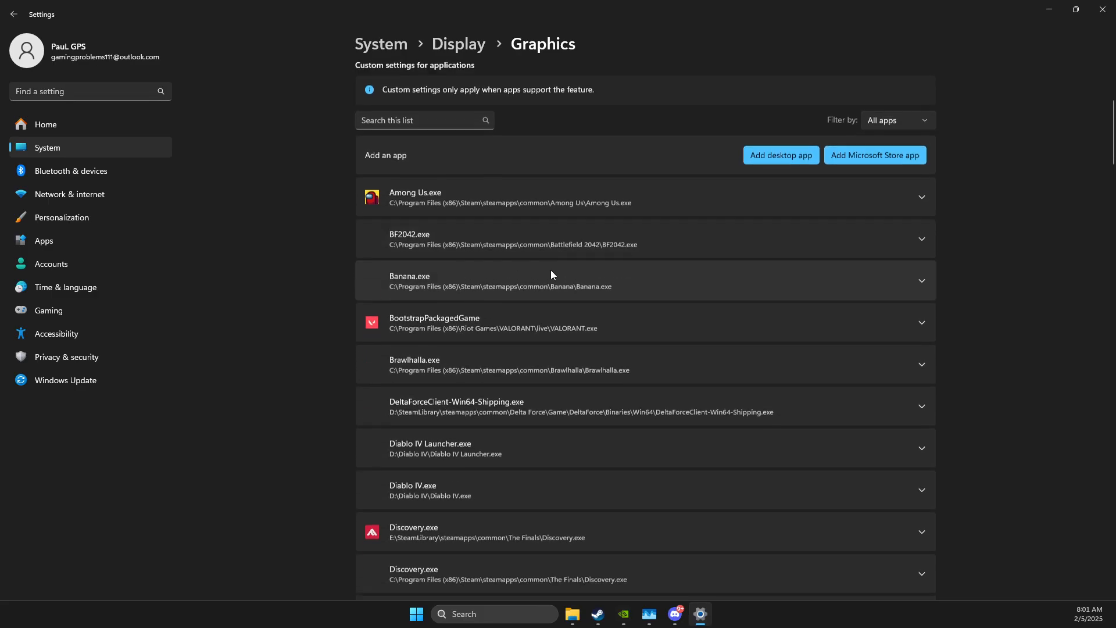
pyautogui.click(780, 155)
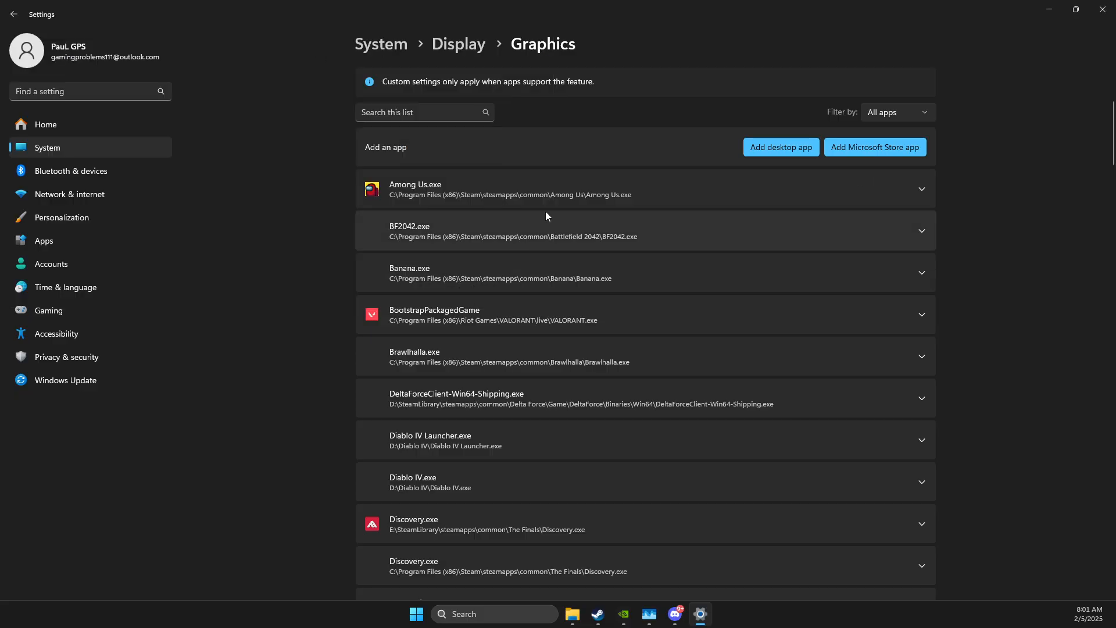
pyautogui.scroll(-3)
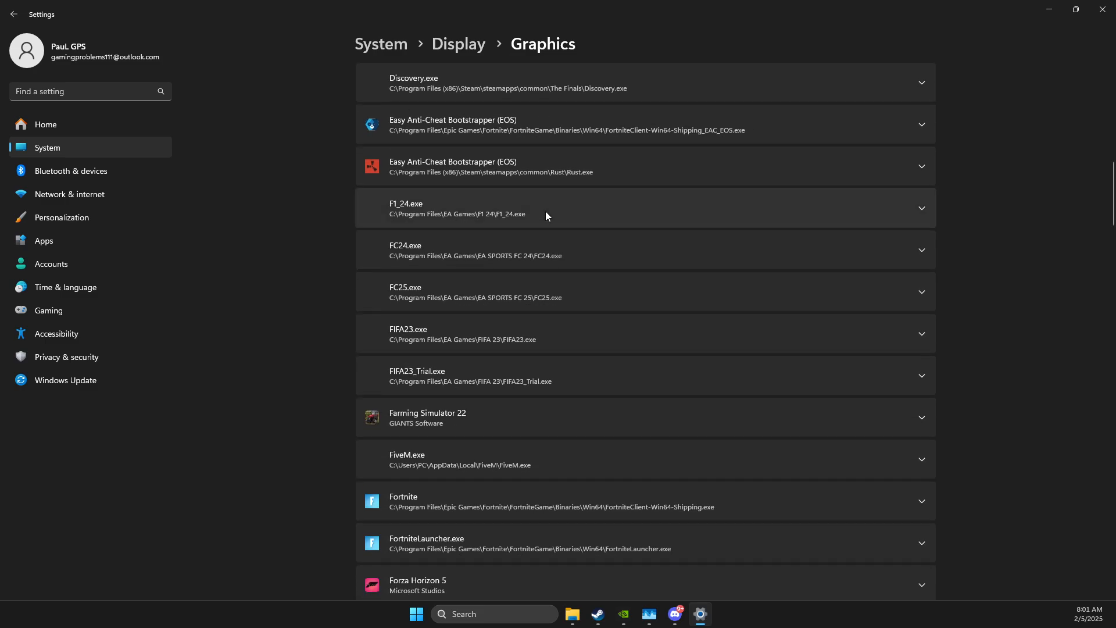
pyautogui.scroll(-3)
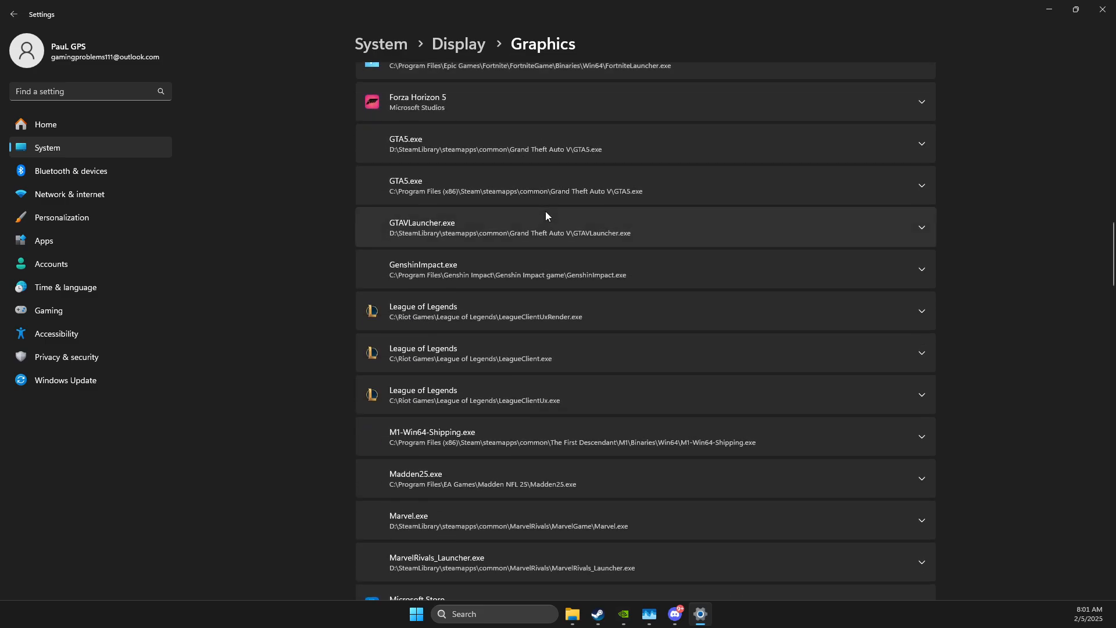
pyautogui.scroll(-3)
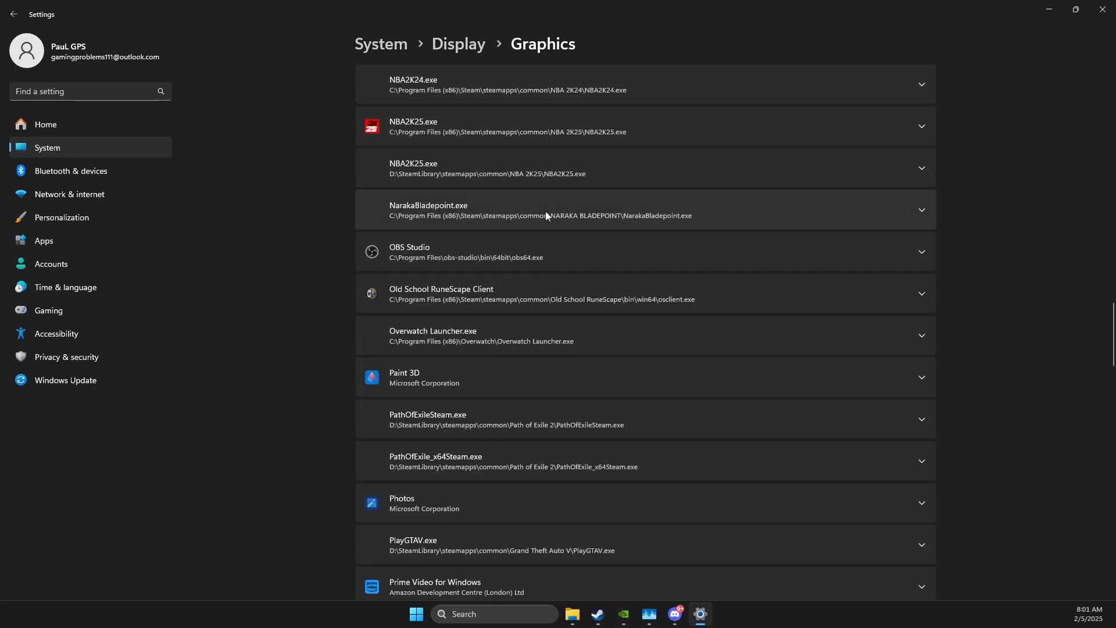
pyautogui.scroll(-3)
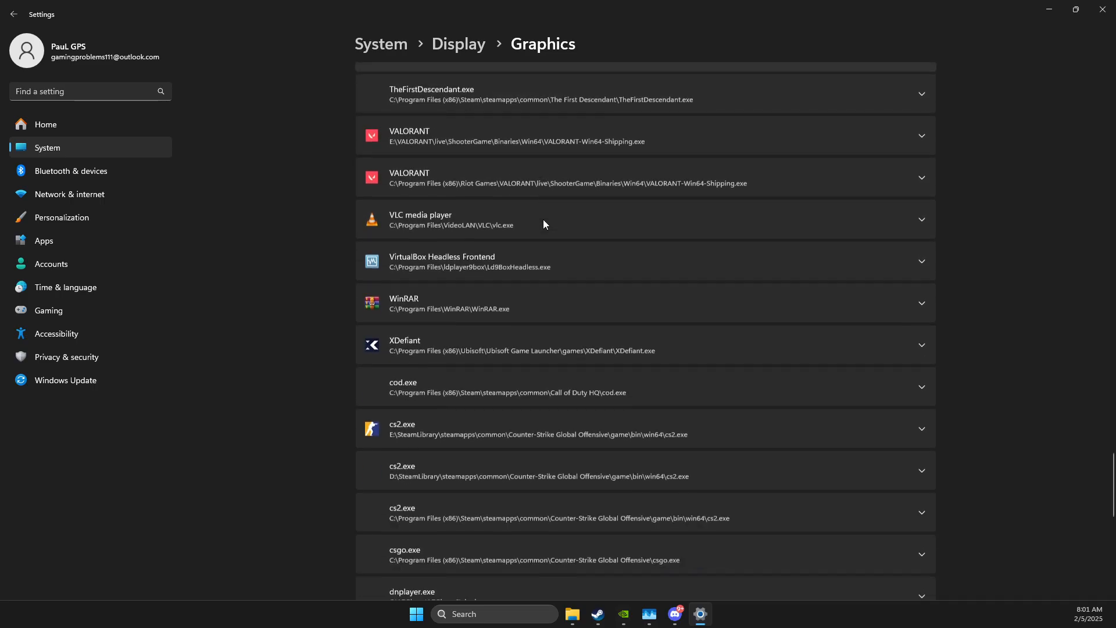
pyautogui.scroll(-3)
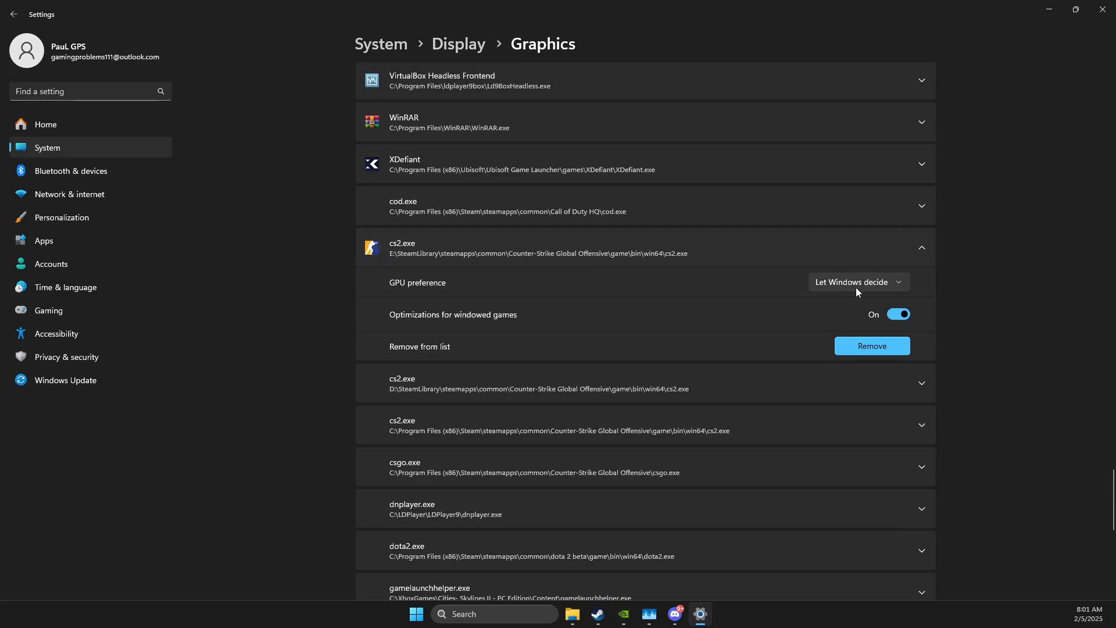
pyautogui.moveTo(843, 288)
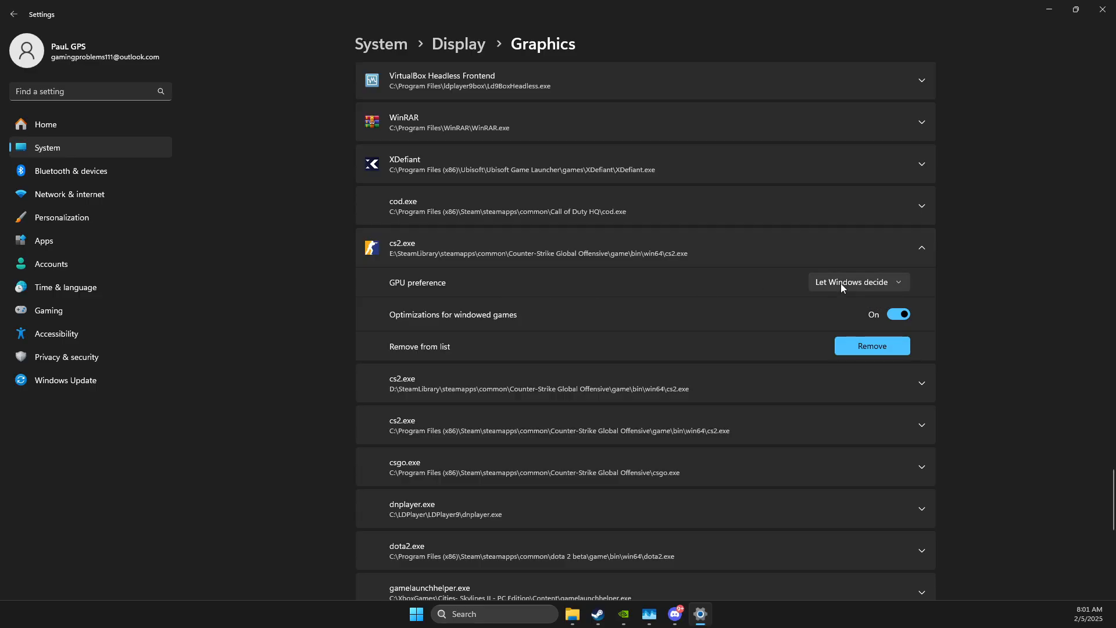
pyautogui.click(857, 282)
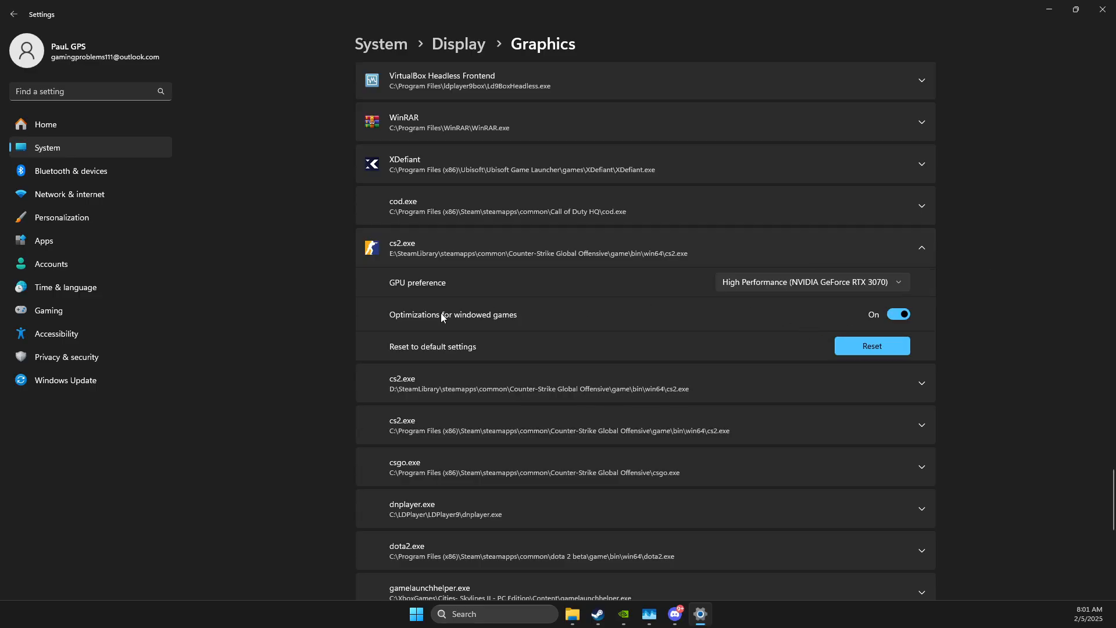
pyautogui.moveTo(475, 324)
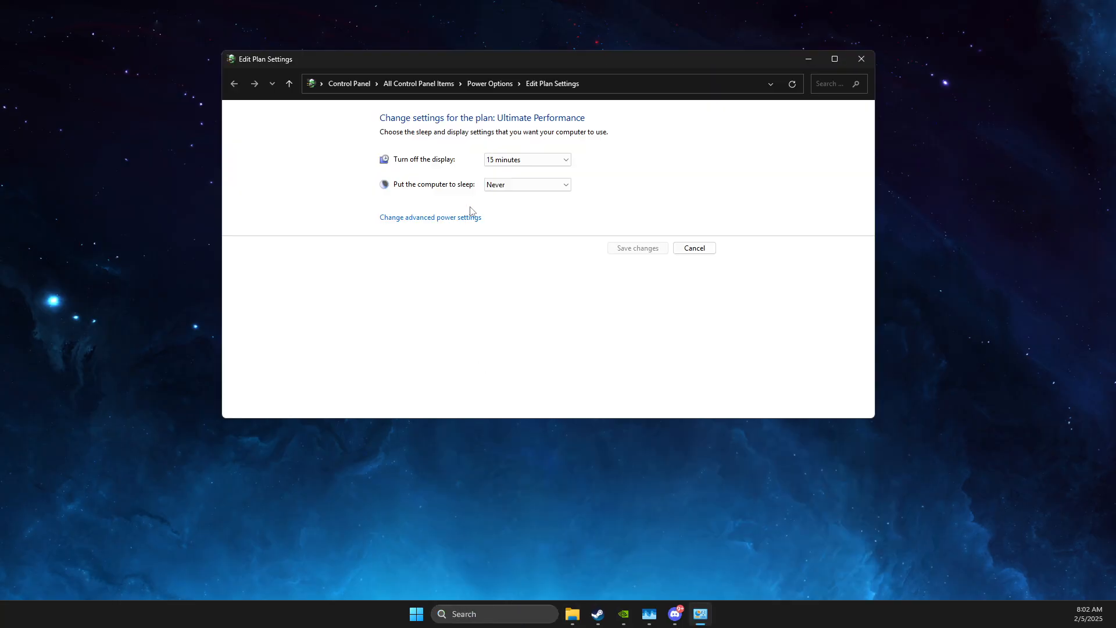
# - Select the Ultimate Performance plan in Power Options and close the window
pyautogui.click(234, 83)
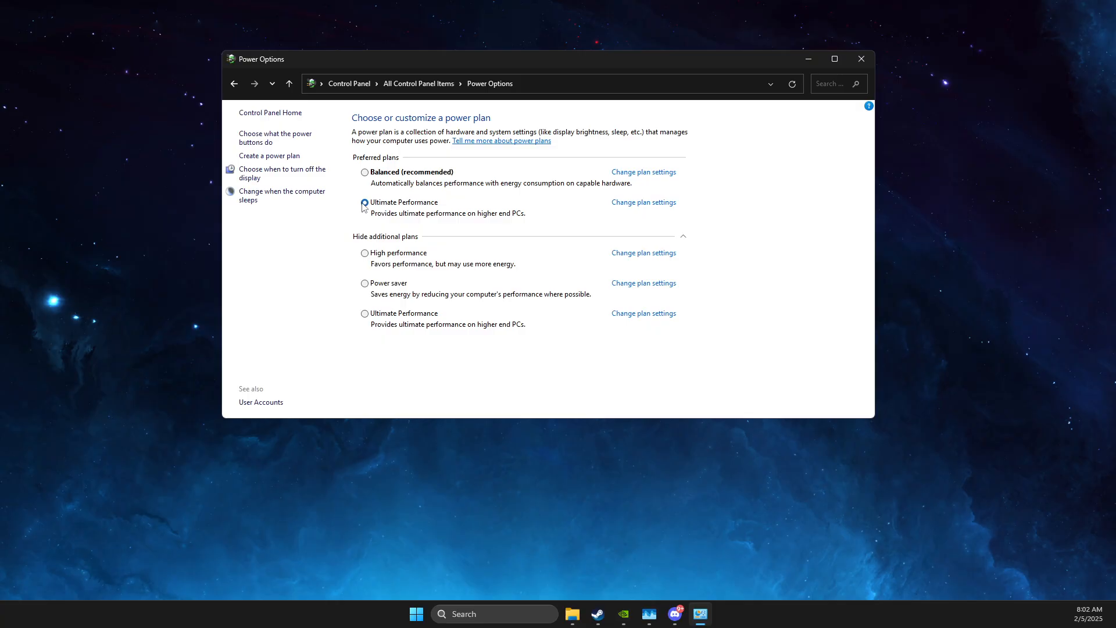
pyautogui.click(364, 203)
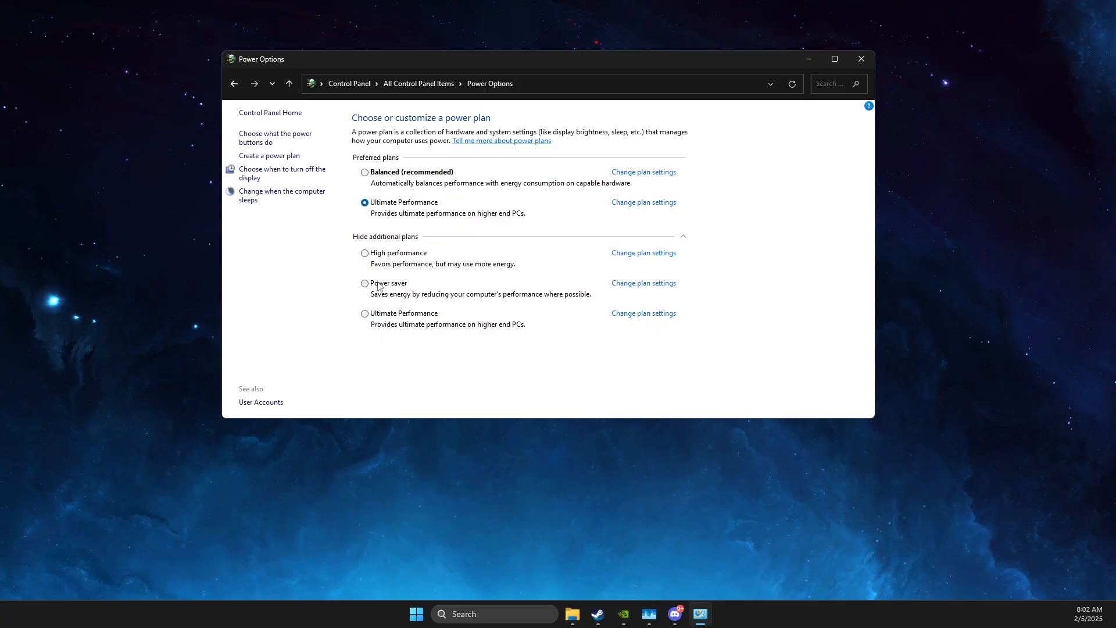
pyautogui.moveTo(359, 214)
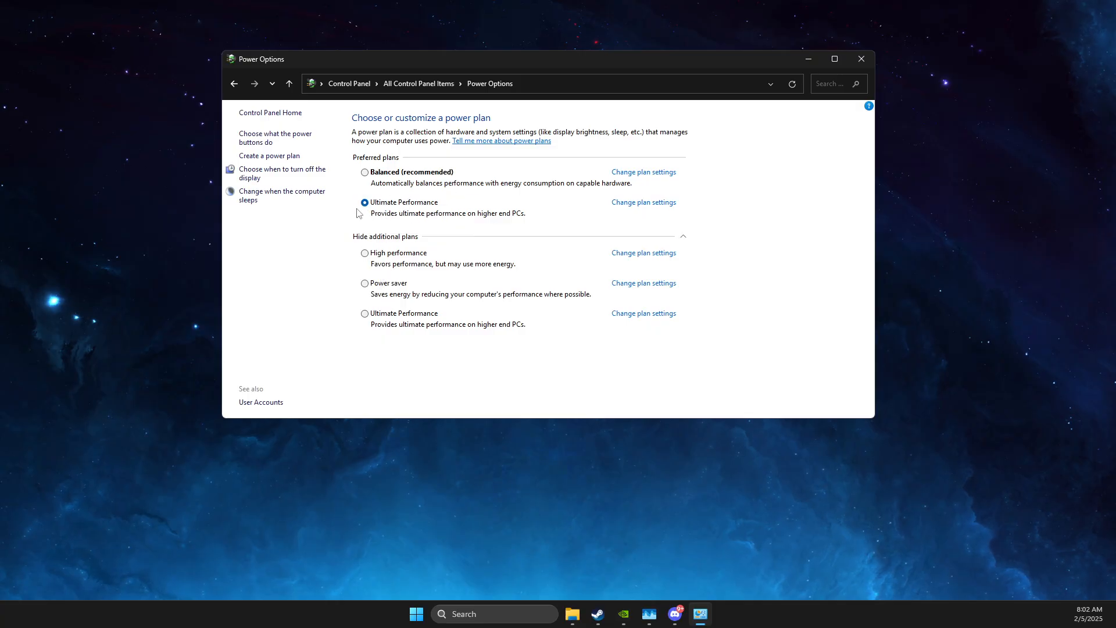
pyautogui.moveTo(365, 254)
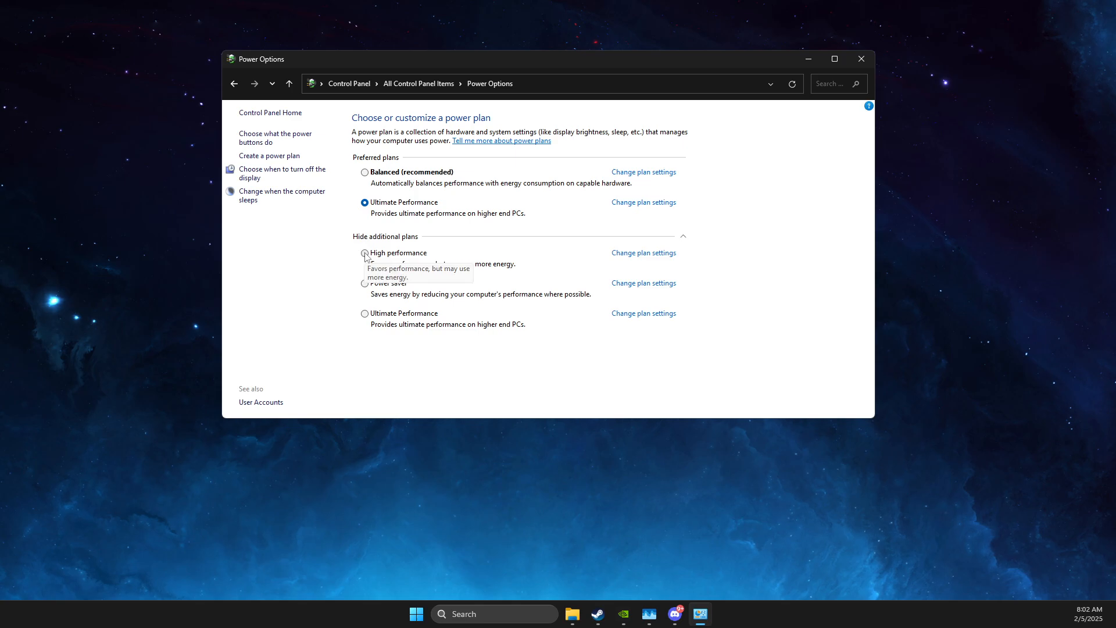
pyautogui.click(860, 58)
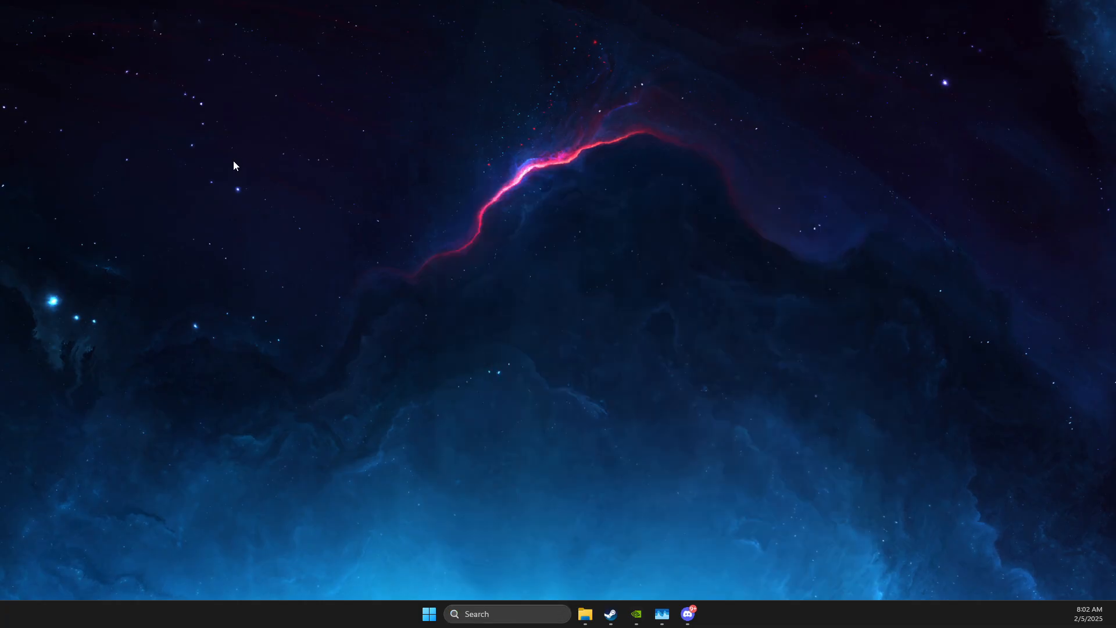
pyautogui.moveTo(141, 66)
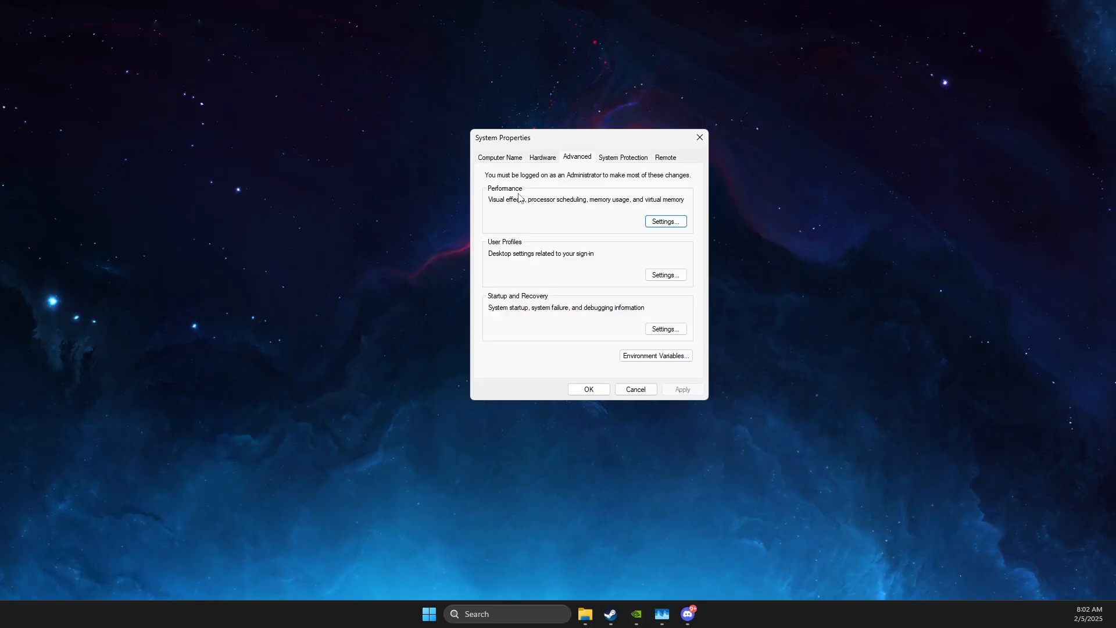
# - Open Performance Options from the Settings button under Performance
pyautogui.click(665, 220)
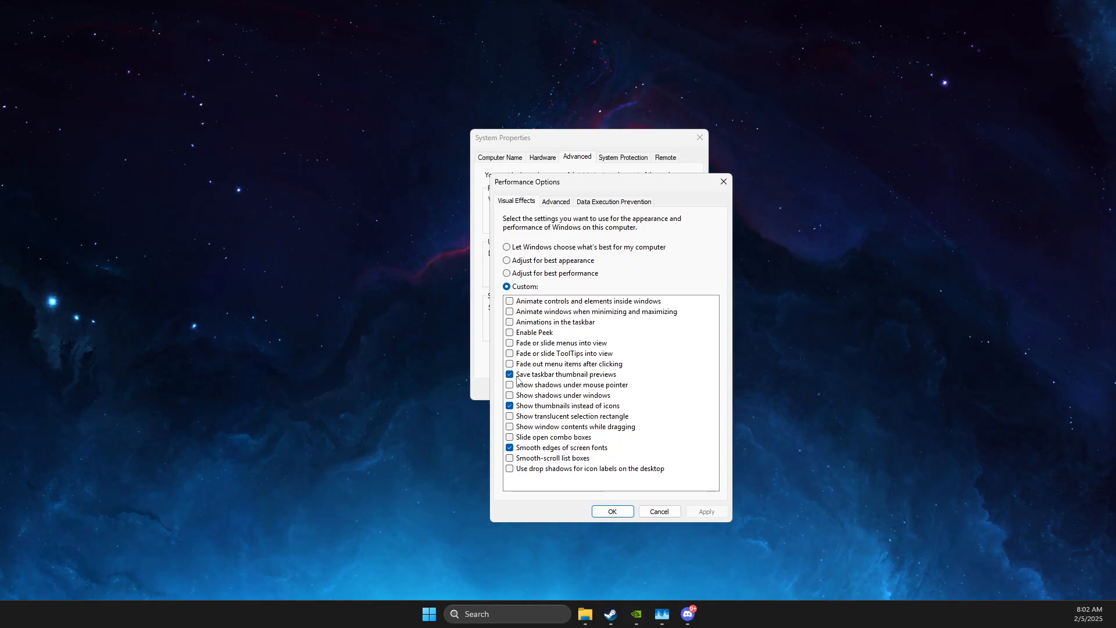
# - Give drive E: (New Volume) a custom paging file size in Virtual Memory
pyautogui.click(555, 201)
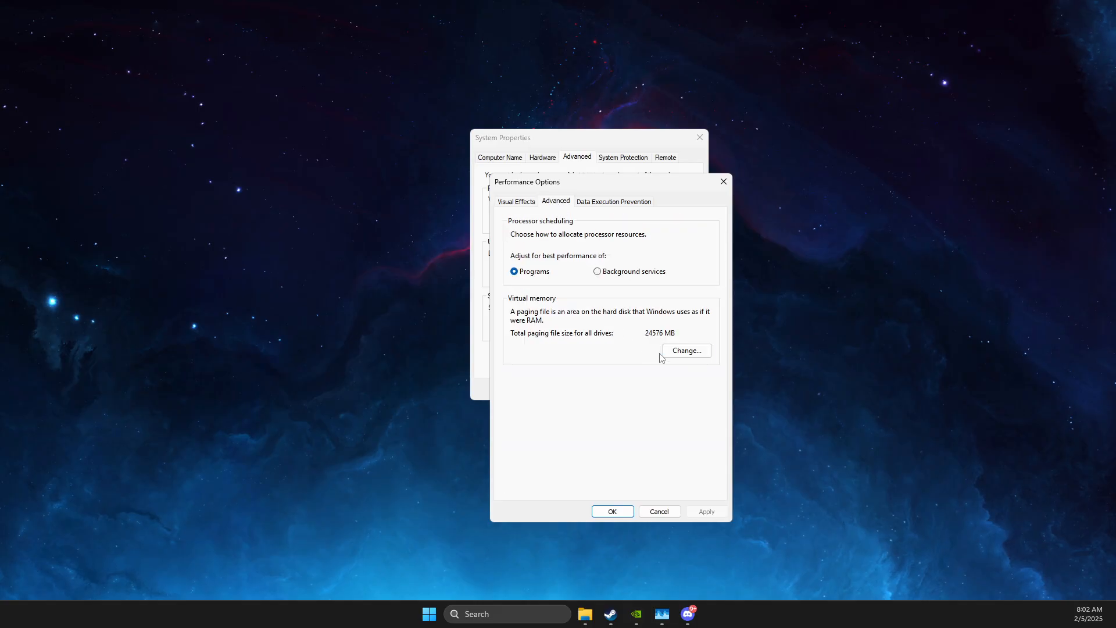
pyautogui.click(686, 349)
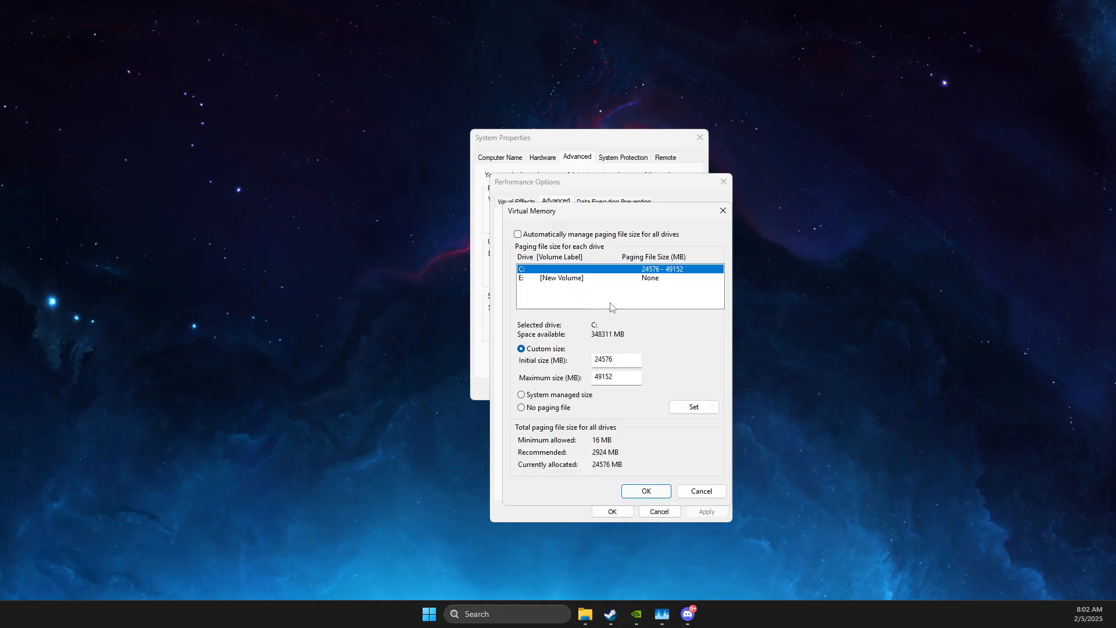
pyautogui.click(569, 278)
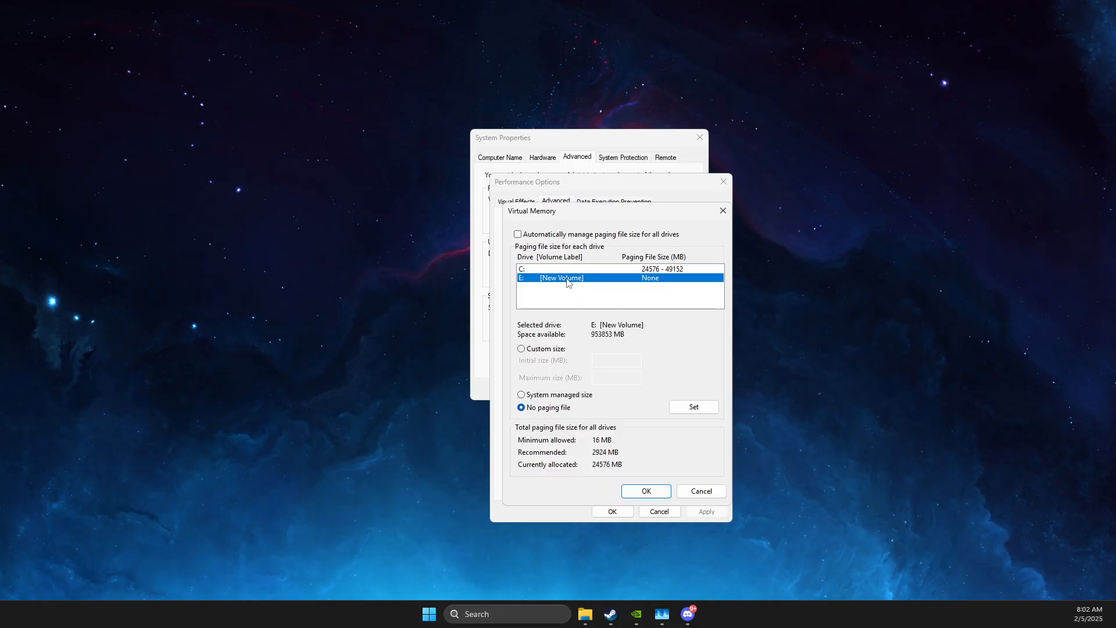
pyautogui.moveTo(536, 288)
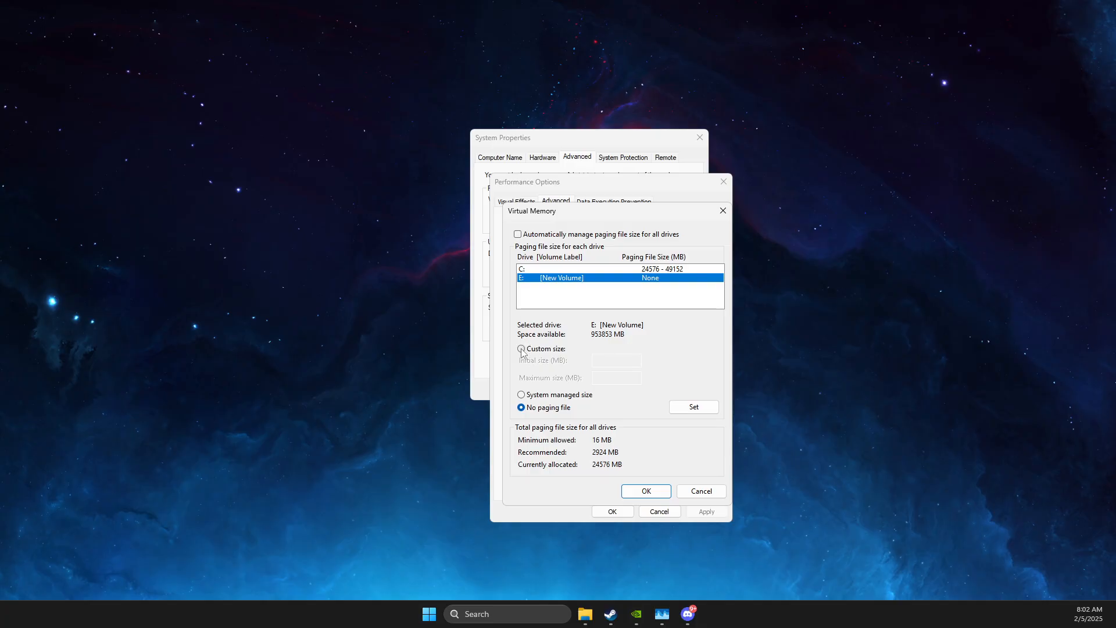
pyautogui.click(520, 349)
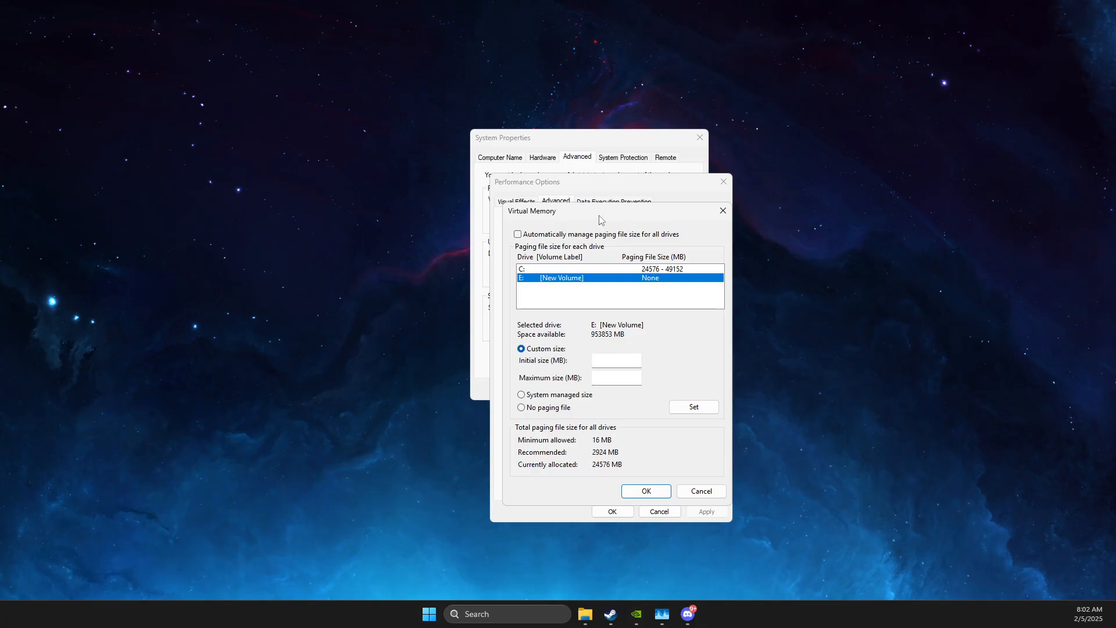
pyautogui.moveTo(600, 211); pyautogui.dragTo(441, 186)
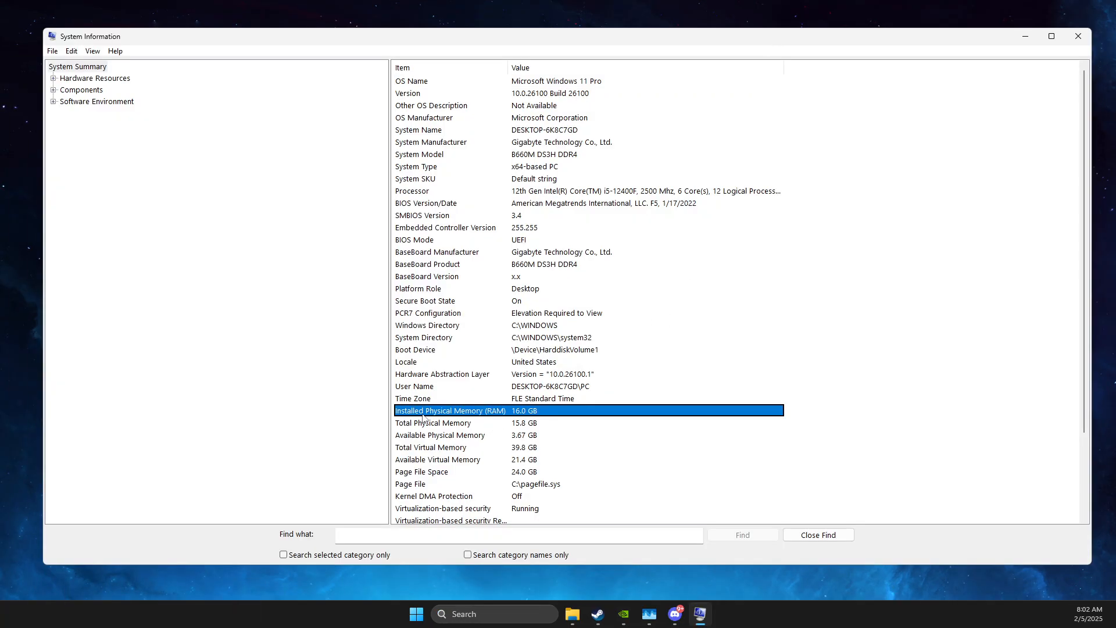
pyautogui.moveTo(721, 397)
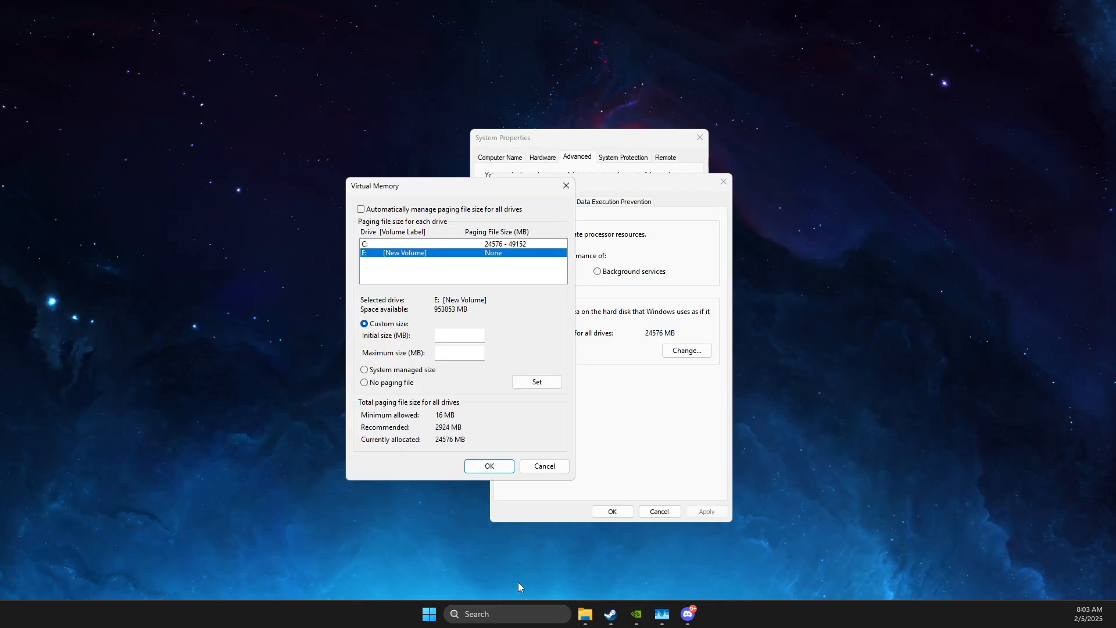
# - Compute 16,384 × 1.5 and 16,384 × 3 = 49,152 in Calculator
pyautogui.click(698, 614)
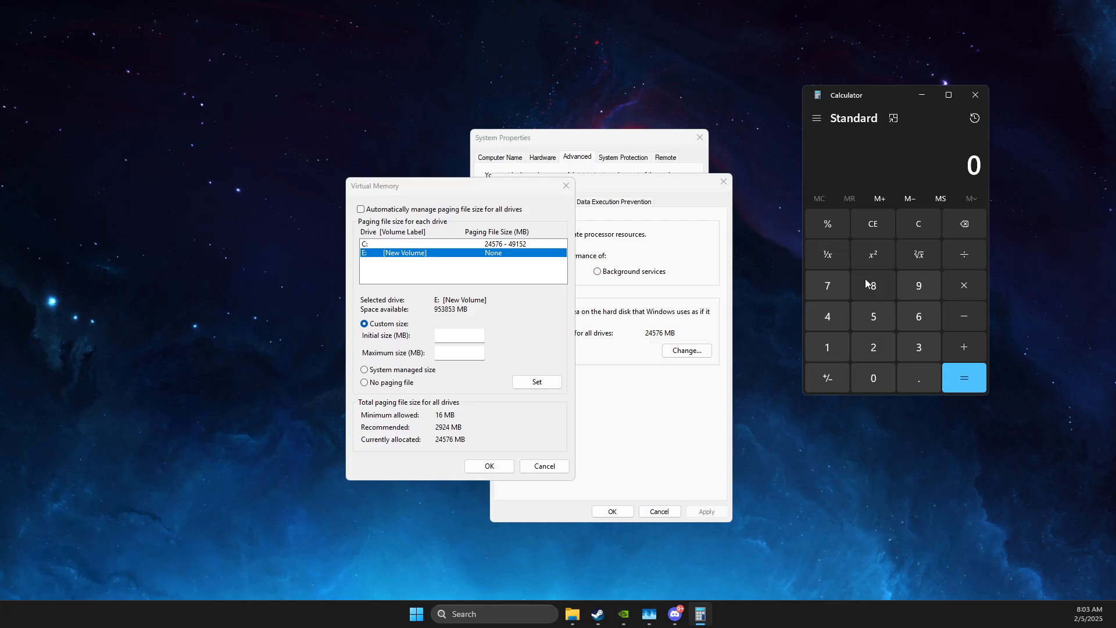
pyautogui.moveTo(817, 349)
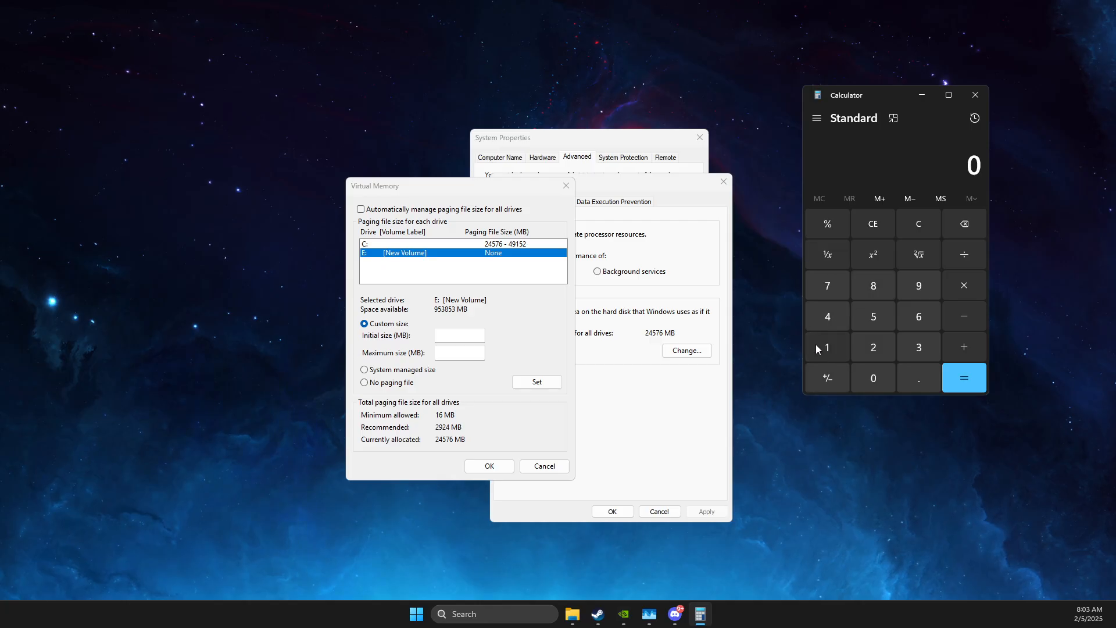
pyautogui.click(964, 285)
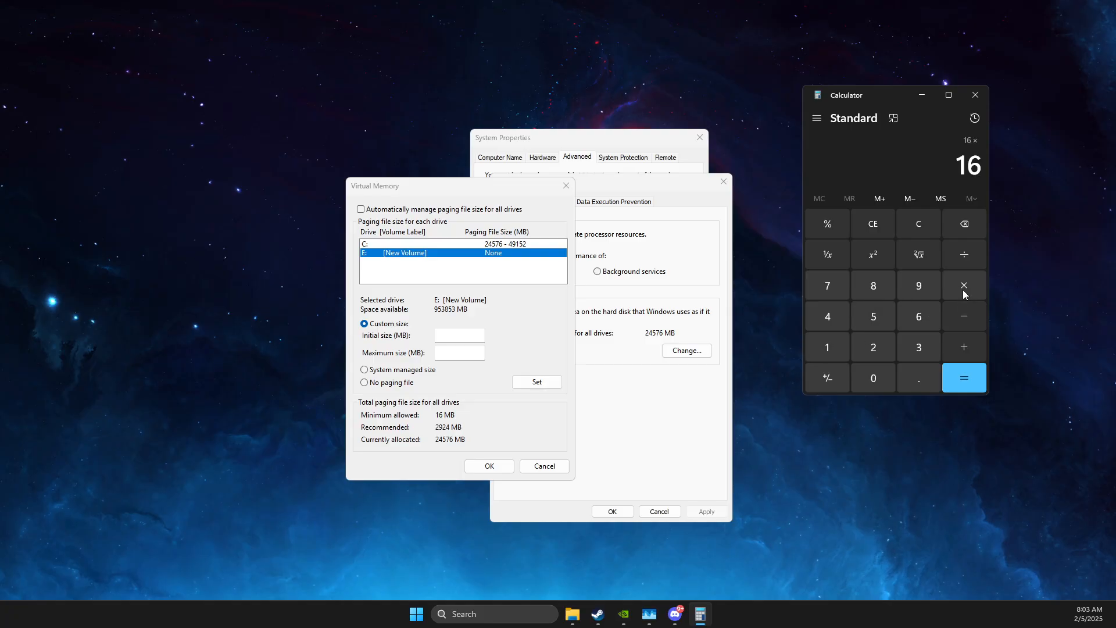
pyautogui.moveTo(858, 344)
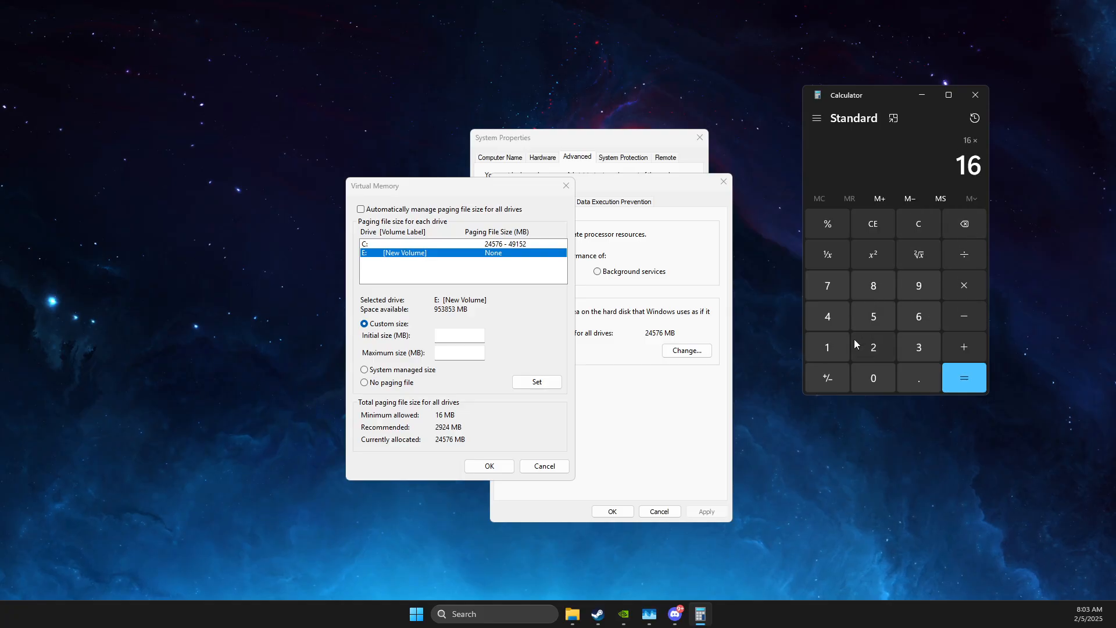
pyautogui.click(964, 377)
pyautogui.write('1.5')
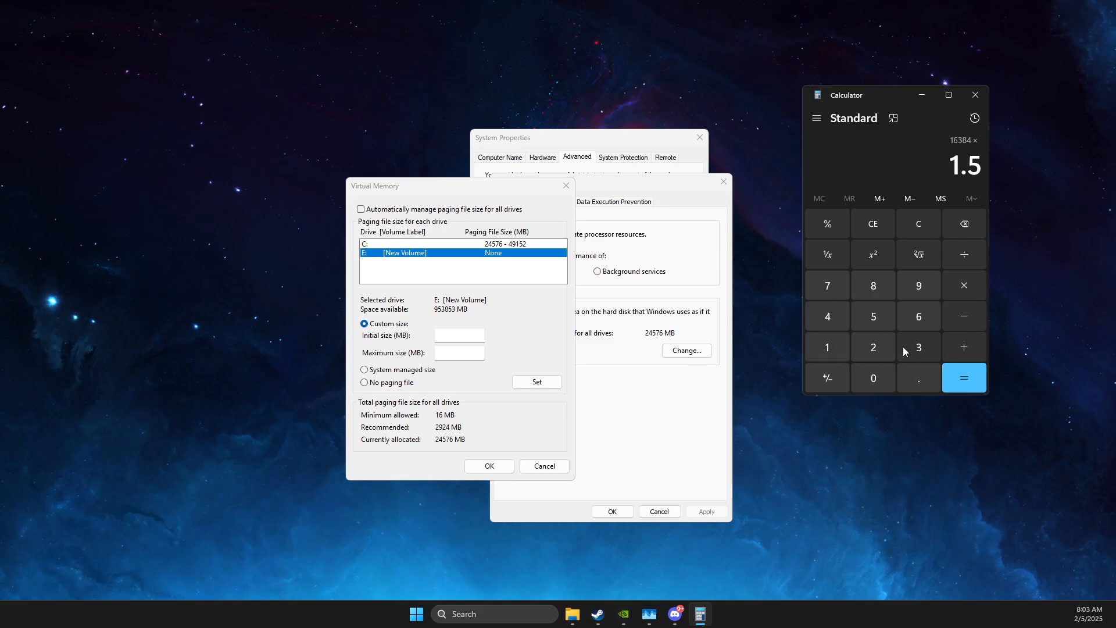
pyautogui.click(963, 378)
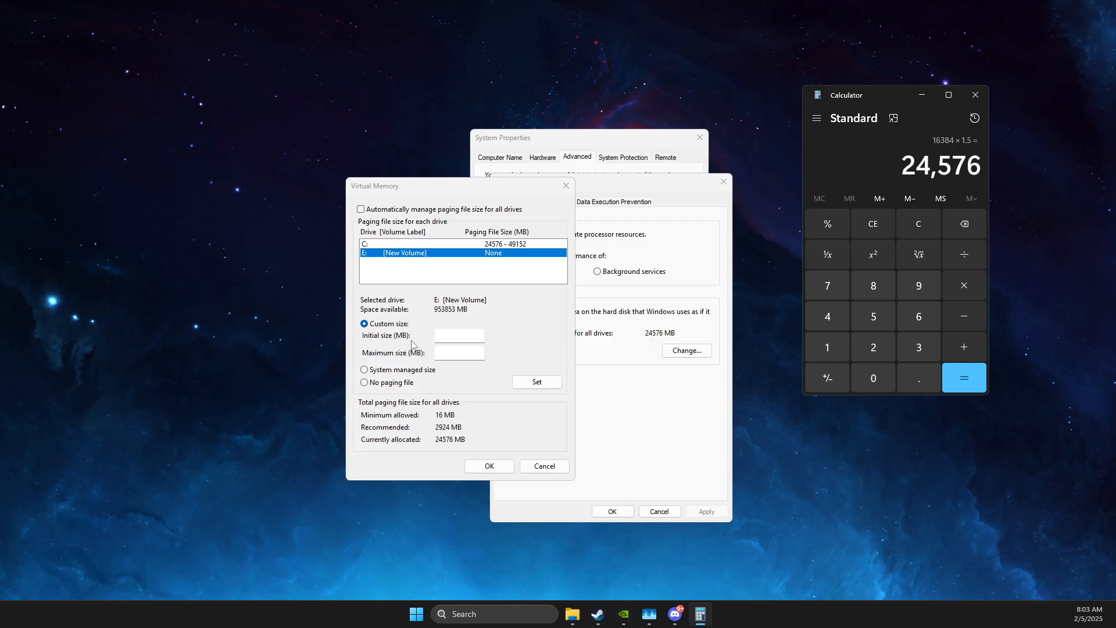
pyautogui.moveTo(917, 223)
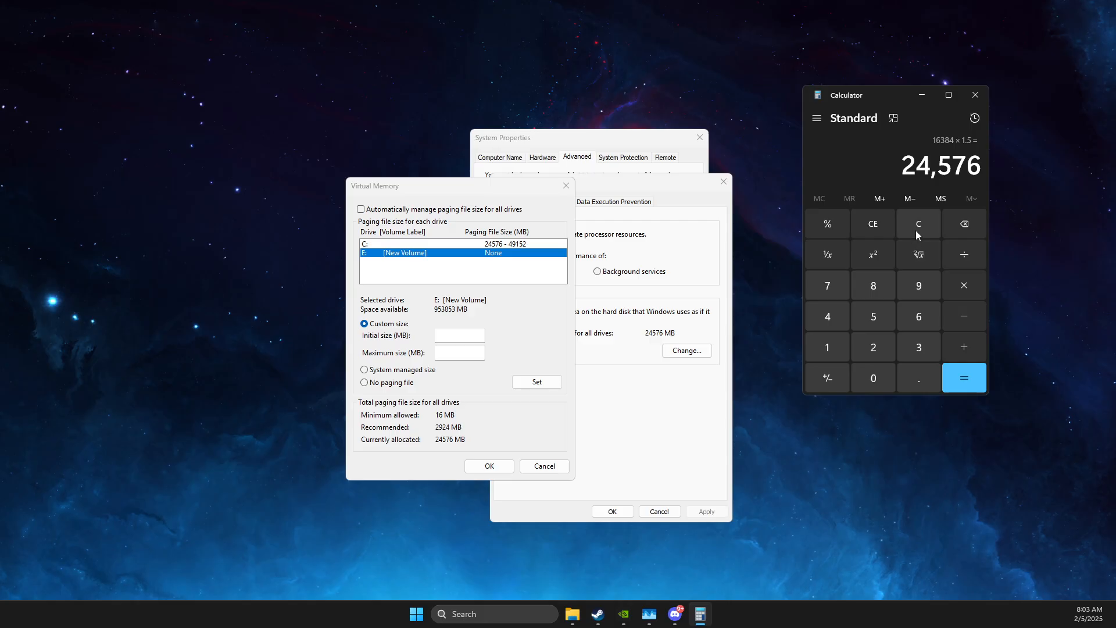
pyautogui.click(917, 223)
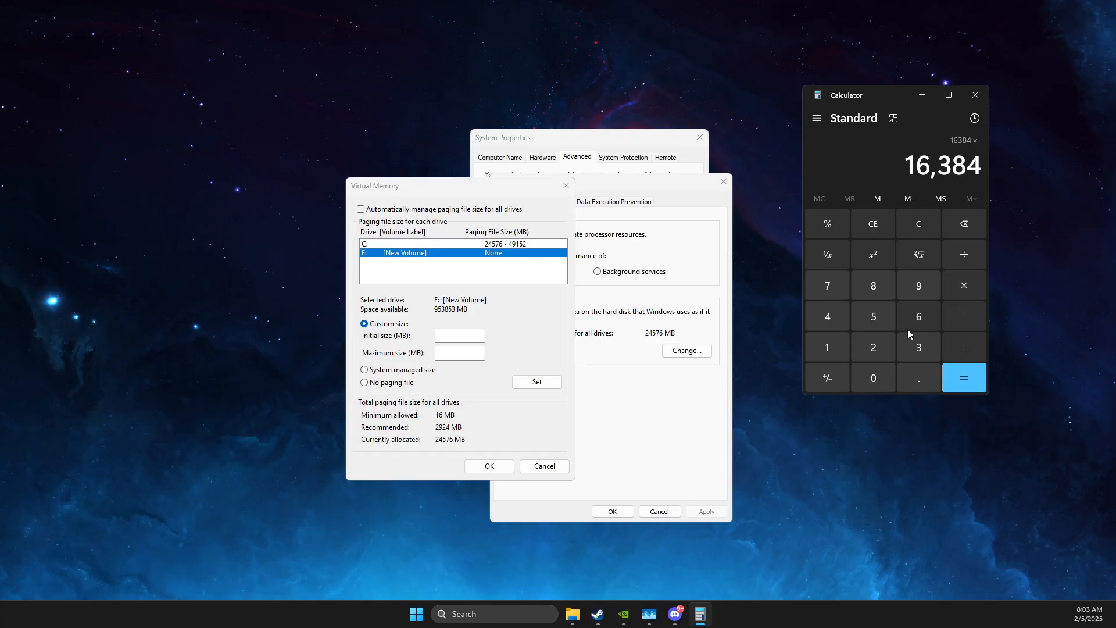
pyautogui.click(963, 378)
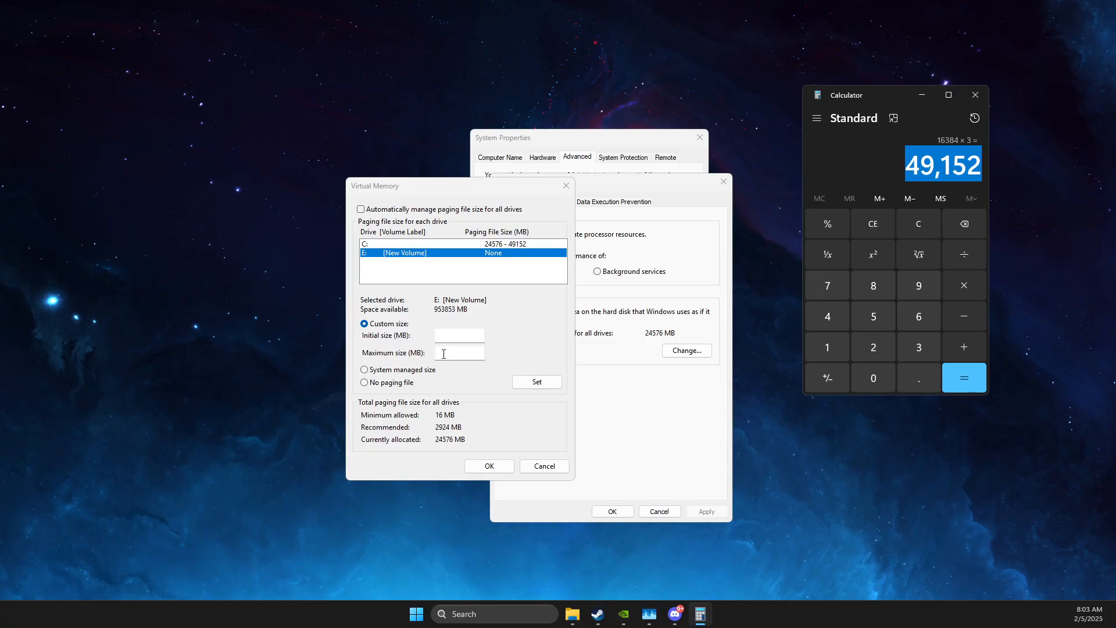
# - Cancel the Virtual Memory, Performance Options and System Properties windows
pyautogui.click(543, 466)
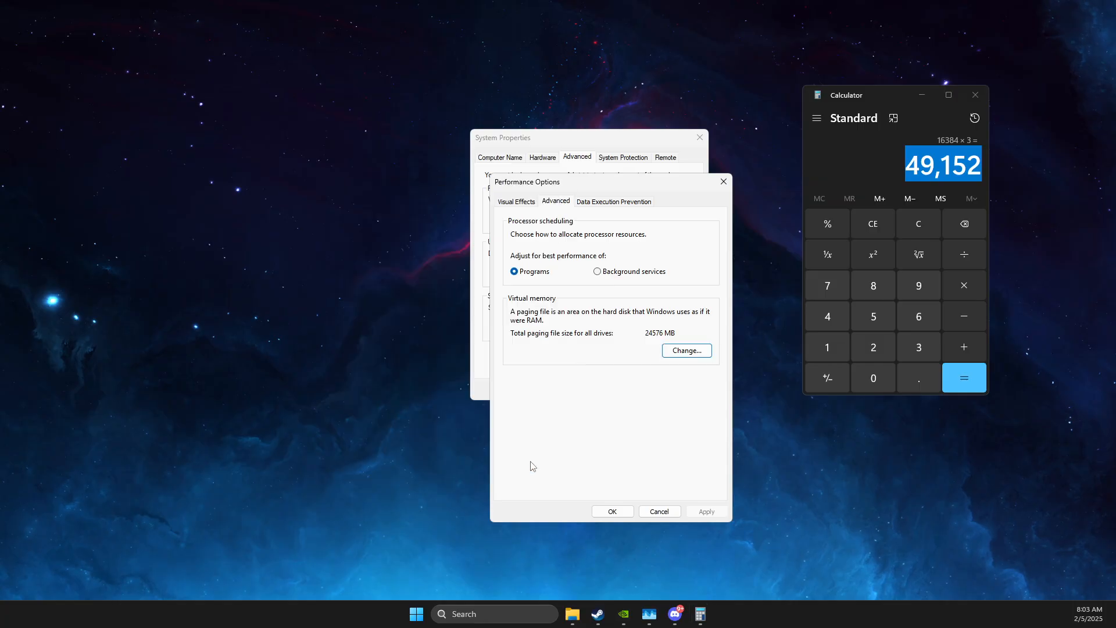
pyautogui.click(611, 511)
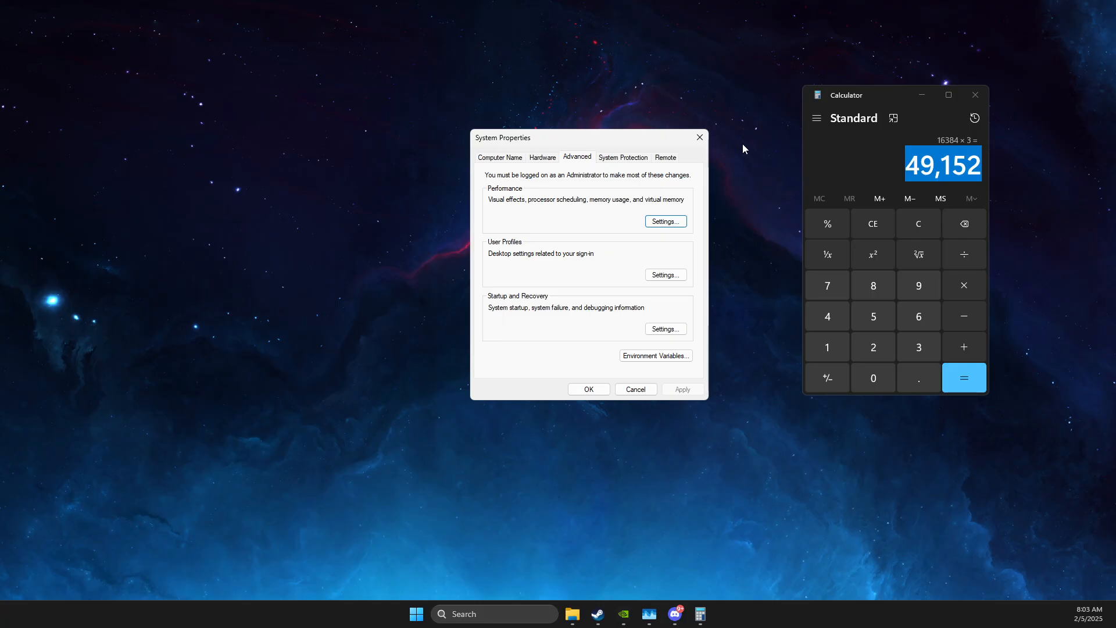
pyautogui.click(699, 138)
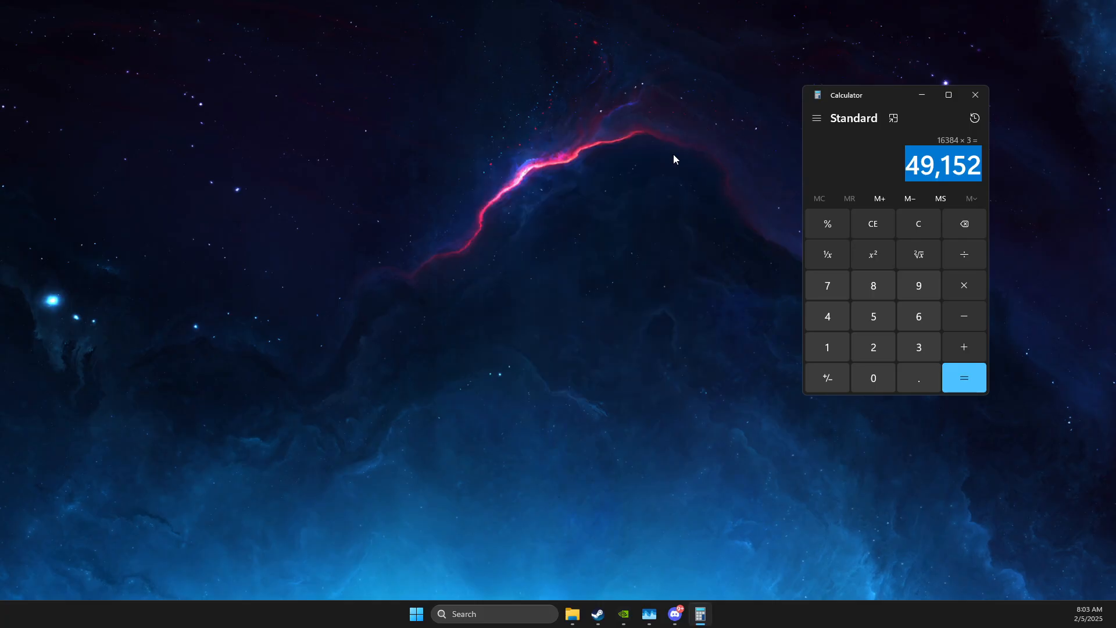
pyautogui.moveTo(491, 570)
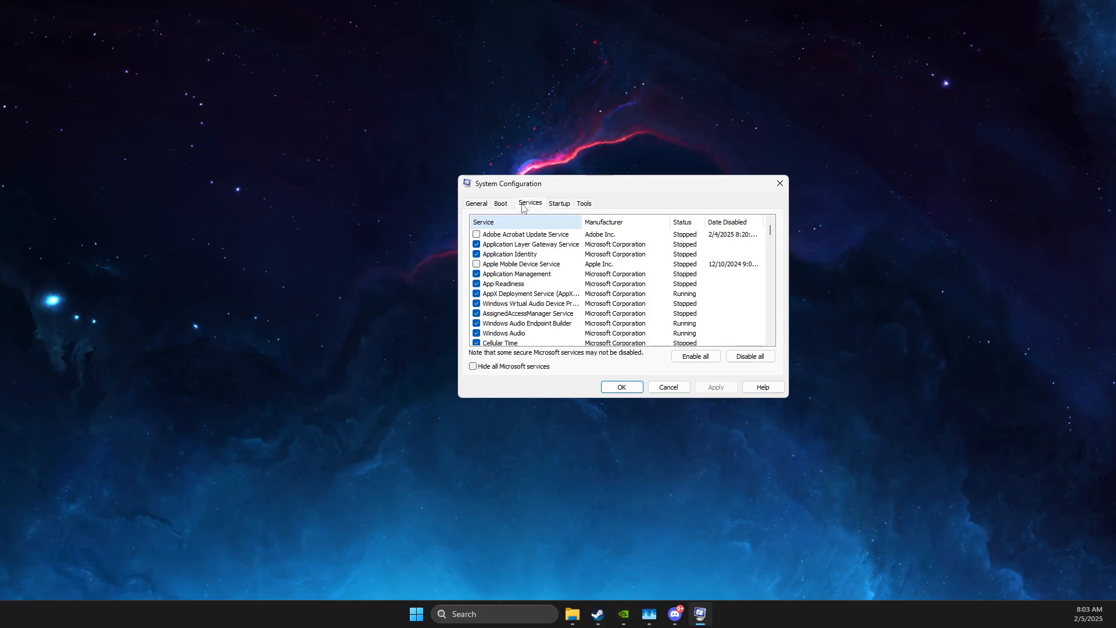
# - Hide all Microsoft services on msconfig's Services tab, then close System Configuration
pyautogui.click(472, 366)
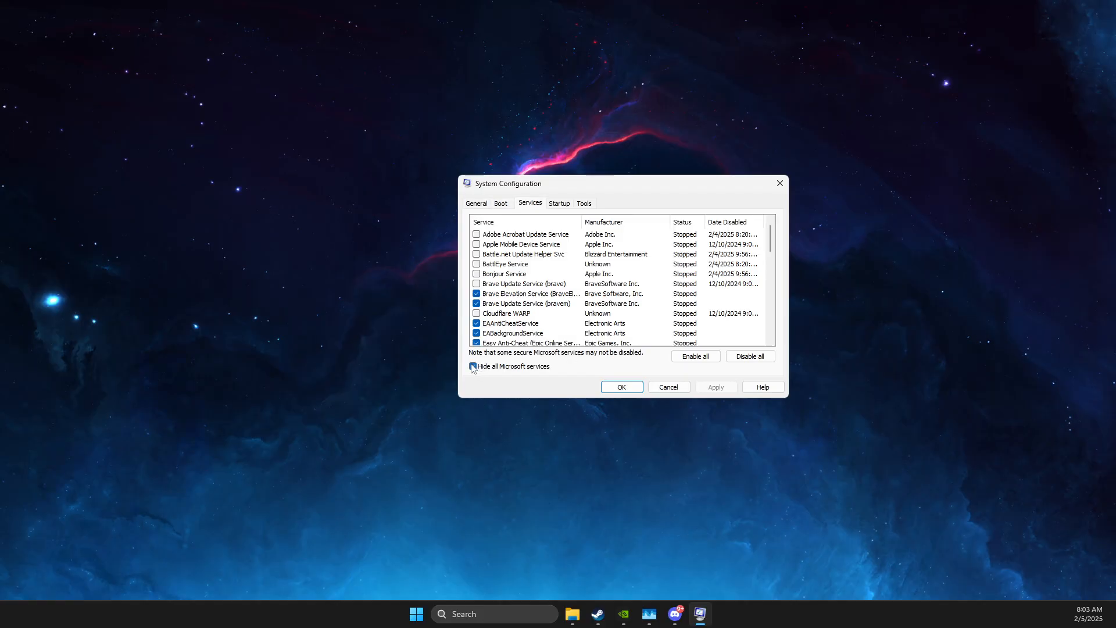
pyautogui.click(473, 365)
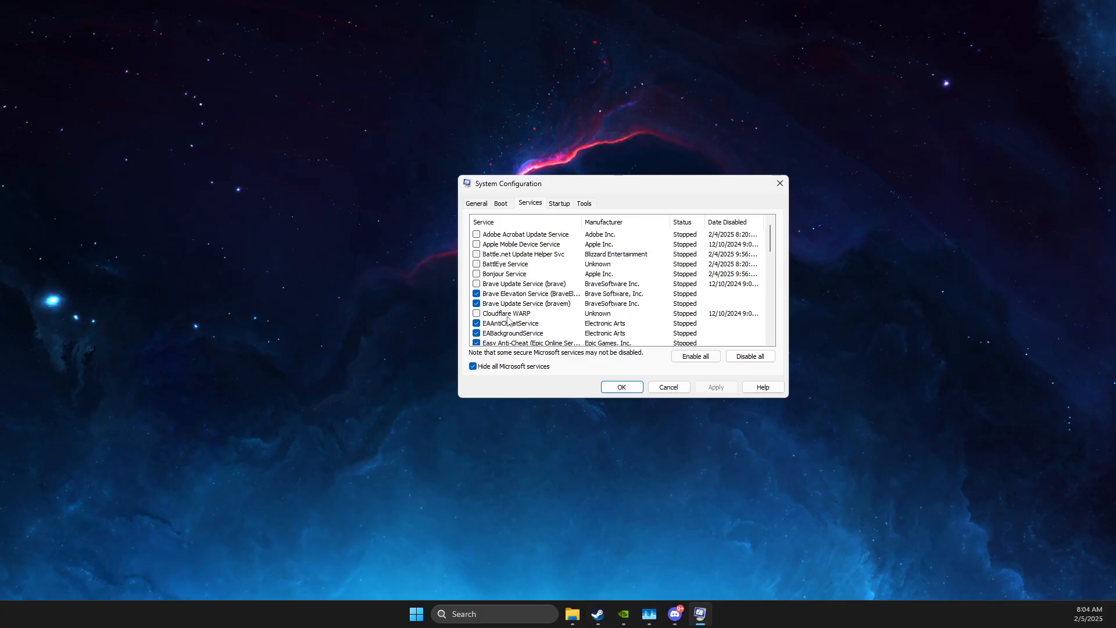
pyautogui.moveTo(659, 378)
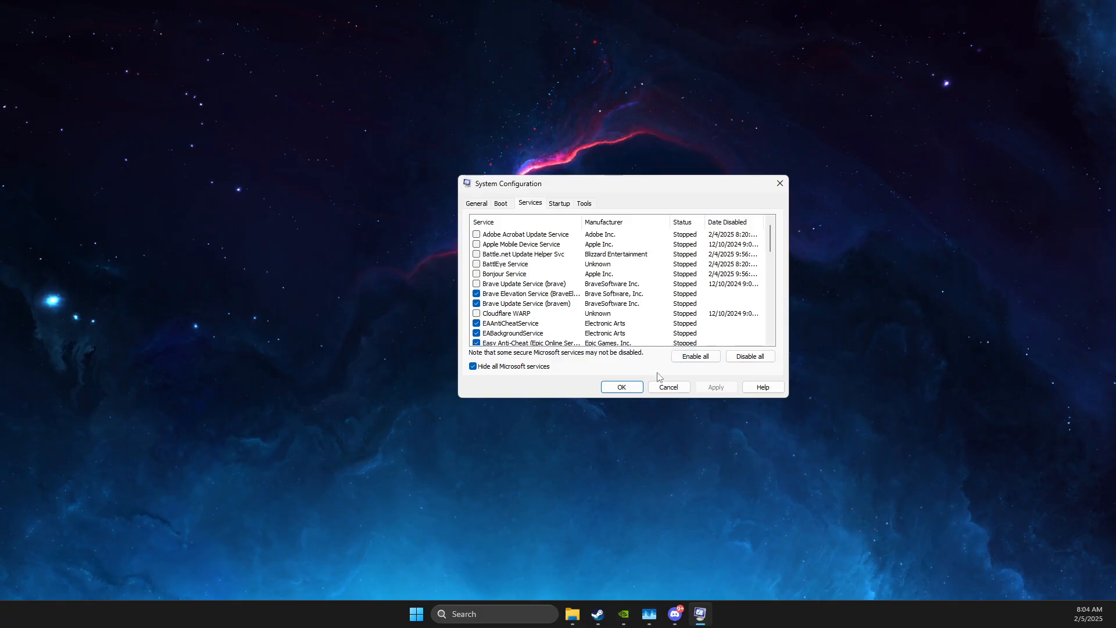
pyautogui.click(524, 233)
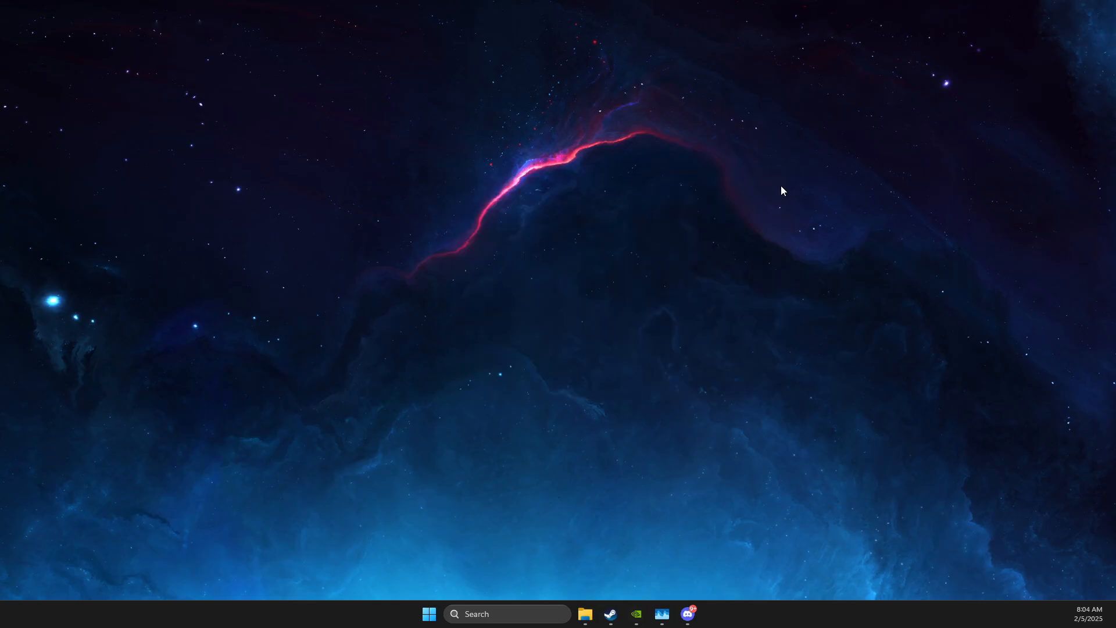
pyautogui.moveTo(543, 587)
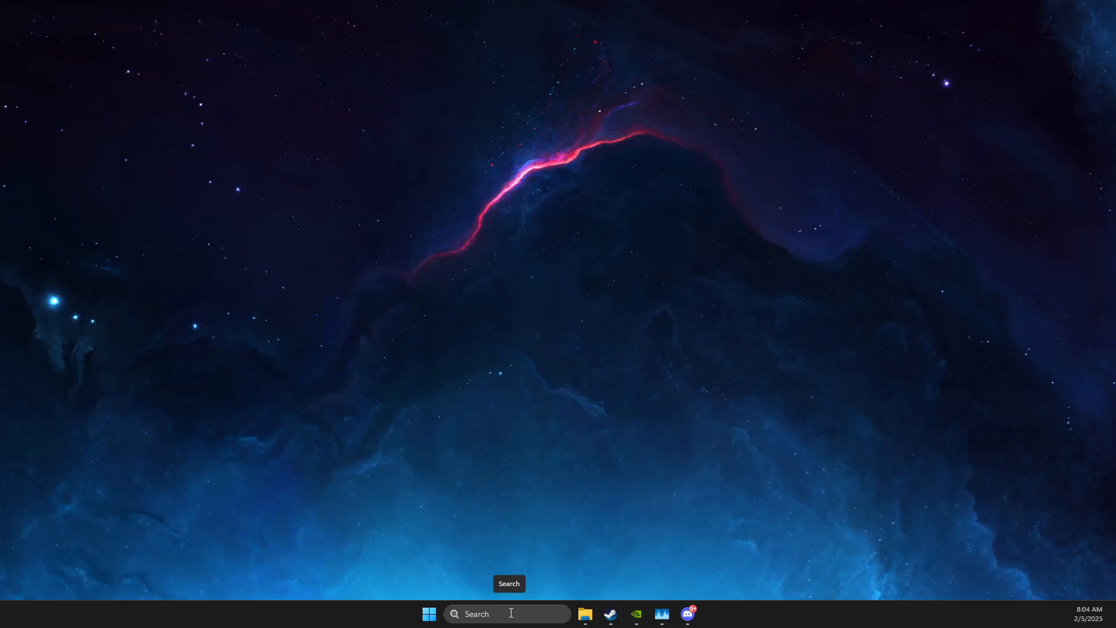
# - Remove the checked temporary files, like driver packages and DirectX shader cache, from Storage settings
pyautogui.write('storage settings')
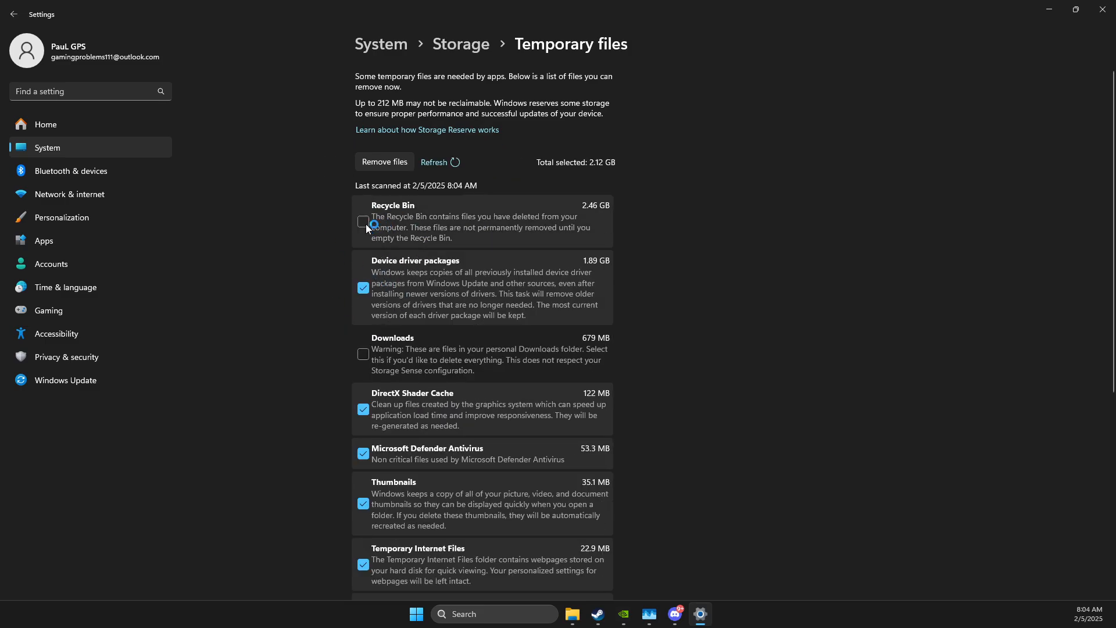
pyautogui.click(362, 221)
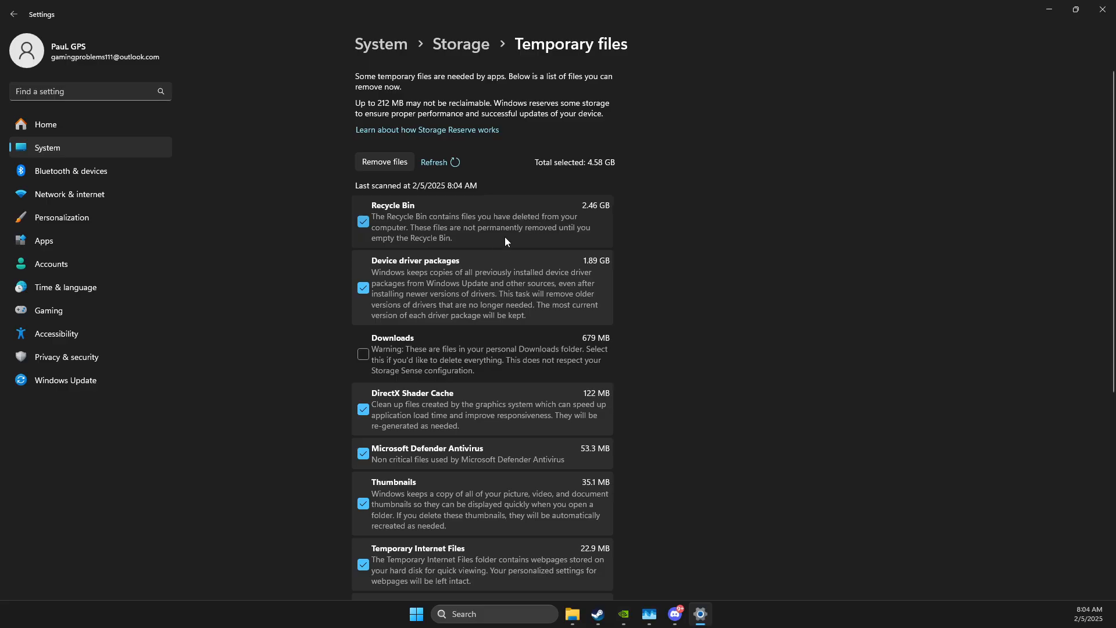
pyautogui.moveTo(511, 254)
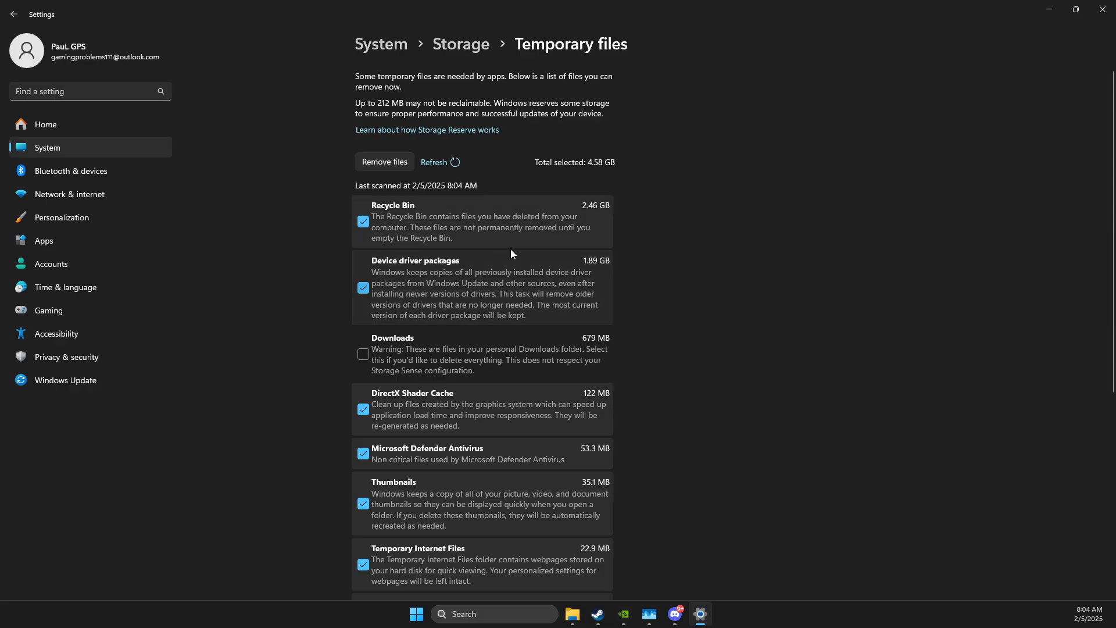
pyautogui.scroll(-3)
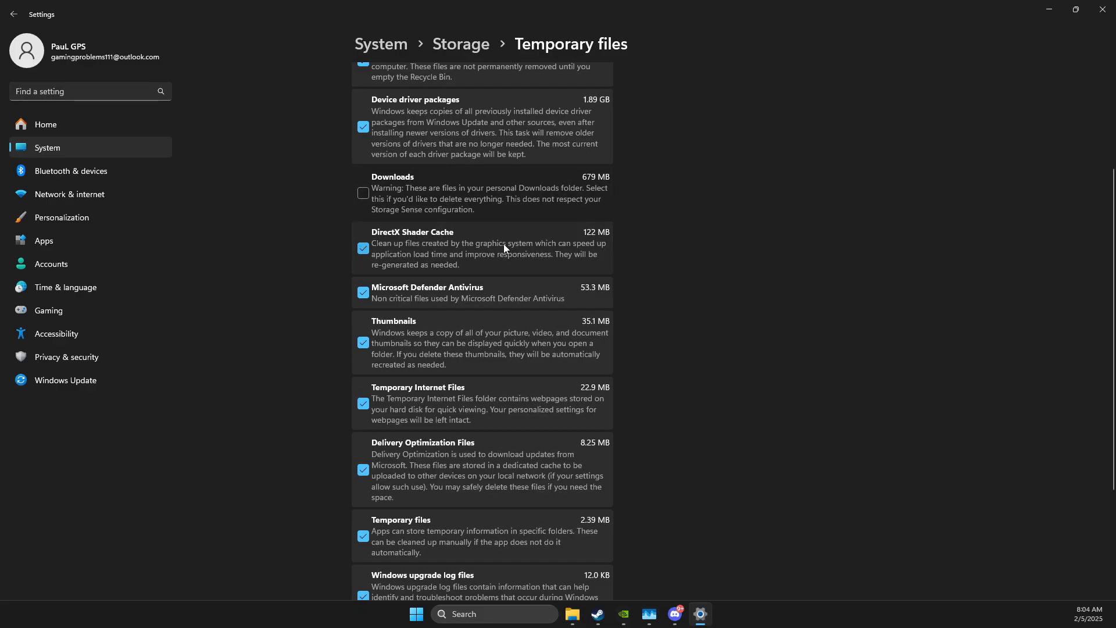
pyautogui.scroll(3)
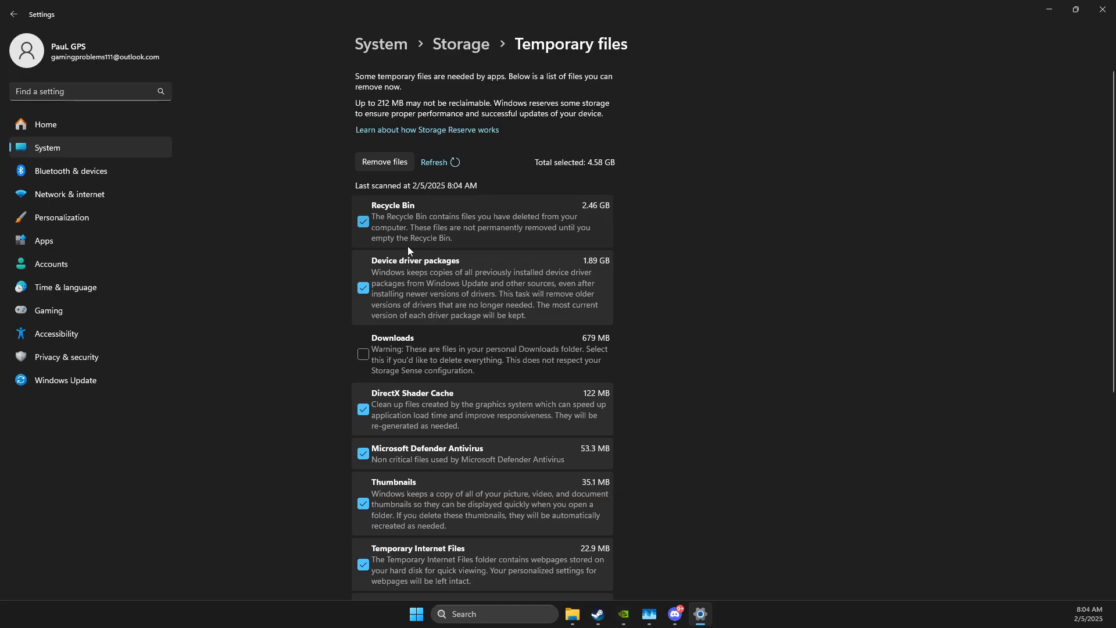
pyautogui.moveTo(394, 222)
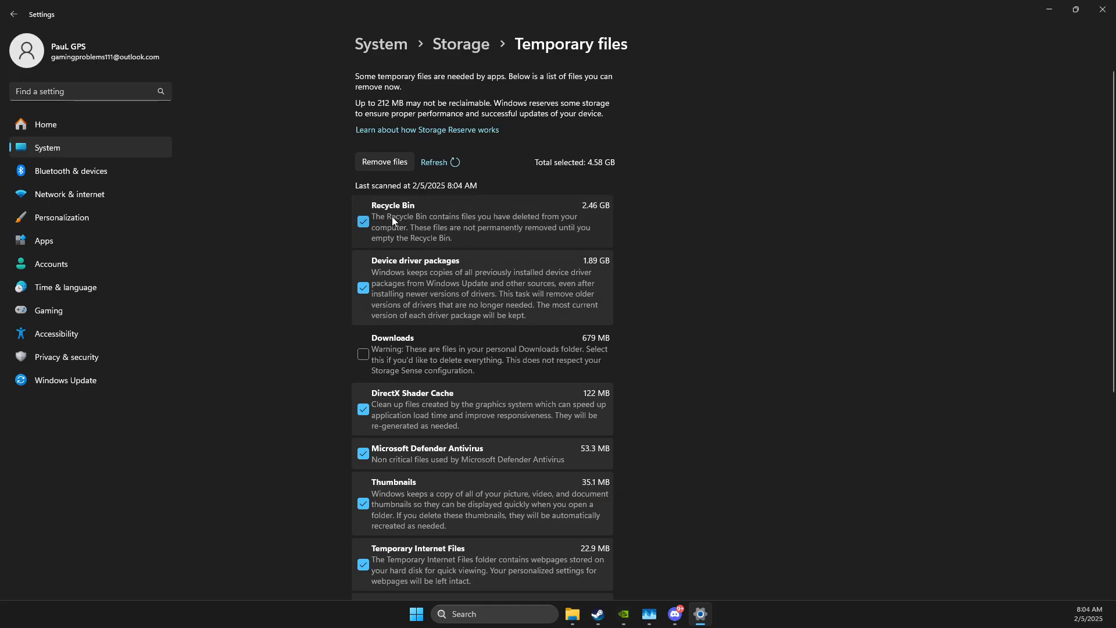
pyautogui.scroll(-3)
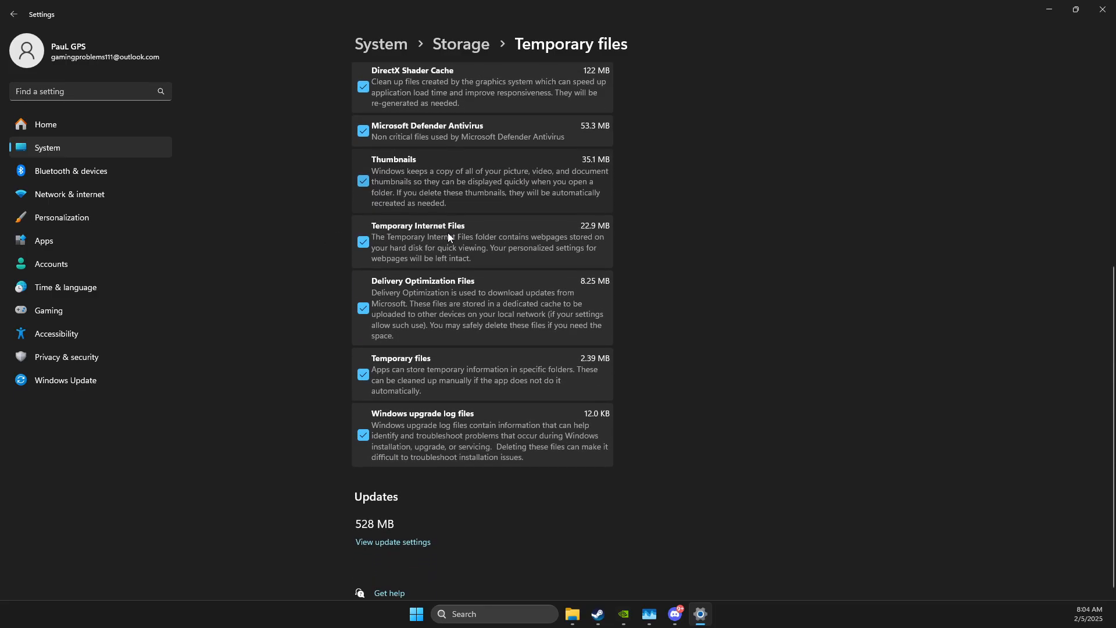
pyautogui.scroll(3)
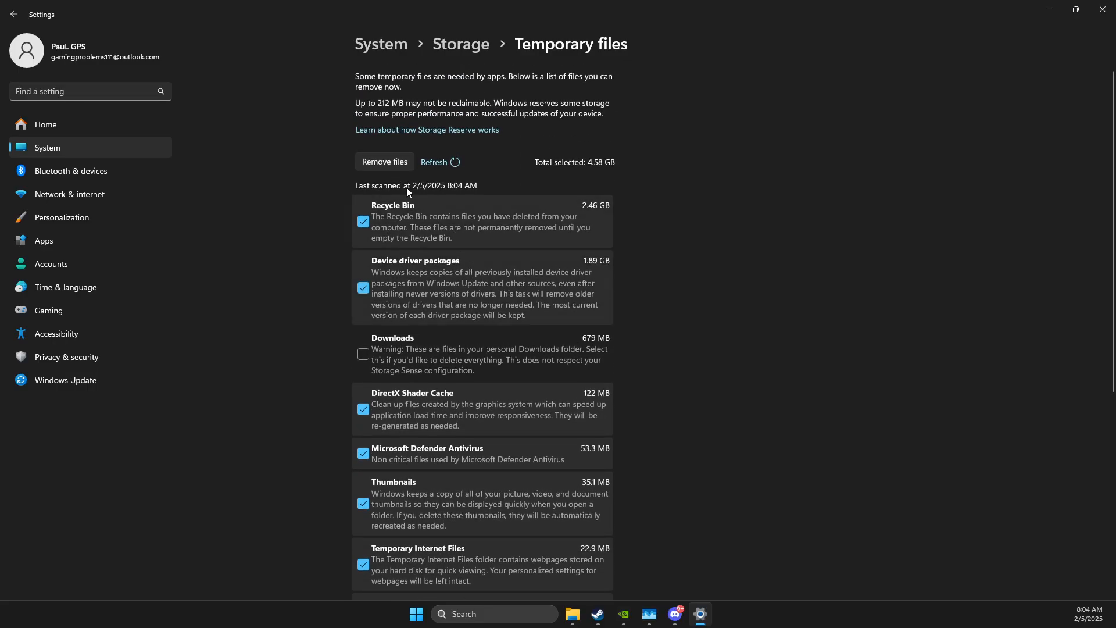
pyautogui.click(384, 162)
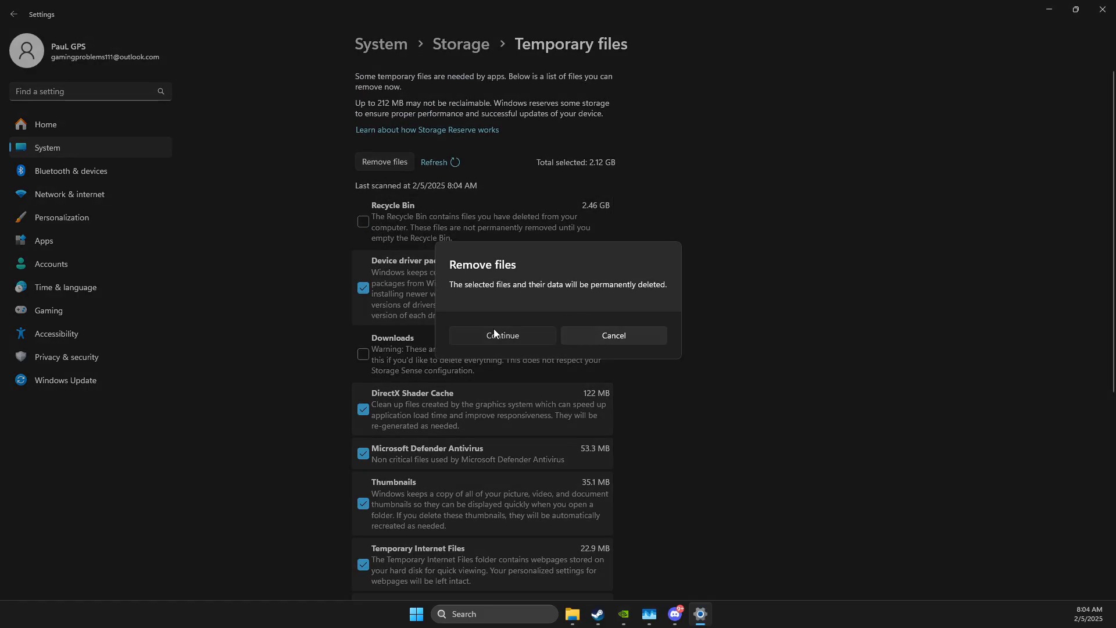
pyautogui.click(503, 335)
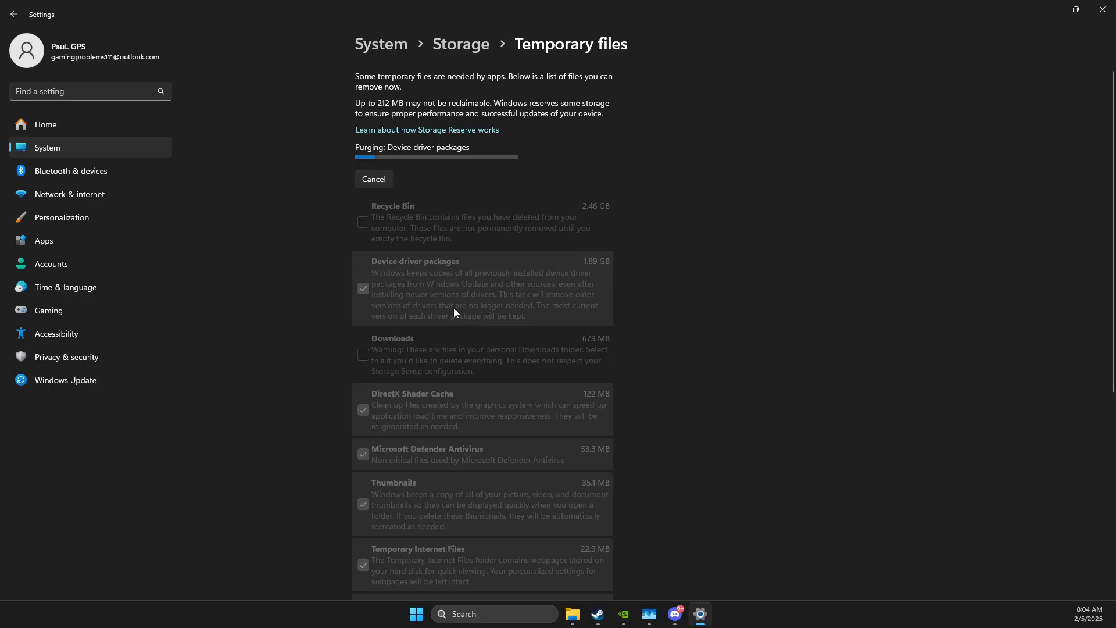
pyautogui.moveTo(1049, 6)
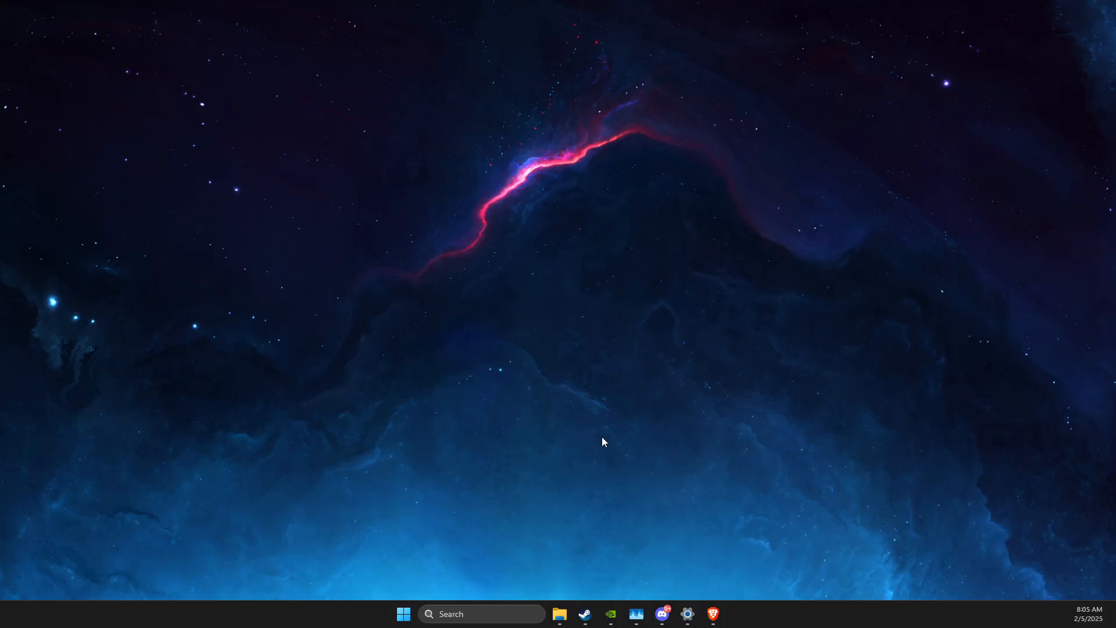
pyautogui.click(713, 614)
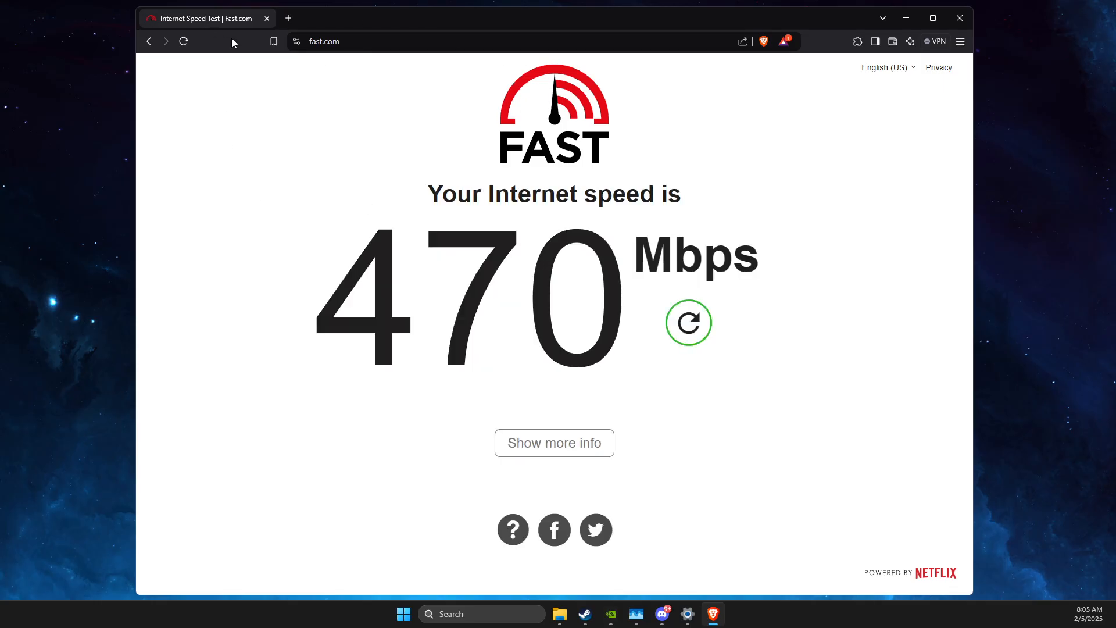
pyautogui.click(689, 323)
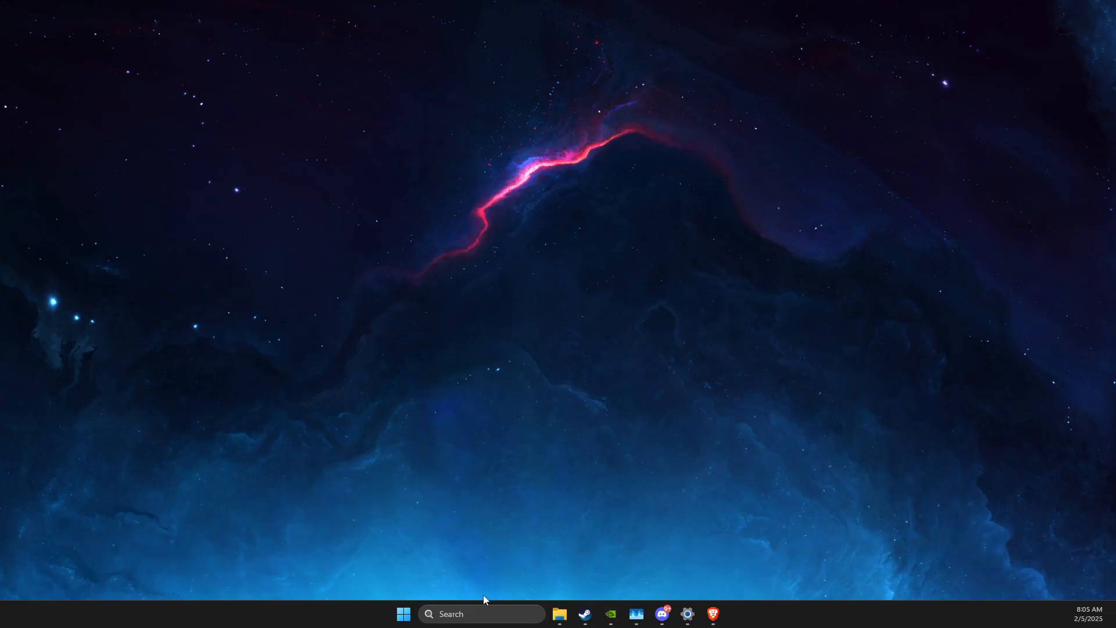
# - Run 'ipconfig /flushdns' and 'netsh winsock reset' in an administrator Command Prompt, then close it
pyautogui.click(481, 614)
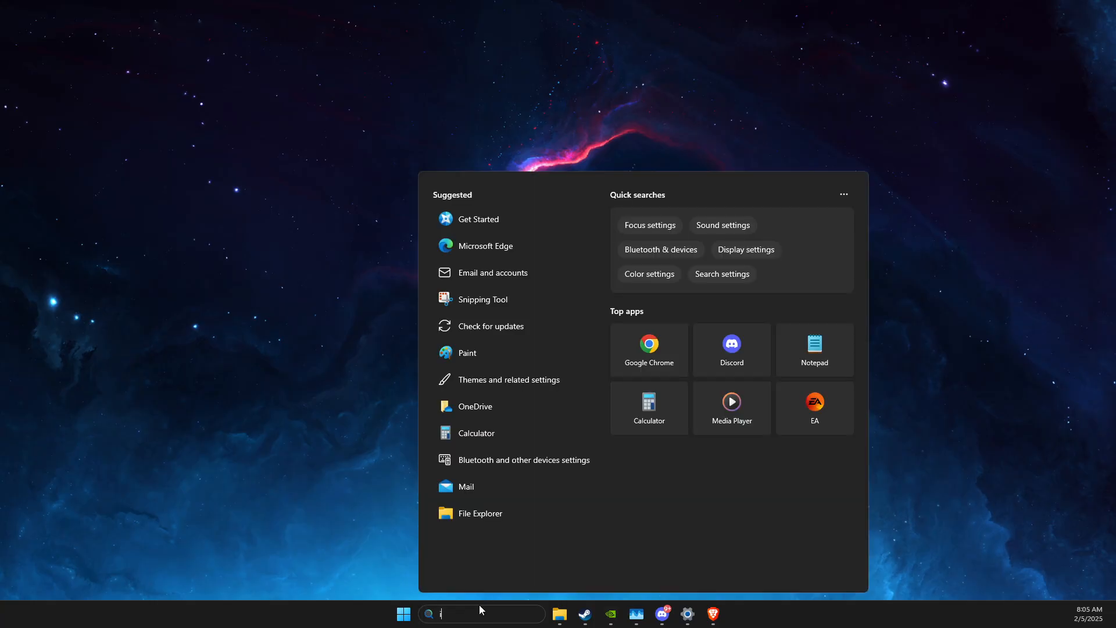
pyautogui.write('command Prompt')
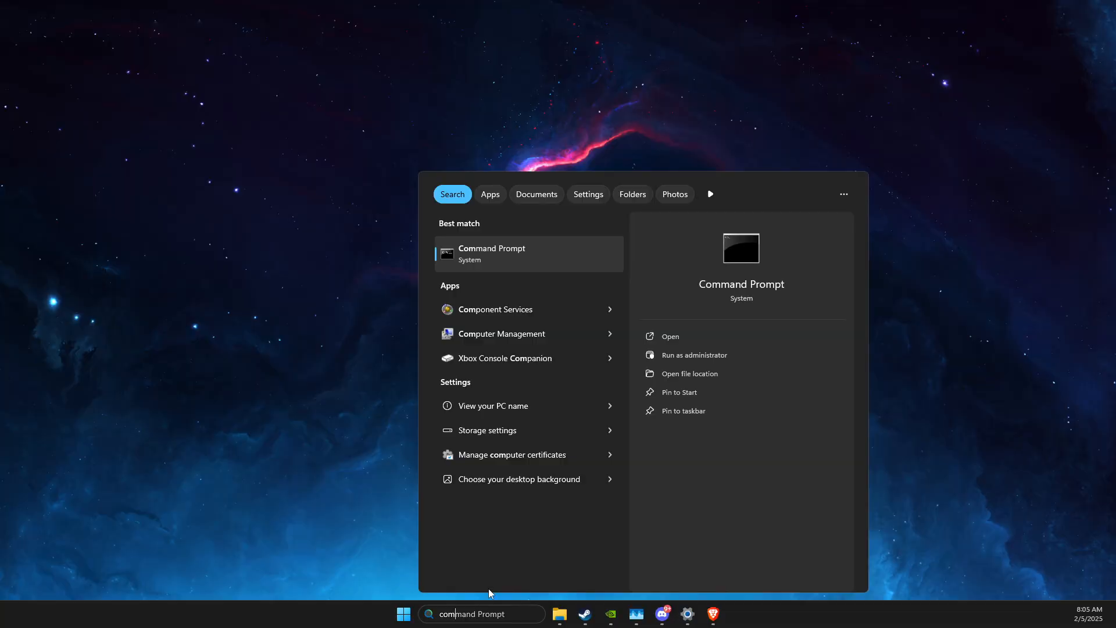
pyautogui.click(694, 355)
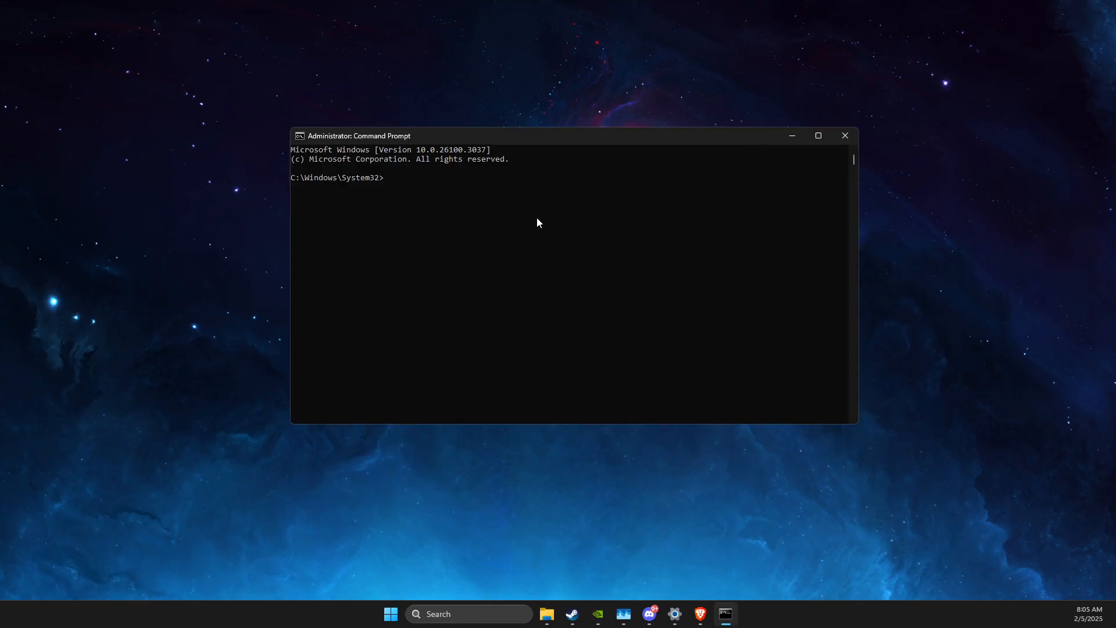
pyautogui.write('ipconfig')
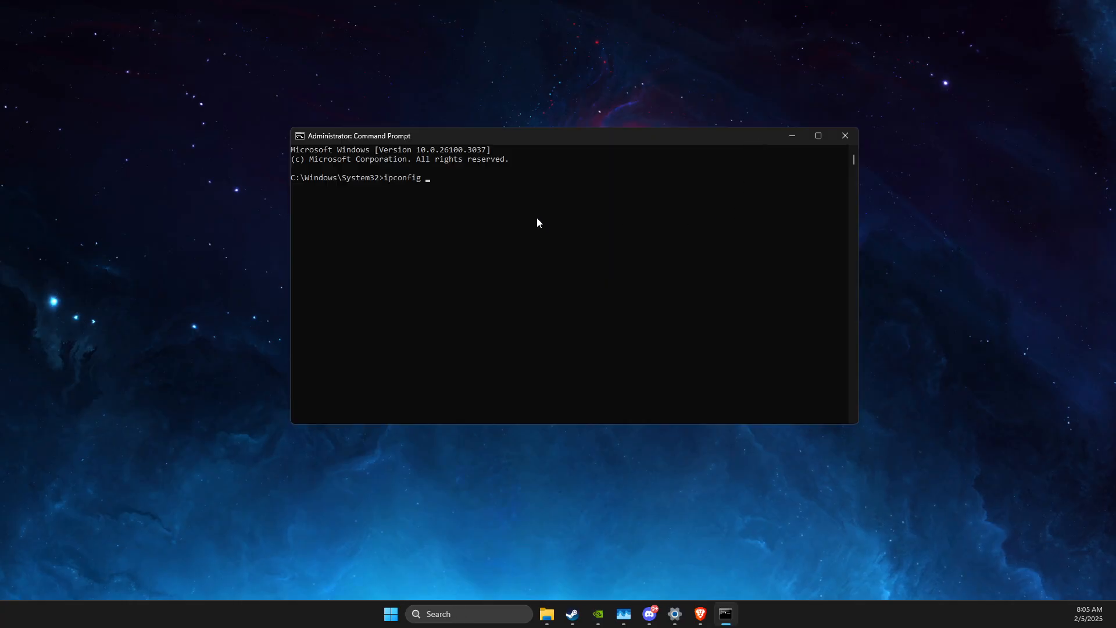
pyautogui.write('/flushdn')
pyautogui.write('net')
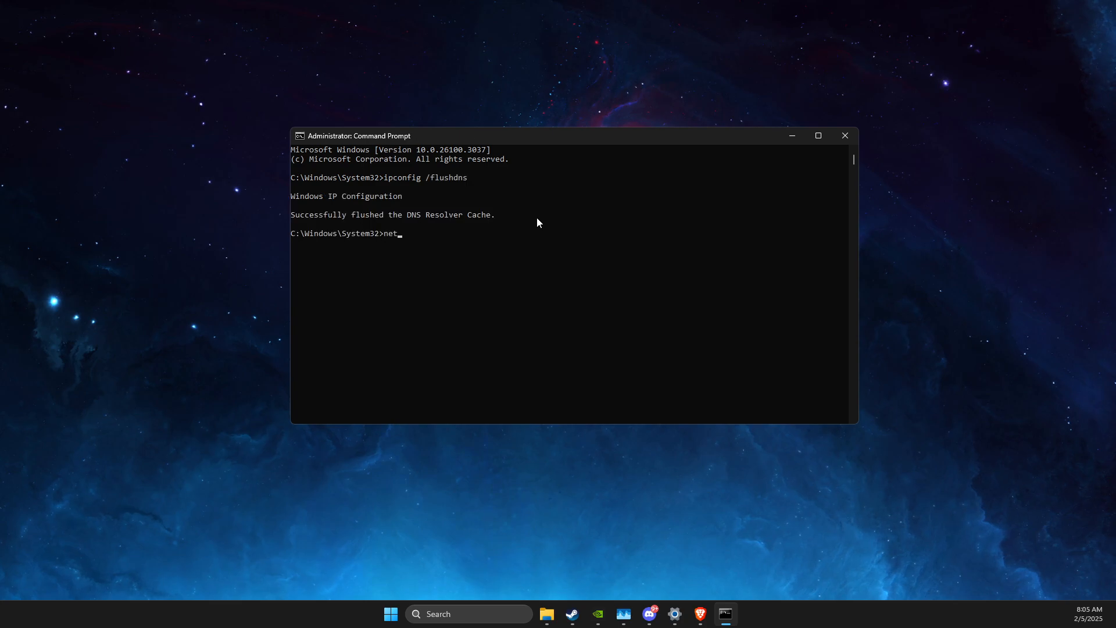
pyautogui.write('sh winsock reset')
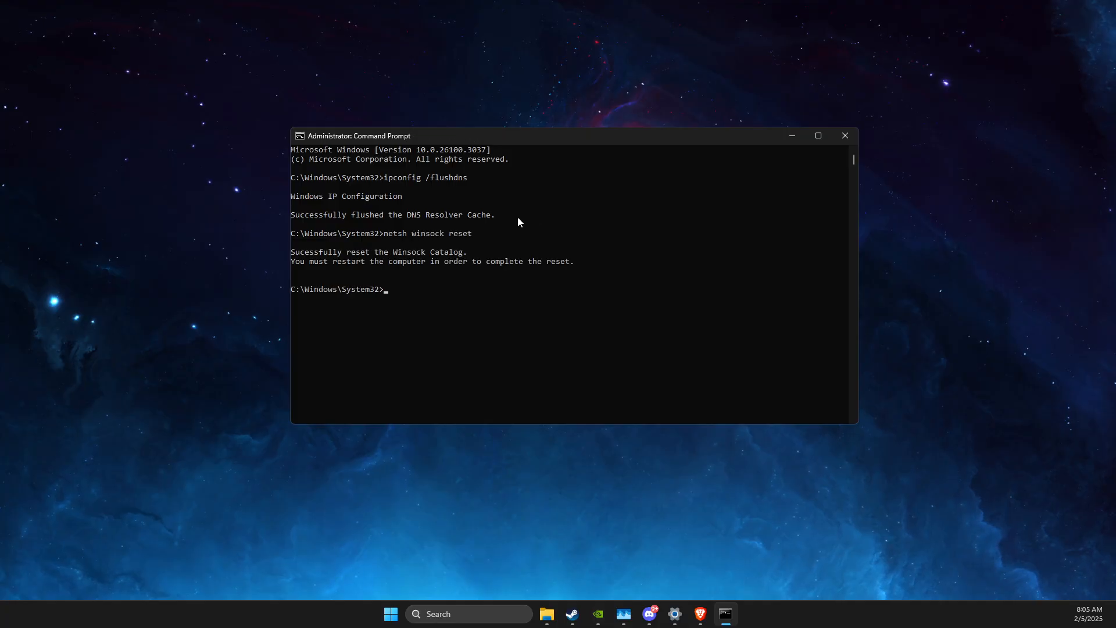
pyautogui.moveTo(845, 135)
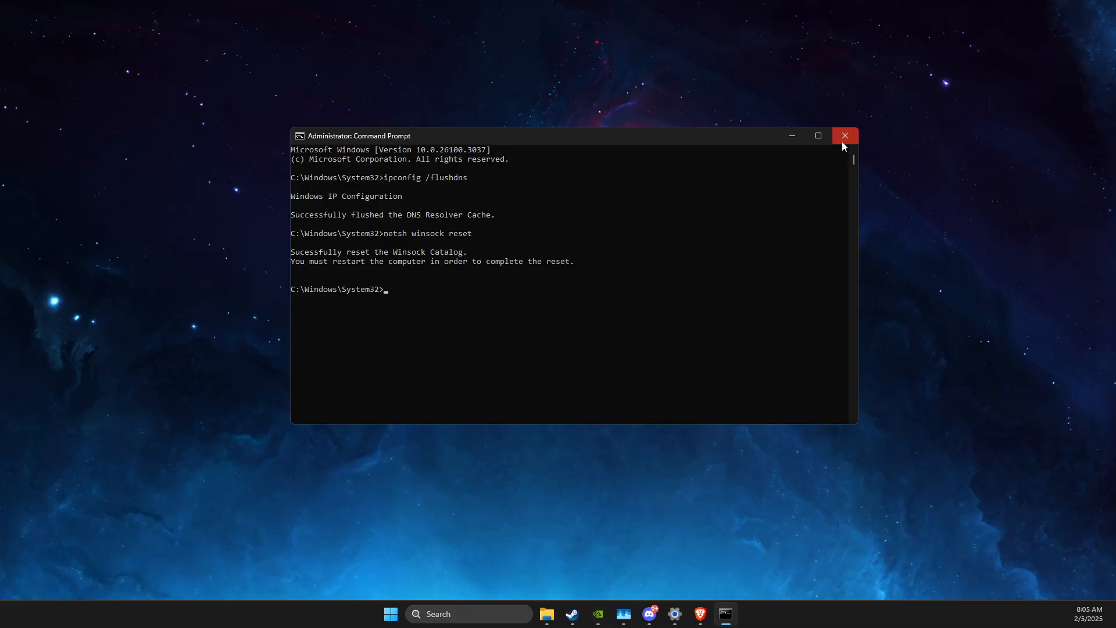
pyautogui.click(844, 136)
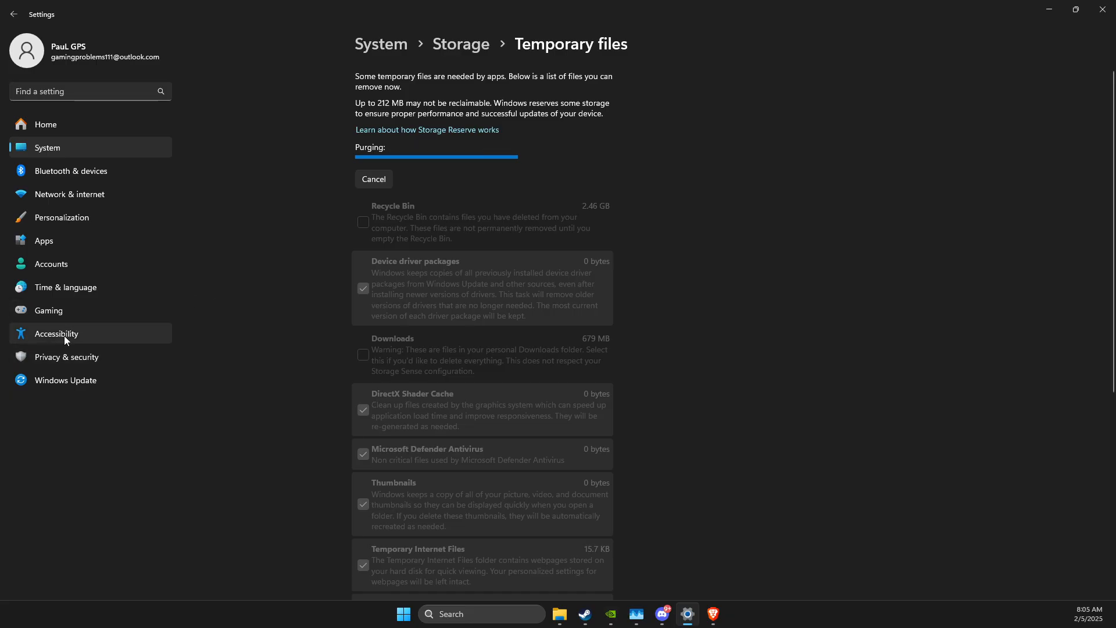
# - Leave the Network reset page without resetting and go back to Advanced network settings
pyautogui.click(69, 193)
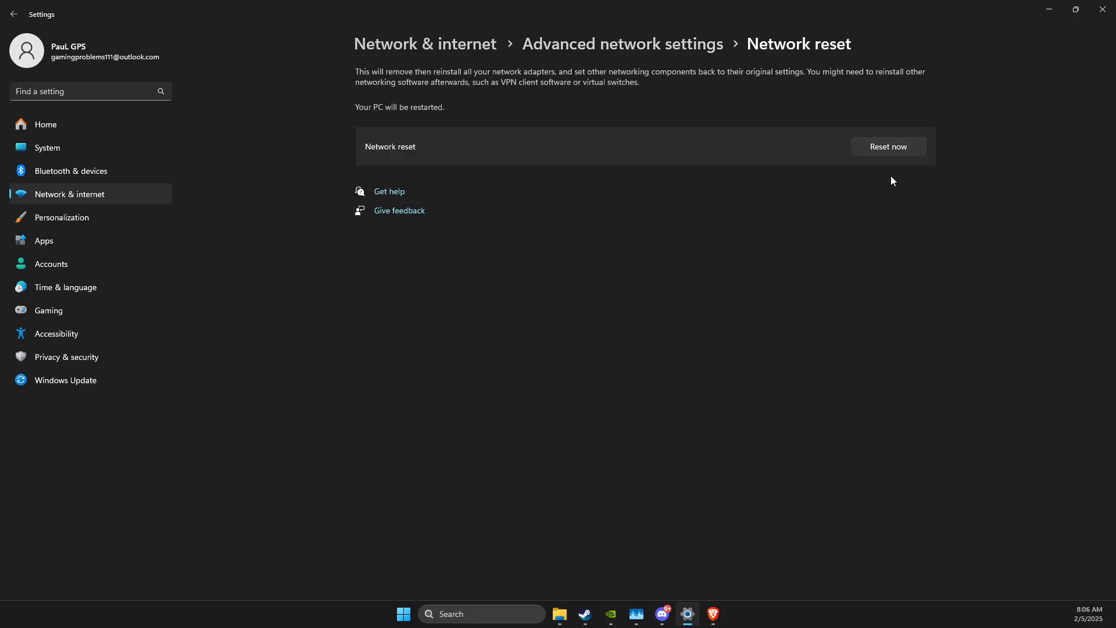
pyautogui.moveTo(879, 156)
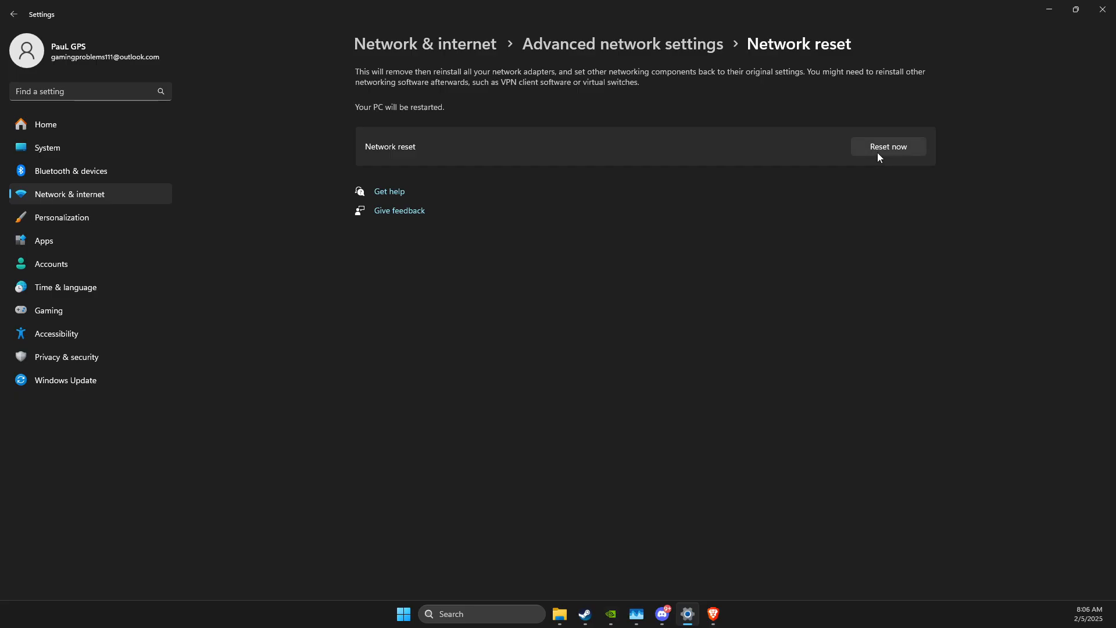
pyautogui.moveTo(13, 14)
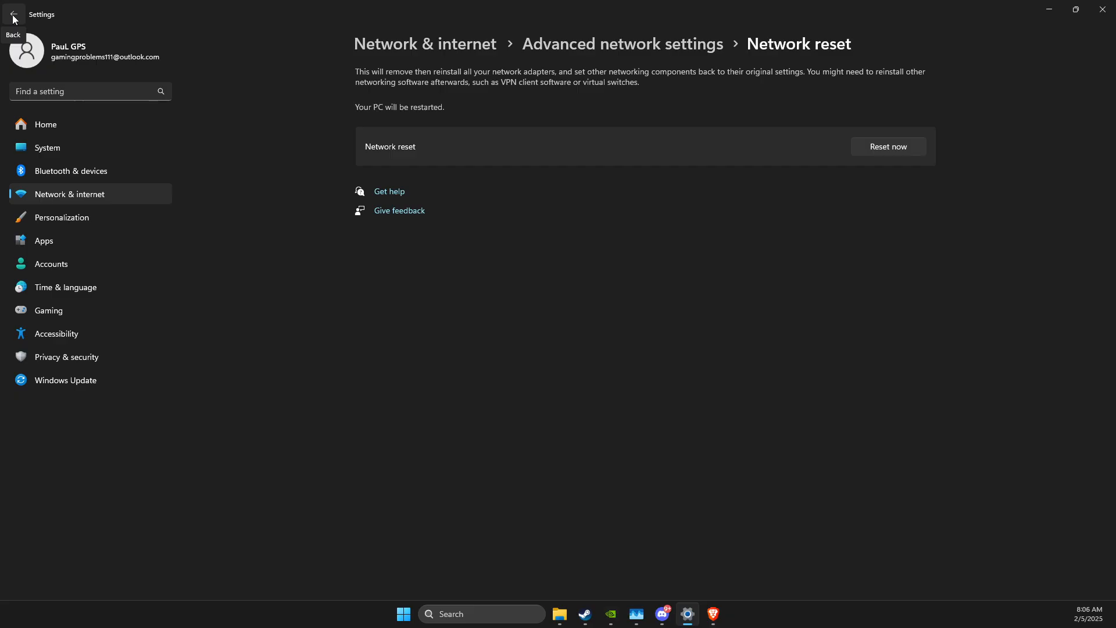
pyautogui.moveTo(71, 202)
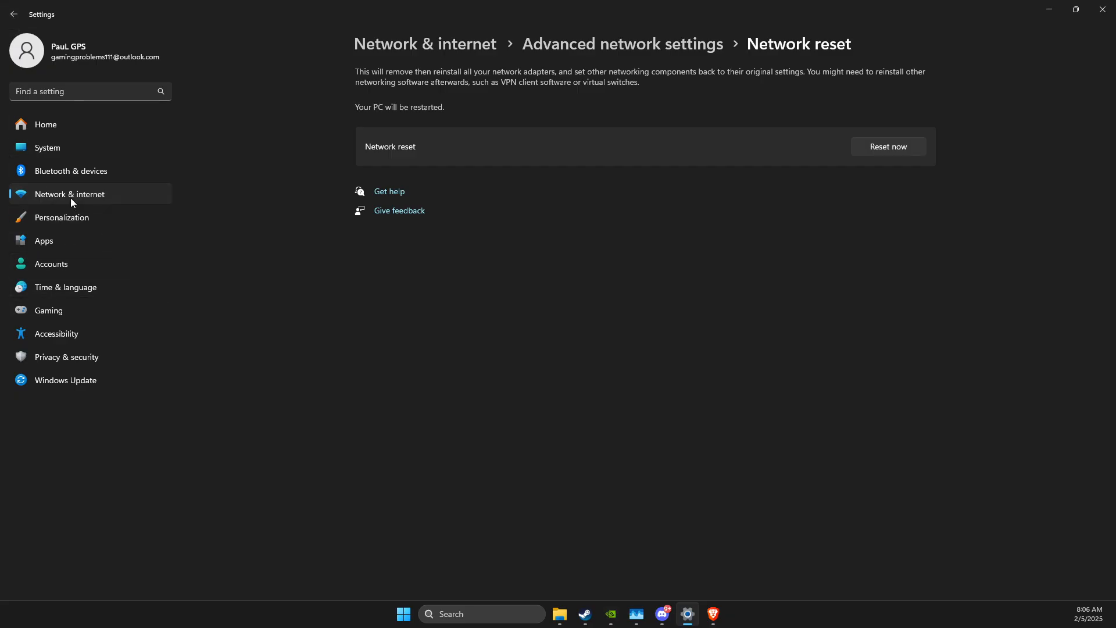
pyautogui.click(424, 44)
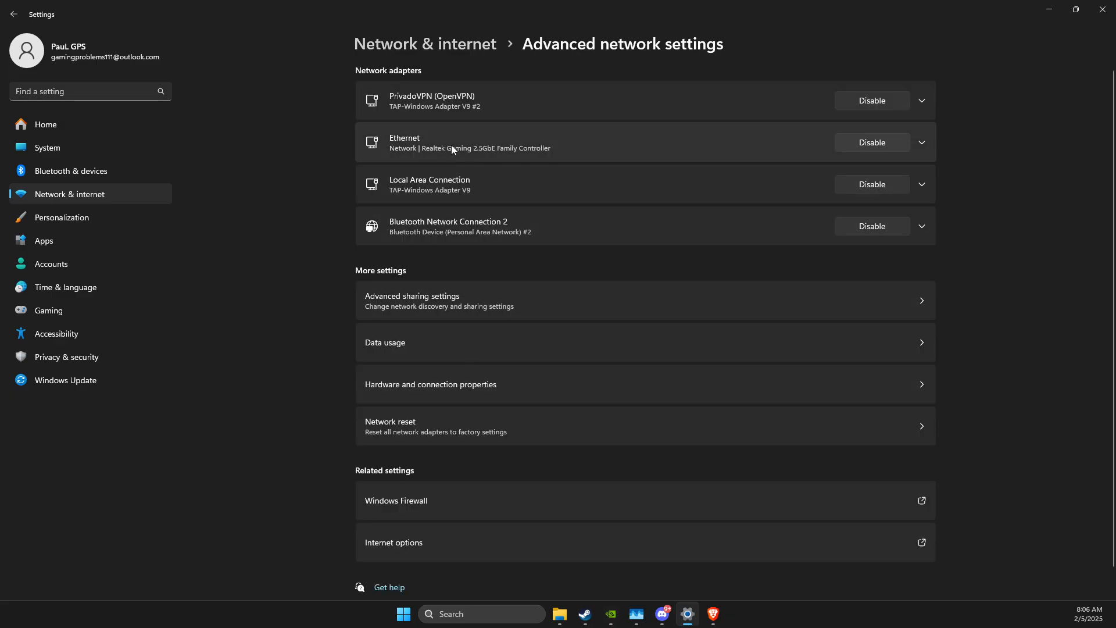
pyautogui.moveTo(389, 145)
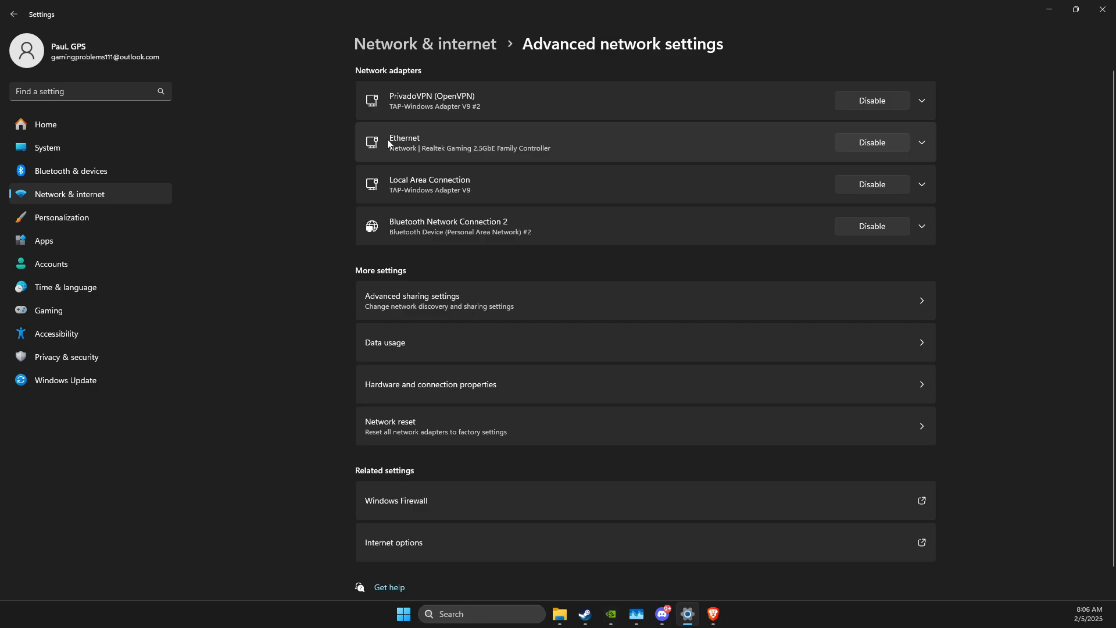
pyautogui.moveTo(915, 164)
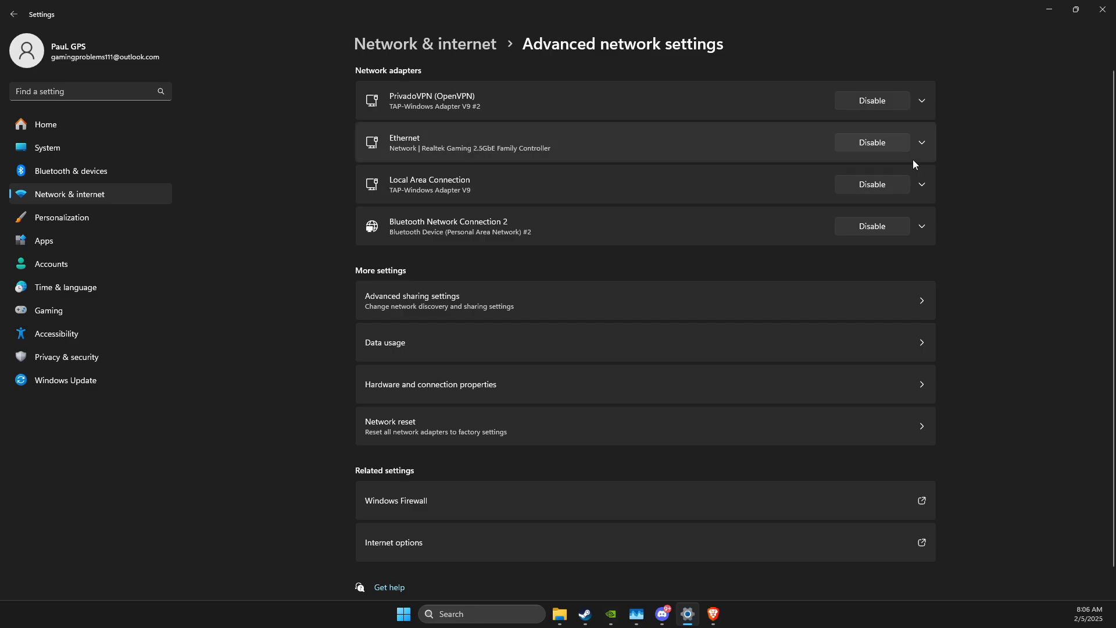
# - Set the Ethernet IPv4 DNS servers to 8.8.8.8 and 8.8.4.4, confirm, and close Settings
pyautogui.click(920, 142)
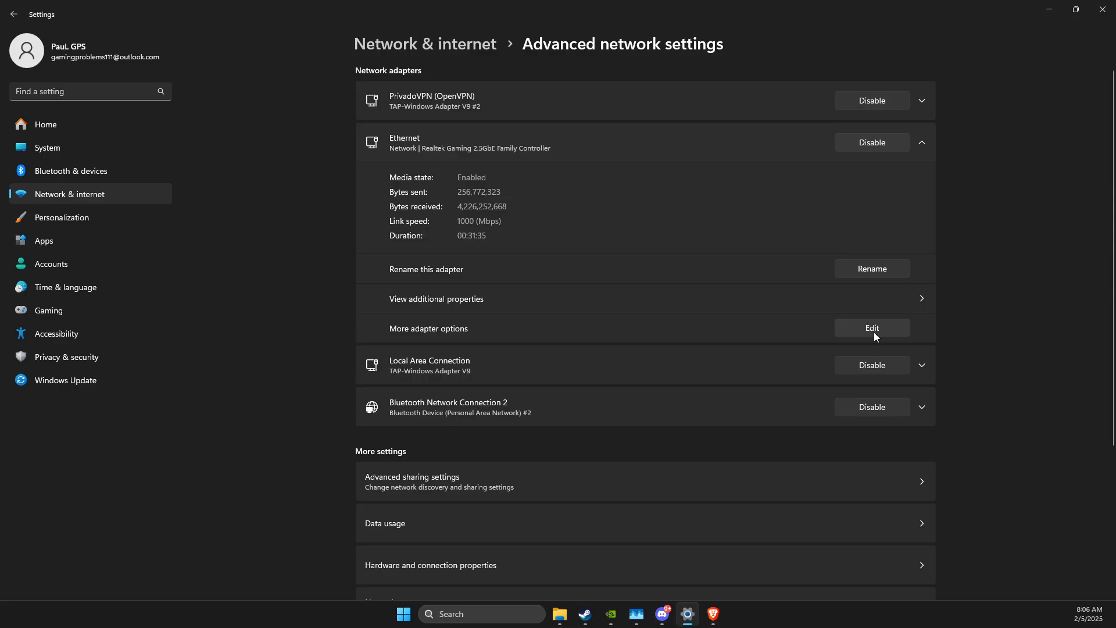
pyautogui.click(872, 328)
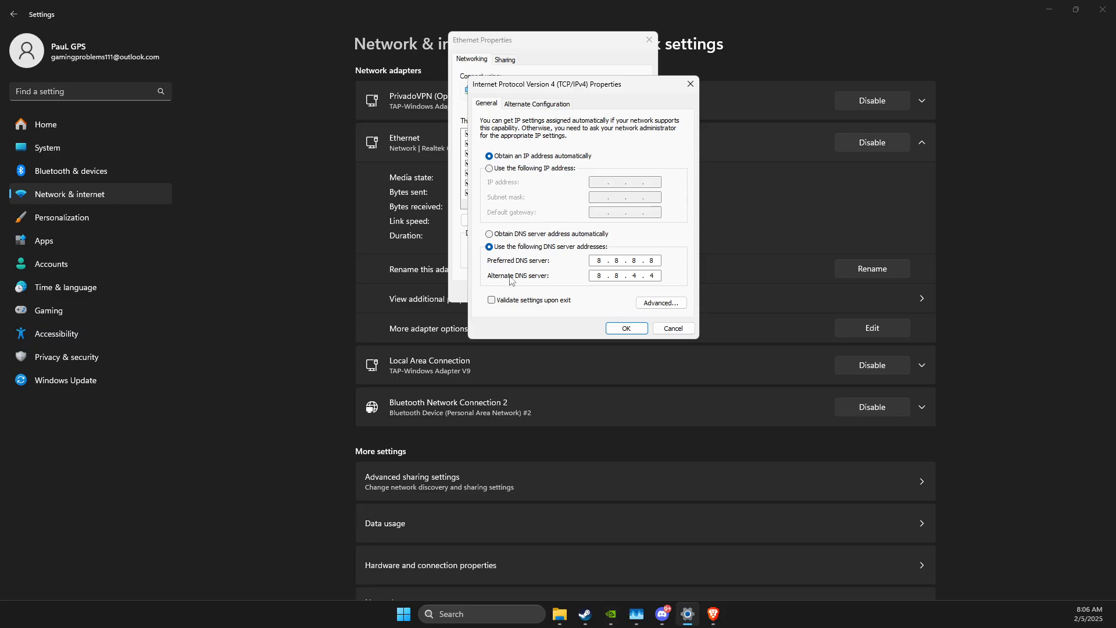
pyautogui.moveTo(643, 318)
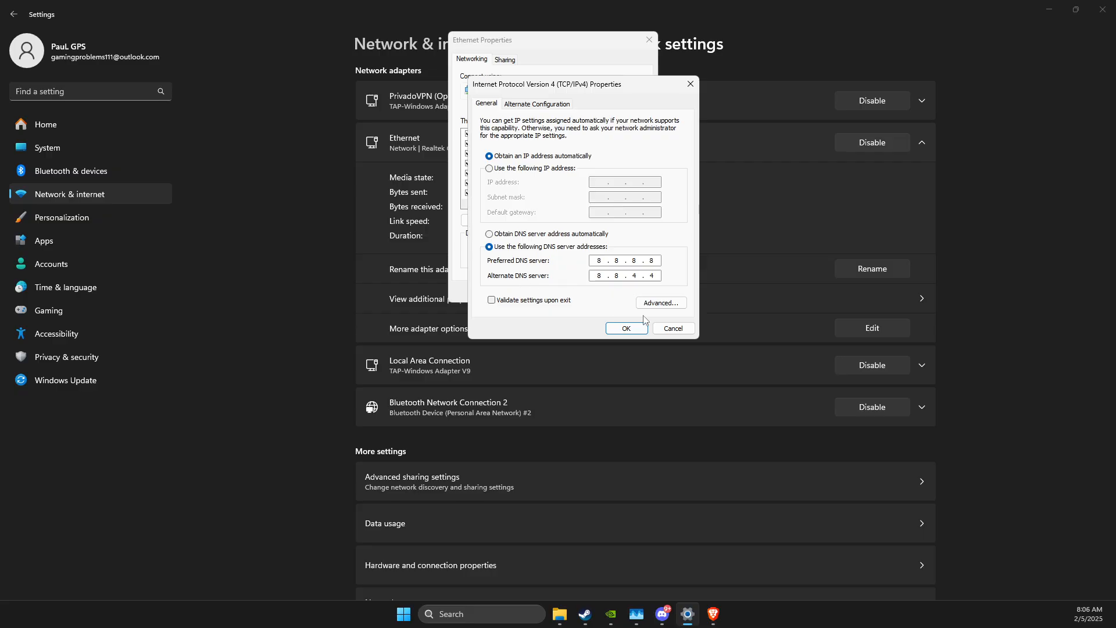
pyautogui.click(625, 328)
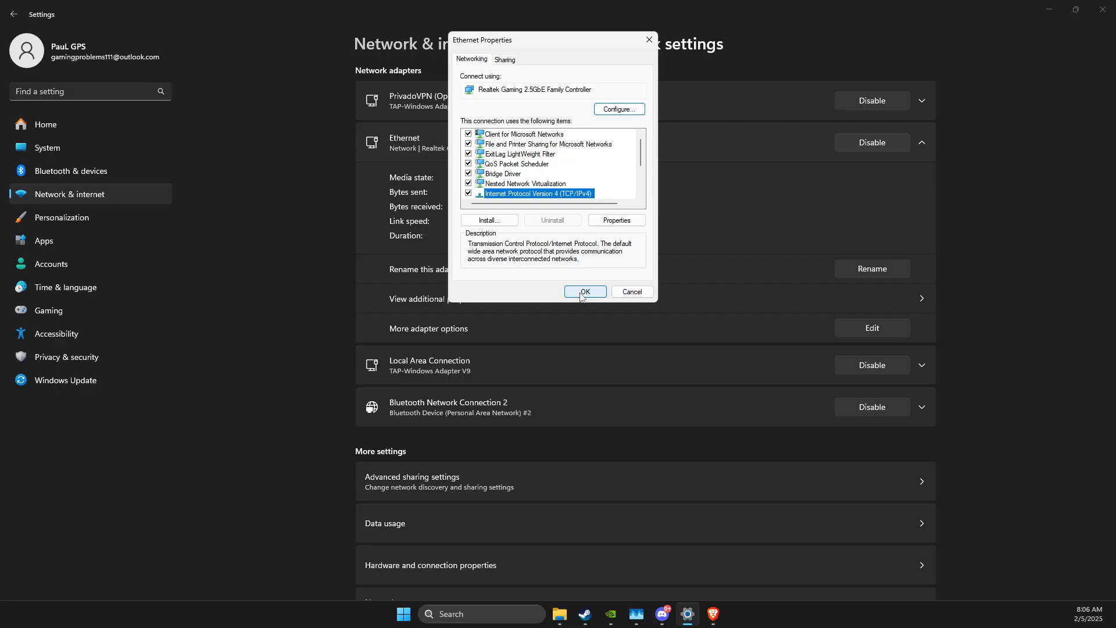
pyautogui.click(616, 220)
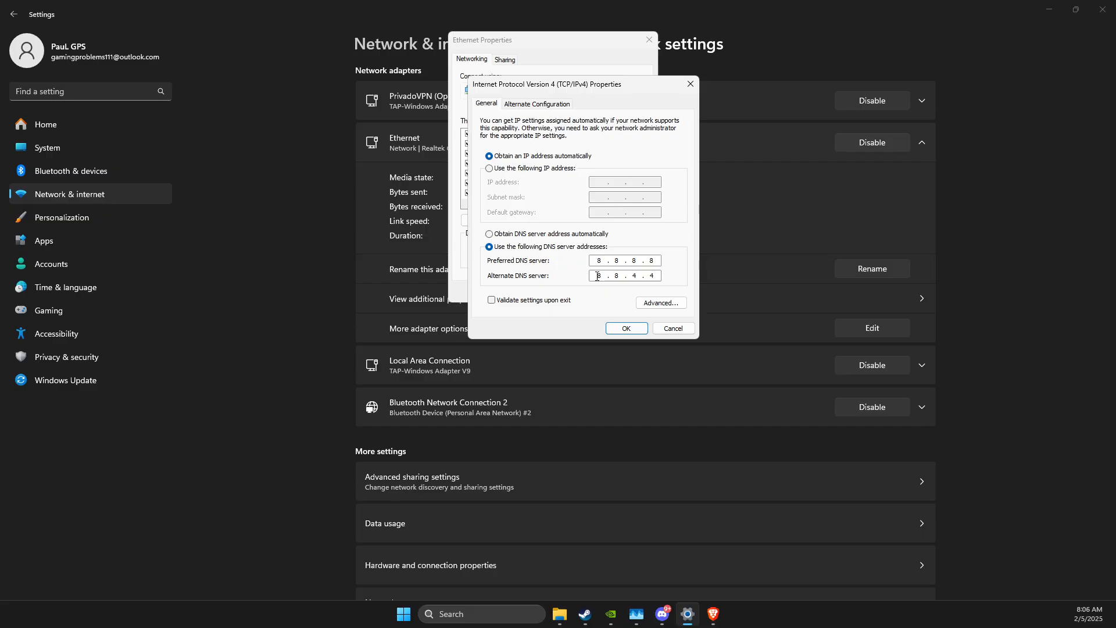
pyautogui.moveTo(627, 316)
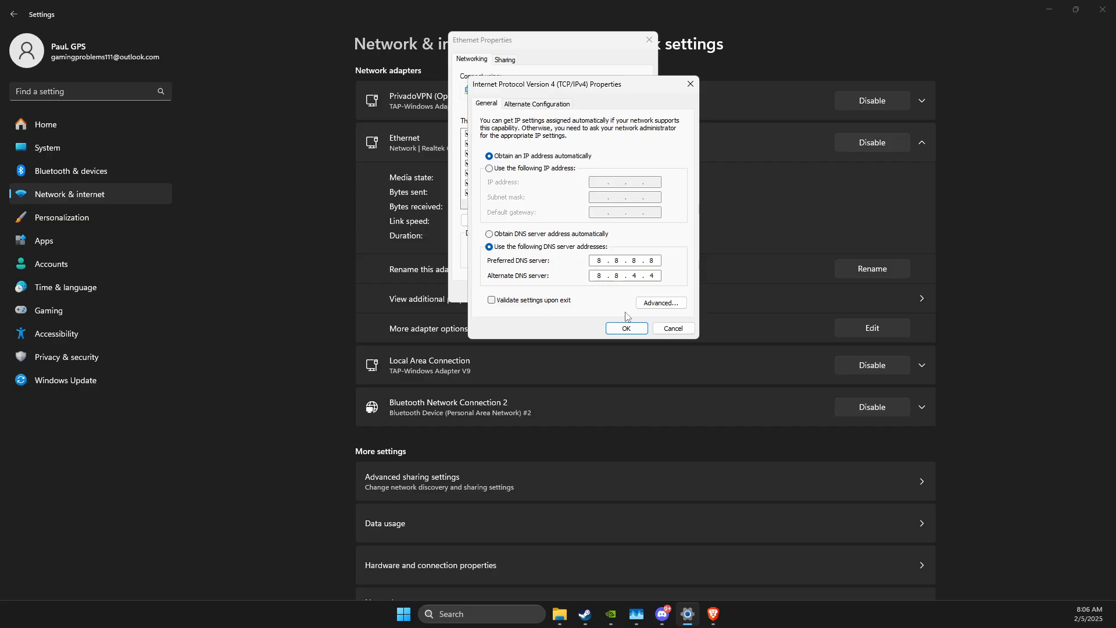
pyautogui.click(625, 328)
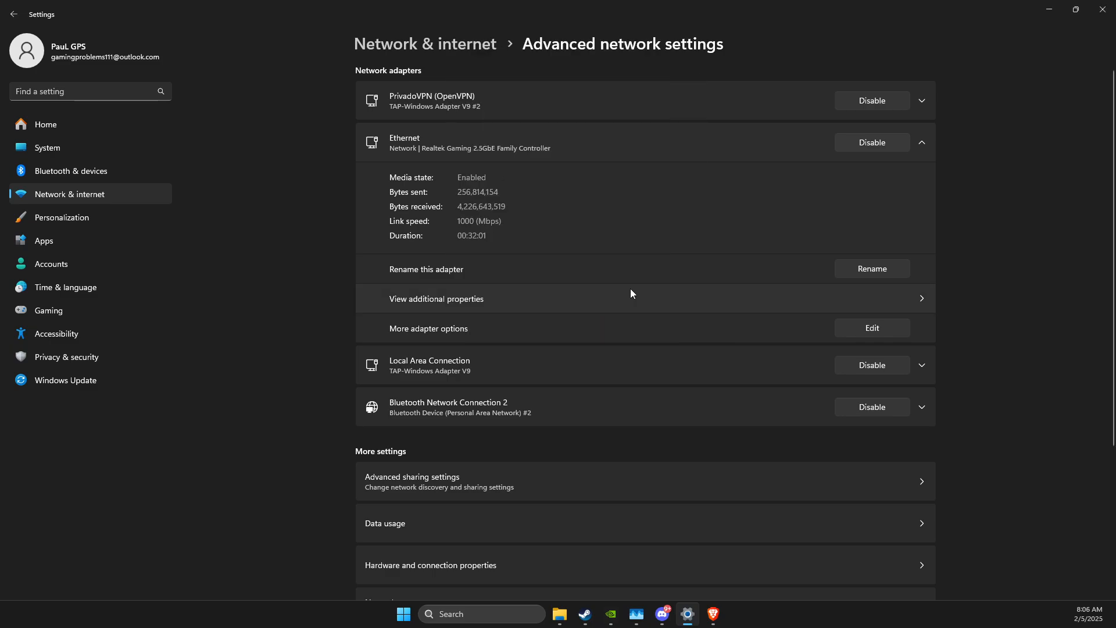
pyautogui.click(1103, 10)
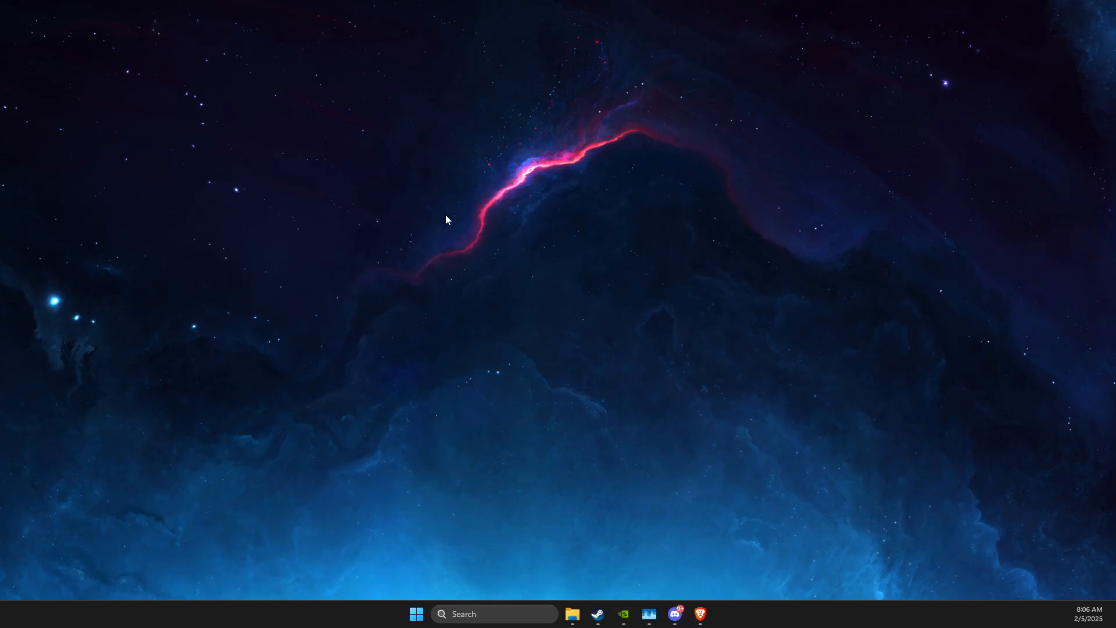
pyautogui.moveTo(347, 254)
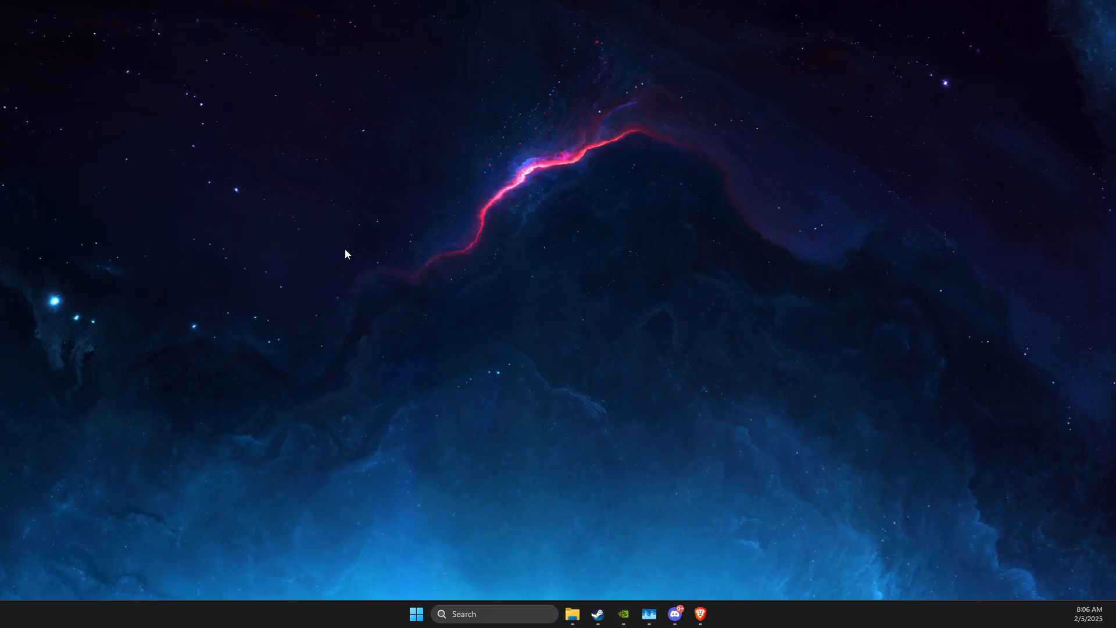
pyautogui.moveTo(418, 486)
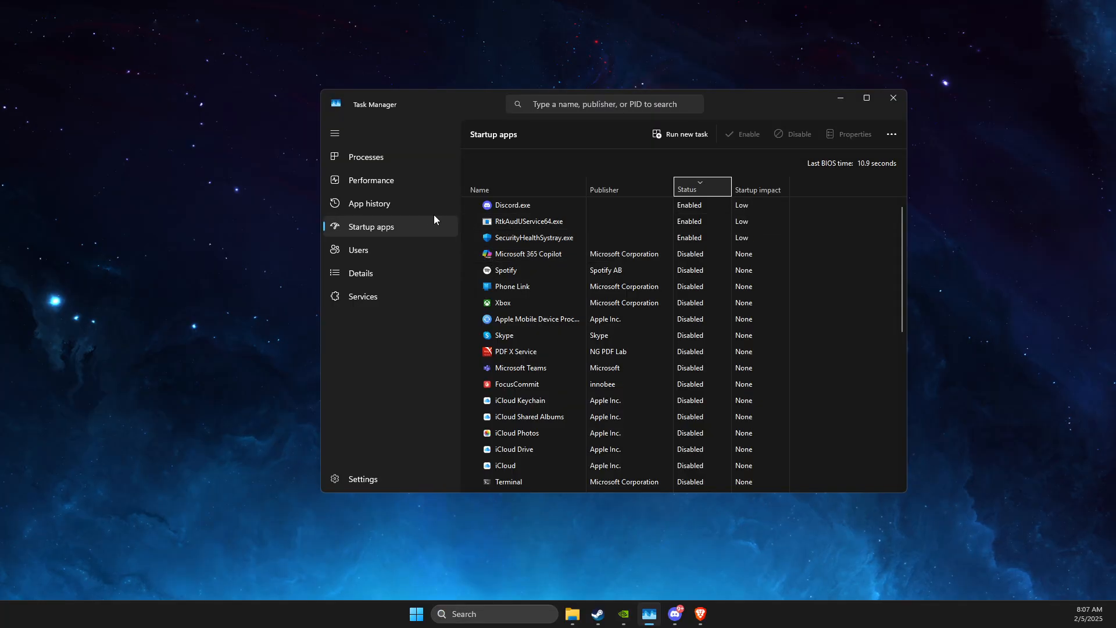
pyautogui.moveTo(554, 254)
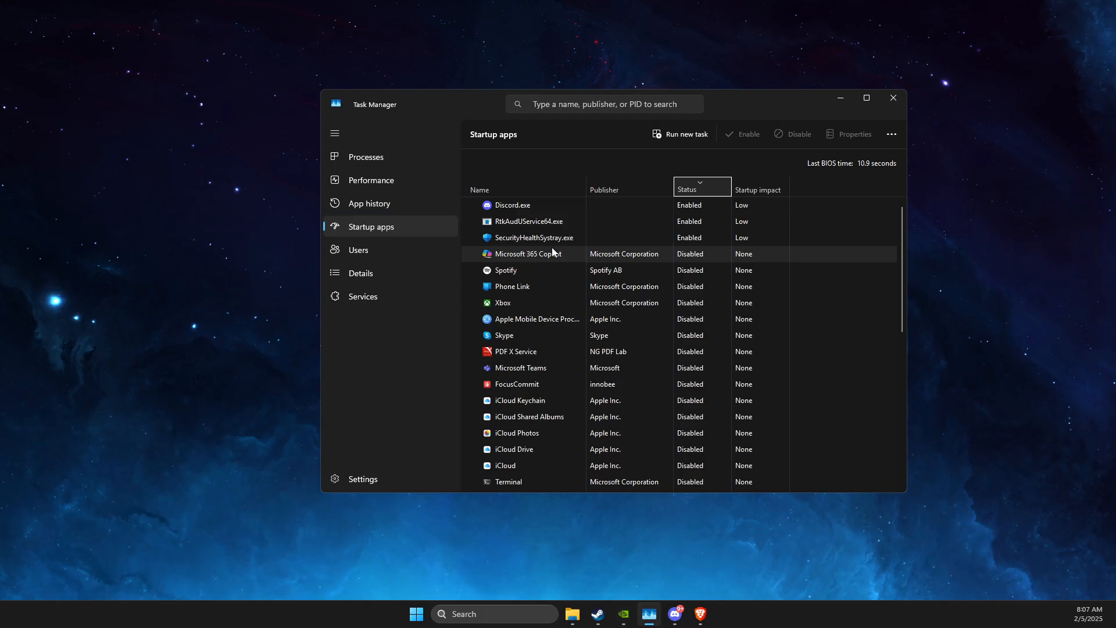
pyautogui.moveTo(557, 105)
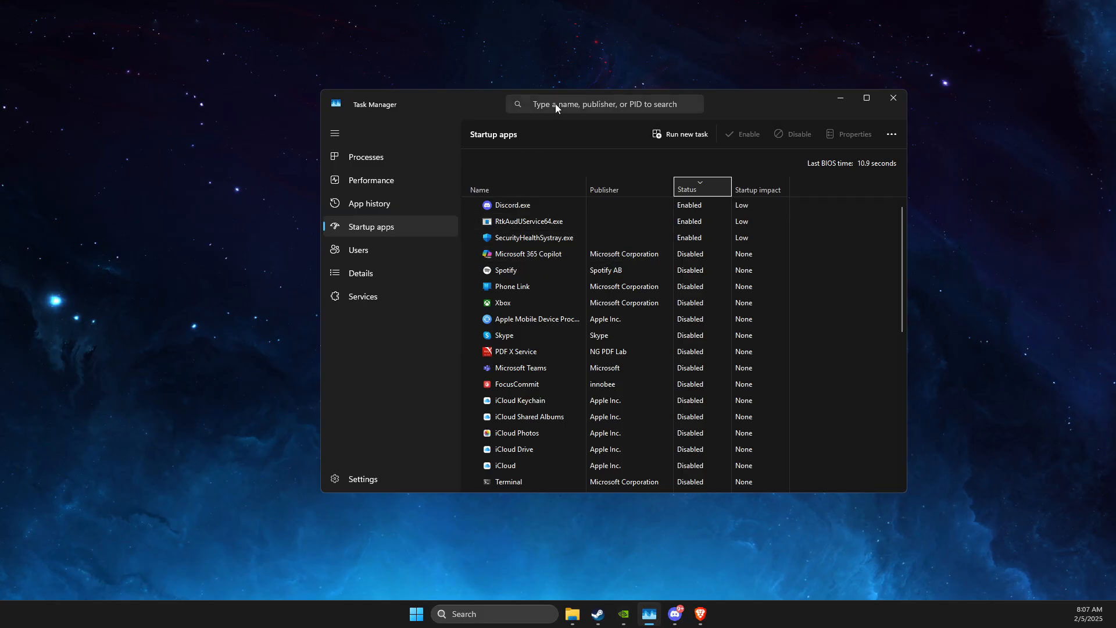
# - Filter Task Manager by 'steam', clear the filter, and retype 'stea'
pyautogui.write('steam')
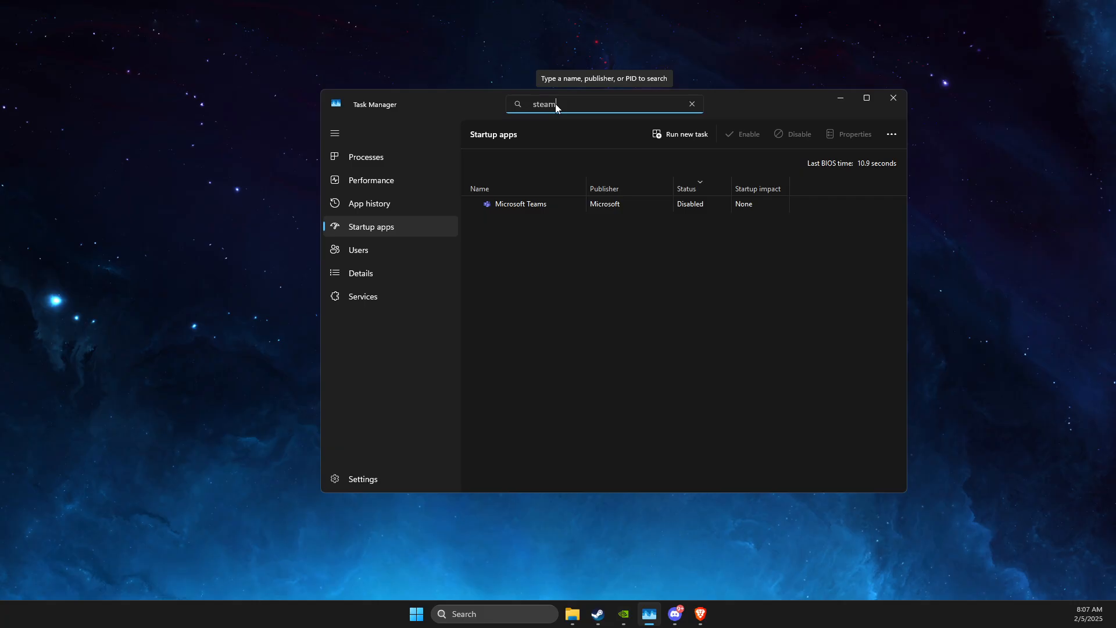
pyautogui.moveTo(558, 108)
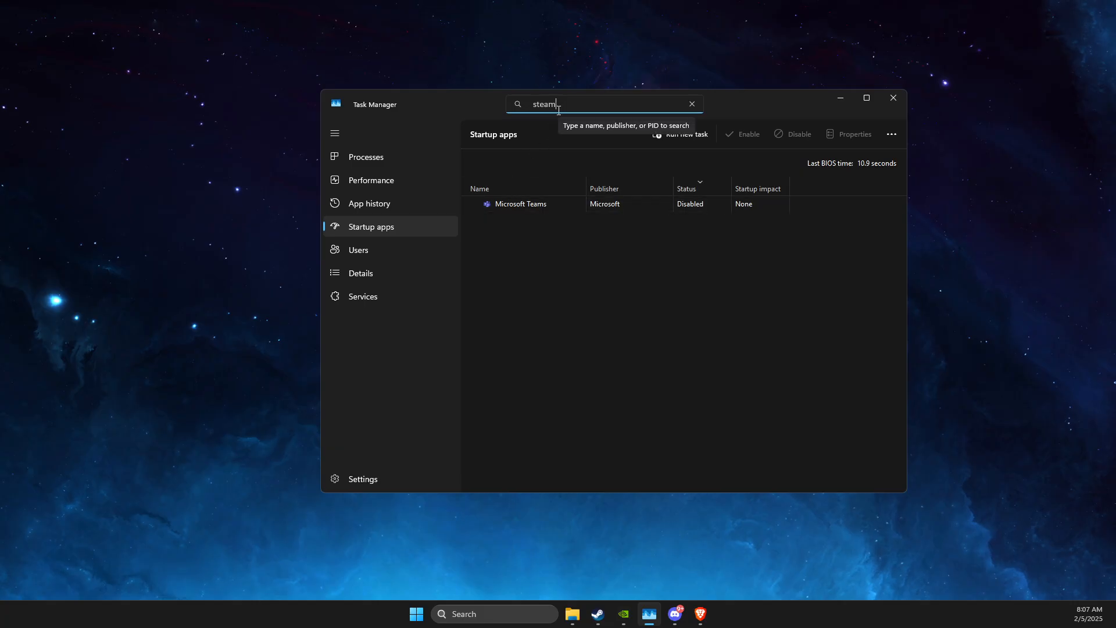
pyautogui.click(690, 104)
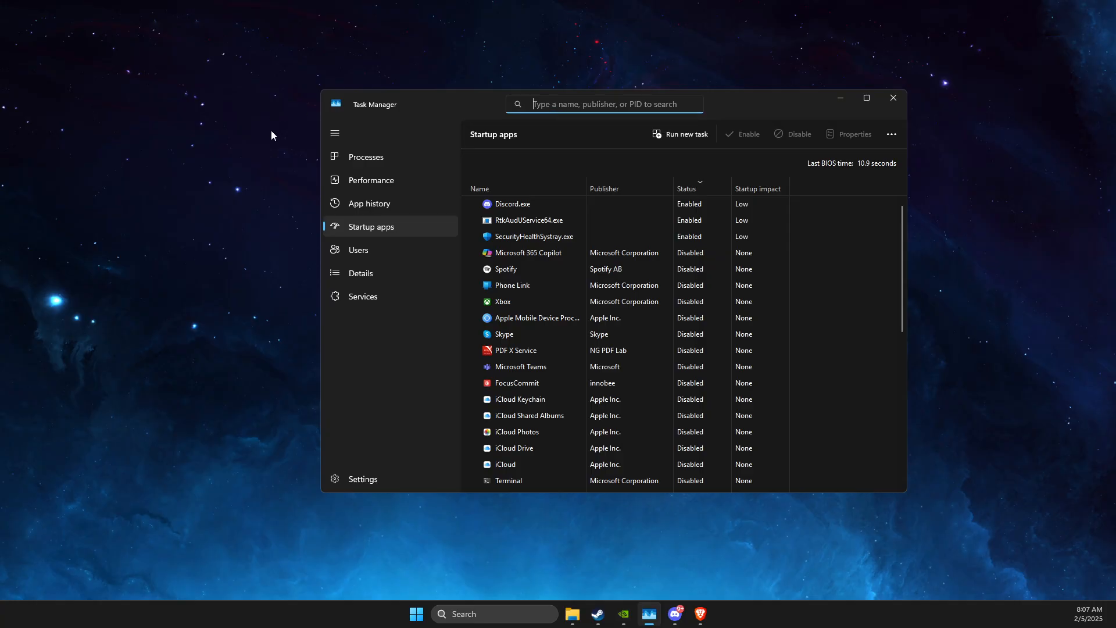
pyautogui.write('steam')
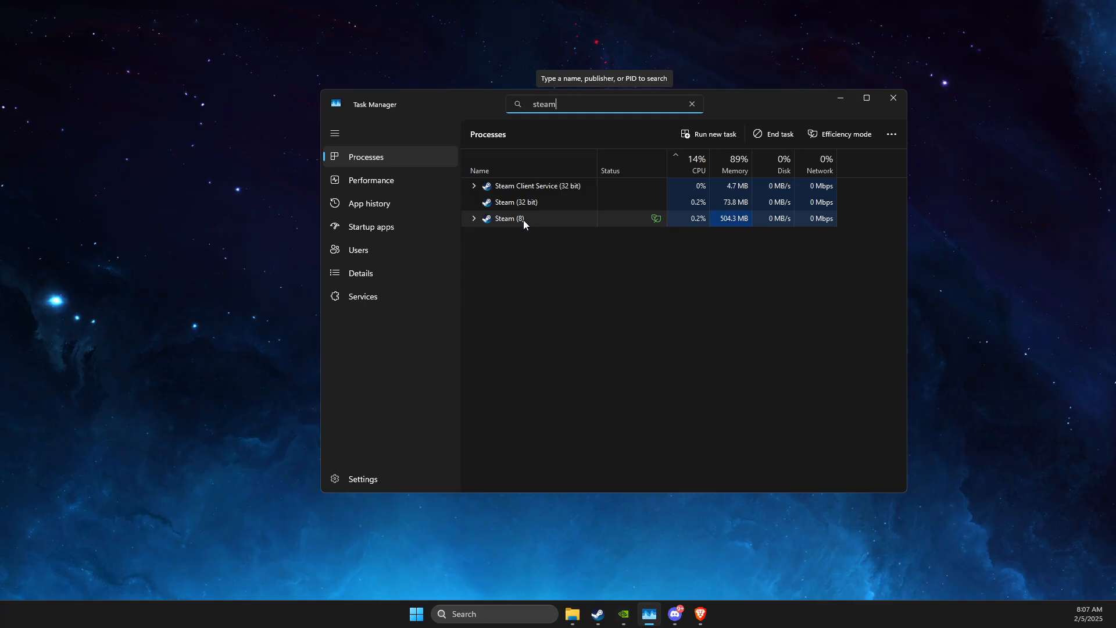
# - Jump from Steam Client Service to steamservice.exe in Details, view its priority menu, then close Task Manager
pyautogui.rightClick(510, 219)
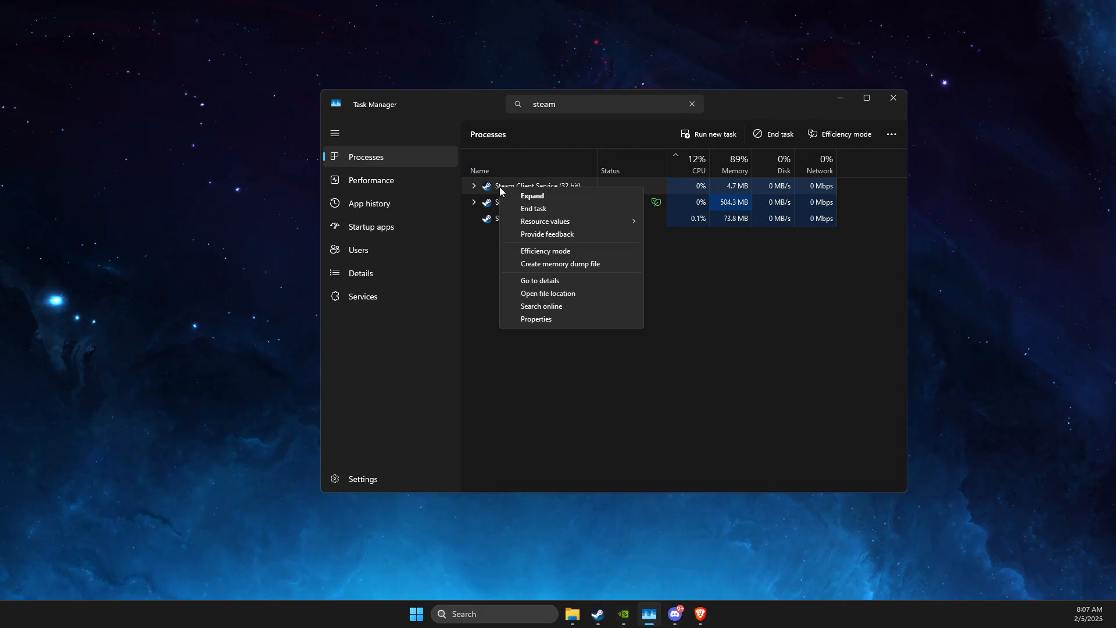
pyautogui.moveTo(542, 280)
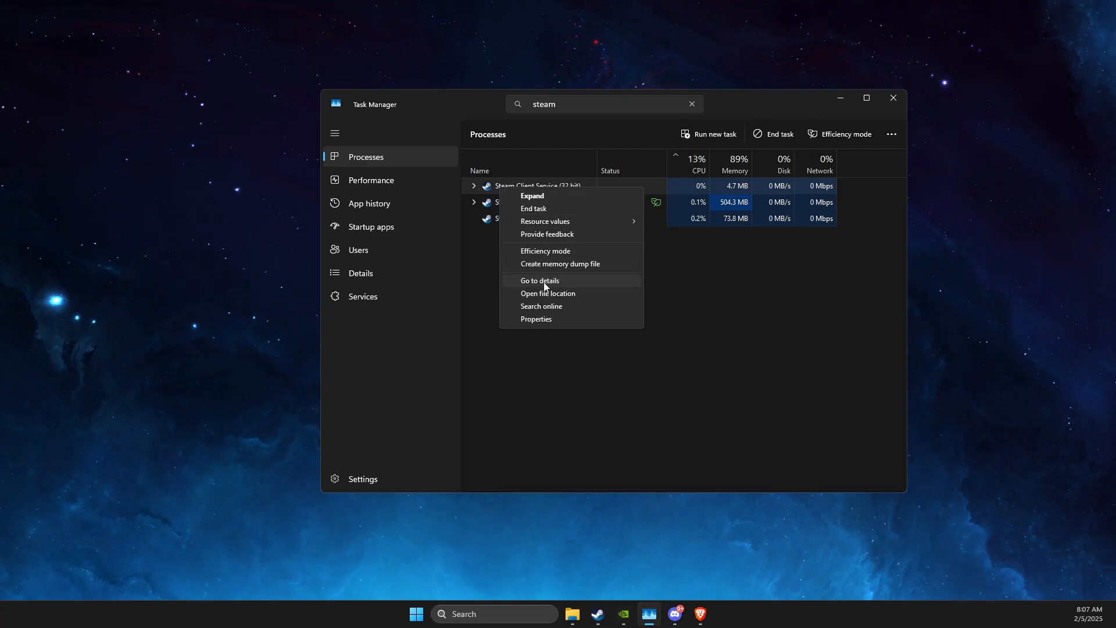
pyautogui.click(540, 280)
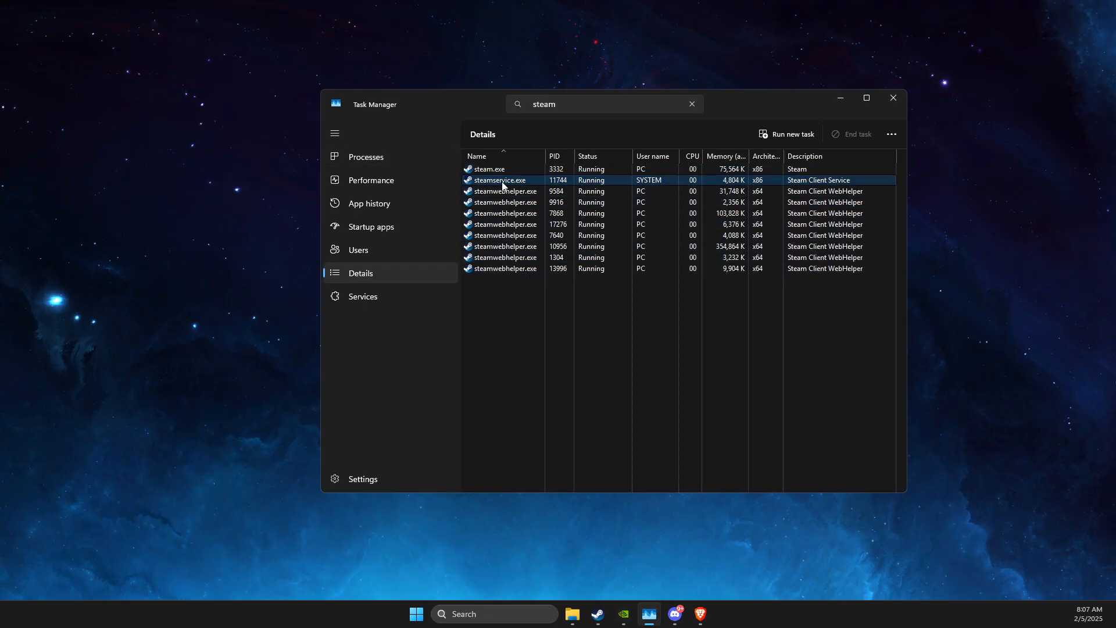
pyautogui.rightClick(501, 180)
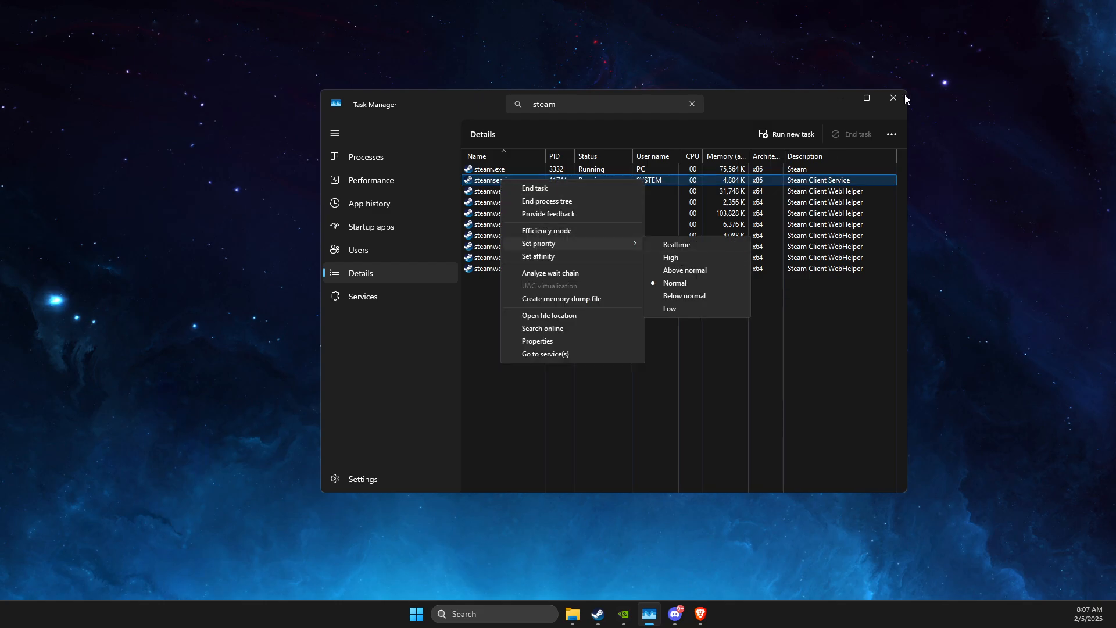
pyautogui.click(893, 97)
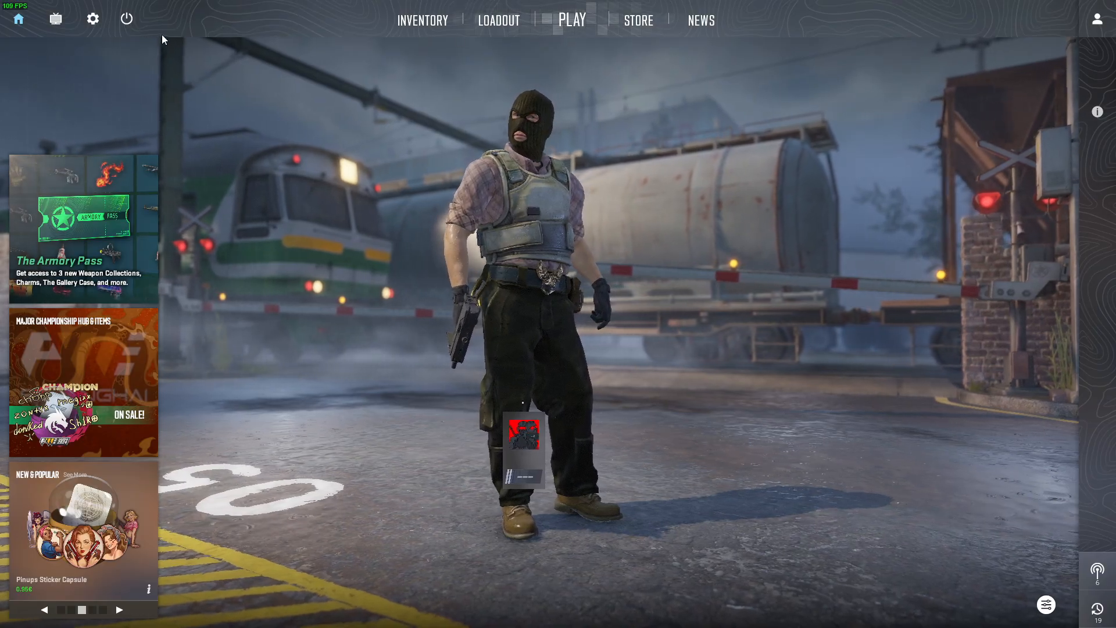
pyautogui.click(92, 19)
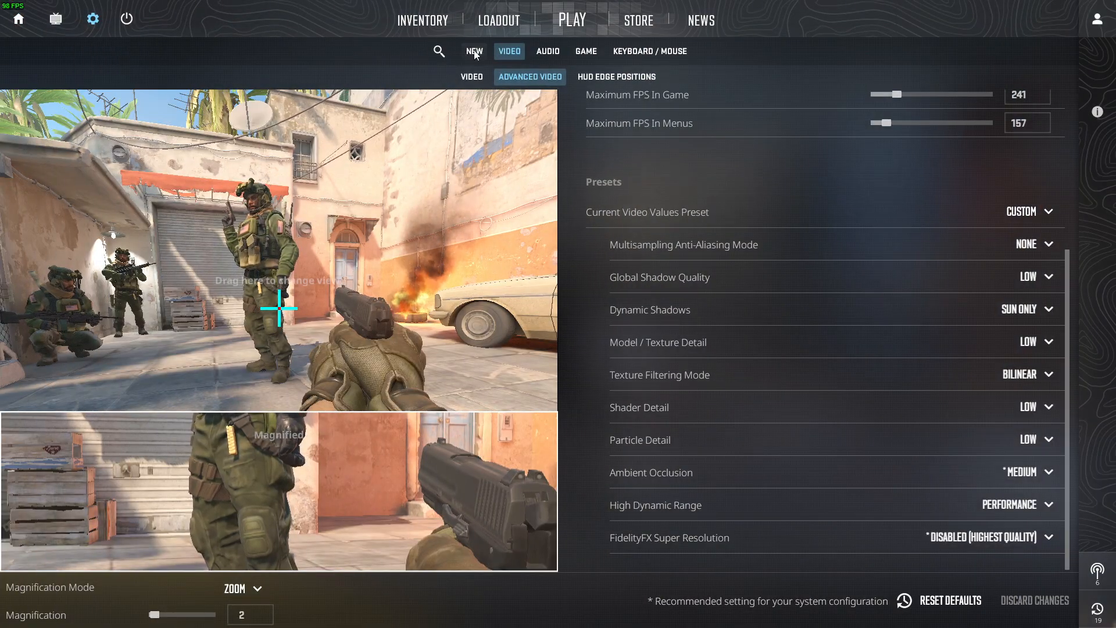
pyautogui.click(471, 76)
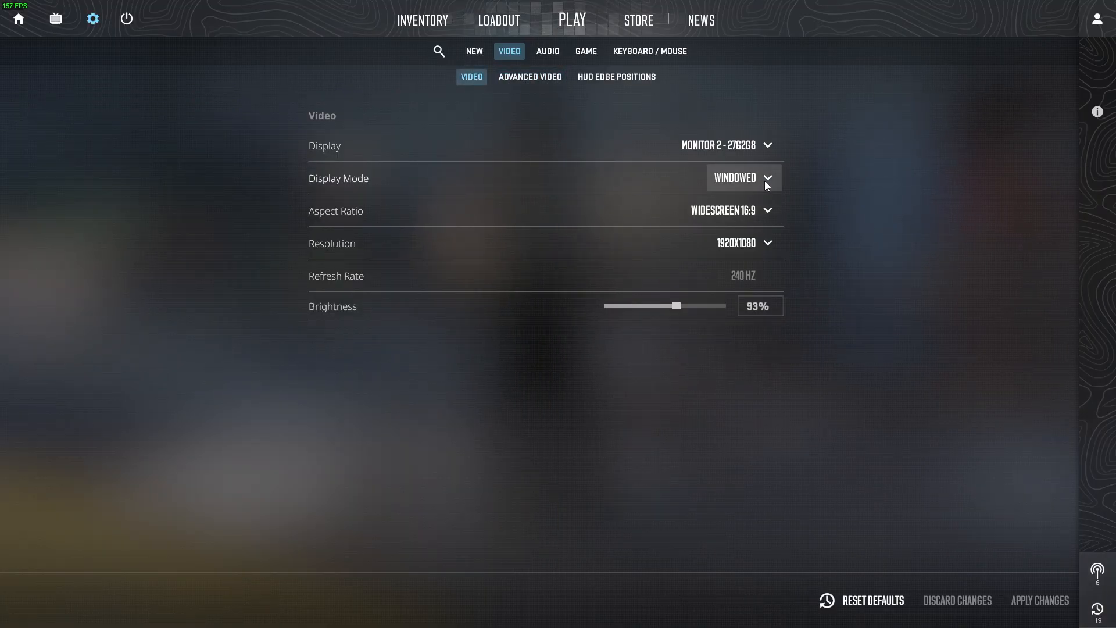
pyautogui.moveTo(595, 233)
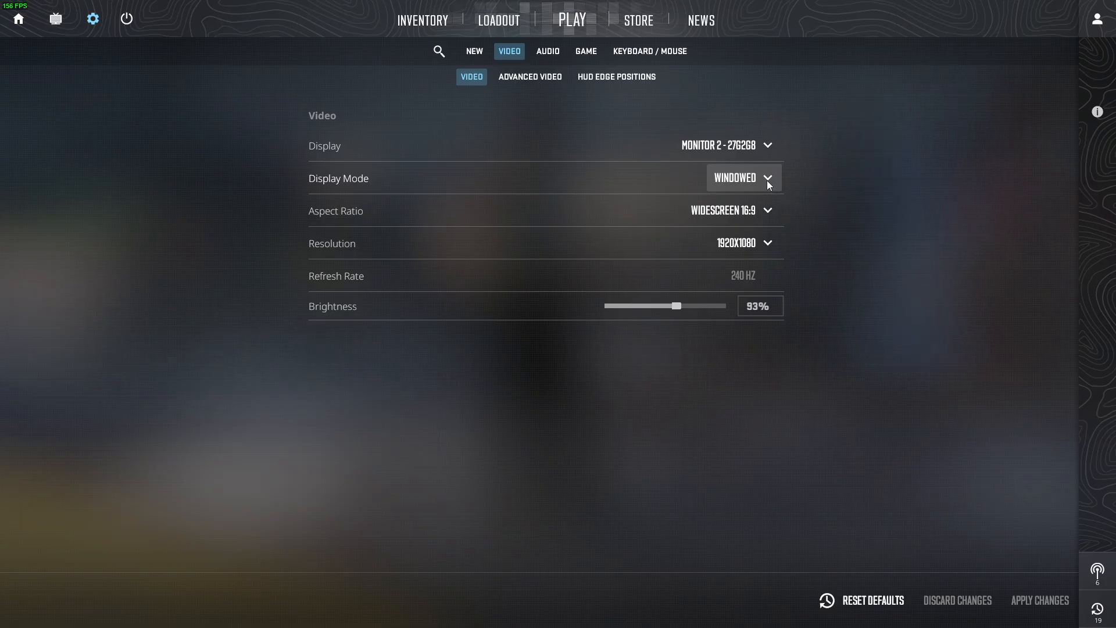
pyautogui.moveTo(636, 291)
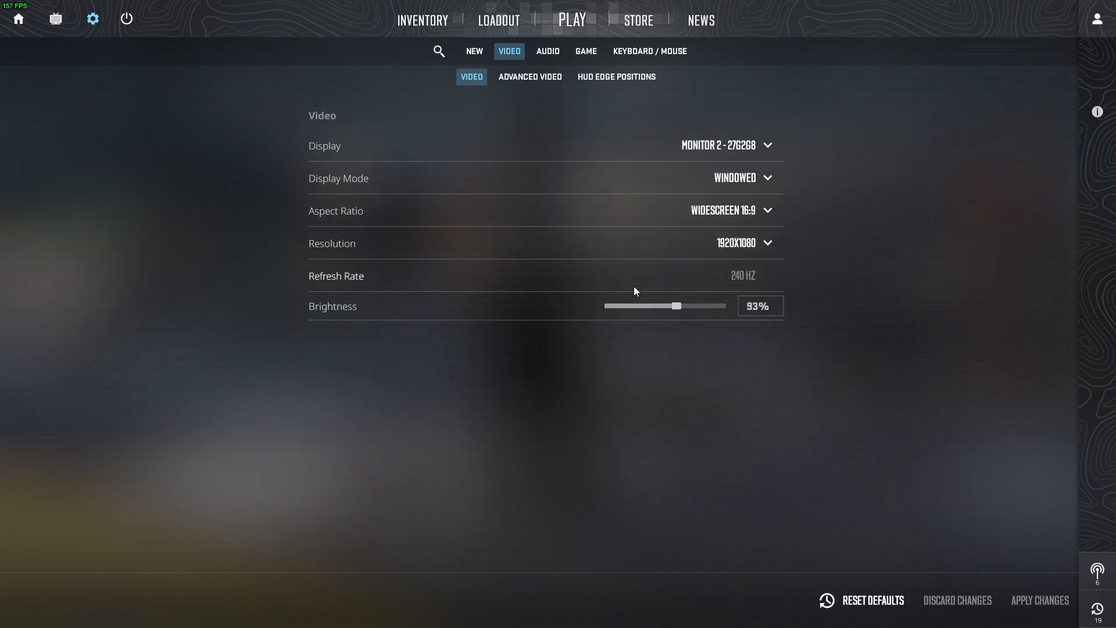
pyautogui.moveTo(769, 243)
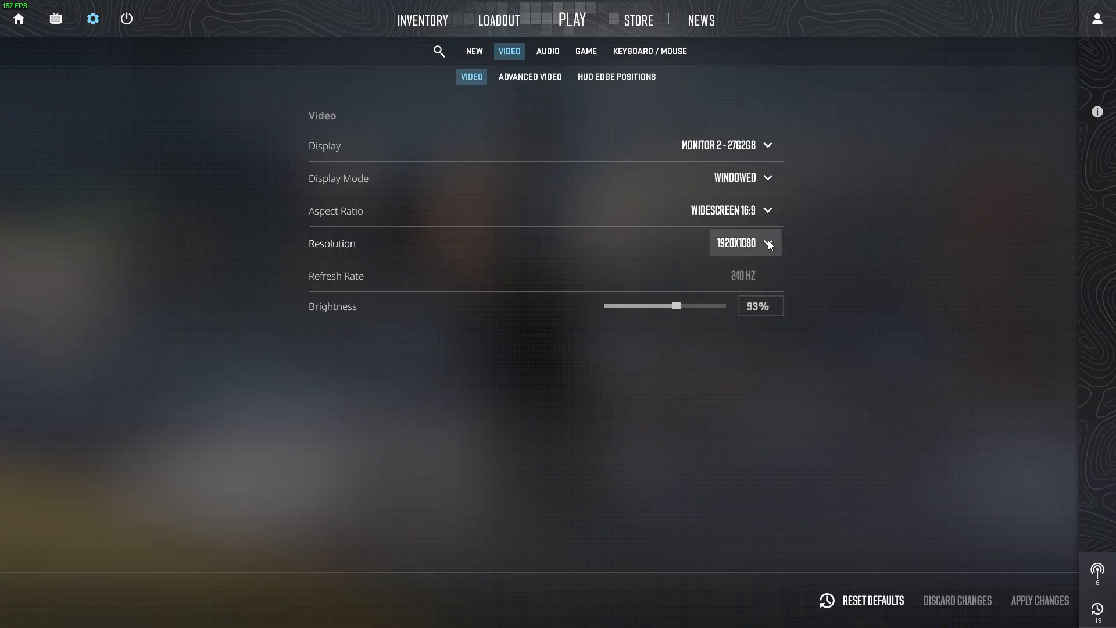
pyautogui.moveTo(781, 307)
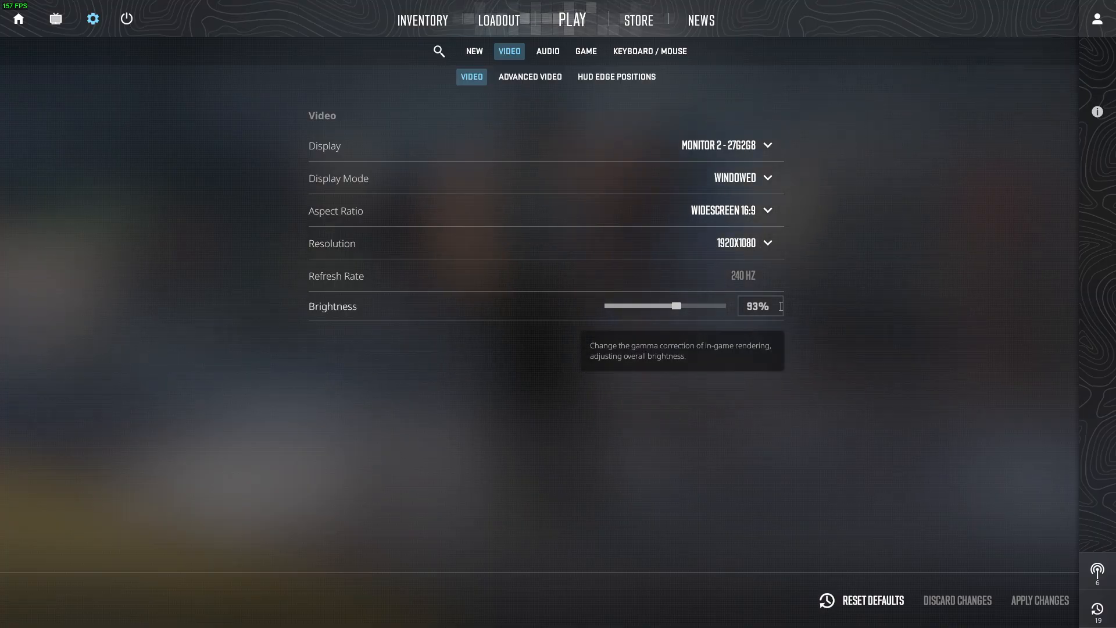
pyautogui.moveTo(752, 292)
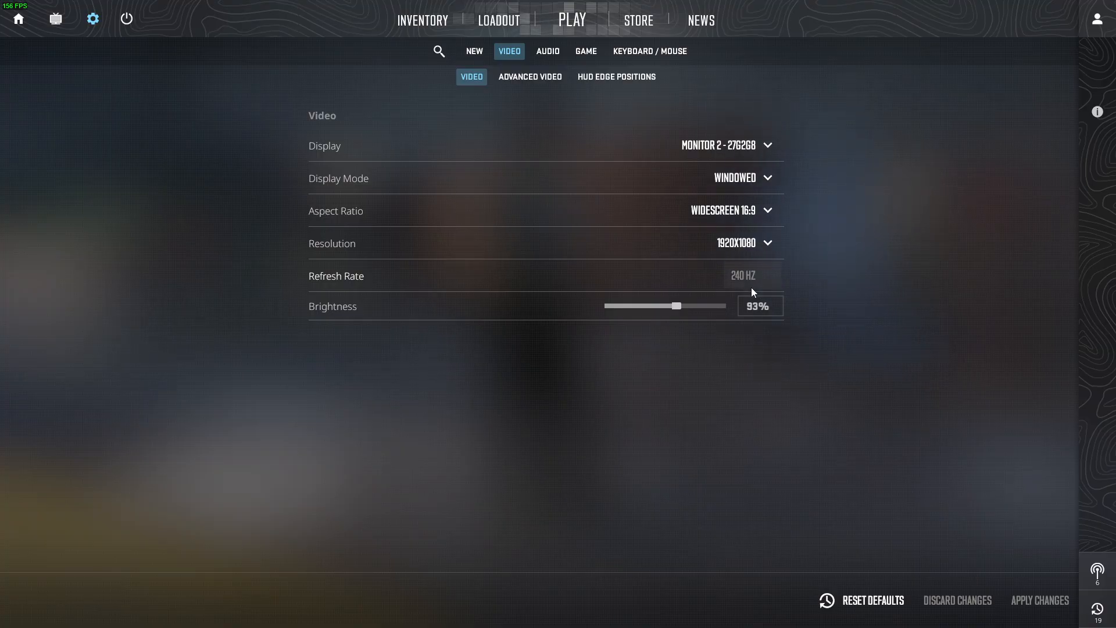
pyautogui.moveTo(537, 181)
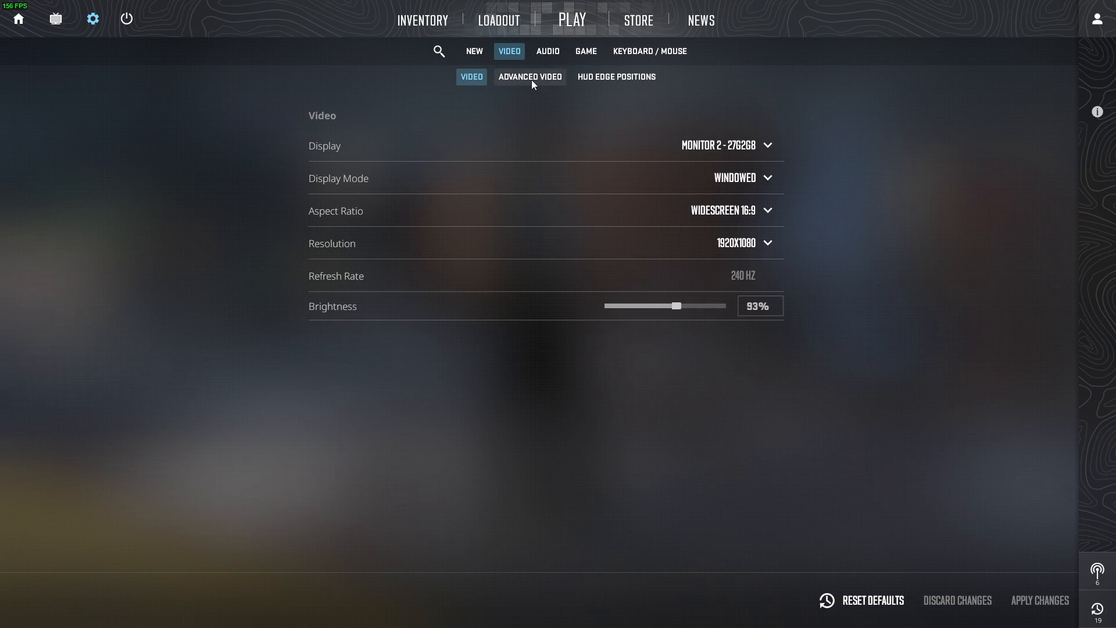
# - Switch to the Advanced Video sub-tab of Counter-Strike 2's Video settings
pyautogui.click(529, 76)
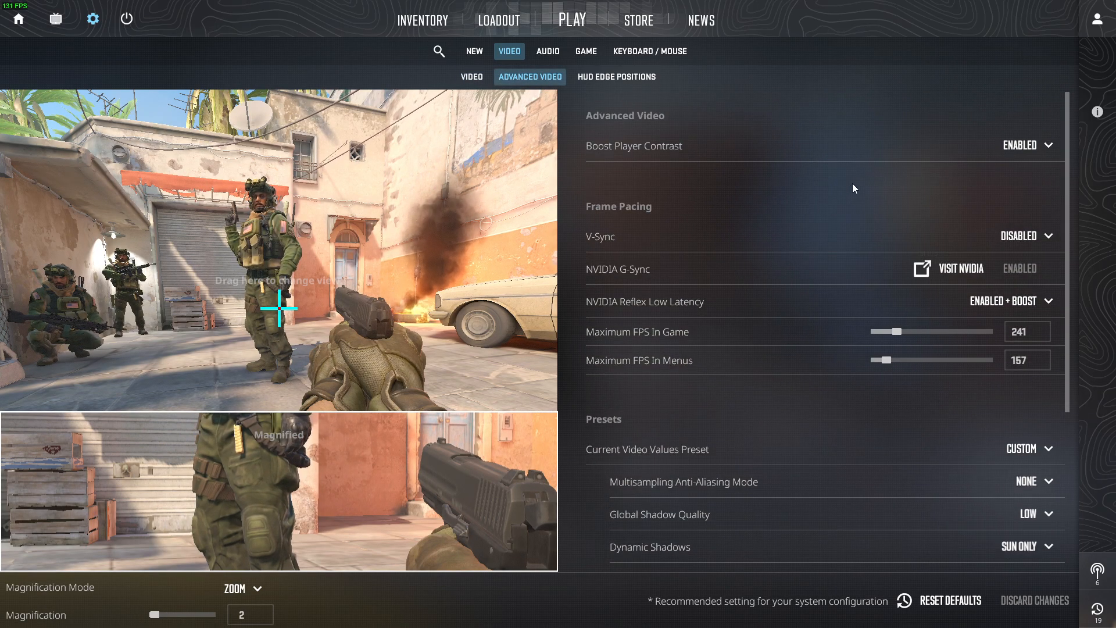
pyautogui.moveTo(1028, 145)
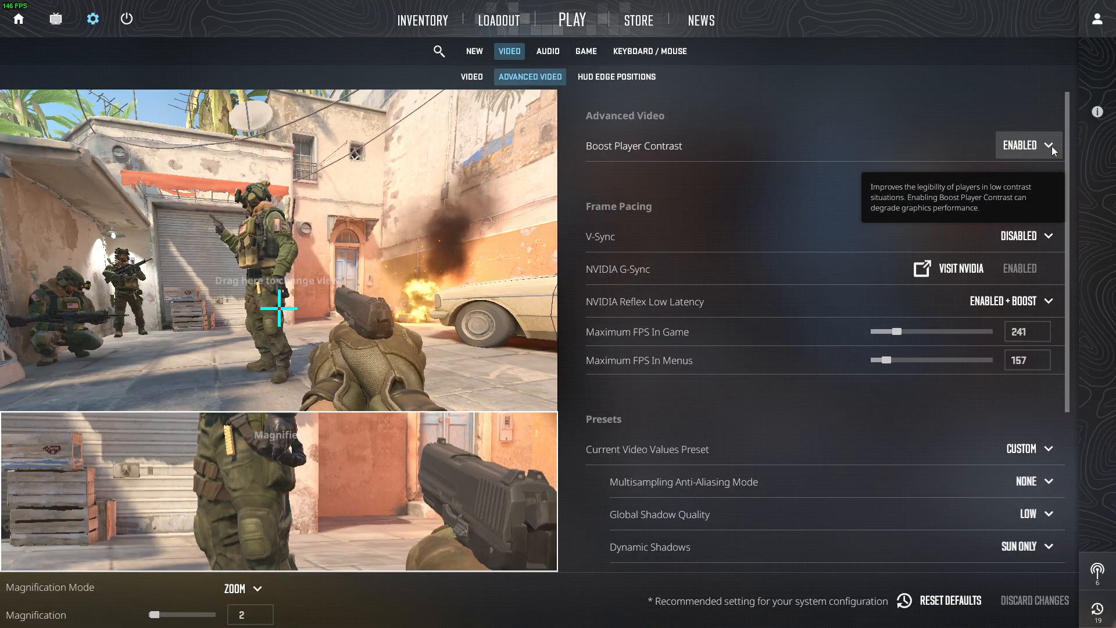
pyautogui.moveTo(596, 286)
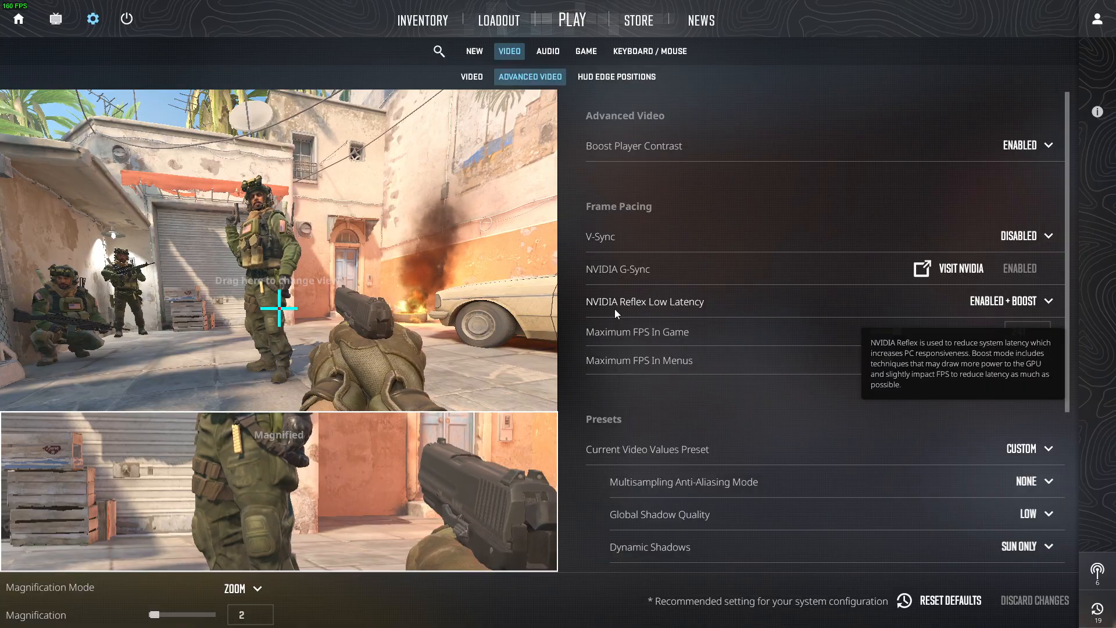
pyautogui.moveTo(869, 544)
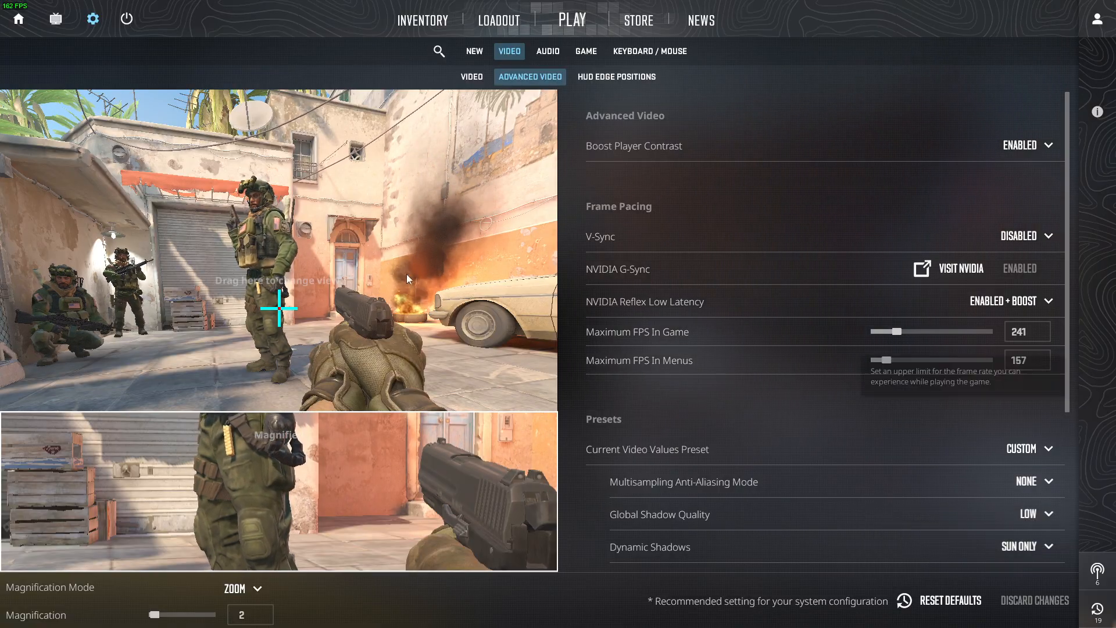
pyautogui.moveTo(18, 19)
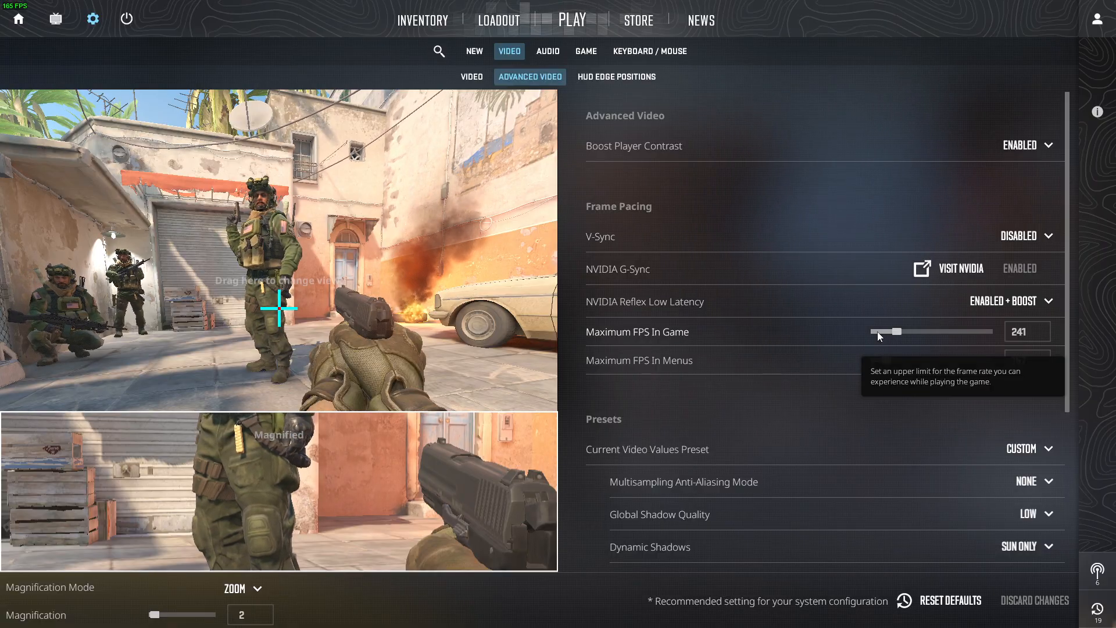
pyautogui.moveTo(850, 333)
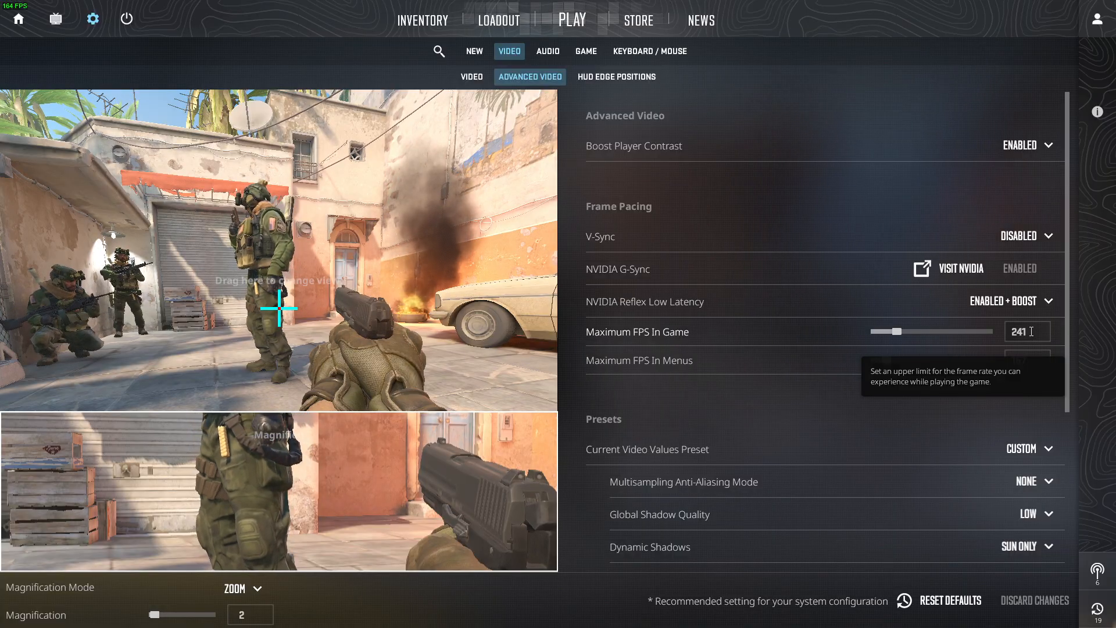
pyautogui.moveTo(719, 361)
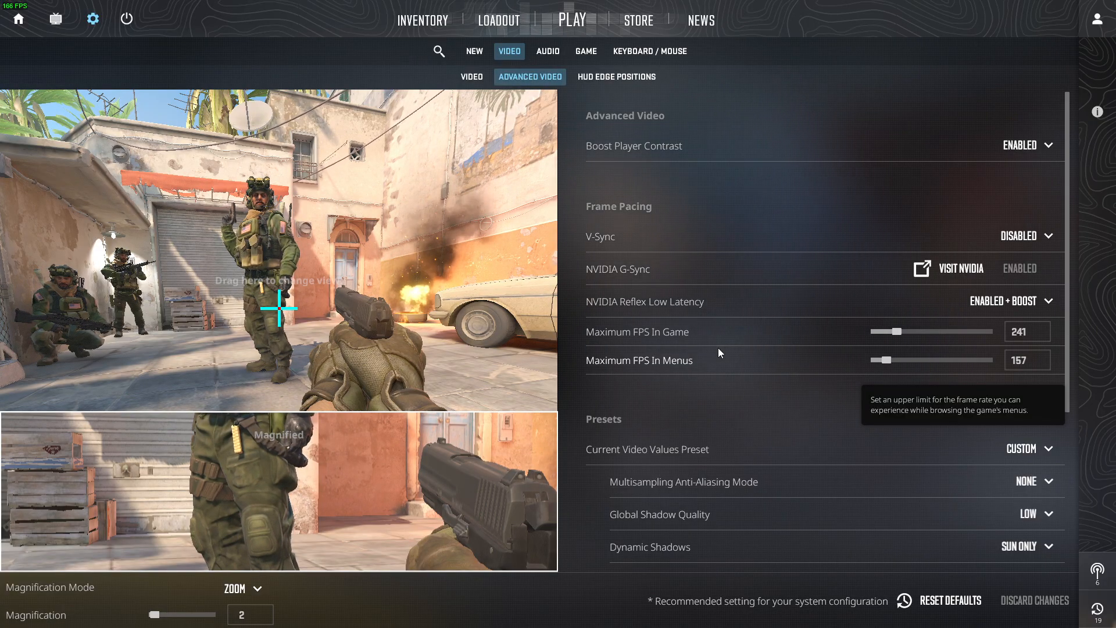
pyautogui.moveTo(1053, 330)
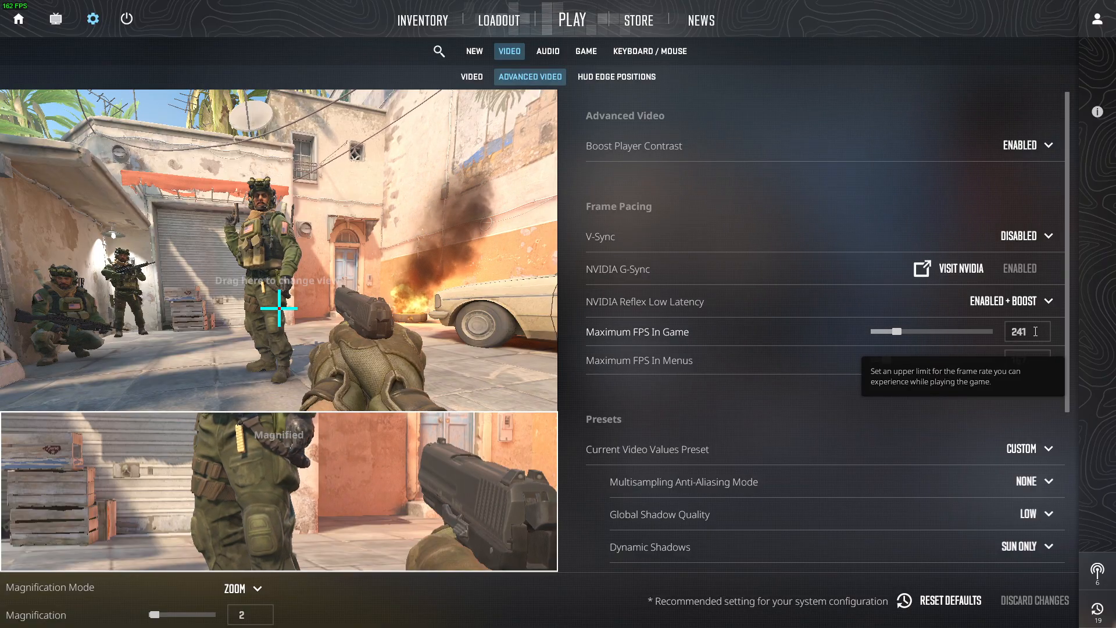
pyautogui.moveTo(629, 368)
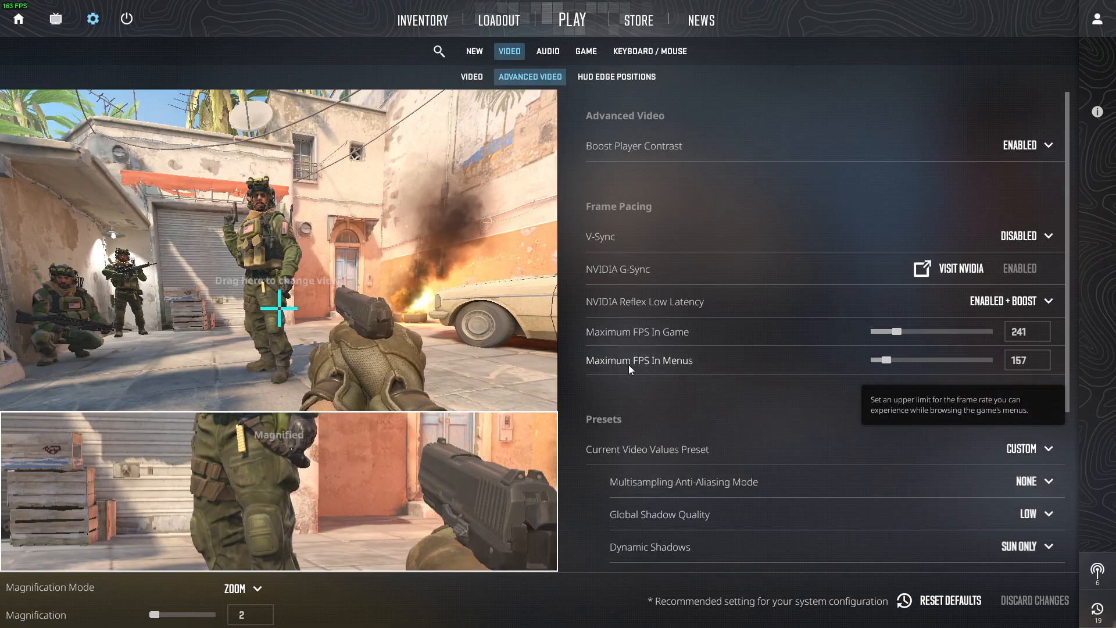
pyautogui.moveTo(968, 448)
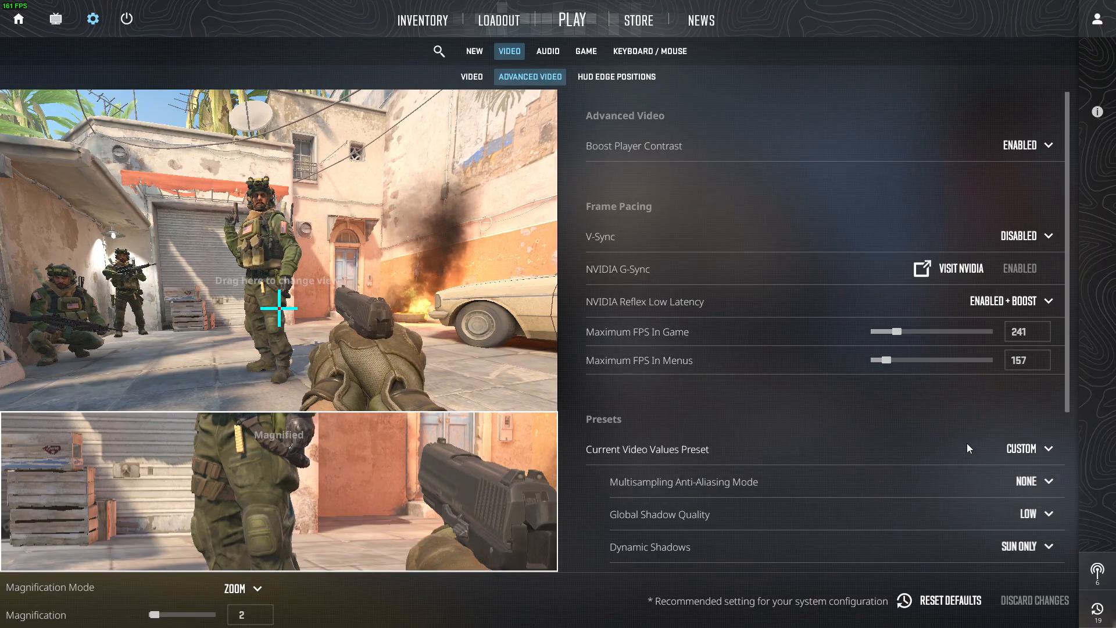
pyautogui.scroll(-3)
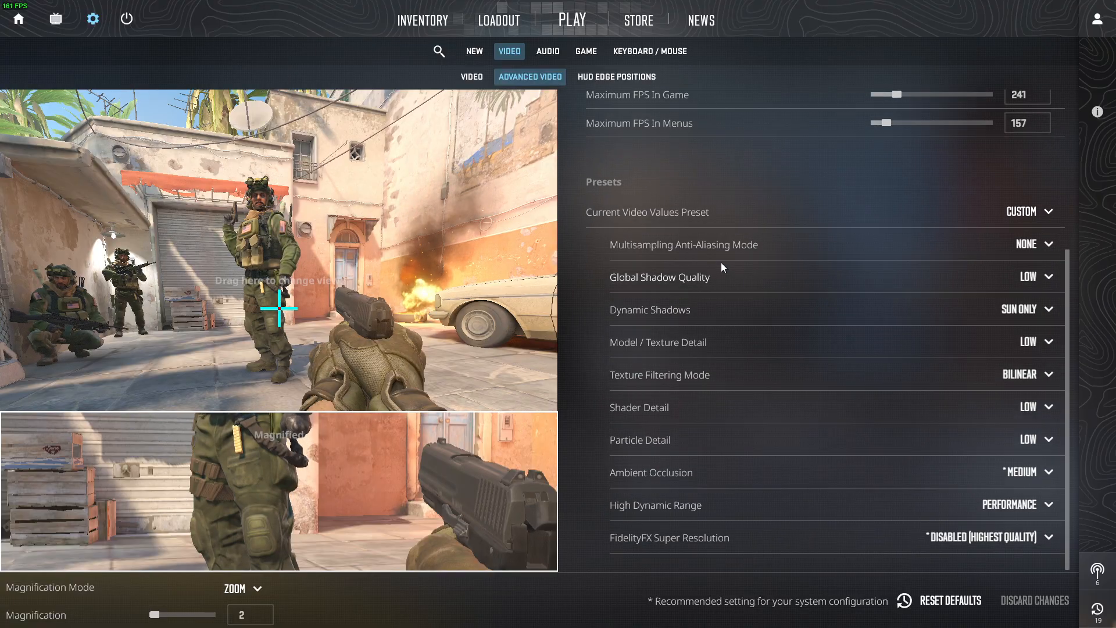
pyautogui.moveTo(625, 292)
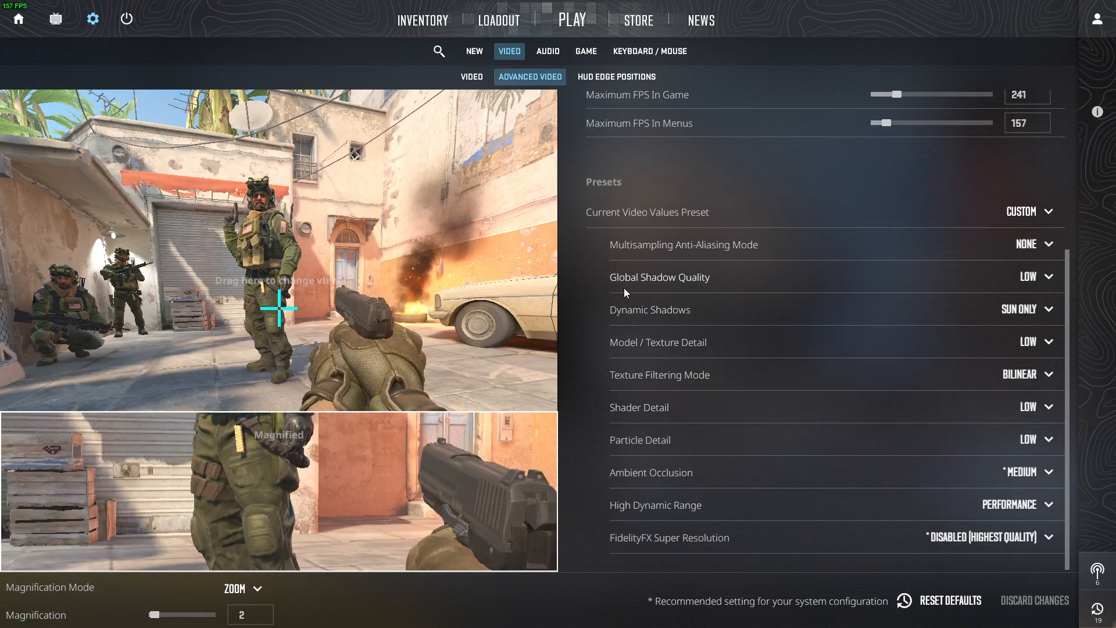
pyautogui.moveTo(628, 324)
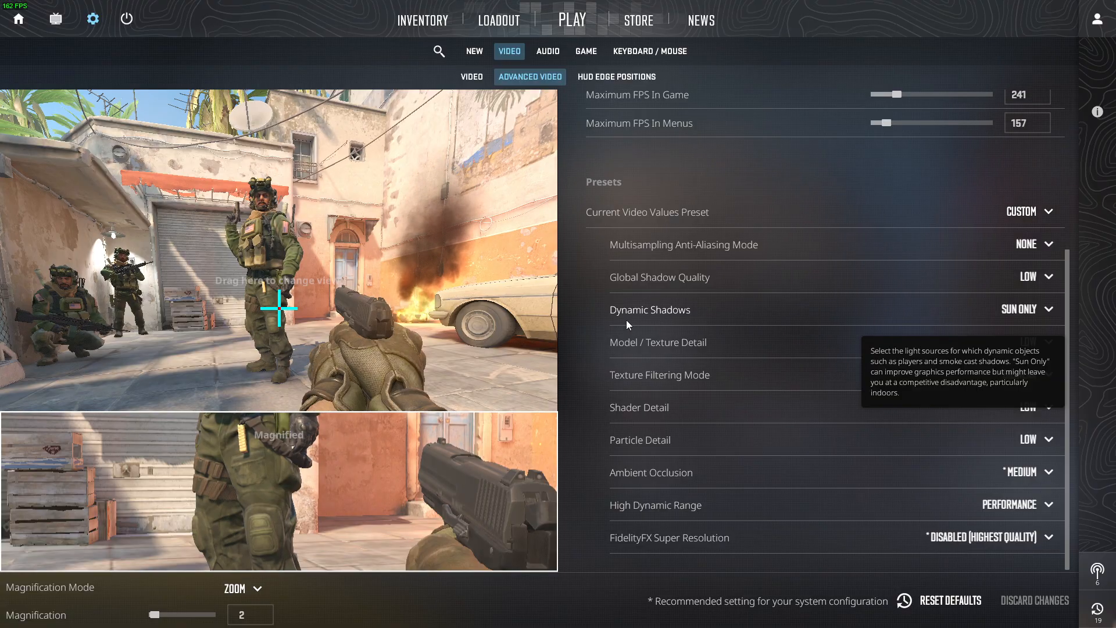
pyautogui.moveTo(627, 352)
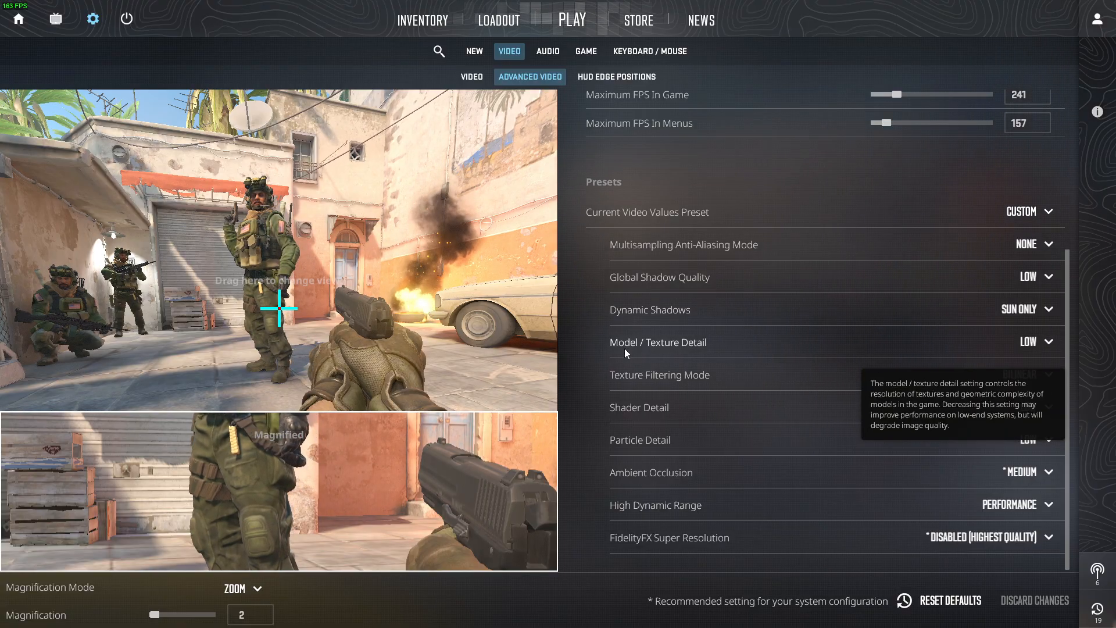
pyautogui.moveTo(623, 381)
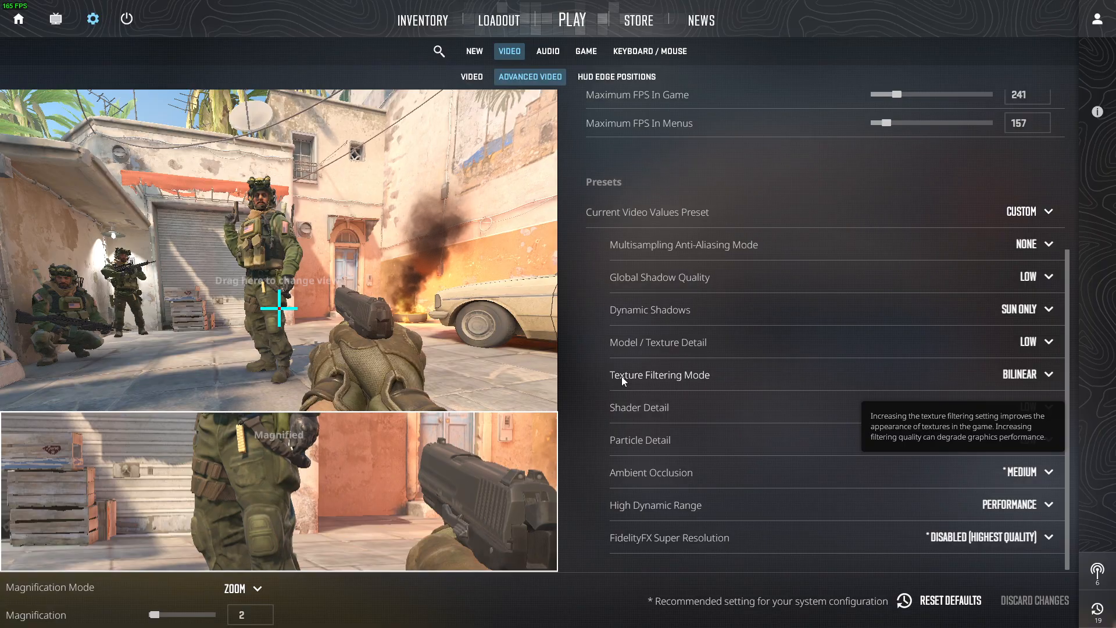
pyautogui.moveTo(629, 424)
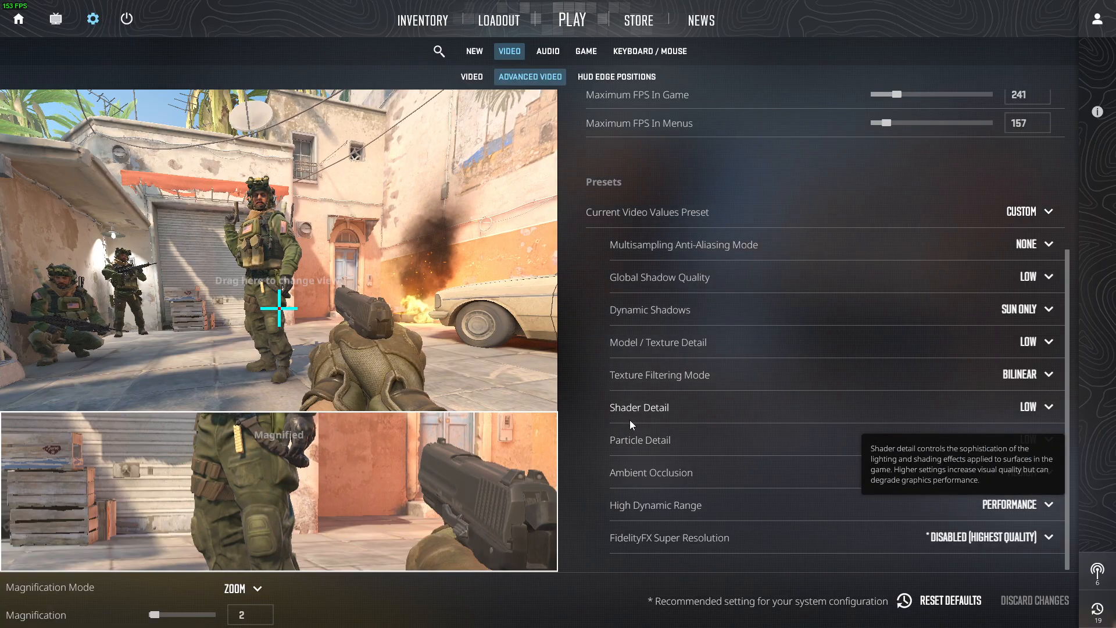
pyautogui.moveTo(635, 478)
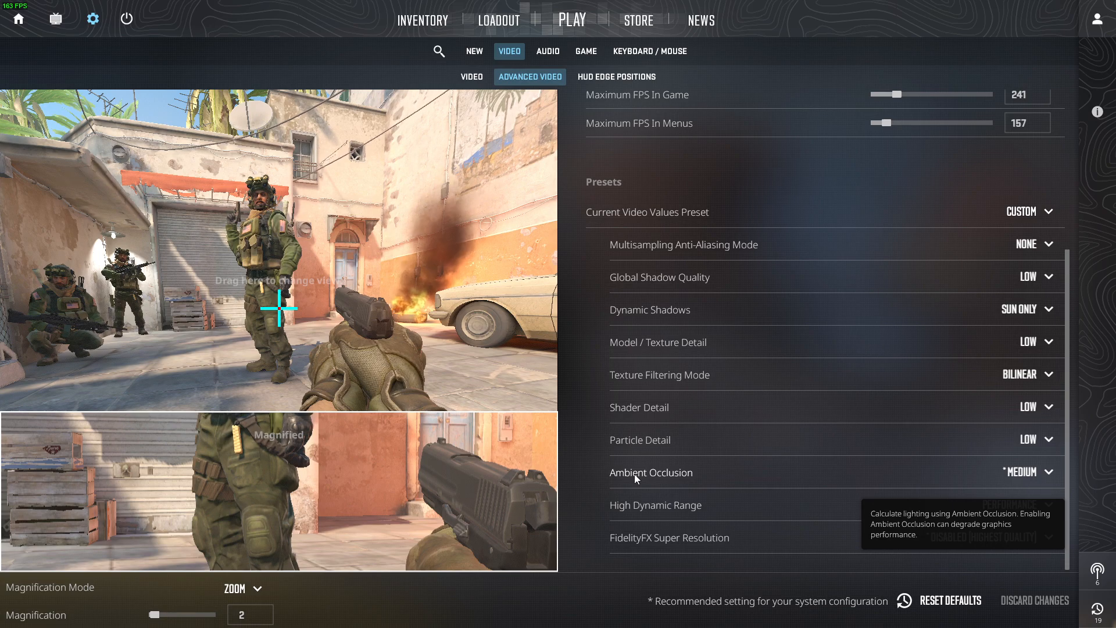
pyautogui.moveTo(638, 487)
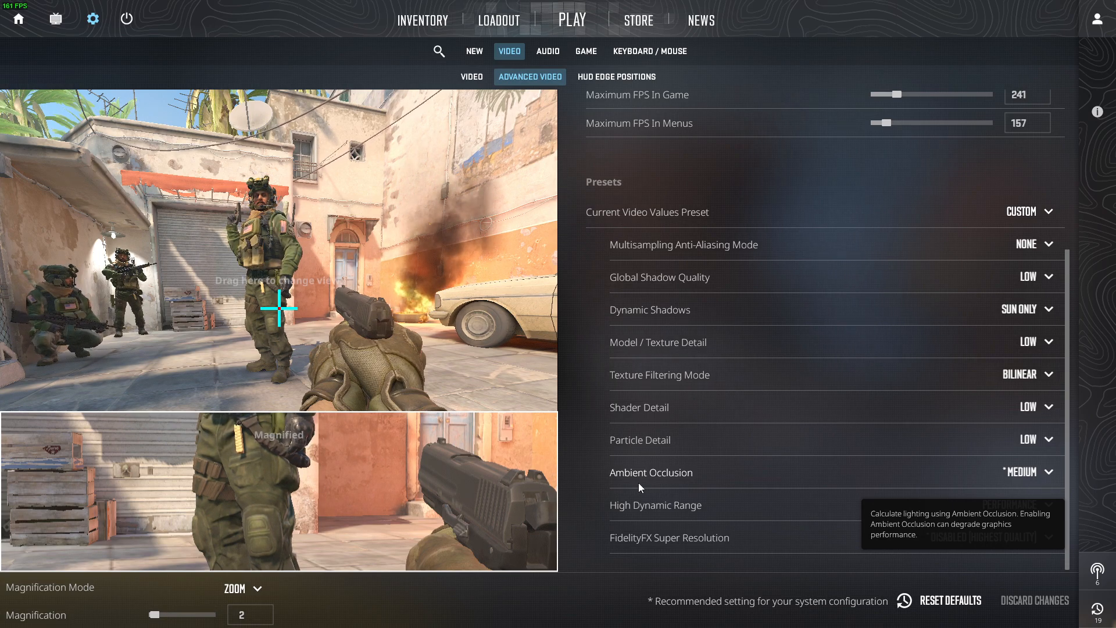
pyautogui.moveTo(641, 521)
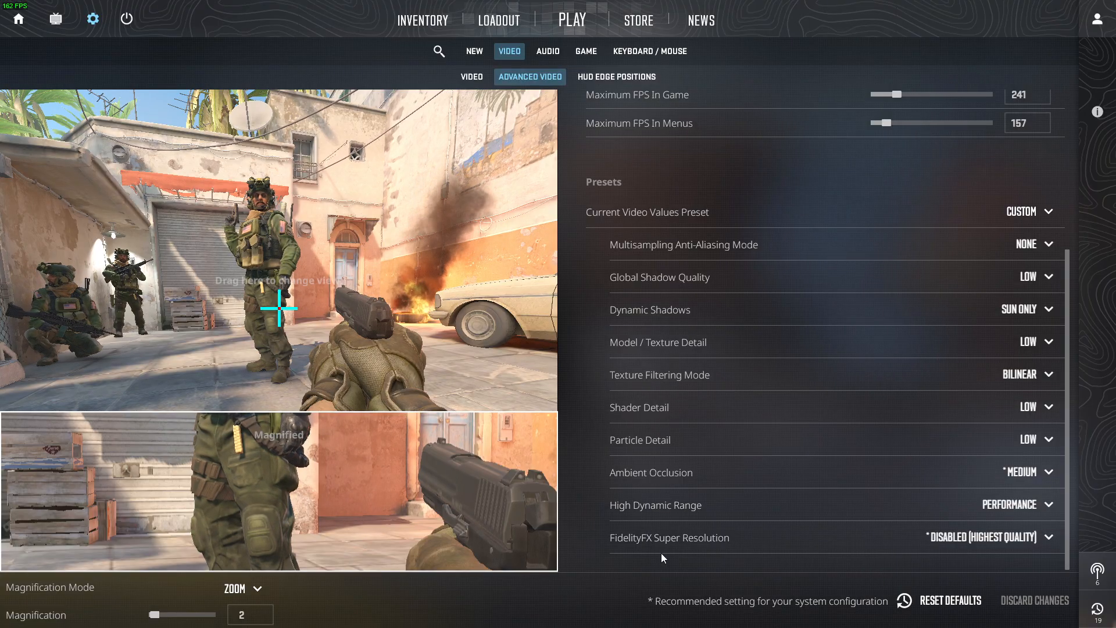
pyautogui.moveTo(612, 532)
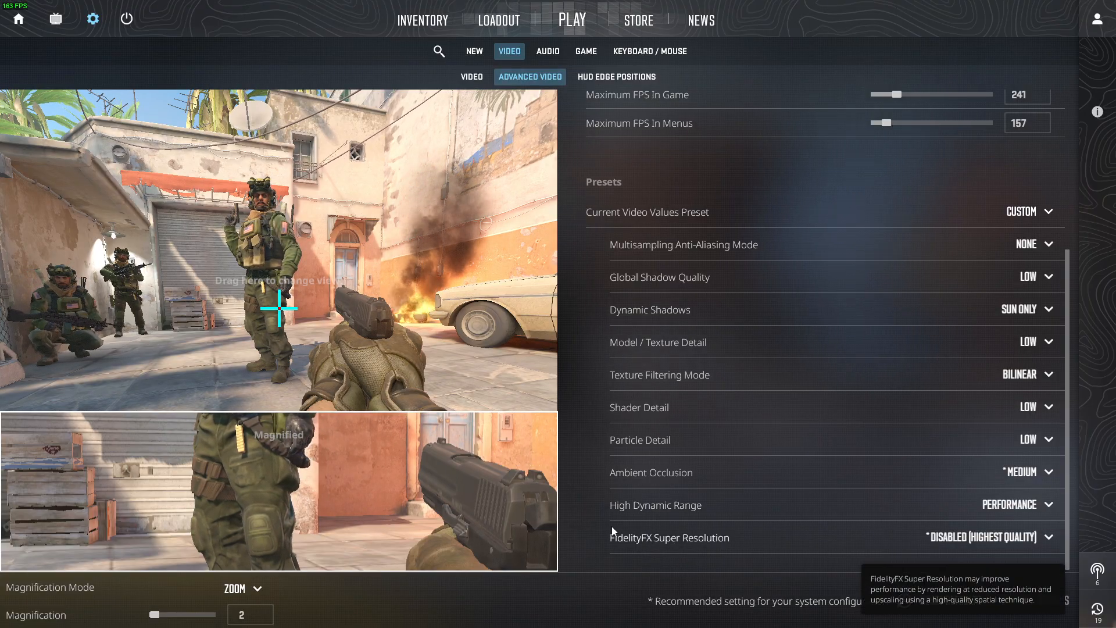